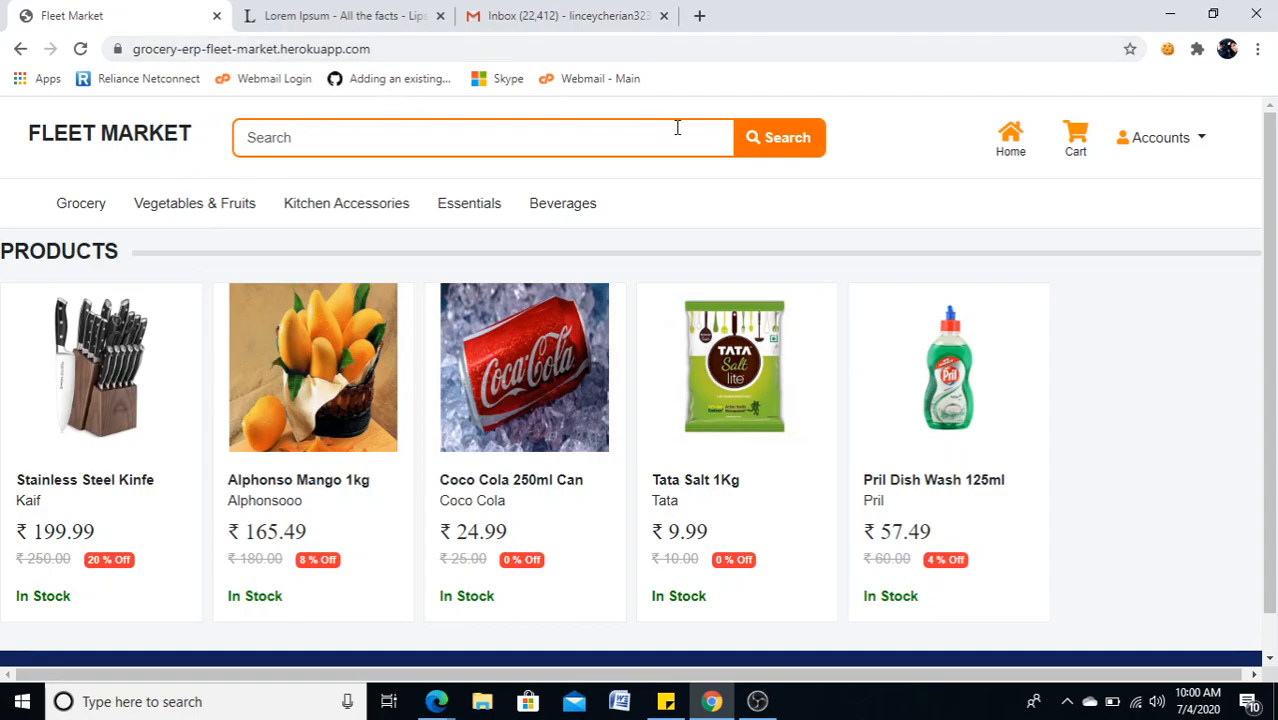
mouse_move(630, 152)
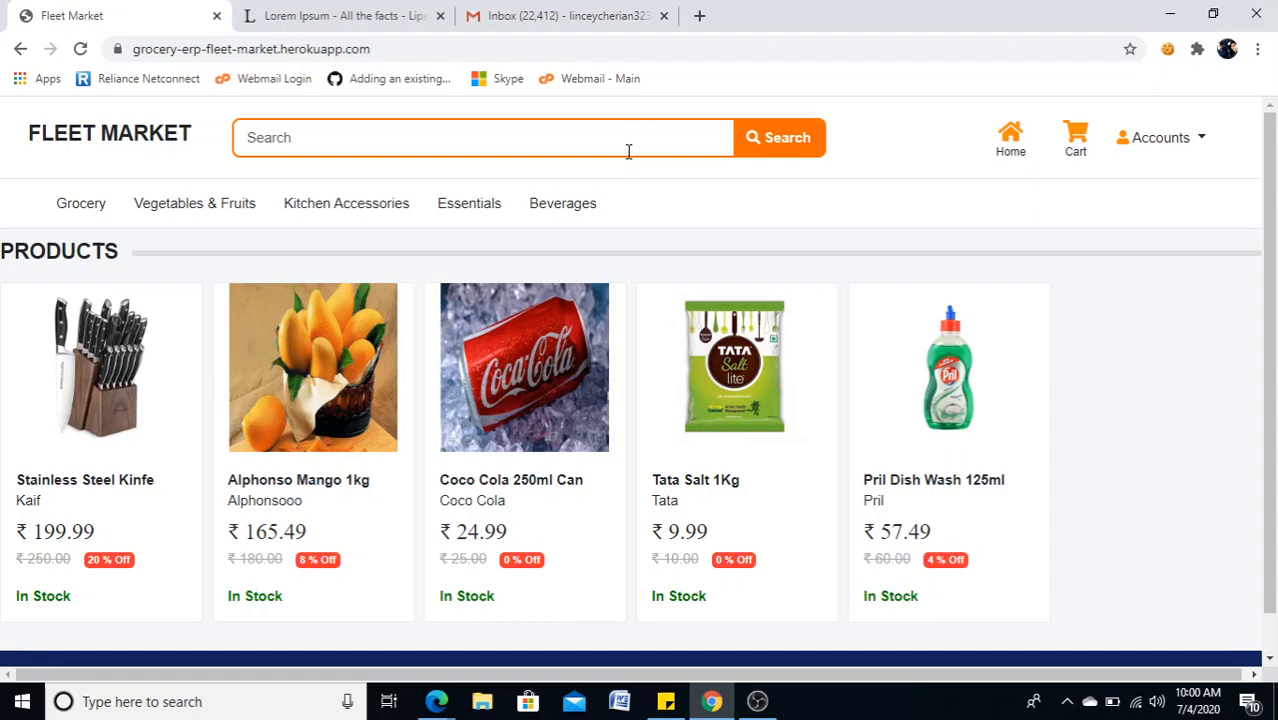
mouse_move(346, 204)
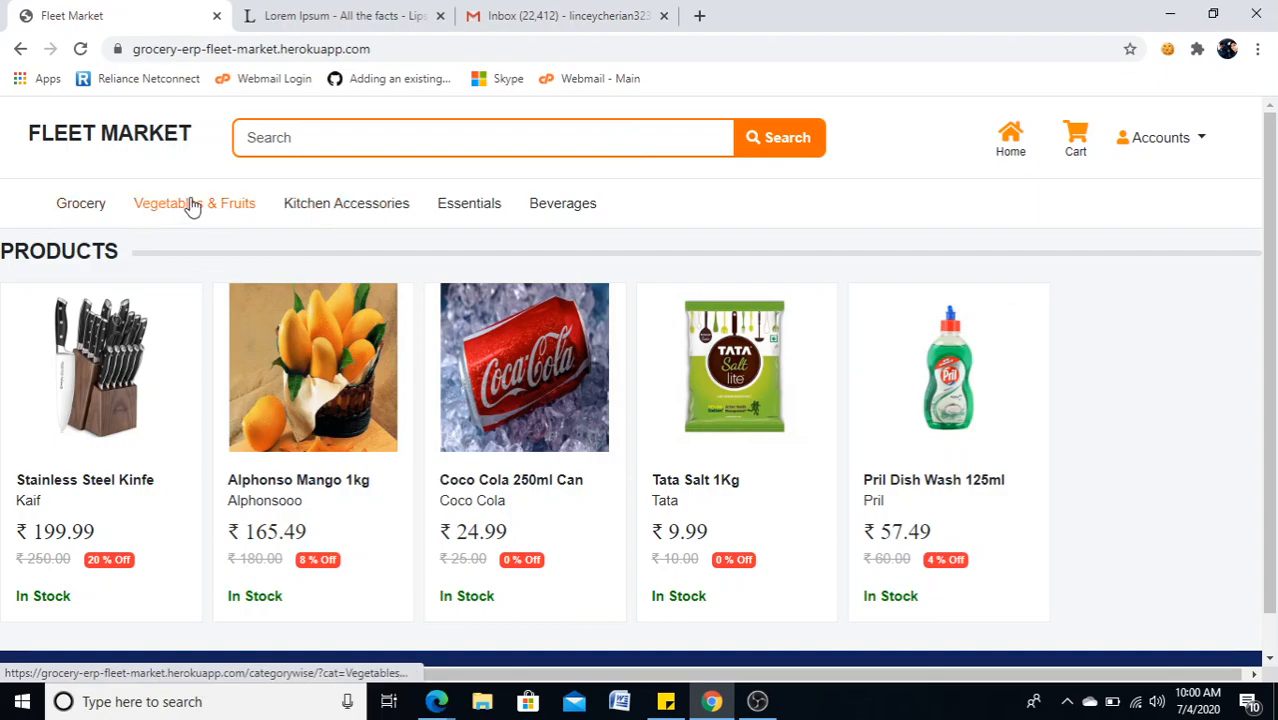
Browse Vegetables & Fruits and view the Alphonso Mango 1kg product details.
click(194, 204)
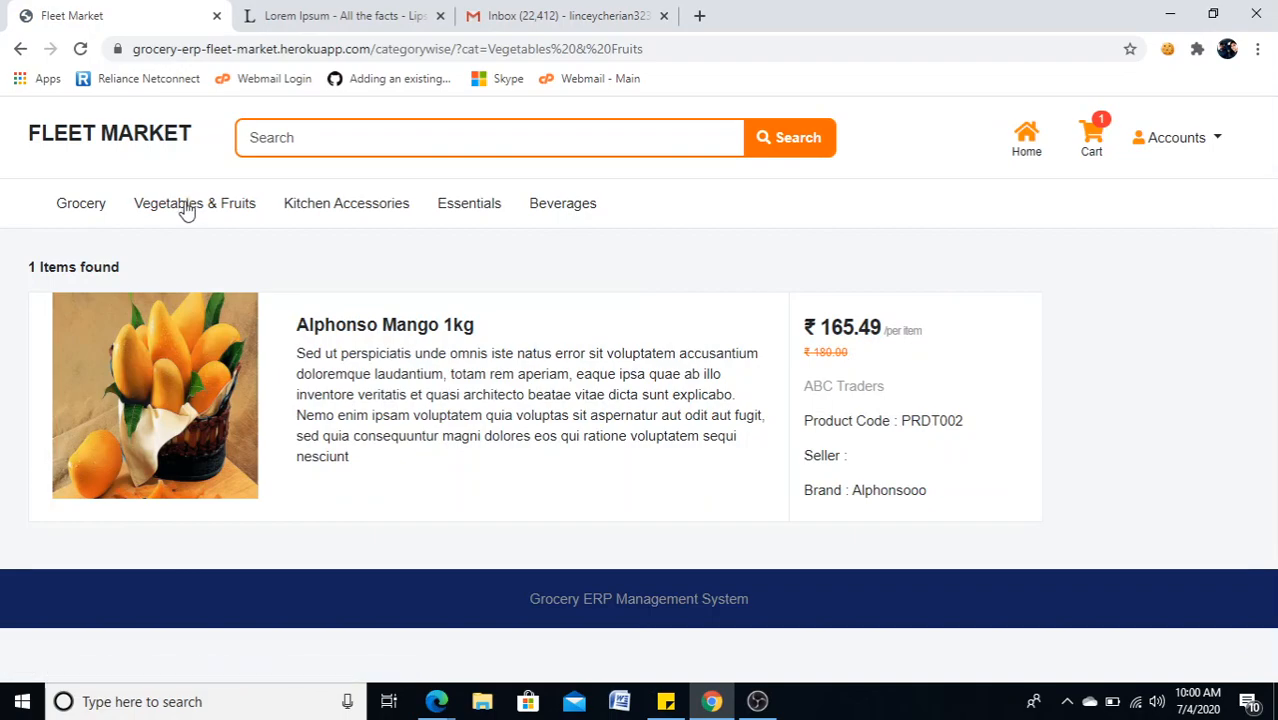
mouse_move(168, 472)
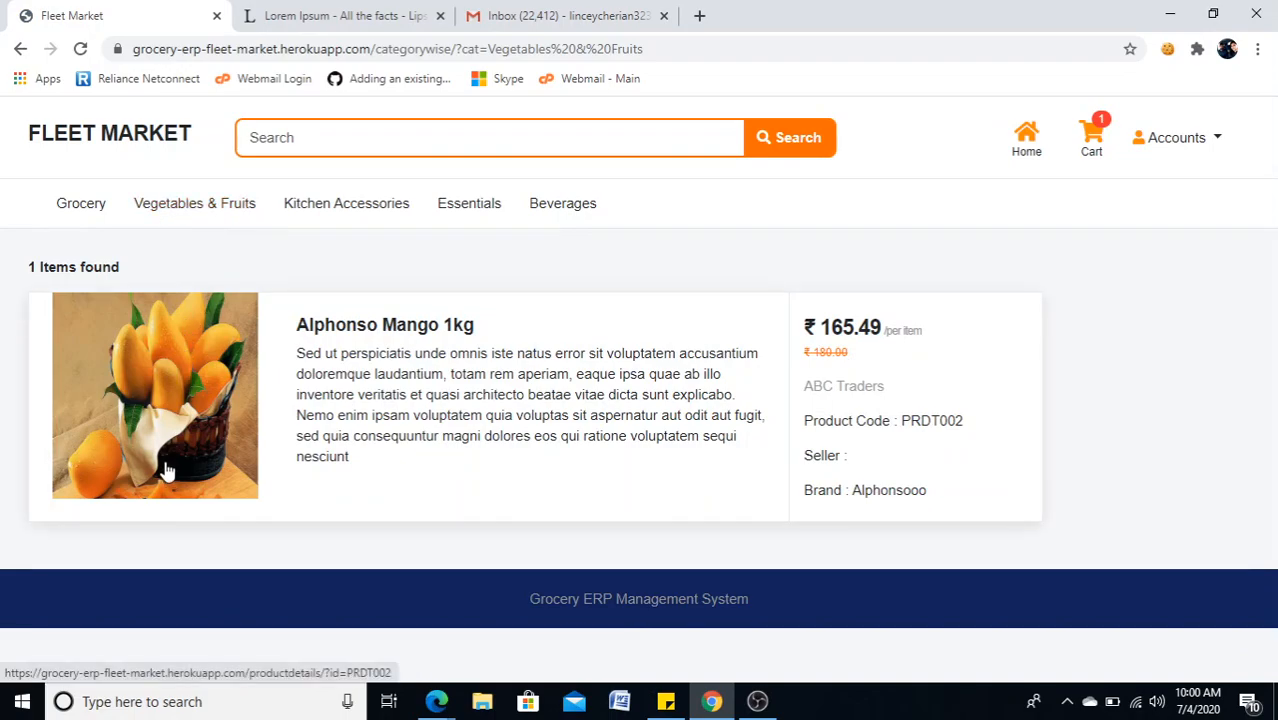
click(156, 450)
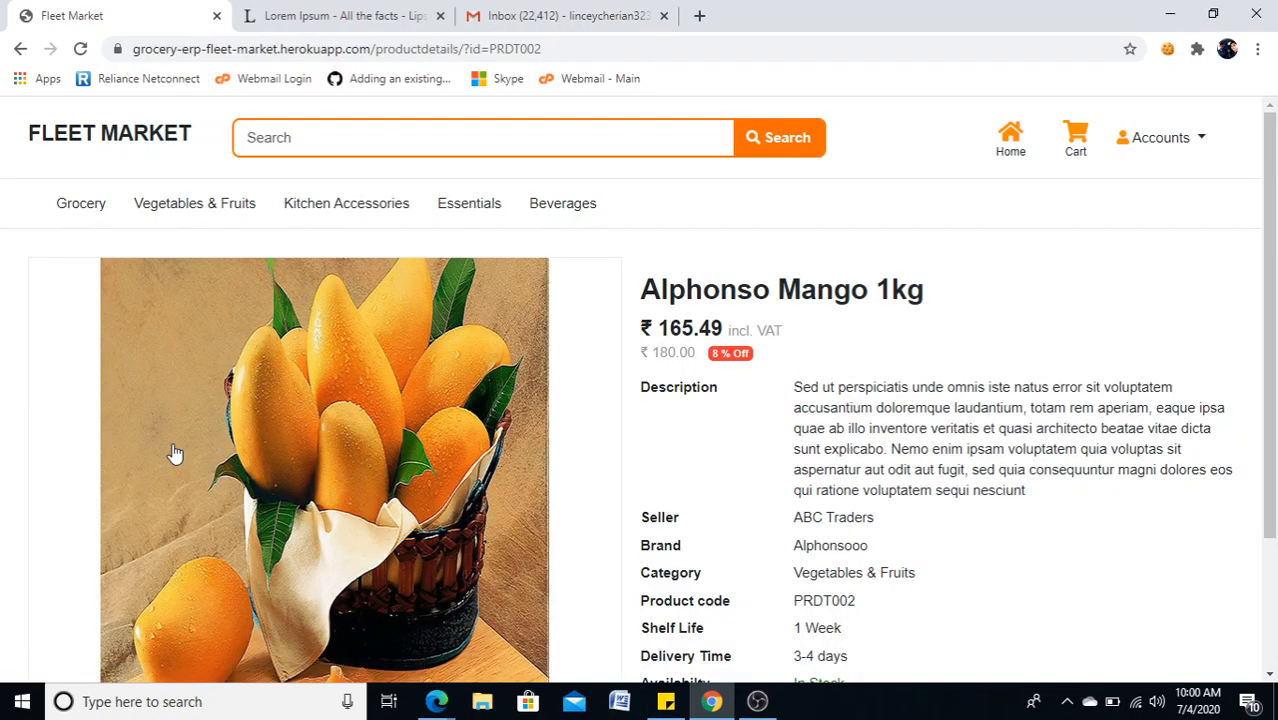
mouse_move(608, 370)
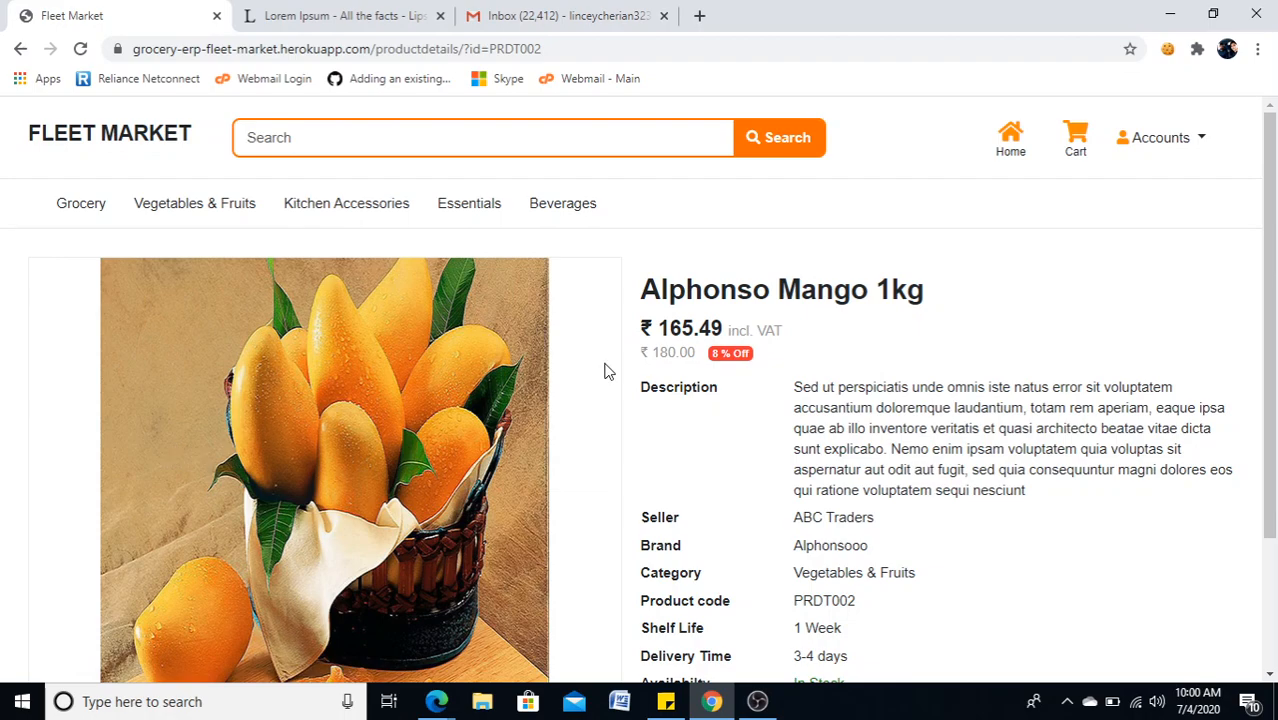
Return to the store home and reach the new account Sign Up form via Accounts.
click(1010, 136)
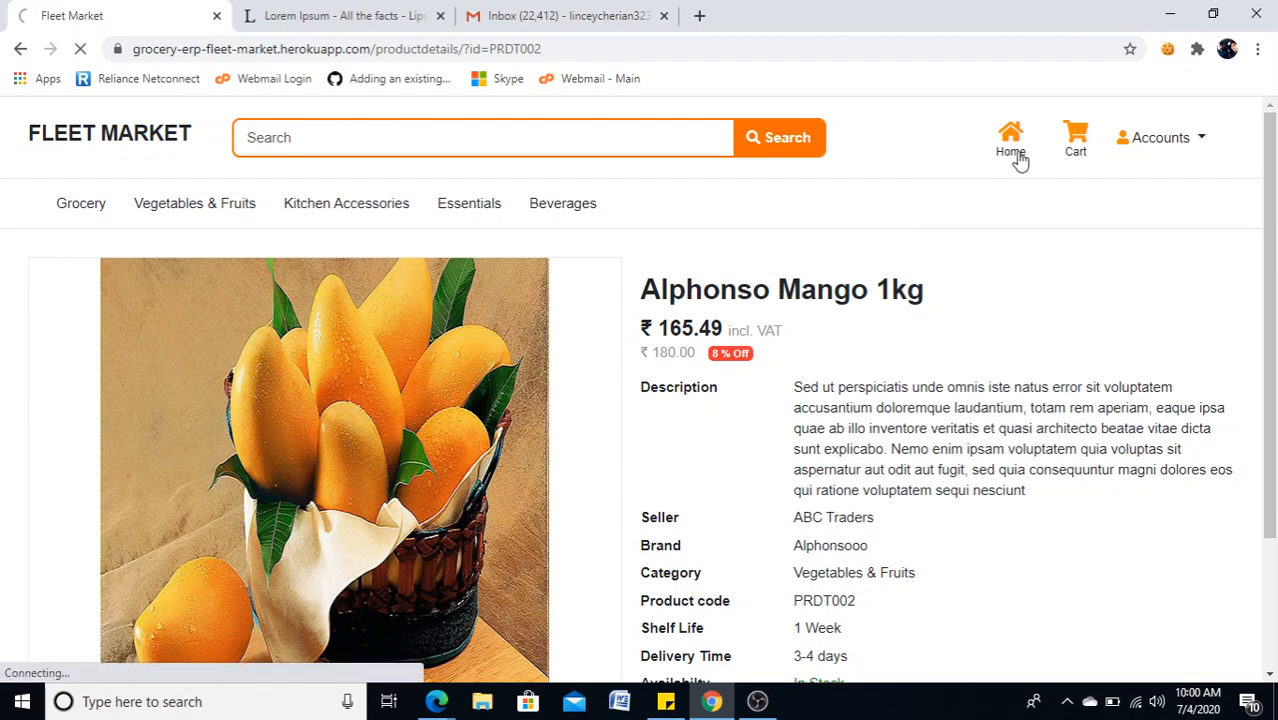
click(1010, 136)
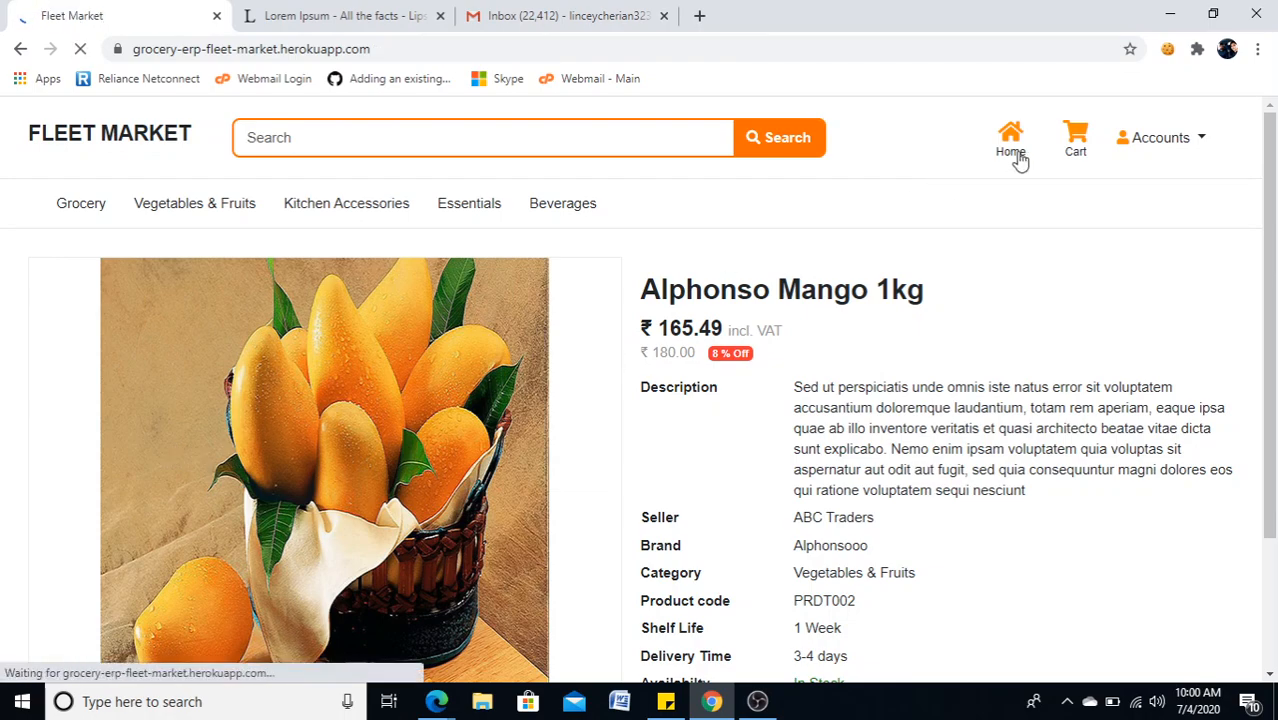
click(1010, 140)
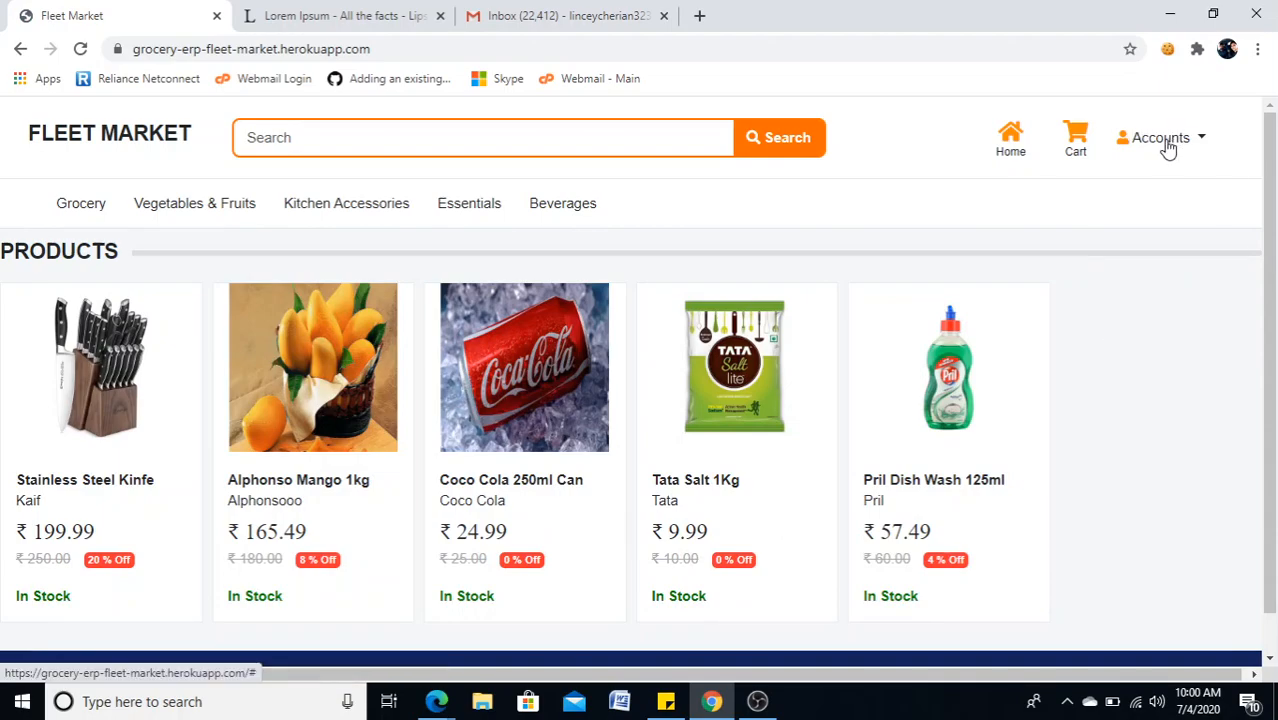
click(1160, 136)
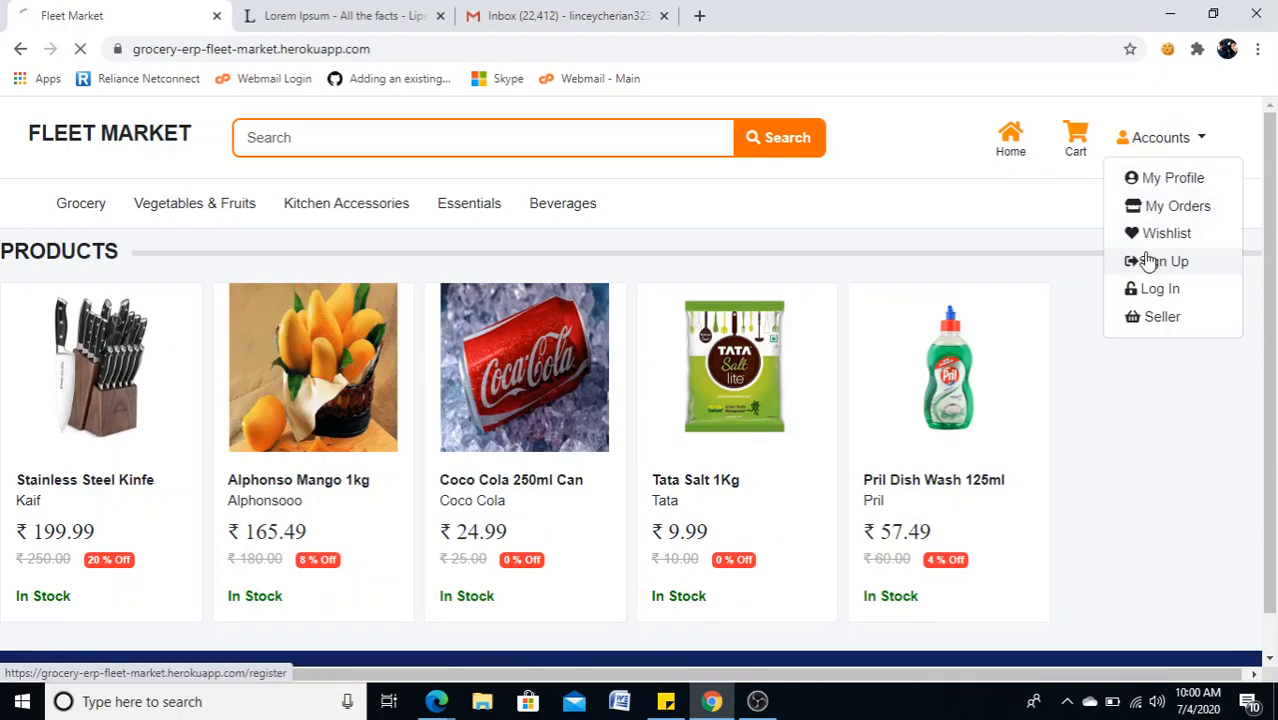
click(1164, 260)
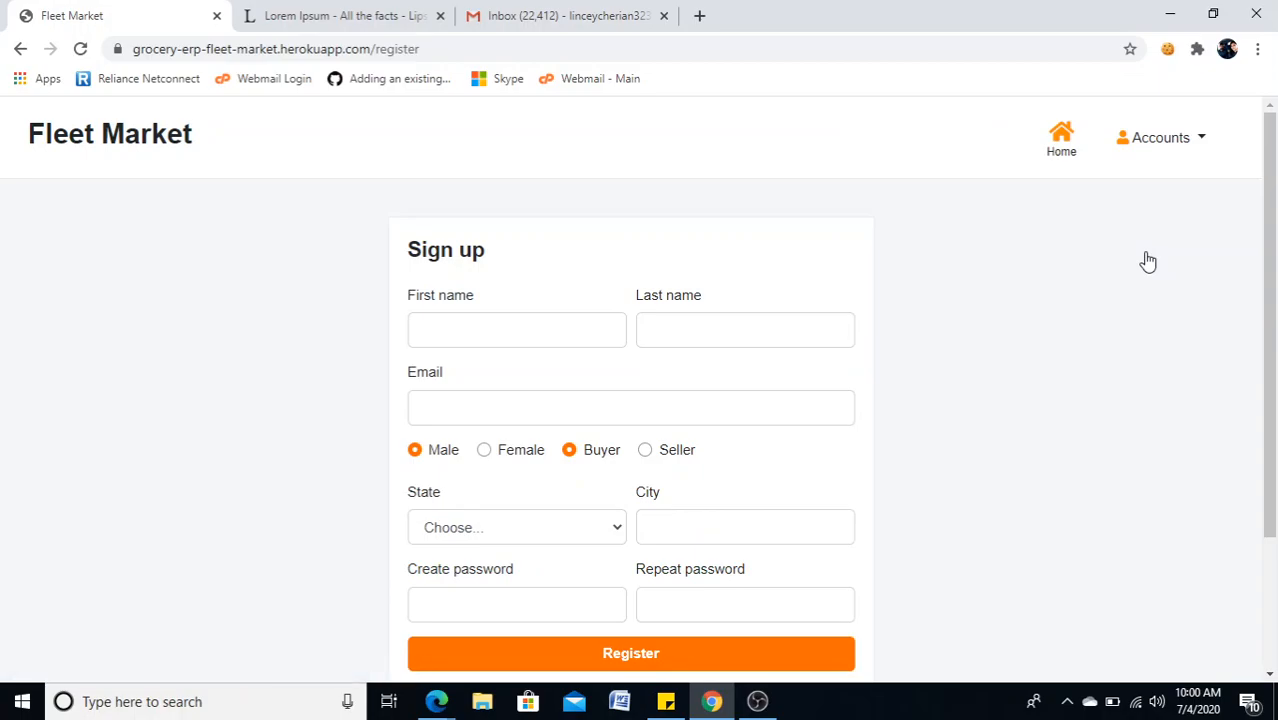
Autofill name, email, state and city, choose Female and Seller, and enter both passwords.
click(516, 330)
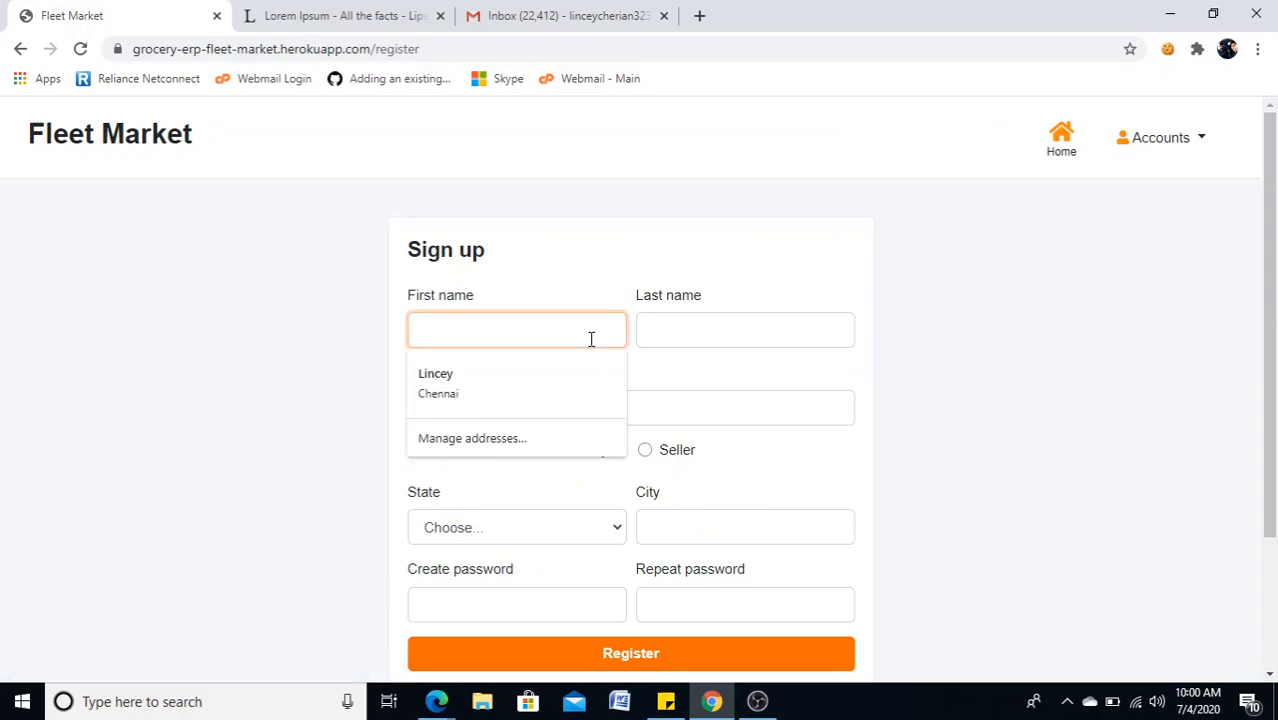
click(516, 384)
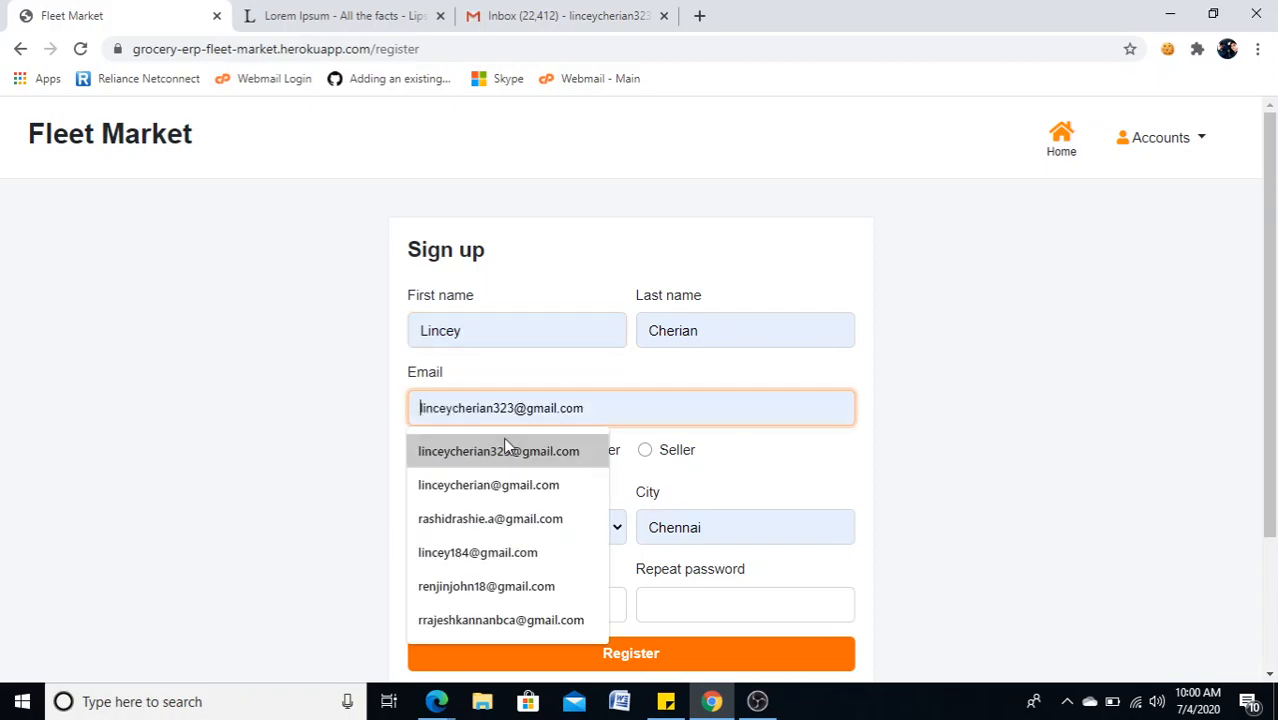
click(498, 452)
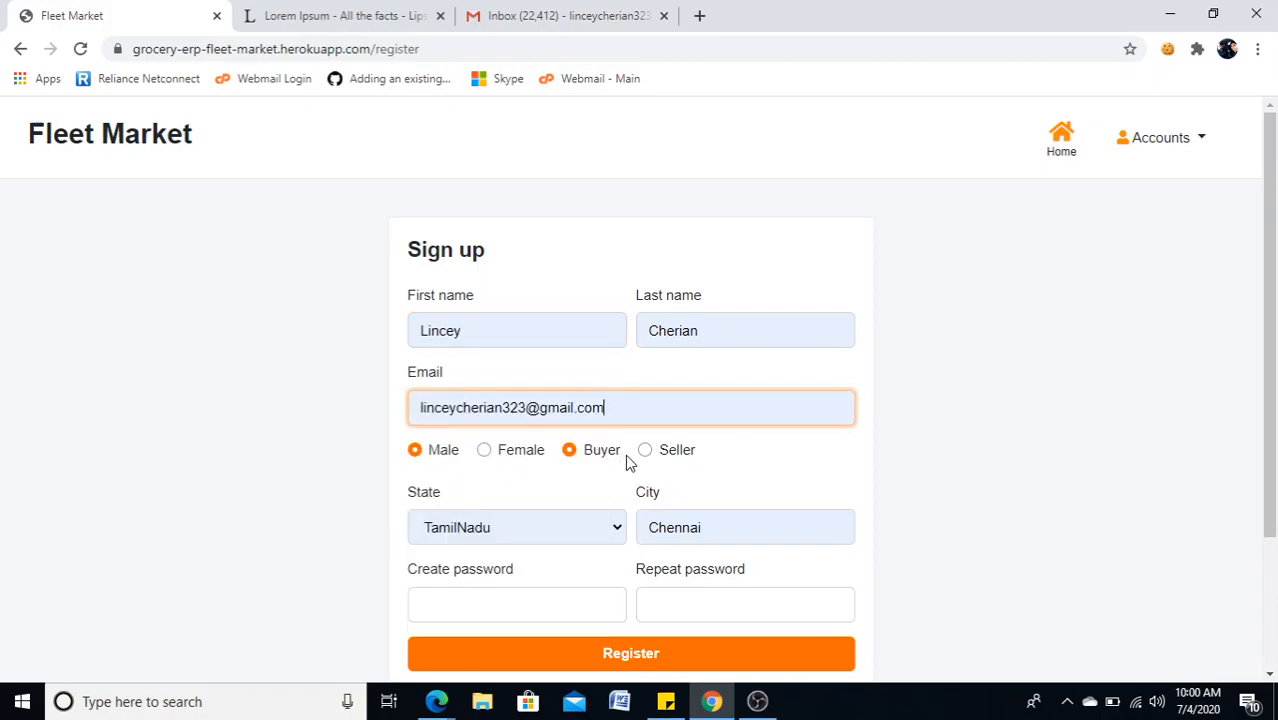
click(644, 448)
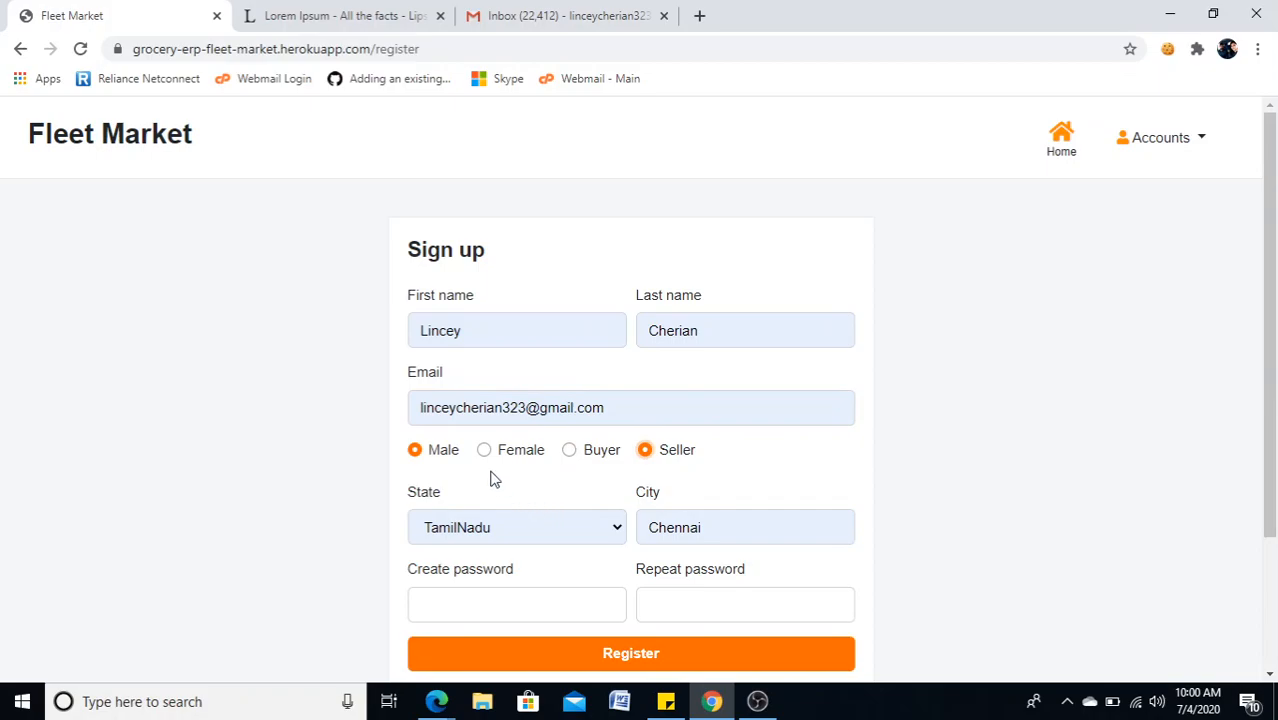
click(484, 448)
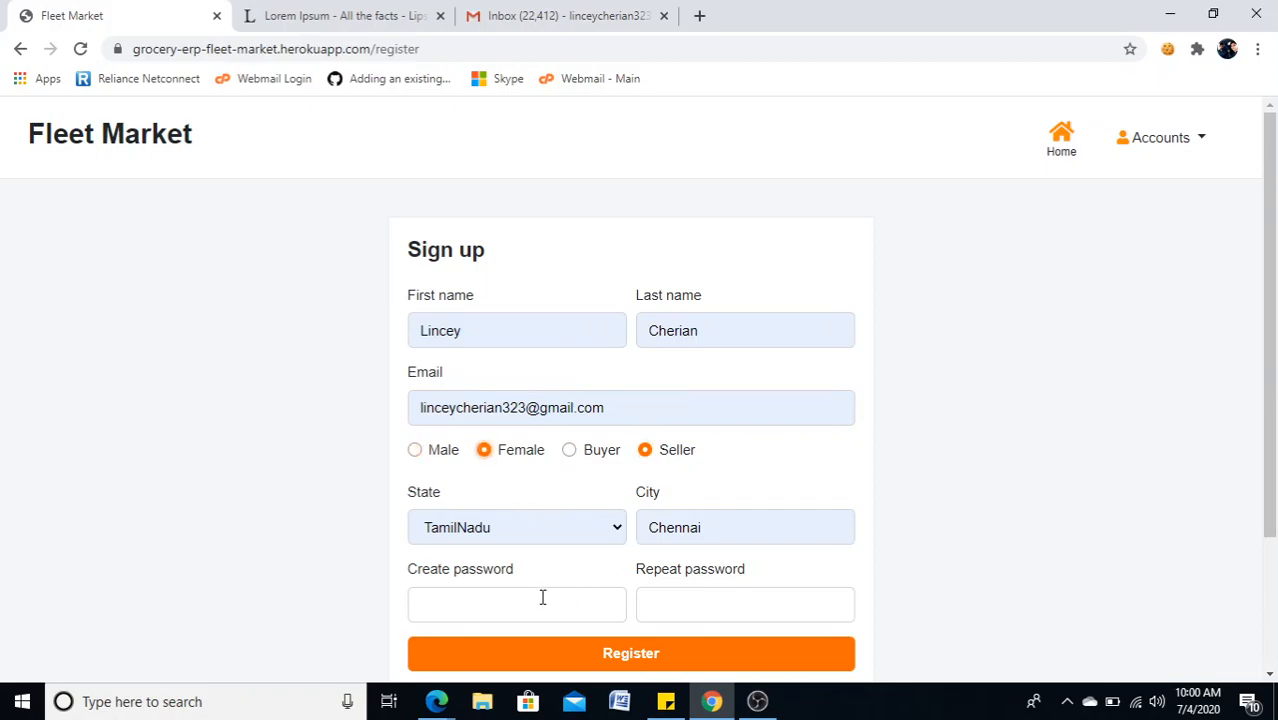
text(•••)
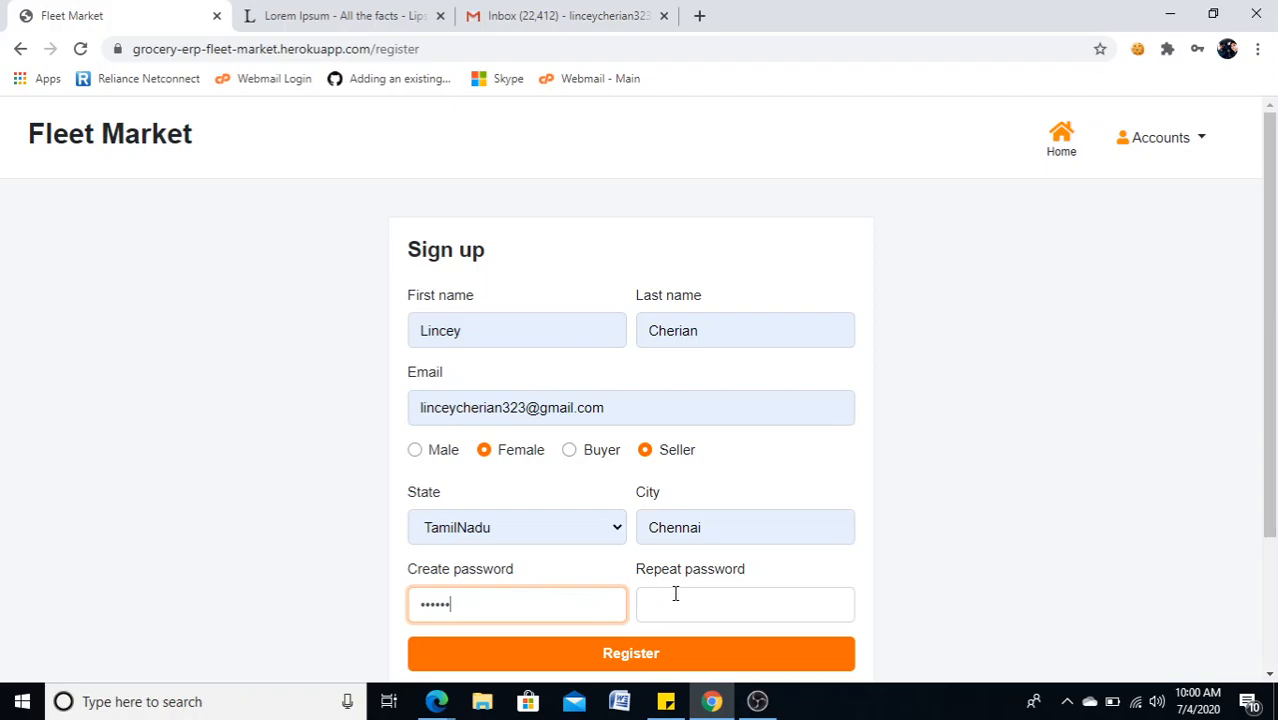
text(•••)
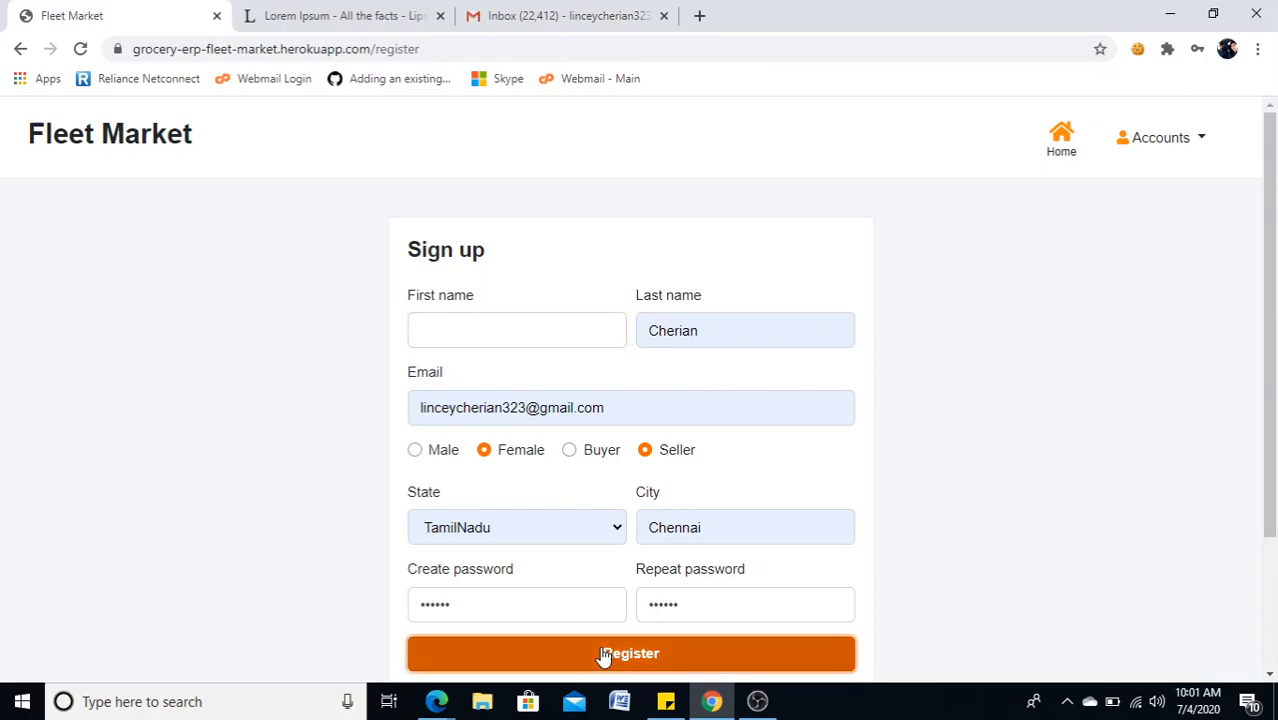
click(632, 652)
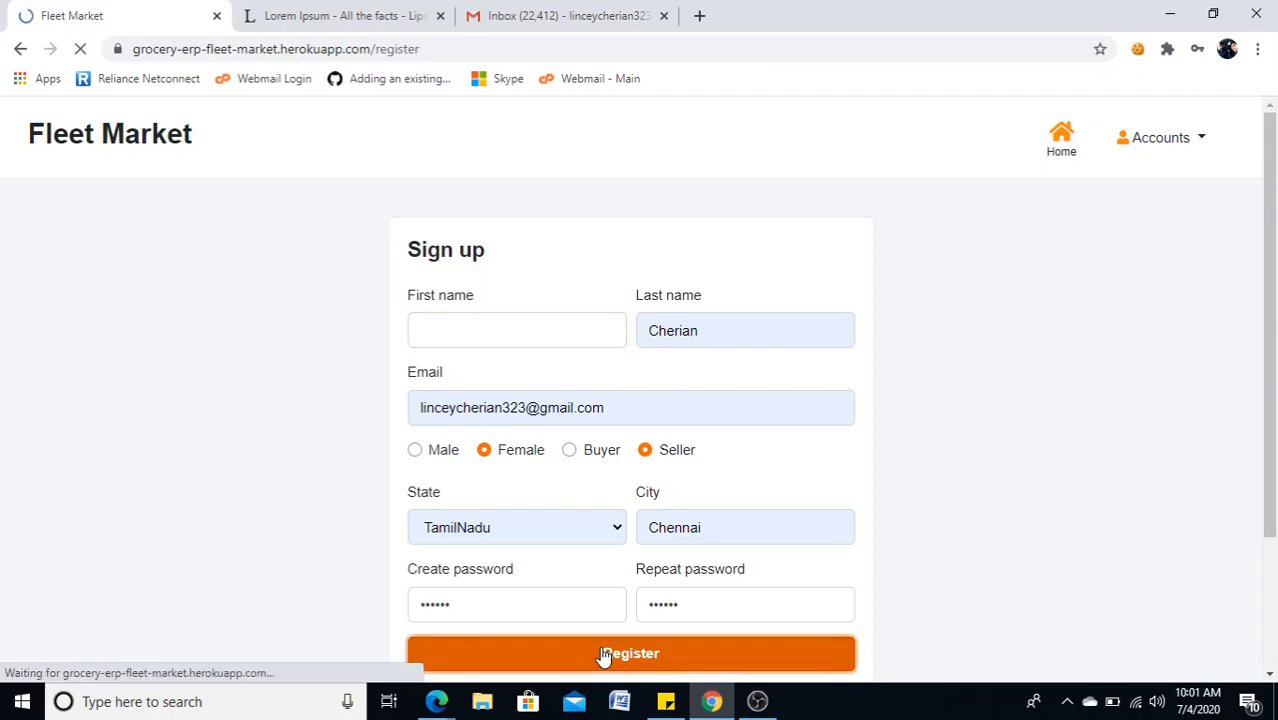
click(632, 652)
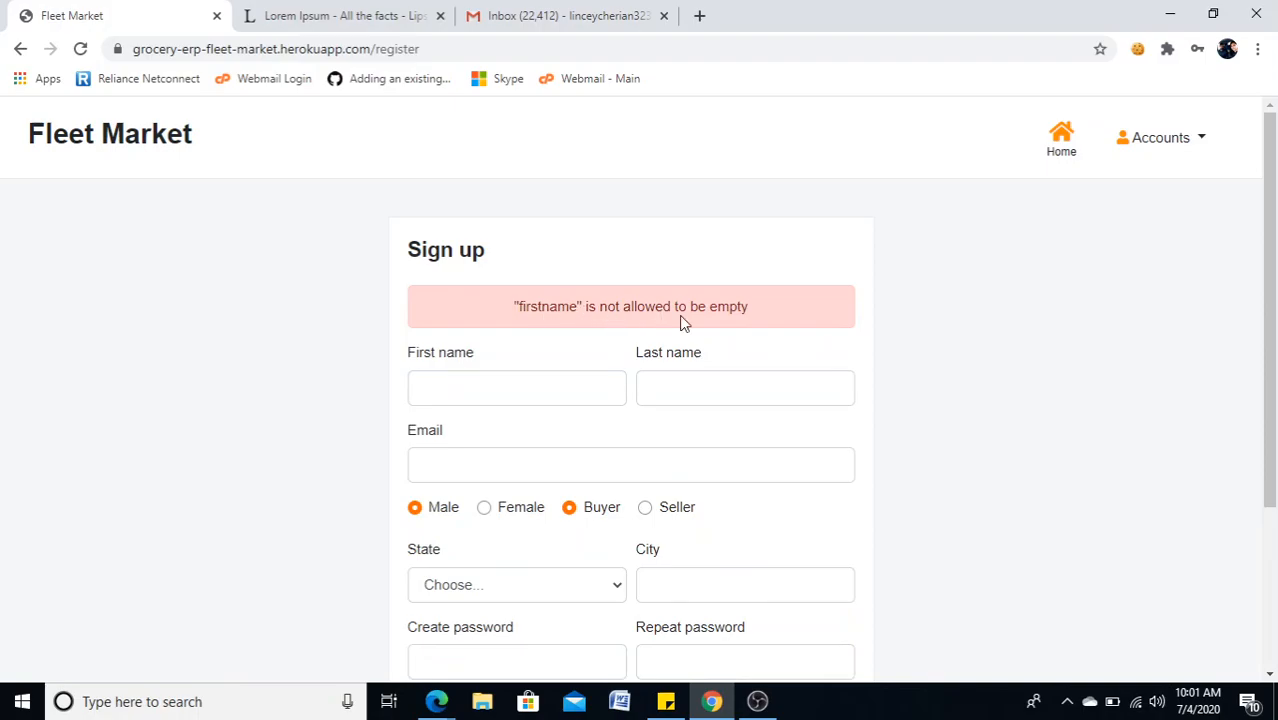
click(516, 388)
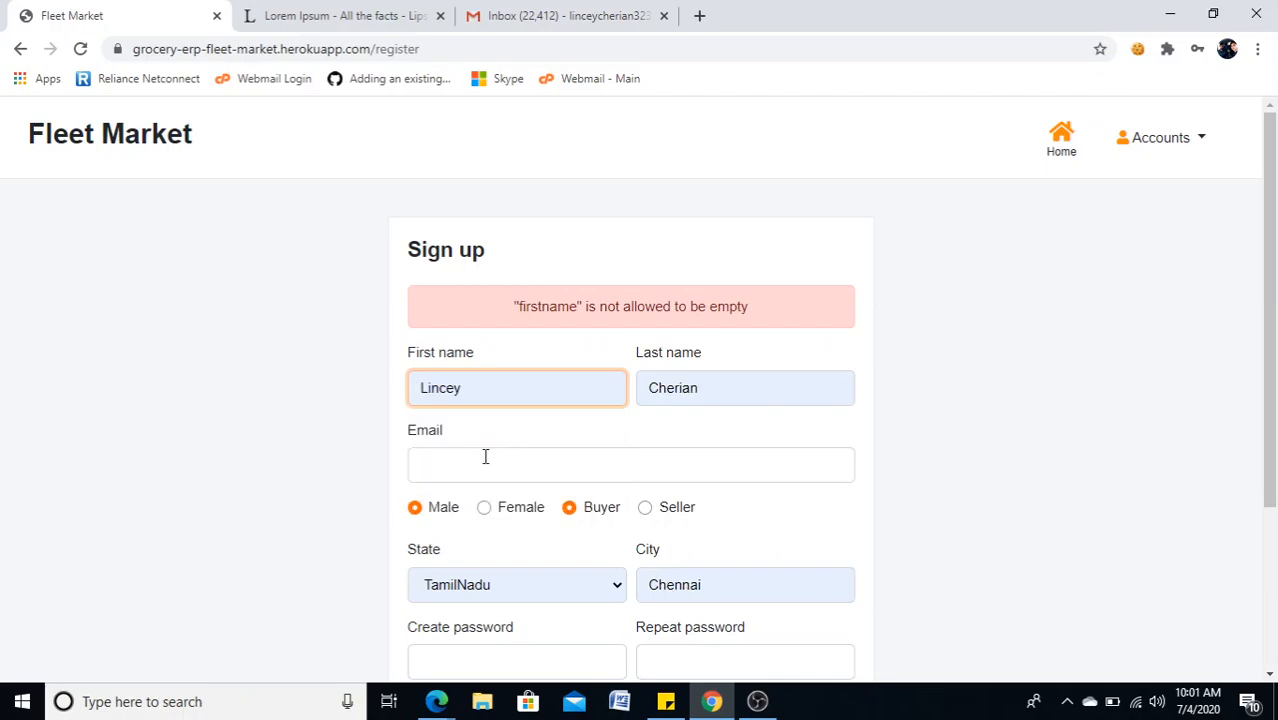
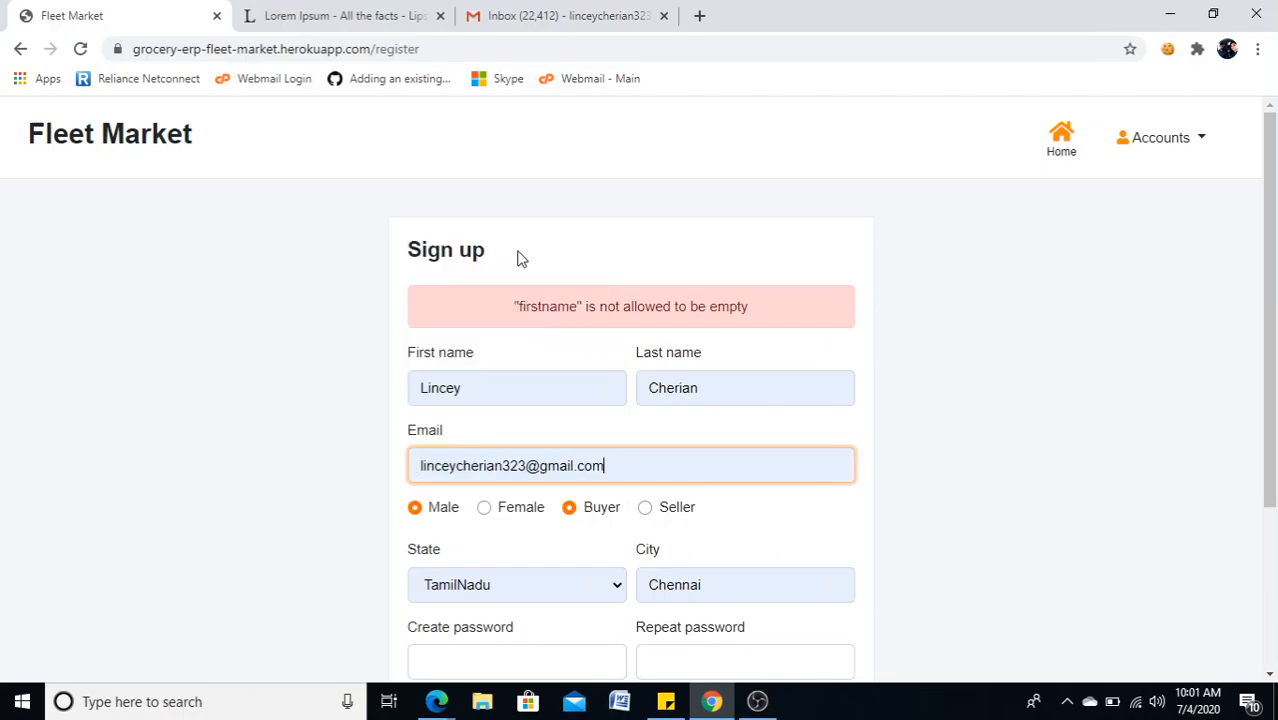
click(484, 508)
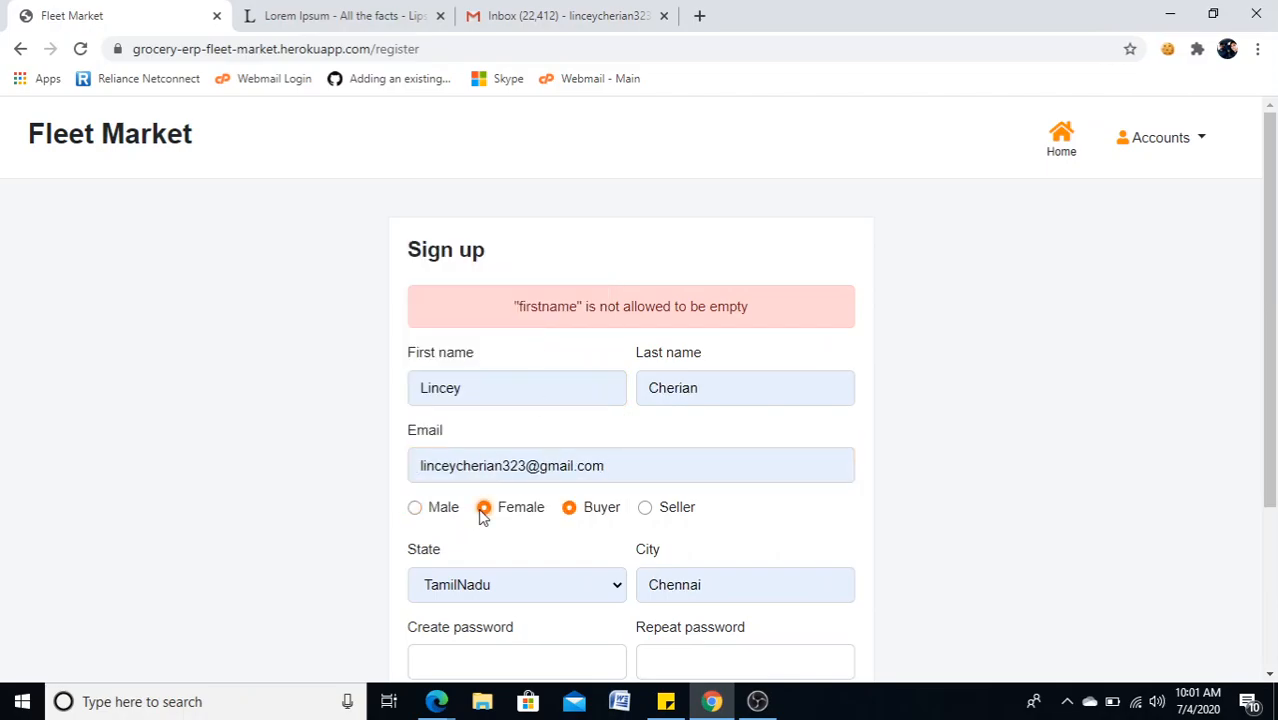
click(644, 508)
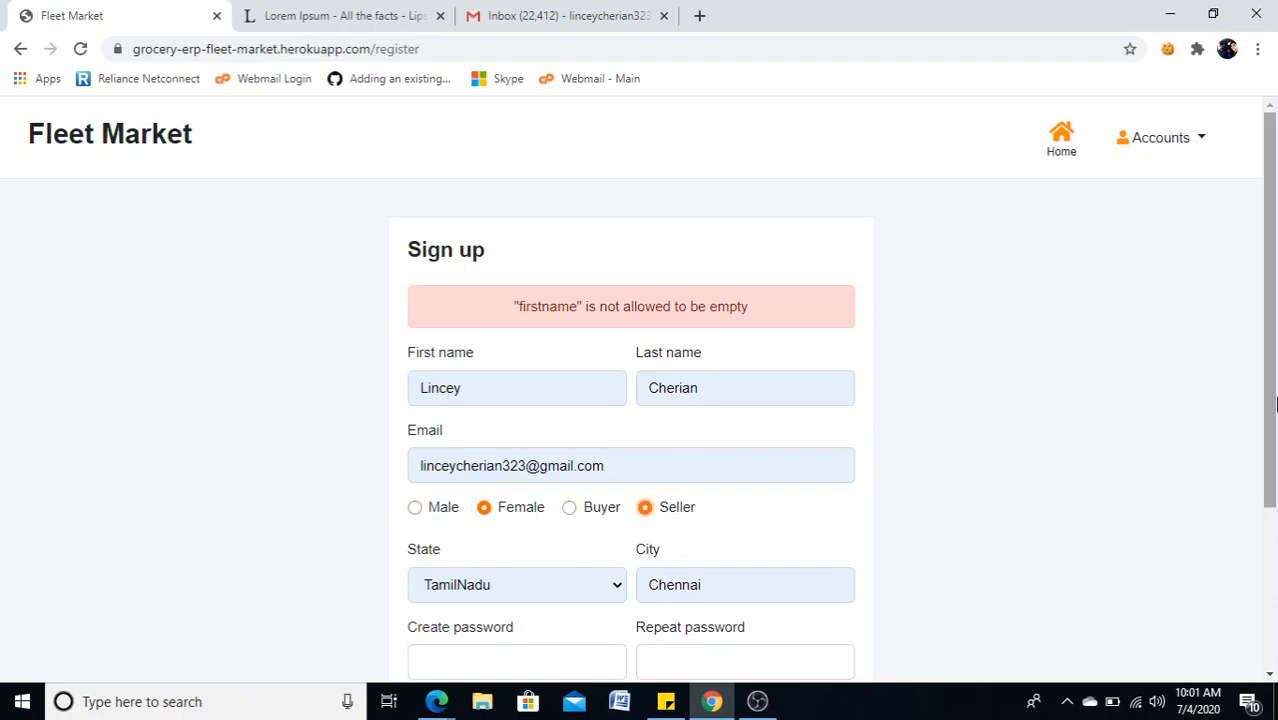
Re-enter the confirm password and submit the completed seller registration.
scroll(down, 3)
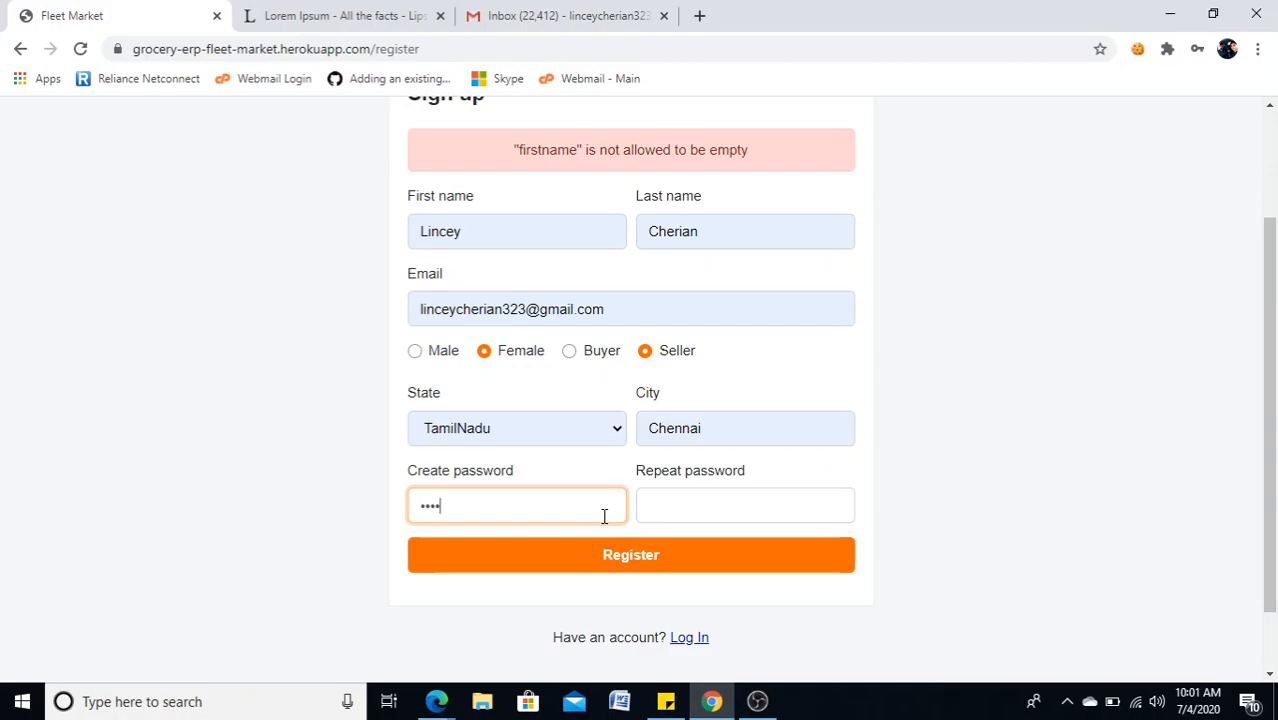
click(744, 504)
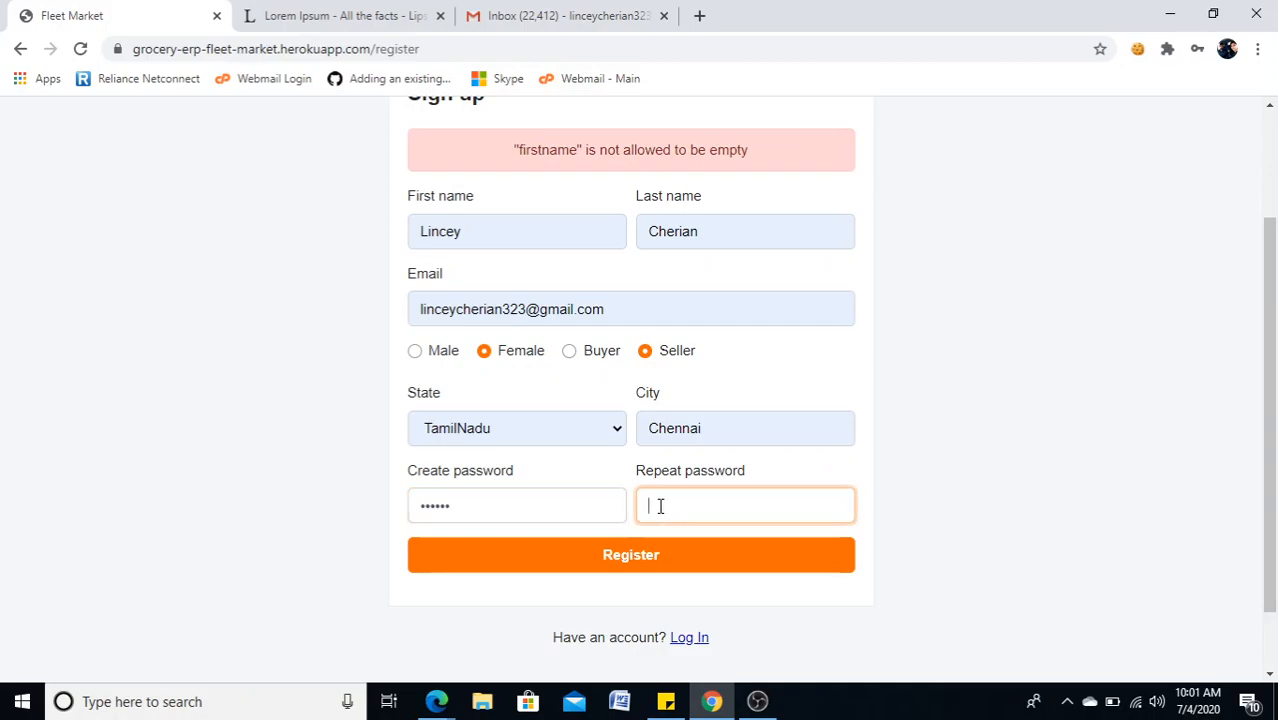
text(••••••)
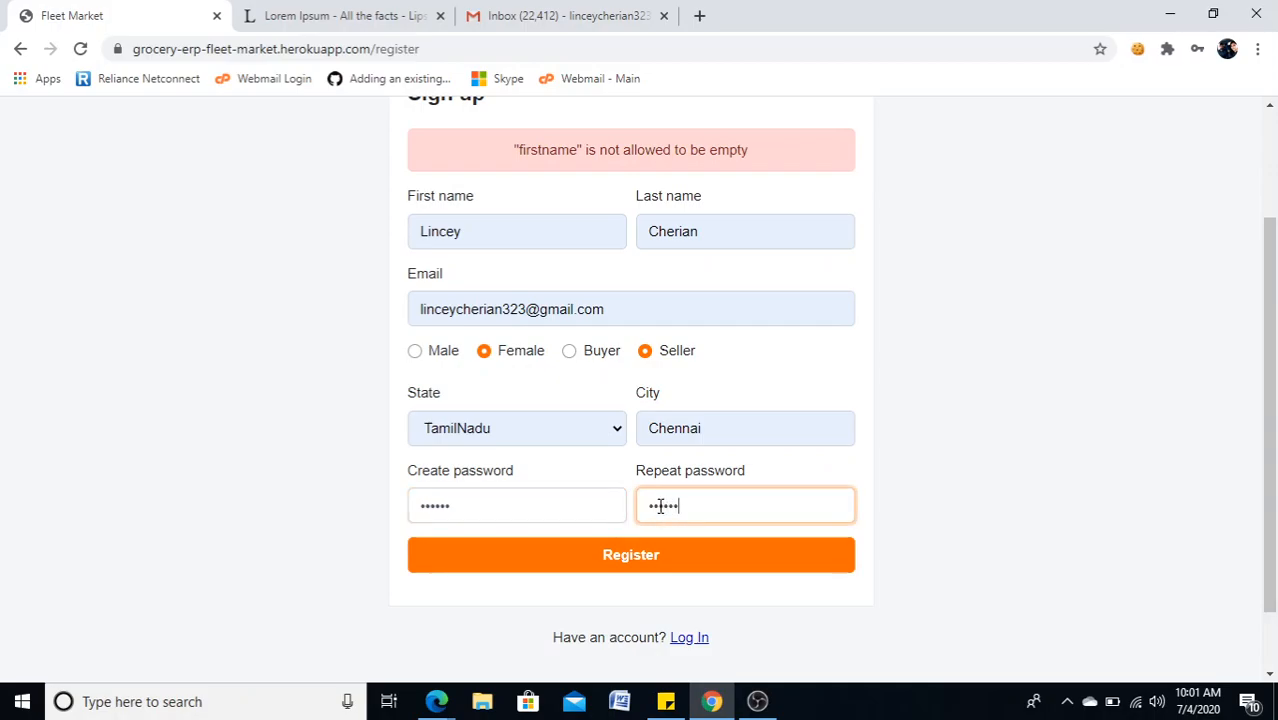
click(632, 556)
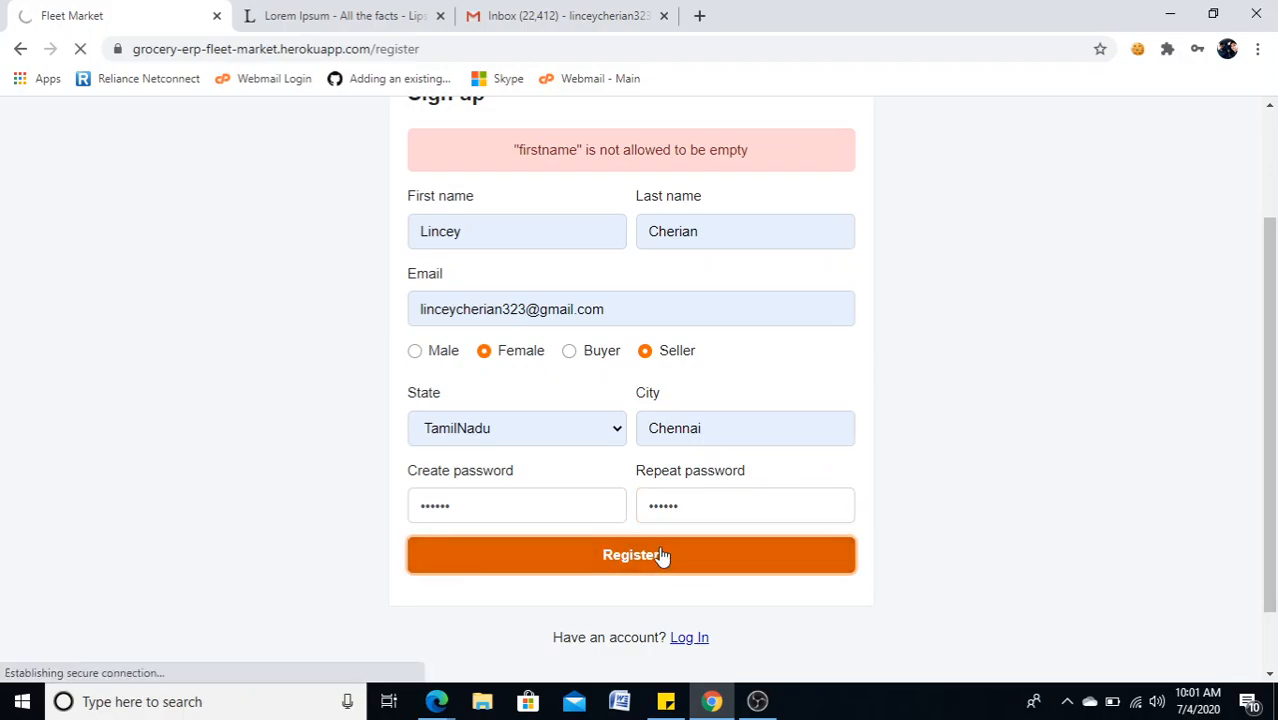
click(630, 556)
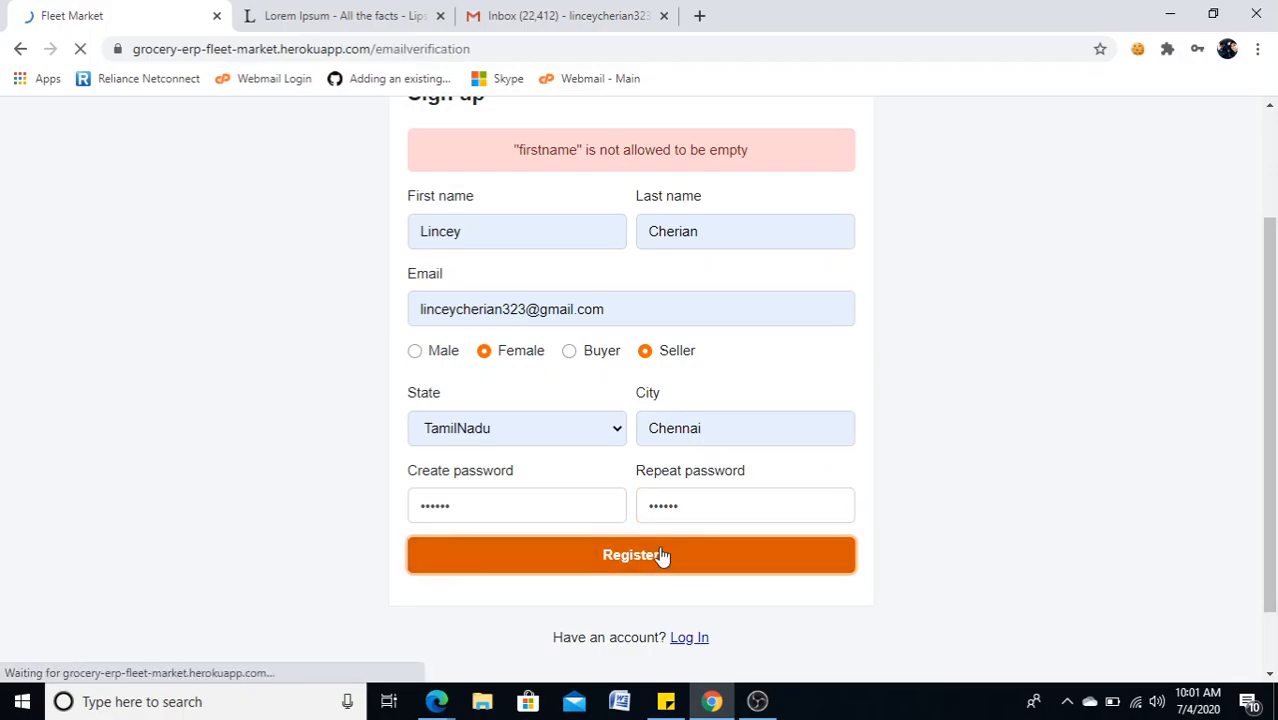
click(630, 556)
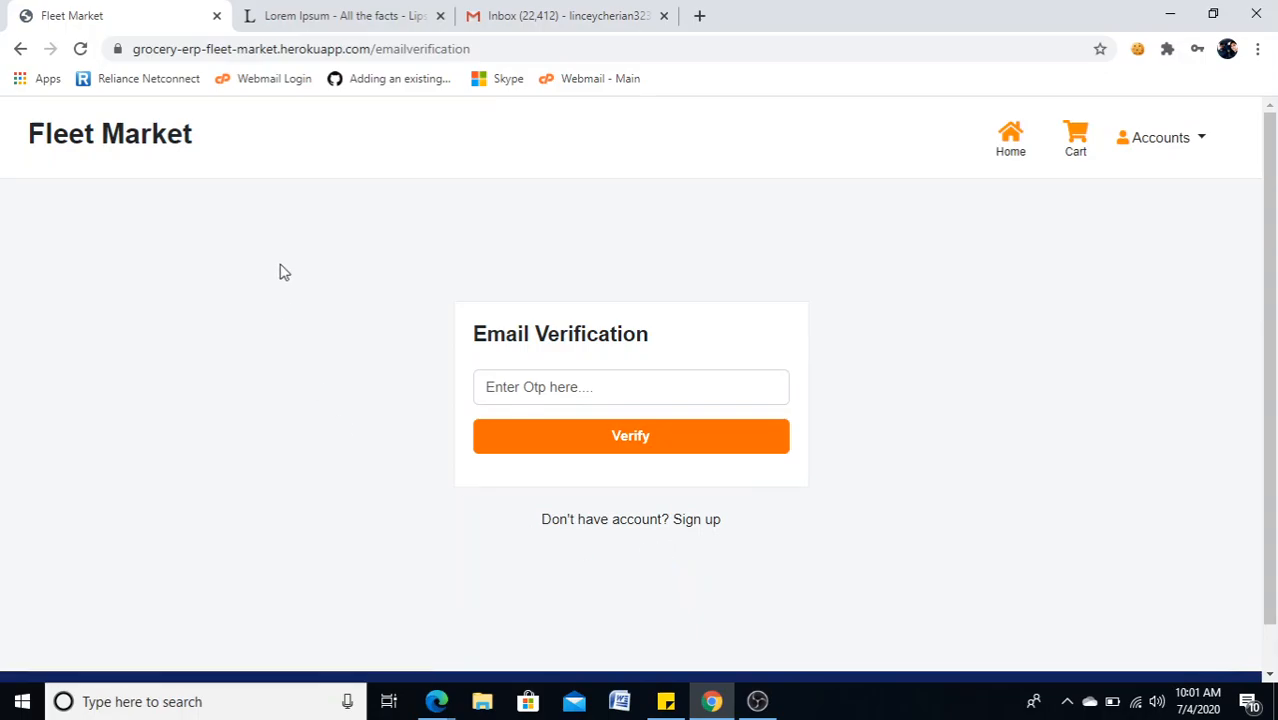
mouse_move(428, 118)
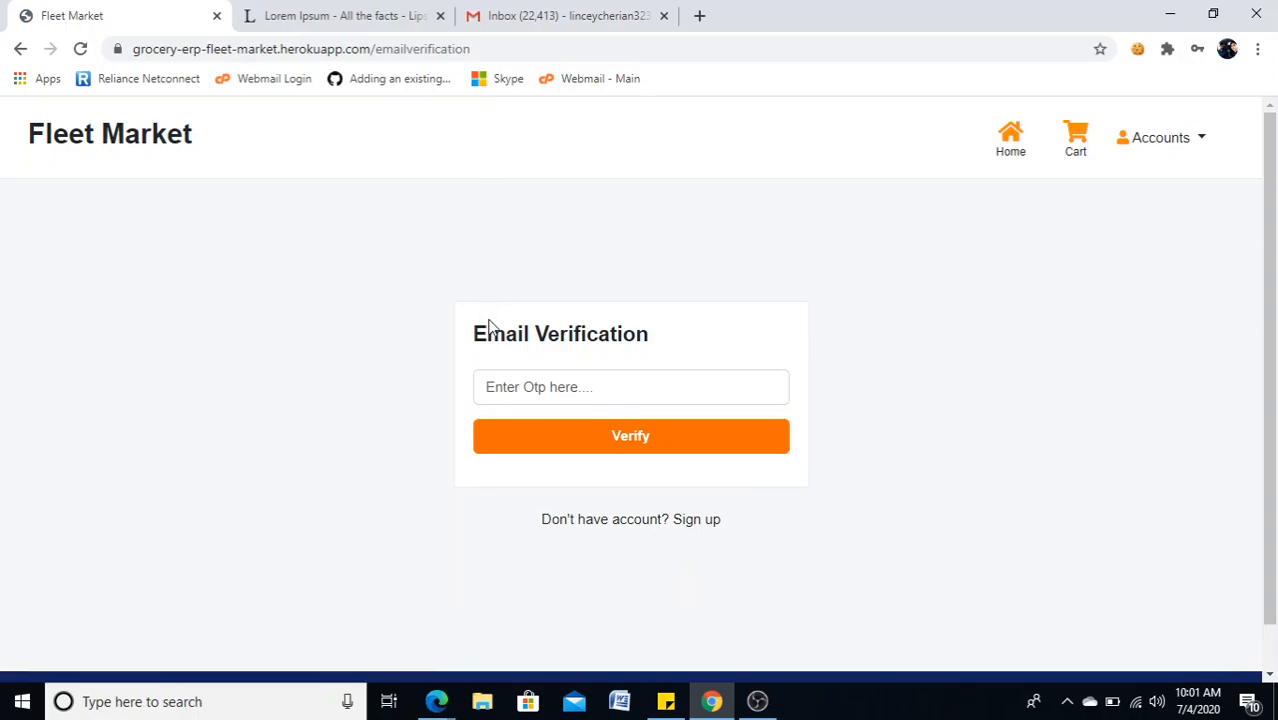
click(568, 16)
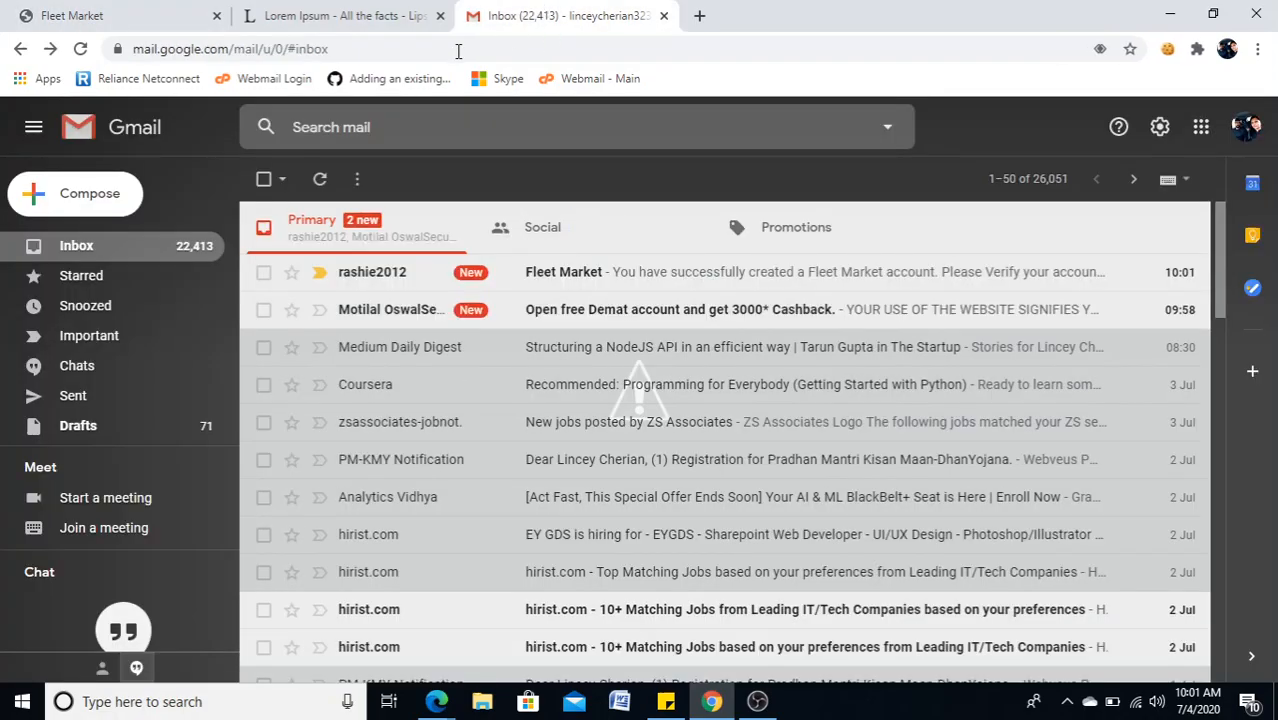
mouse_move(580, 272)
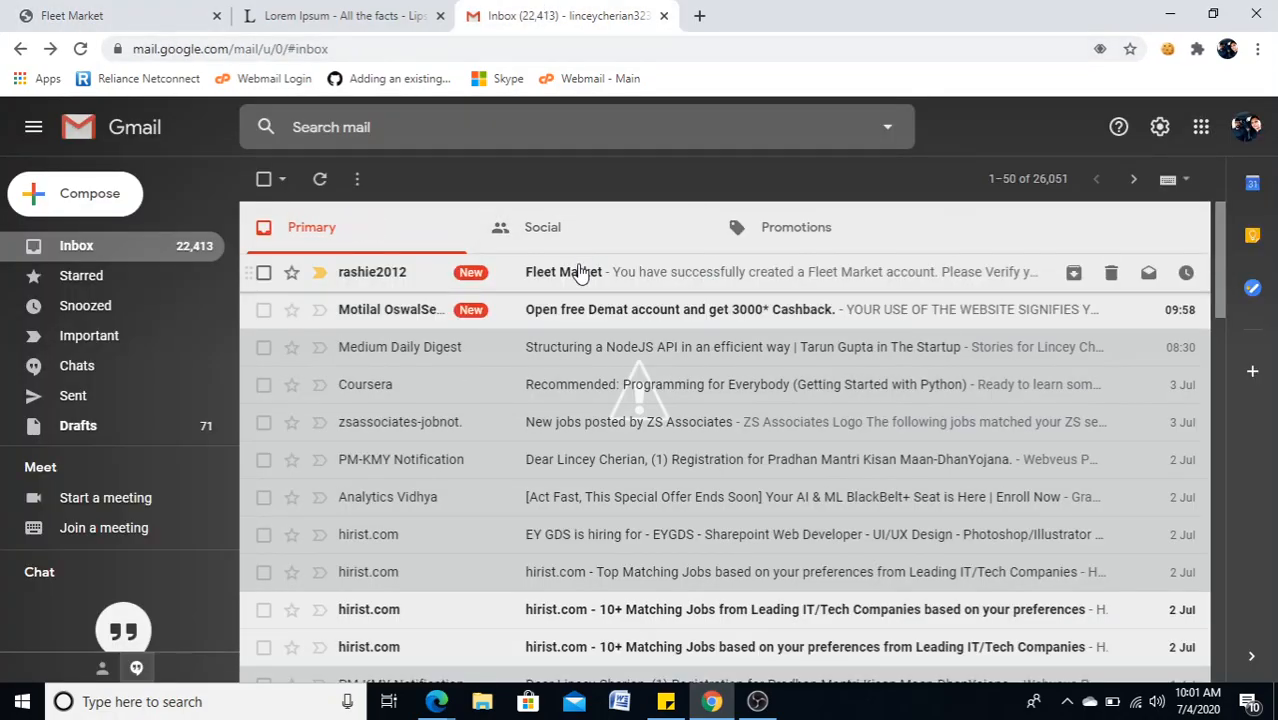
click(564, 272)
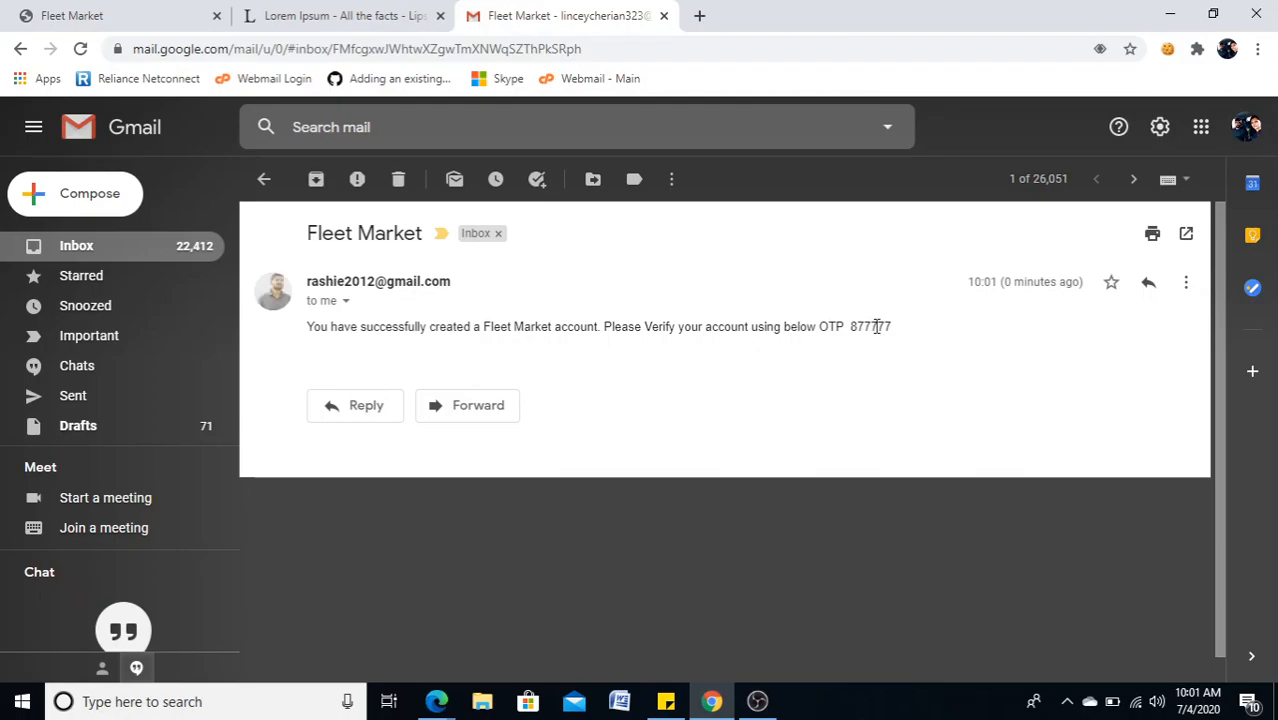
double_click(868, 326)
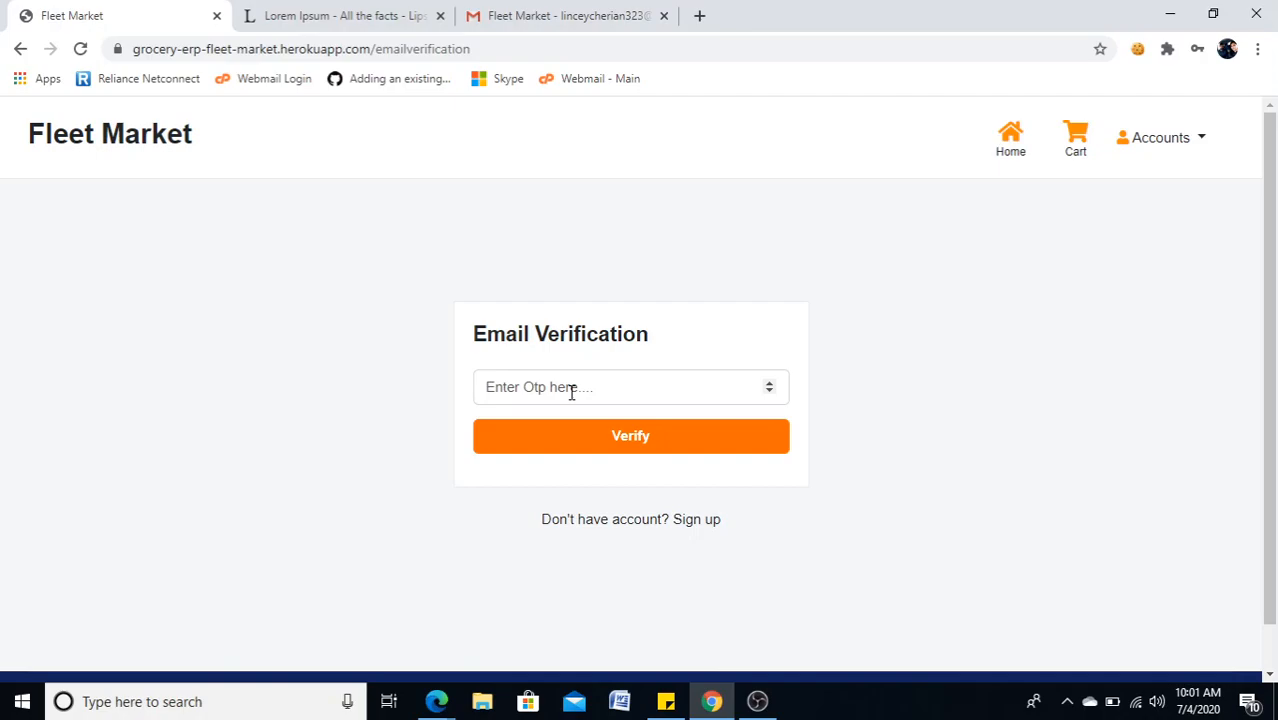
Attempt verification with an empty OTP and then the saved wrong code 1054, both rejected.
click(630, 436)
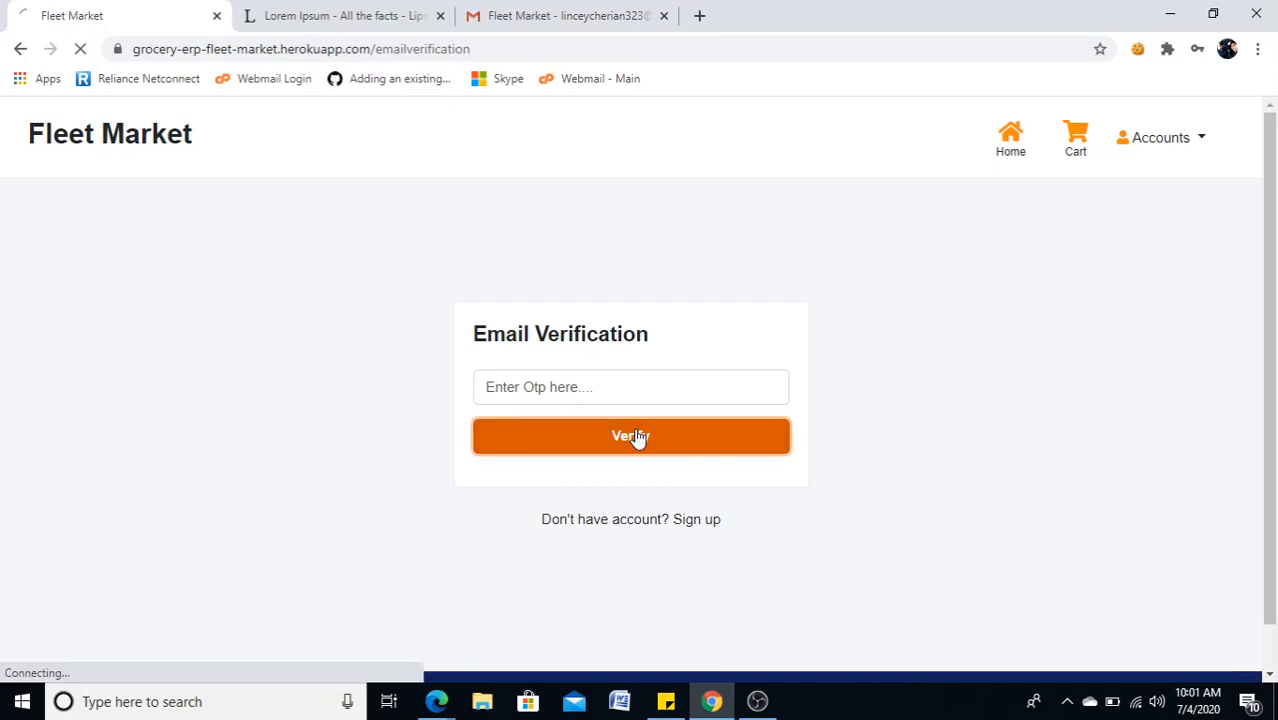
click(630, 436)
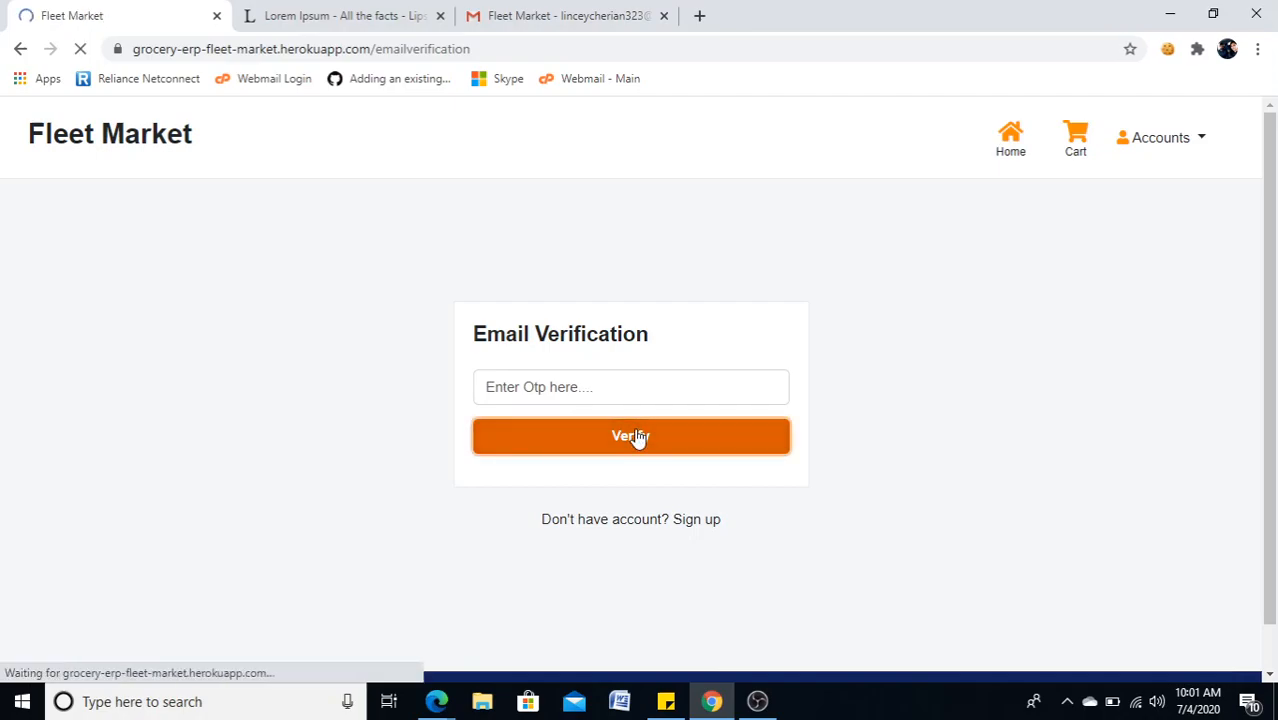
click(630, 436)
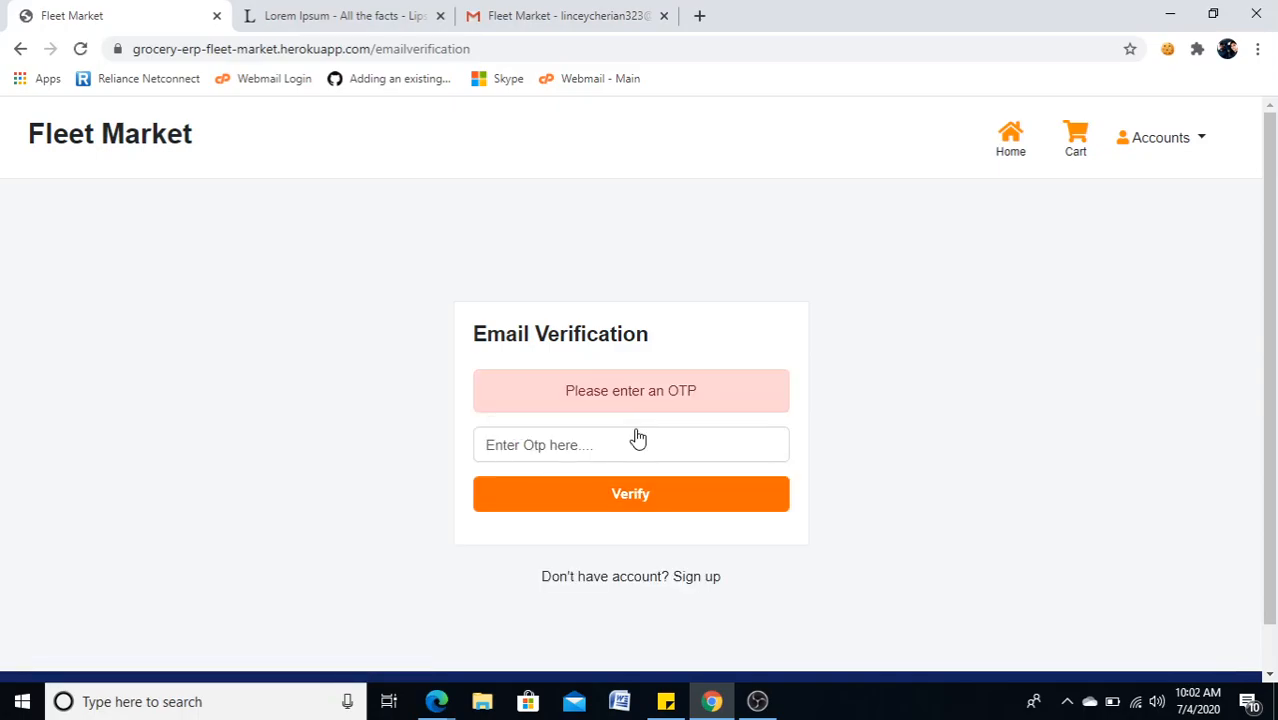
click(630, 444)
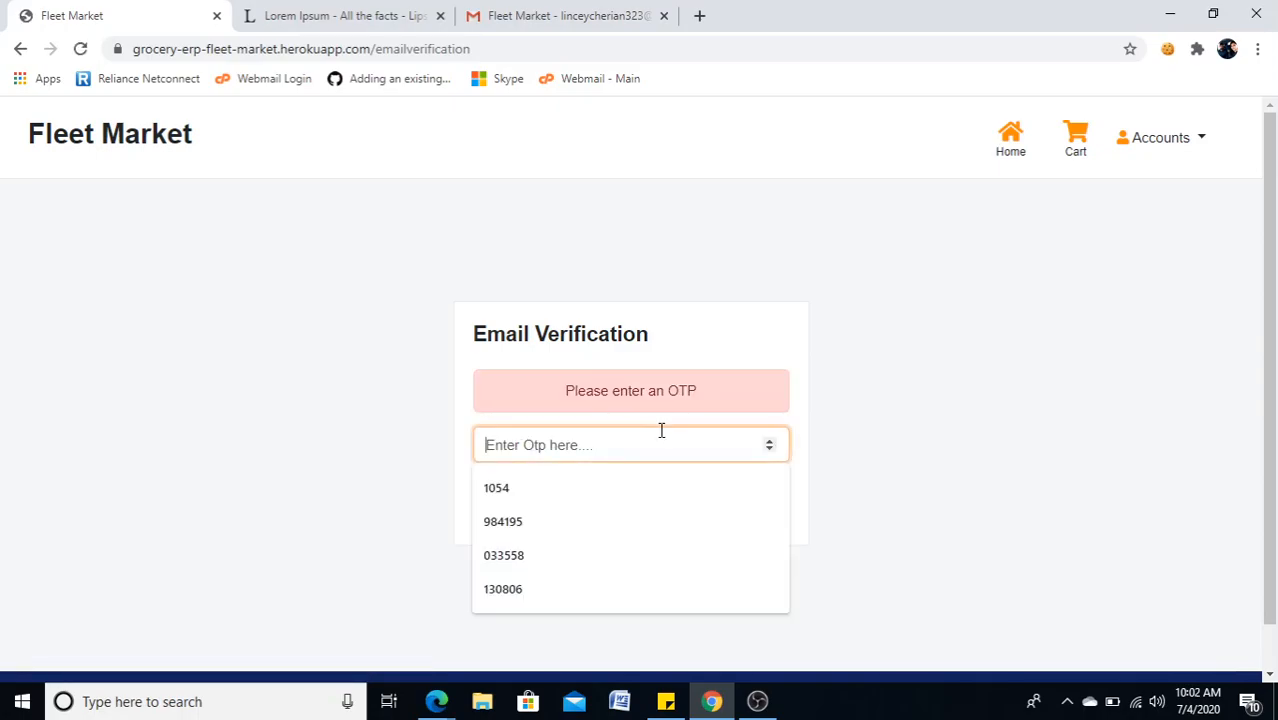
click(496, 488)
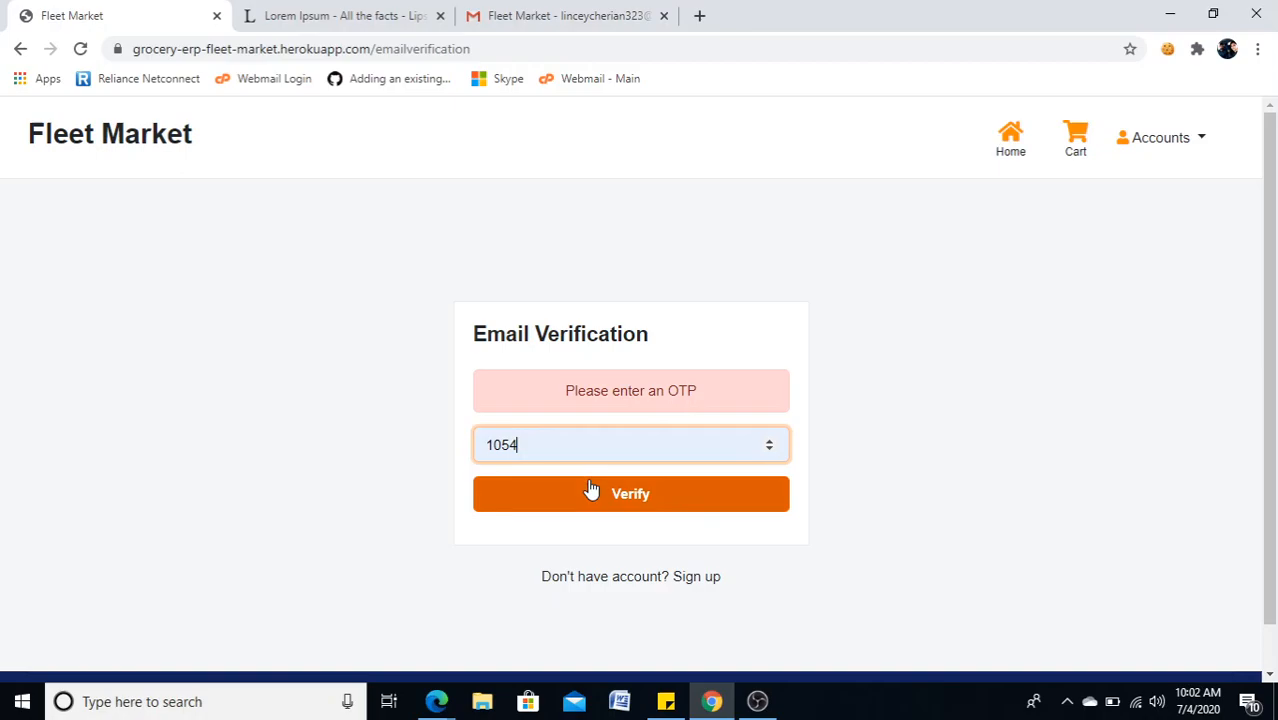
click(630, 492)
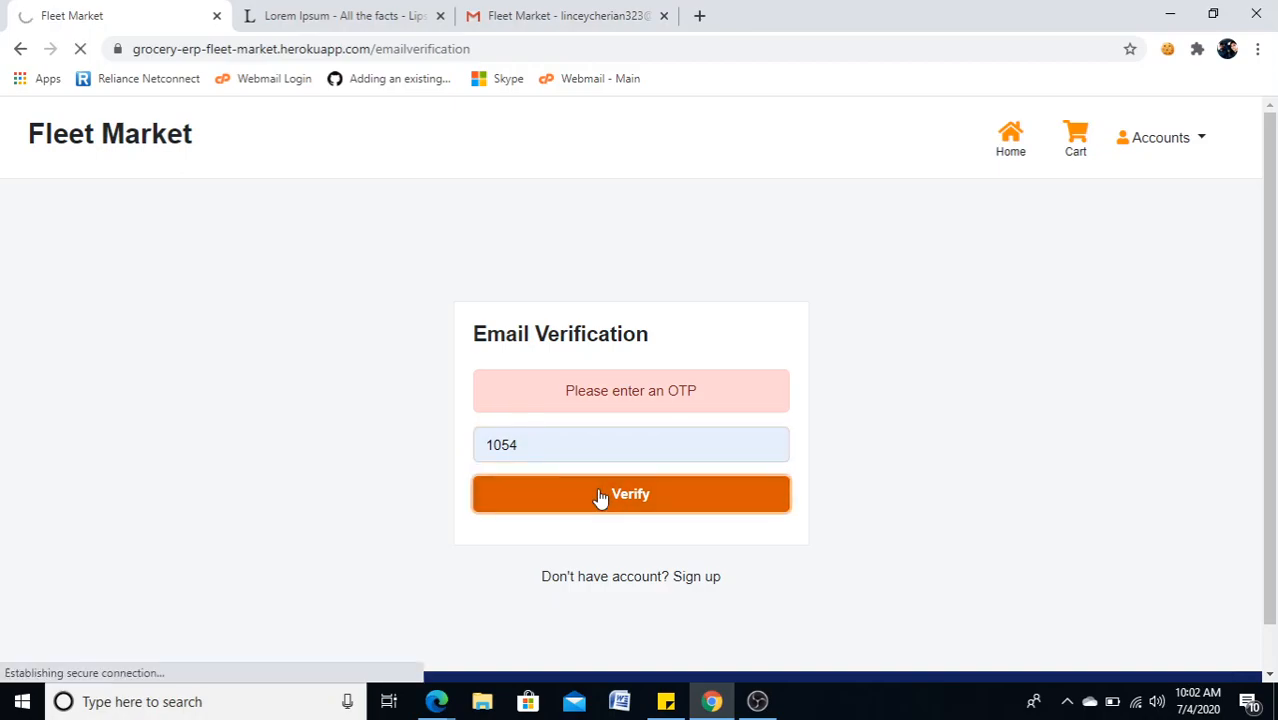
click(630, 492)
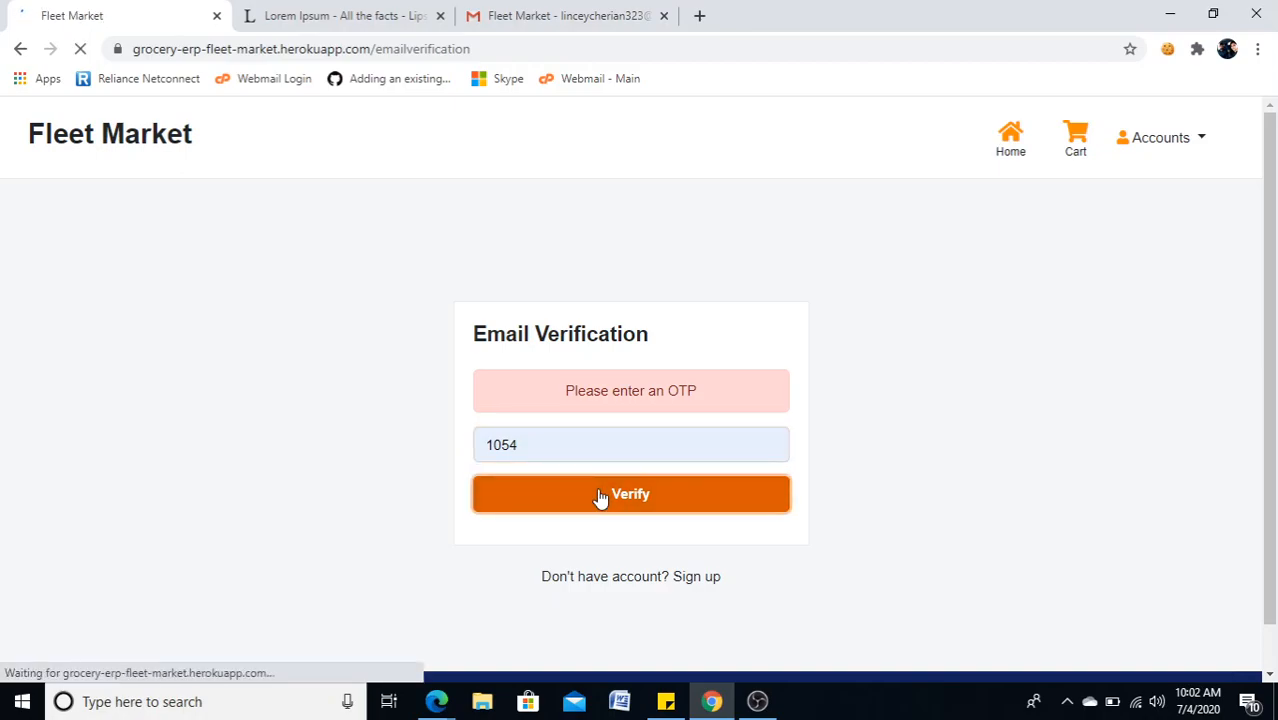
click(630, 492)
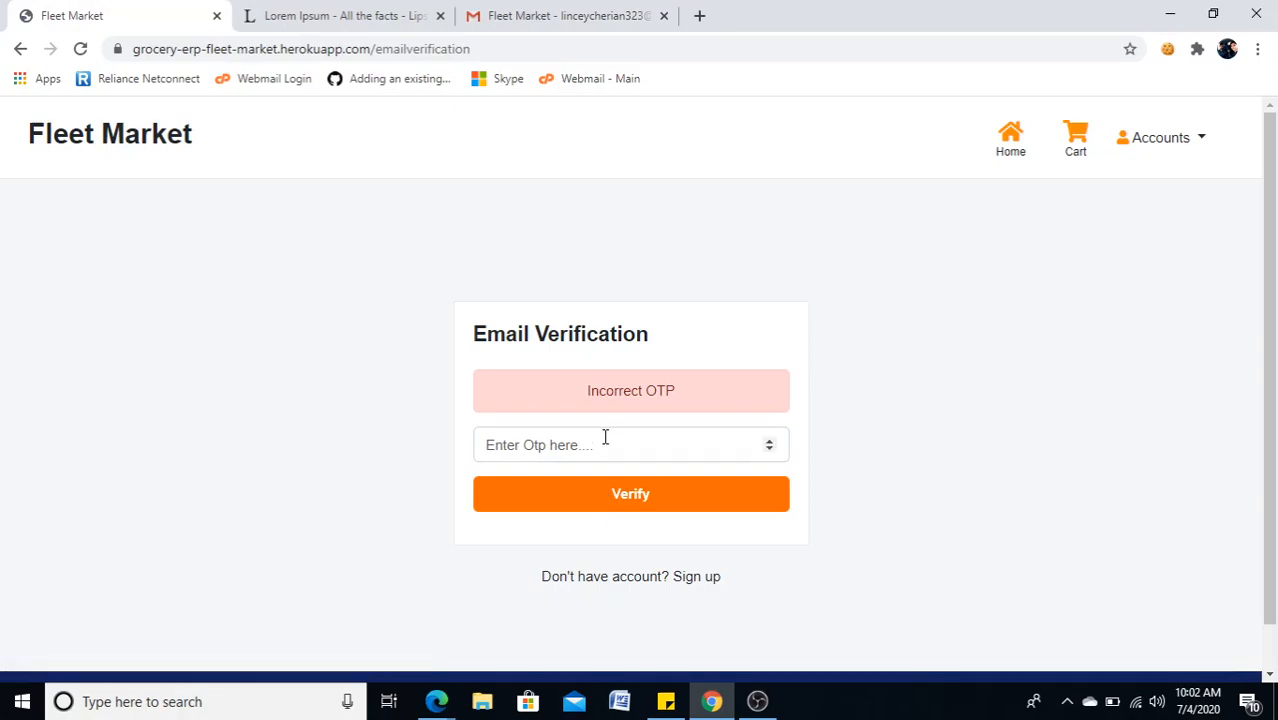
mouse_move(658, 410)
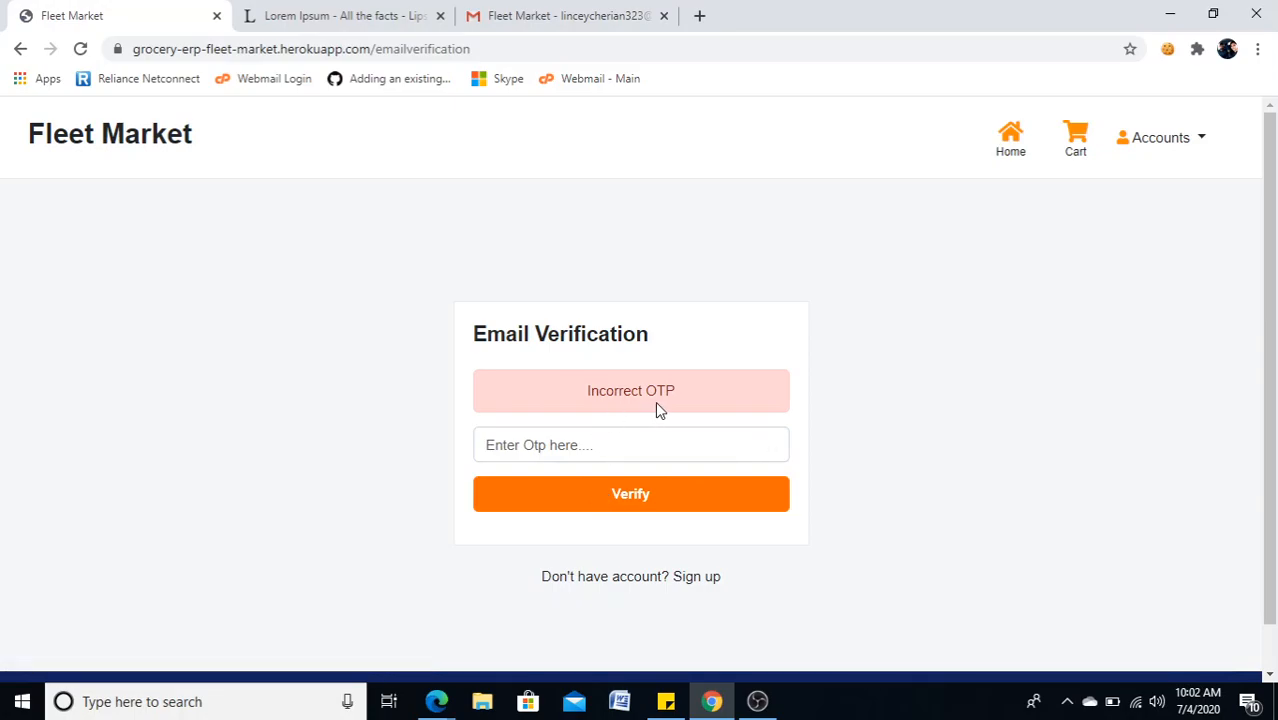
click(630, 444)
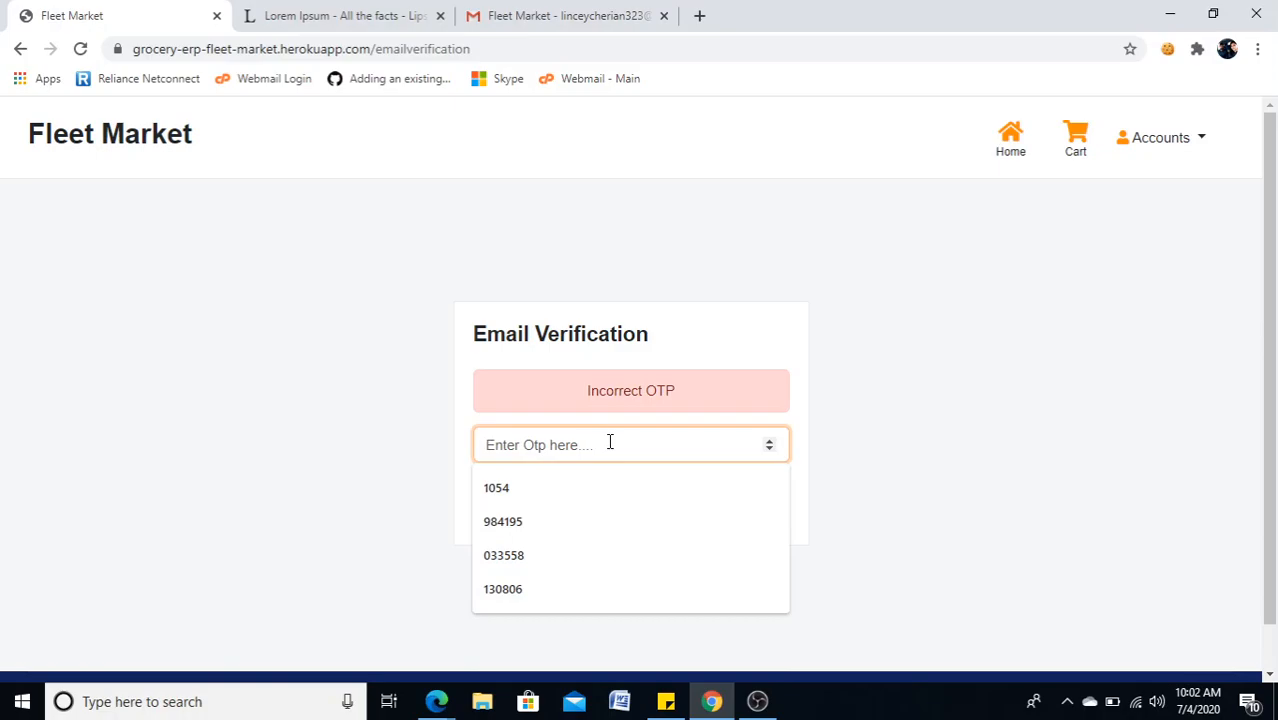
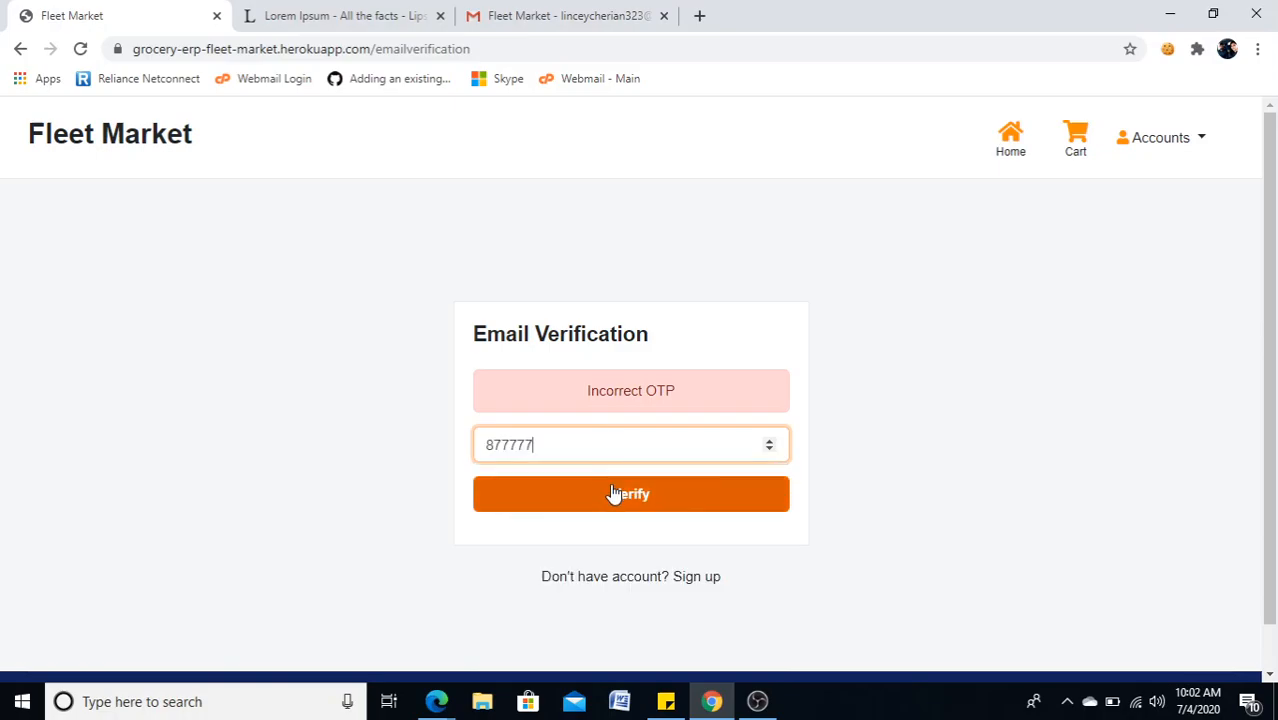
click(630, 494)
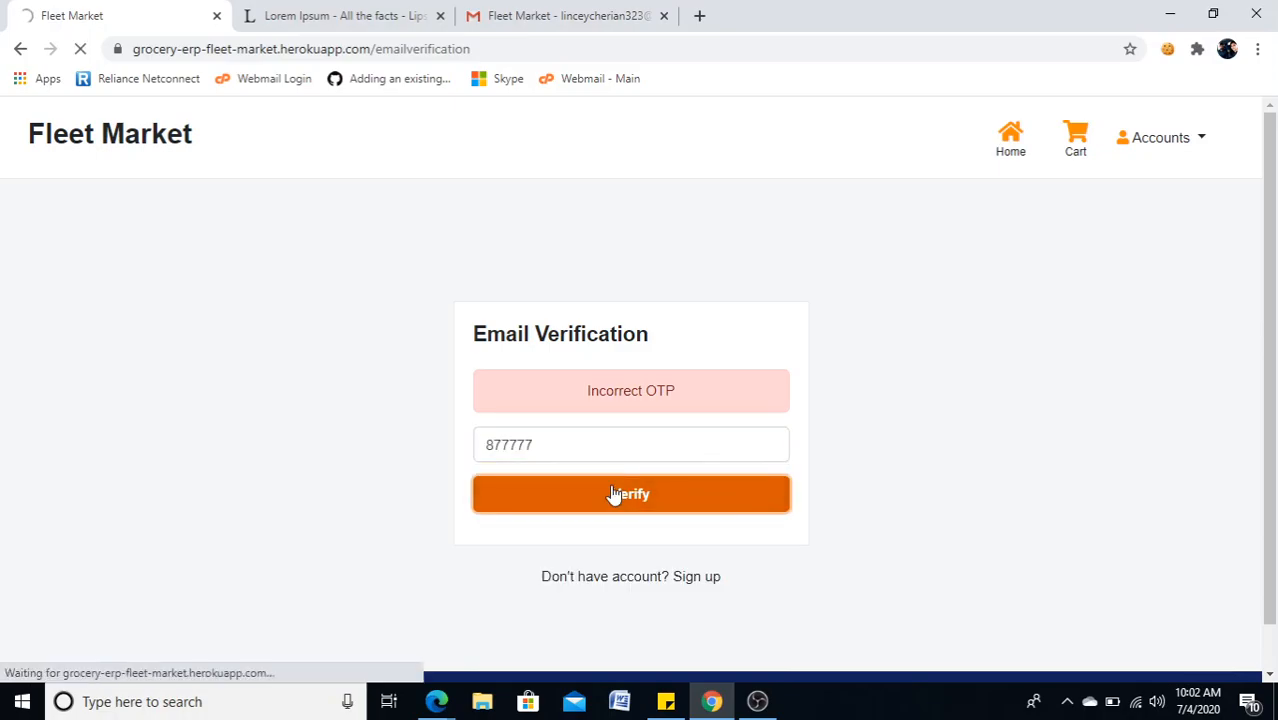
click(630, 494)
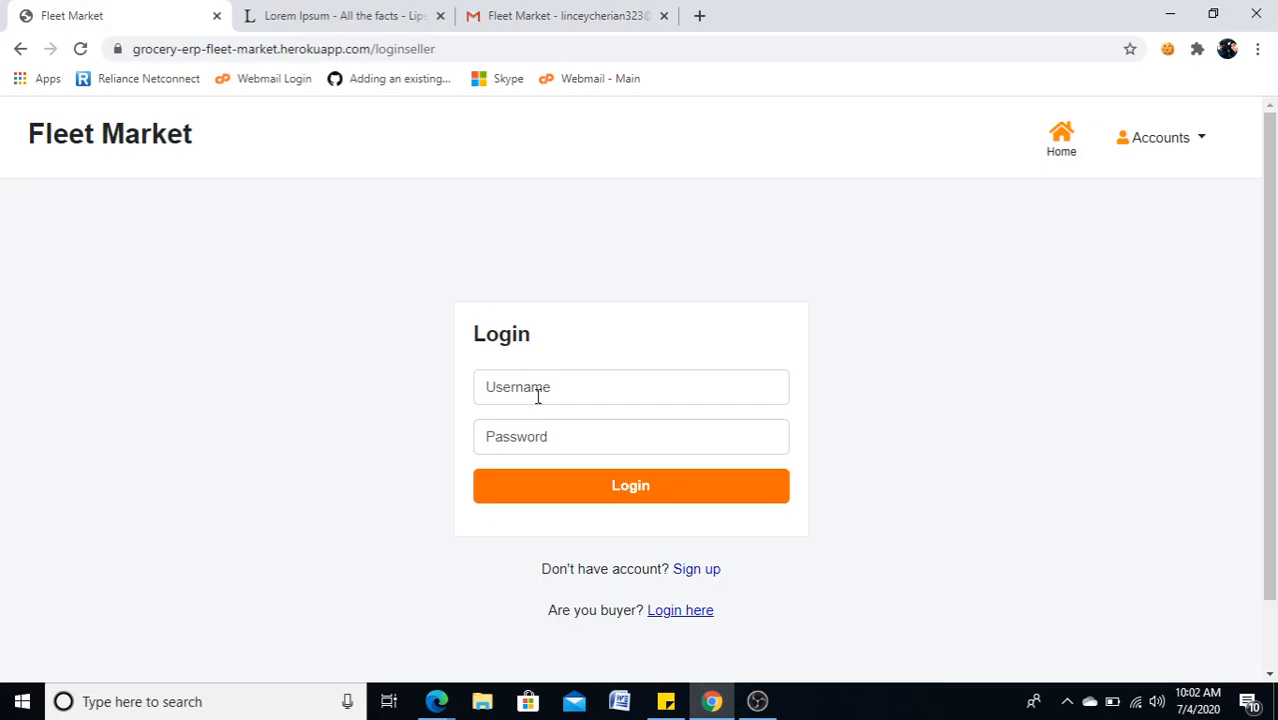
Log in with the seller username and password to reach the empty seller home.
click(630, 388)
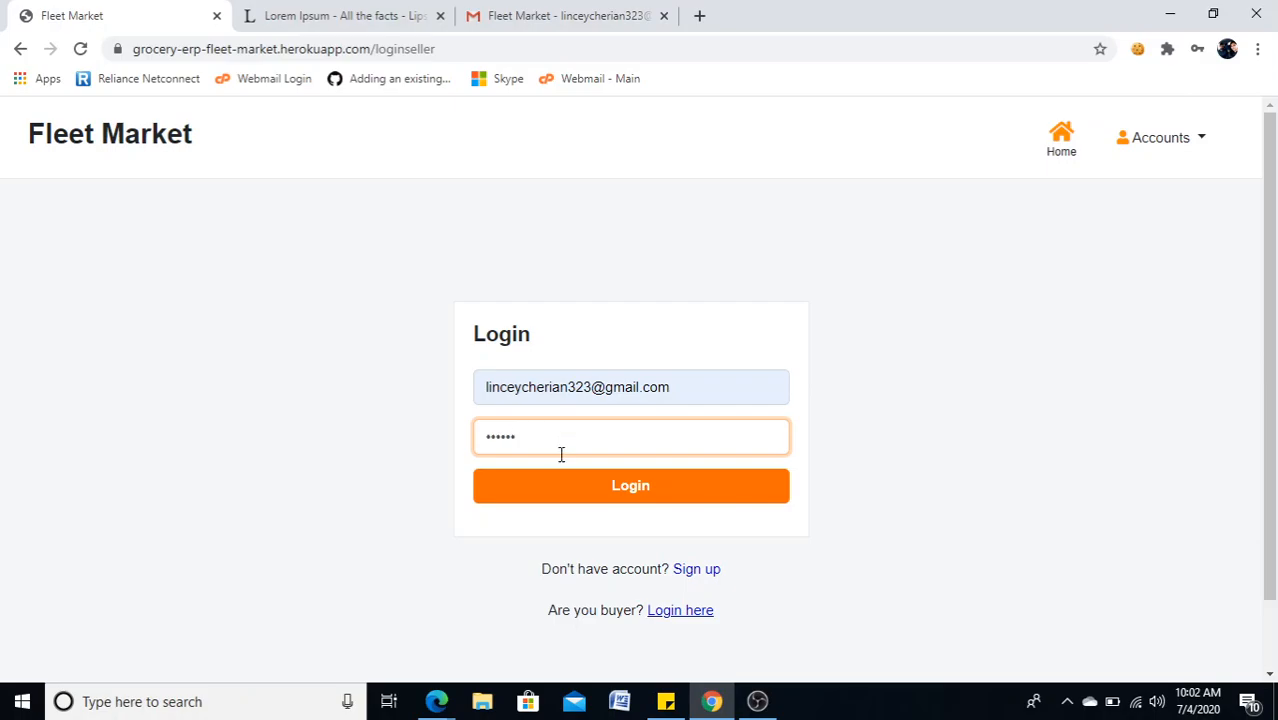
click(630, 486)
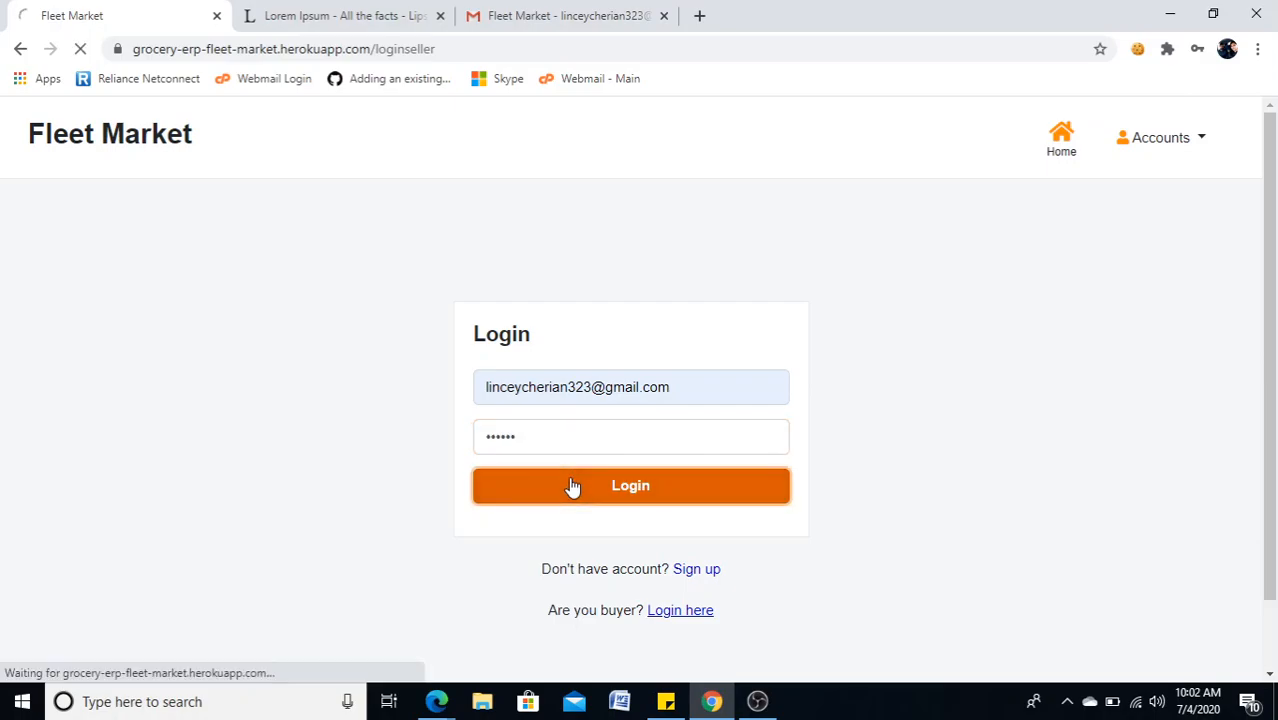
click(630, 486)
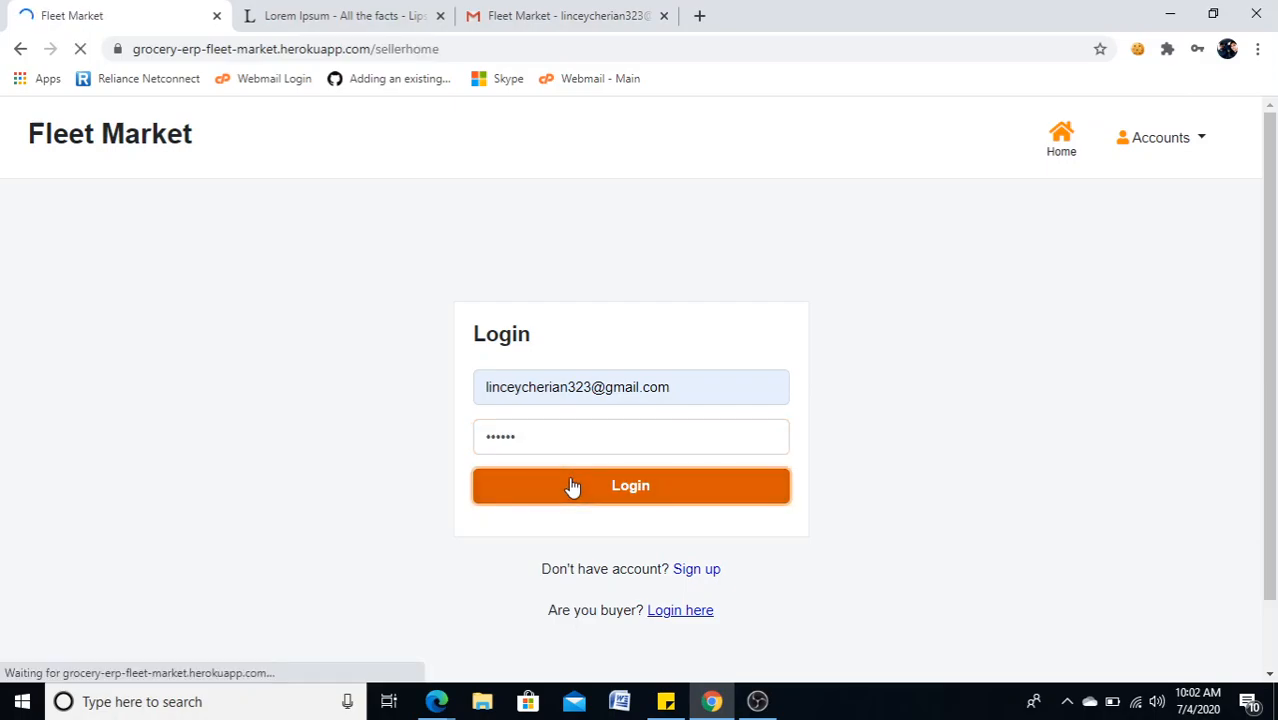
click(630, 486)
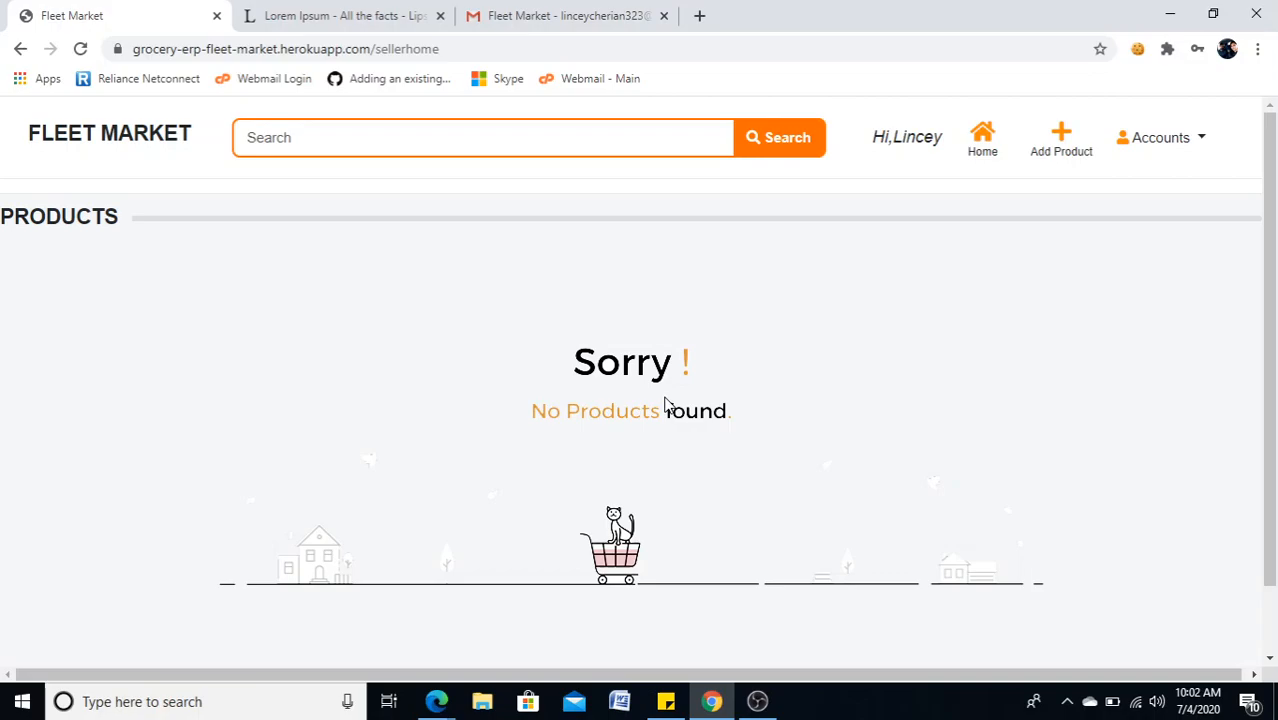
mouse_move(998, 276)
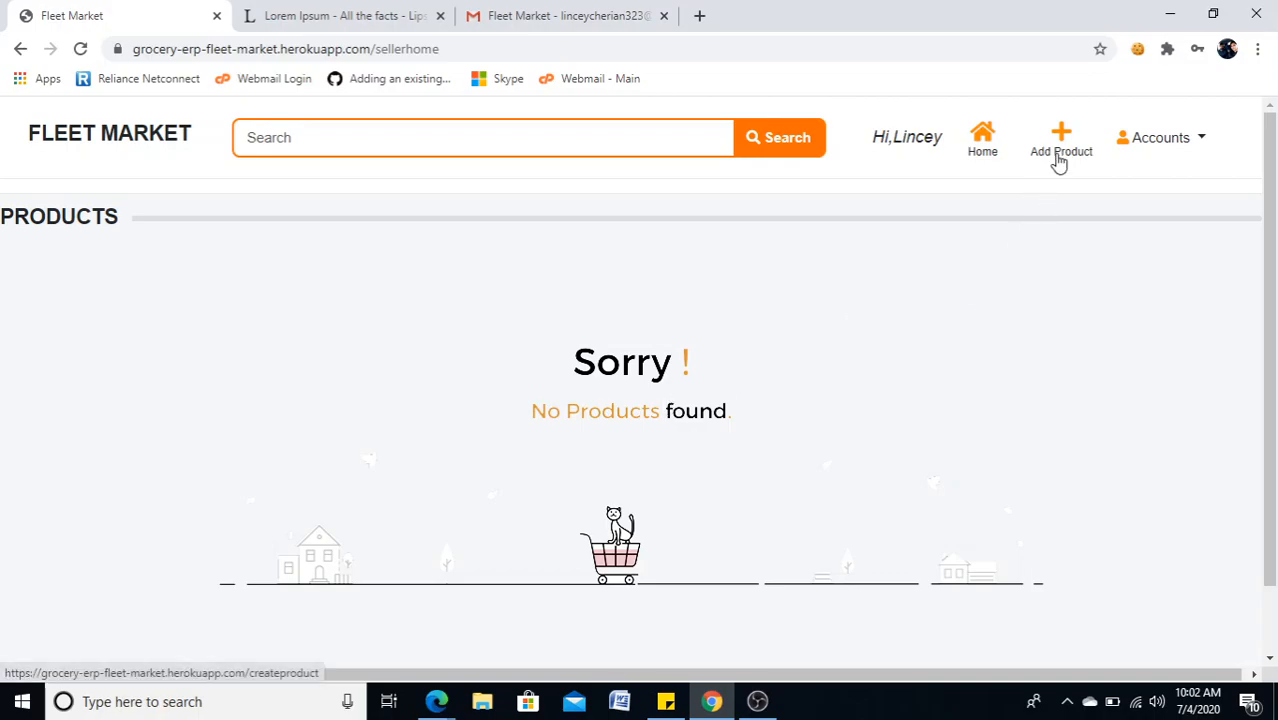
Start a new product named Pepsi 1litre with a lorem-ipsum description.
click(1060, 136)
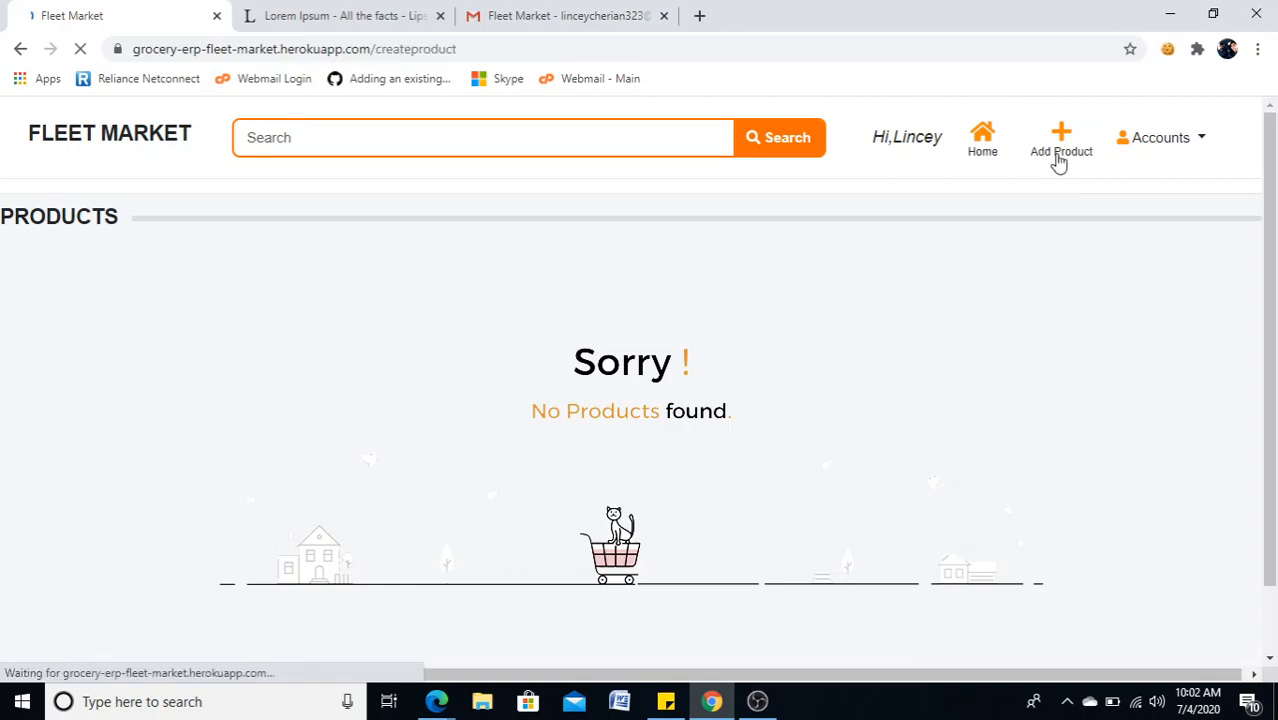
click(1060, 140)
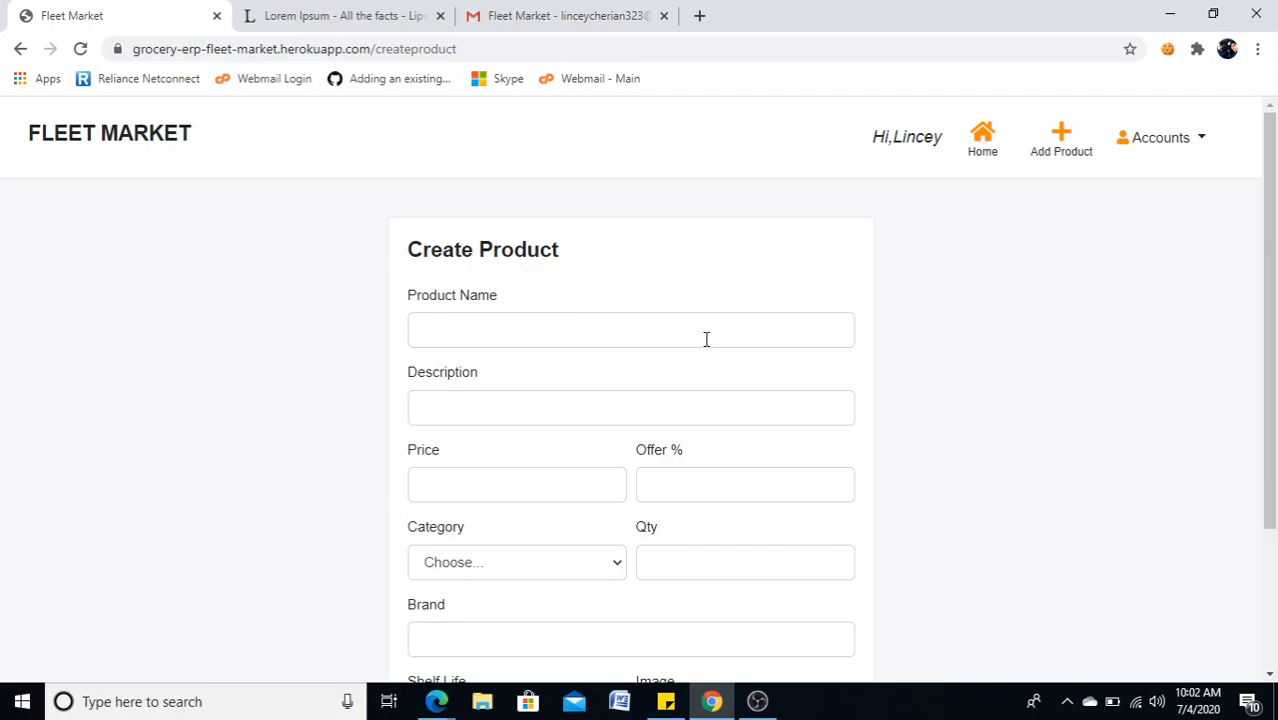
click(632, 330)
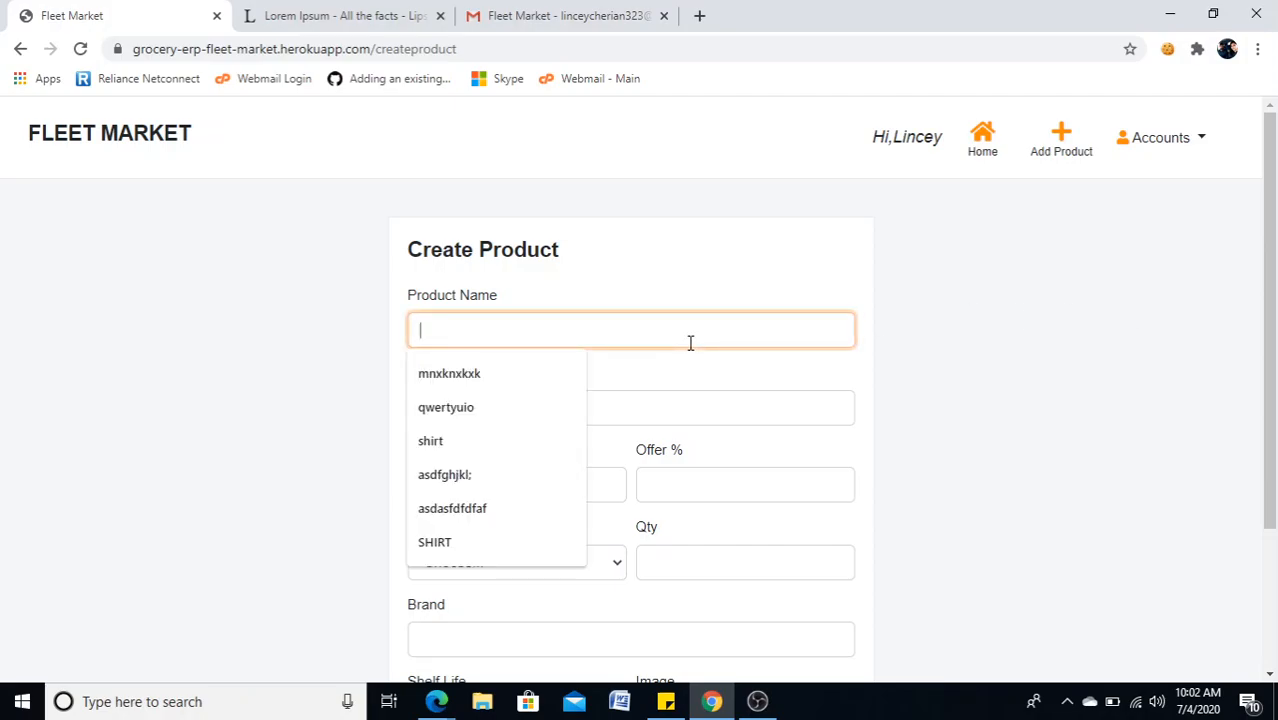
text(Peps)
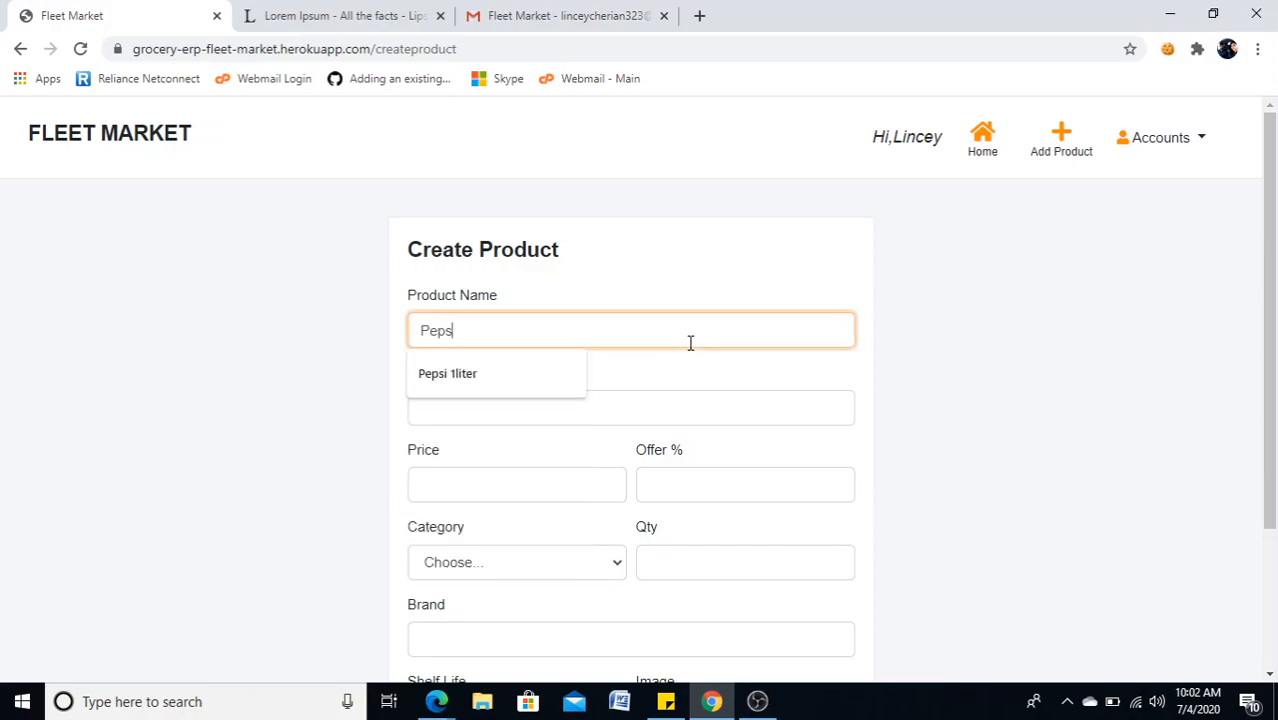
text(i)
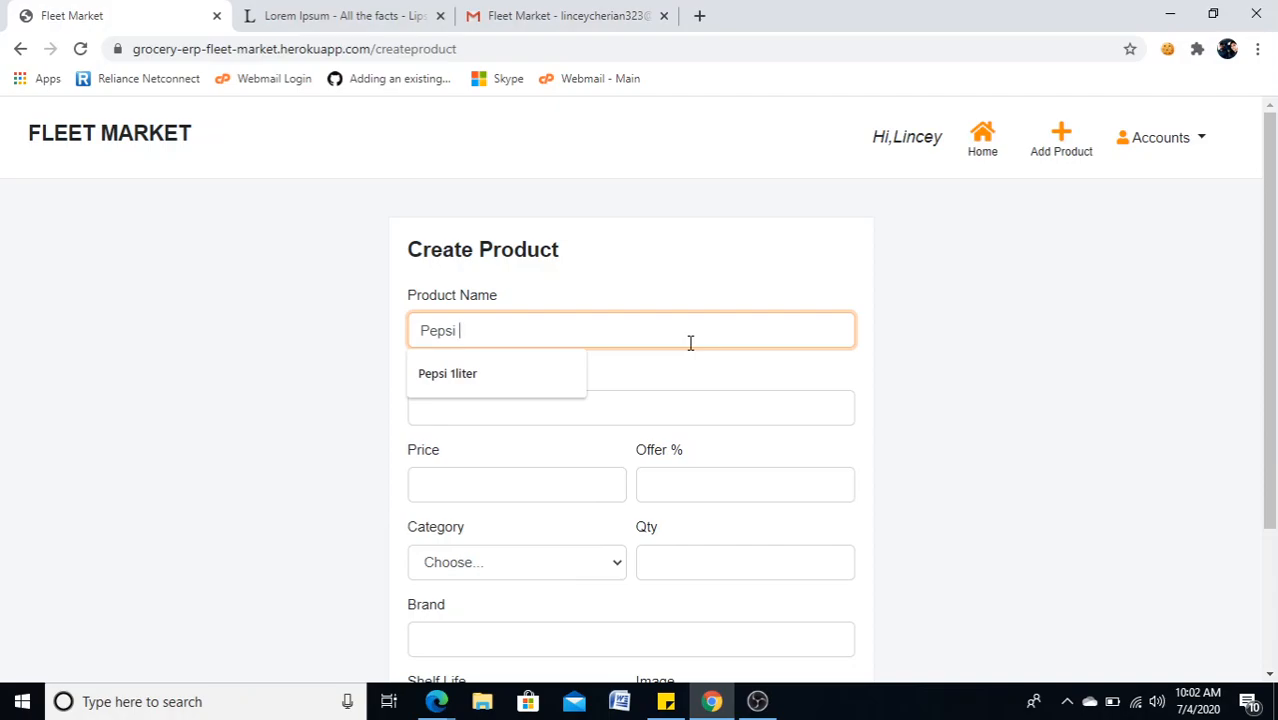
text(1litre)
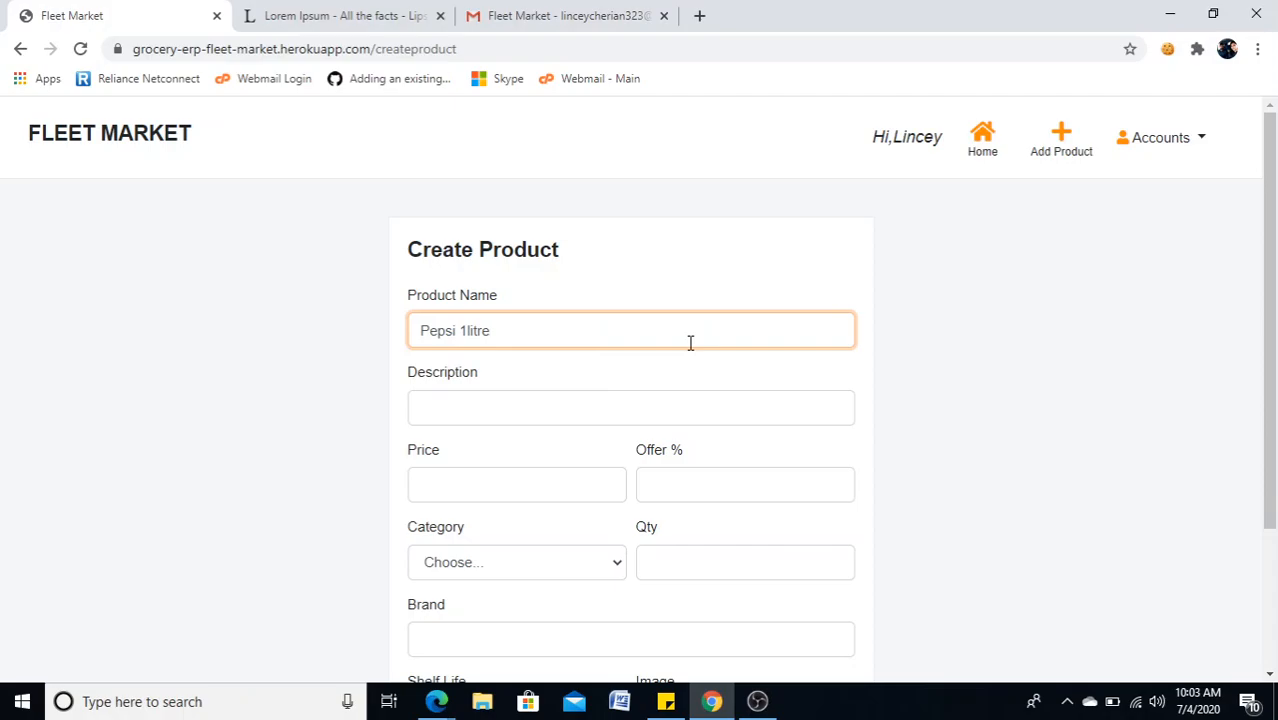
click(340, 16)
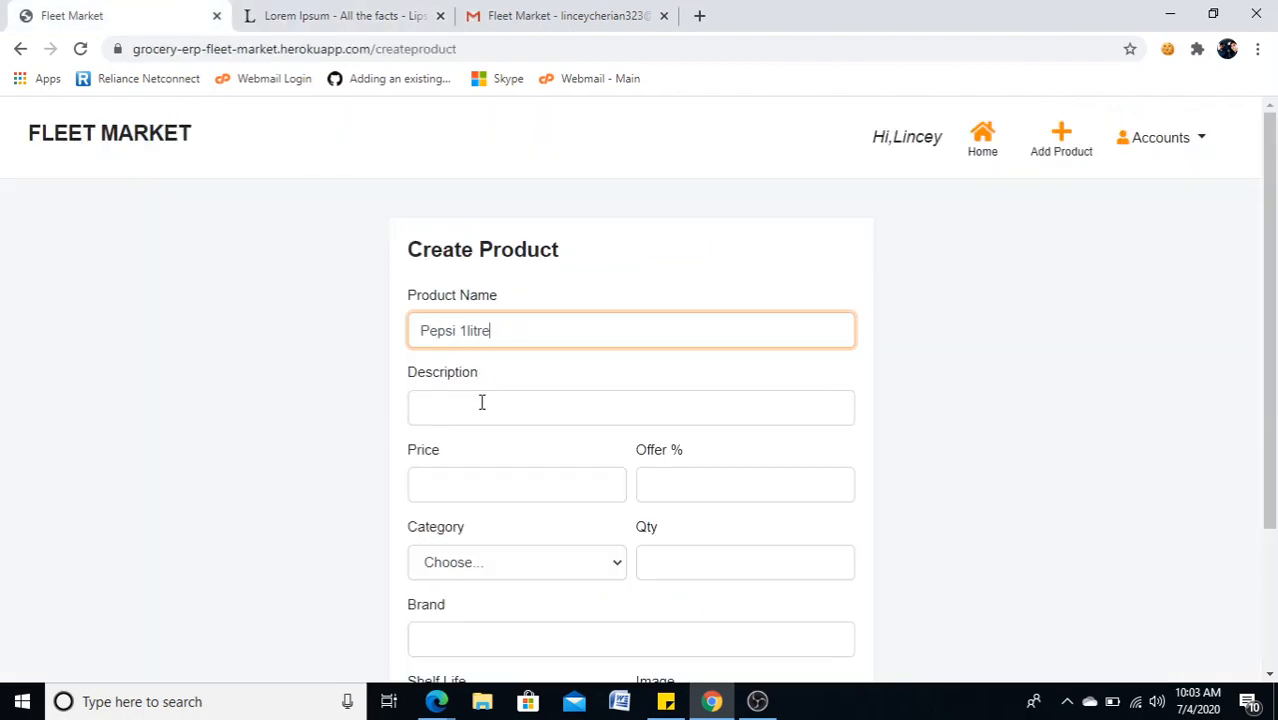
text(tore Veritatis Et Quasi Architecto Beatae Vitae Dicta Sunt Explicabo)
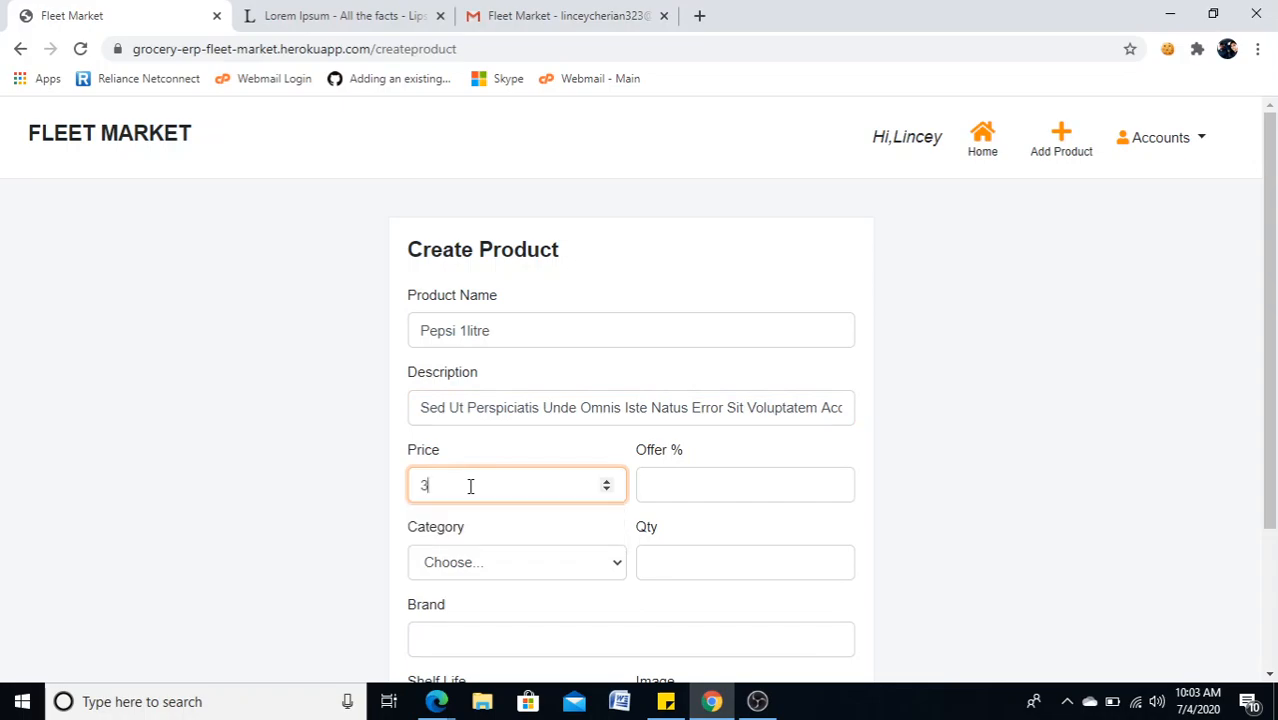
Set the offer to 2%, category Beverages and brand PEPSI.
click(744, 486)
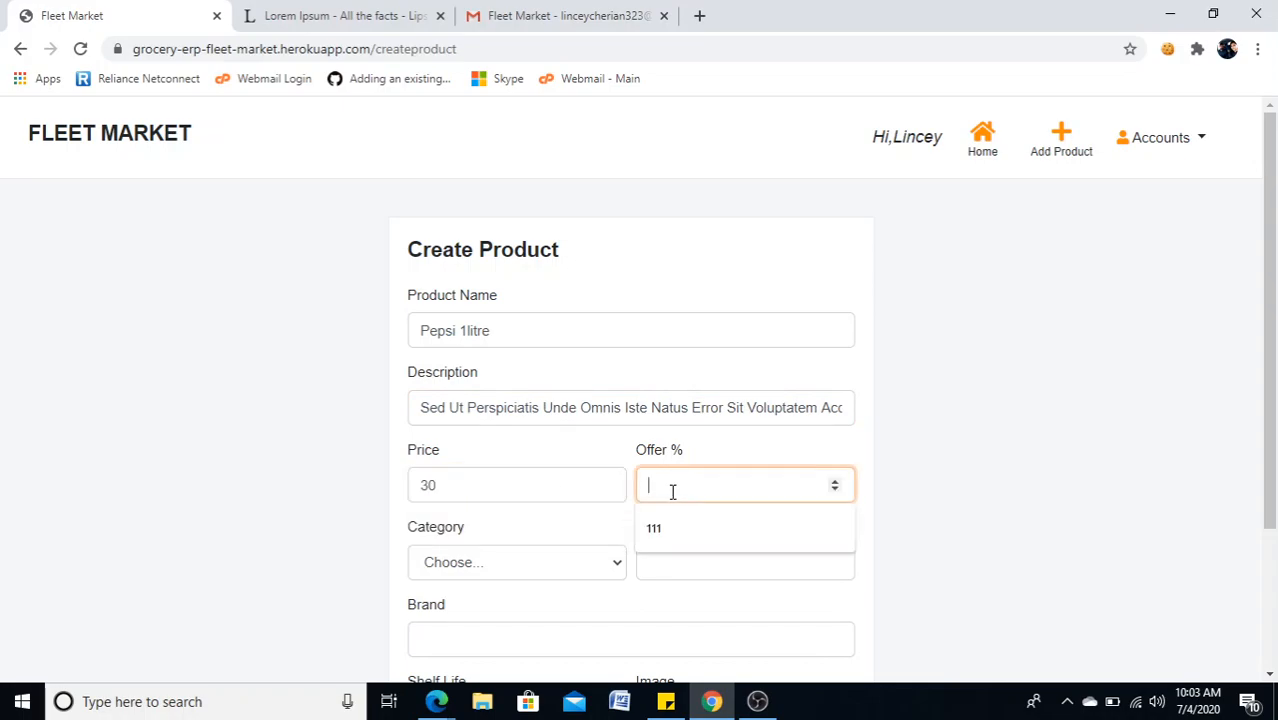
text(2)
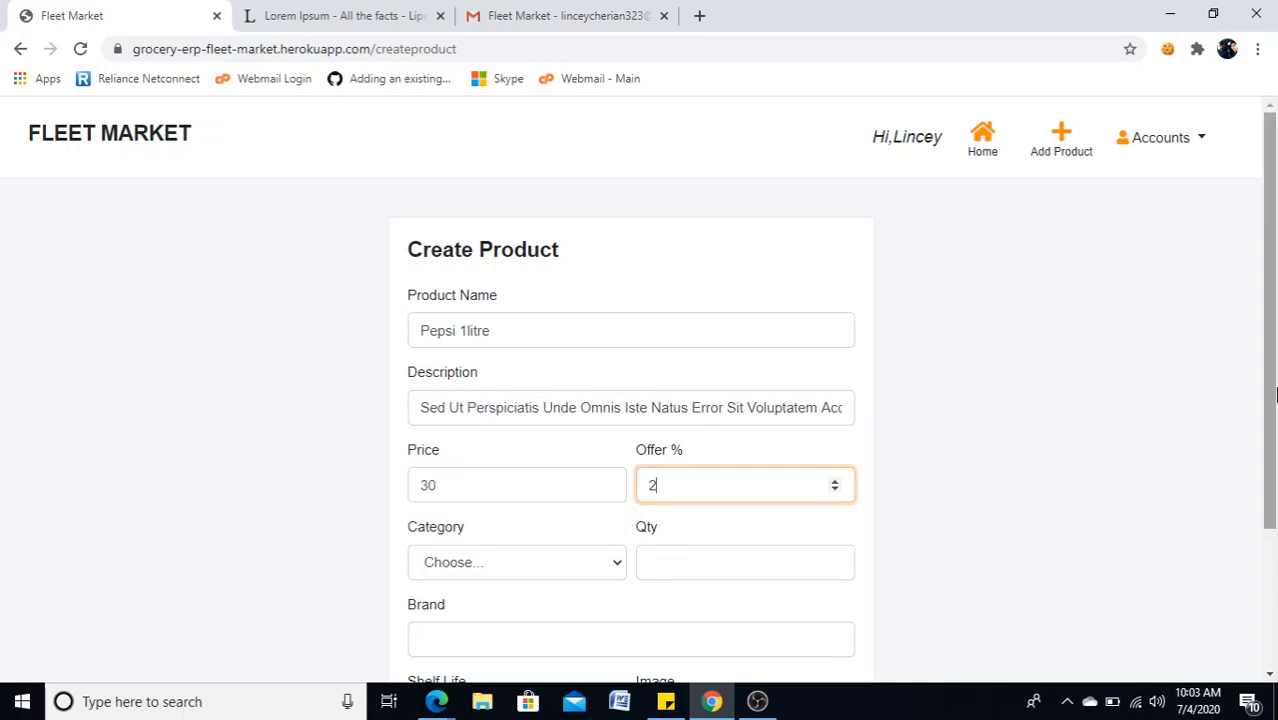
scroll(down, 3)
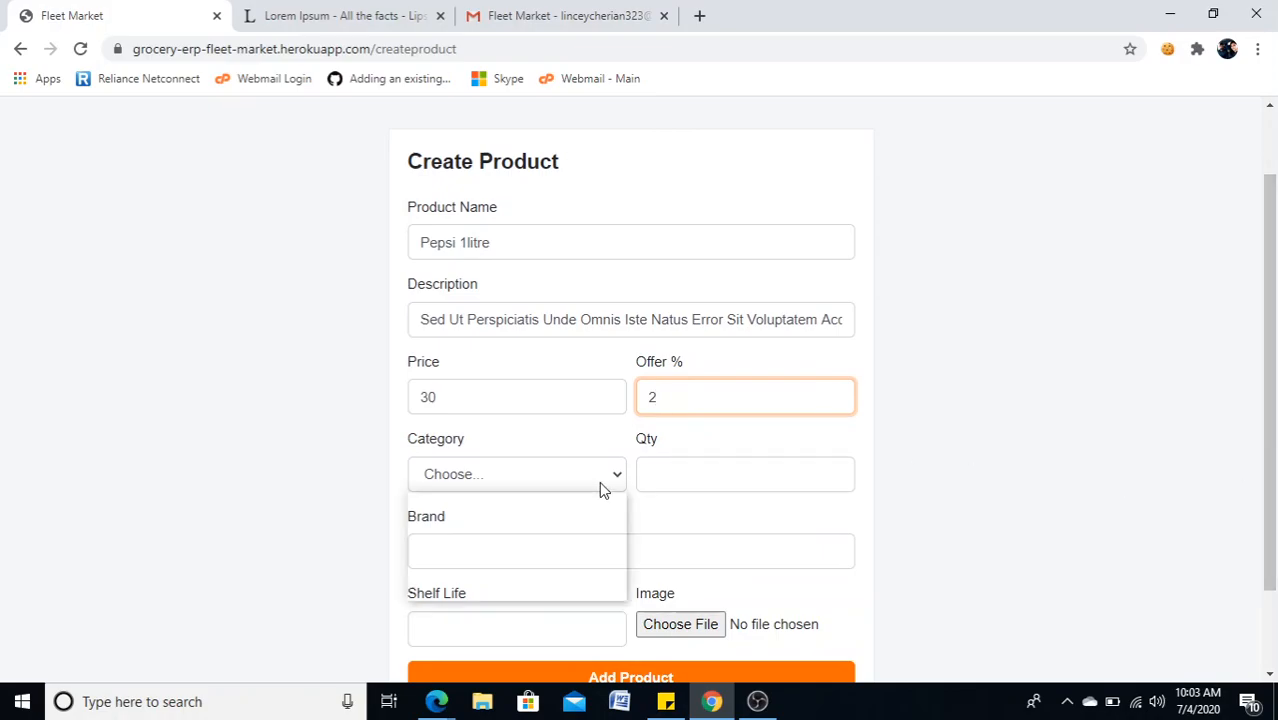
click(516, 474)
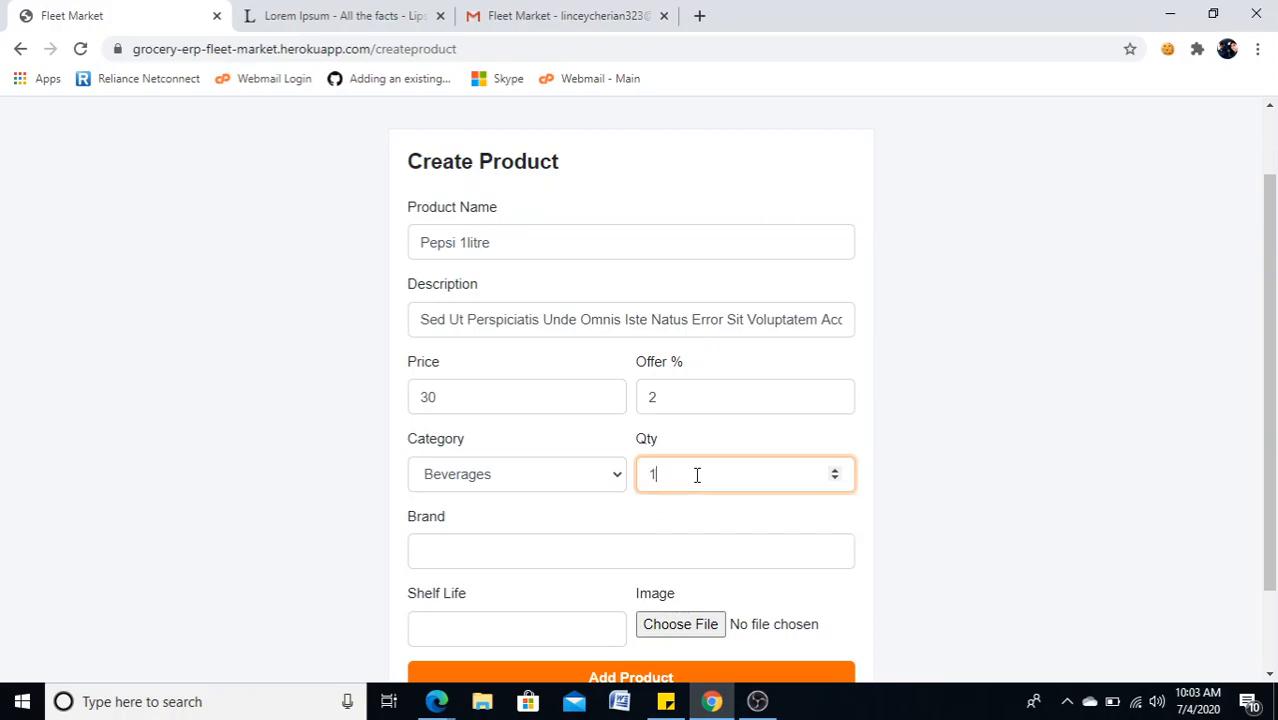
click(632, 552)
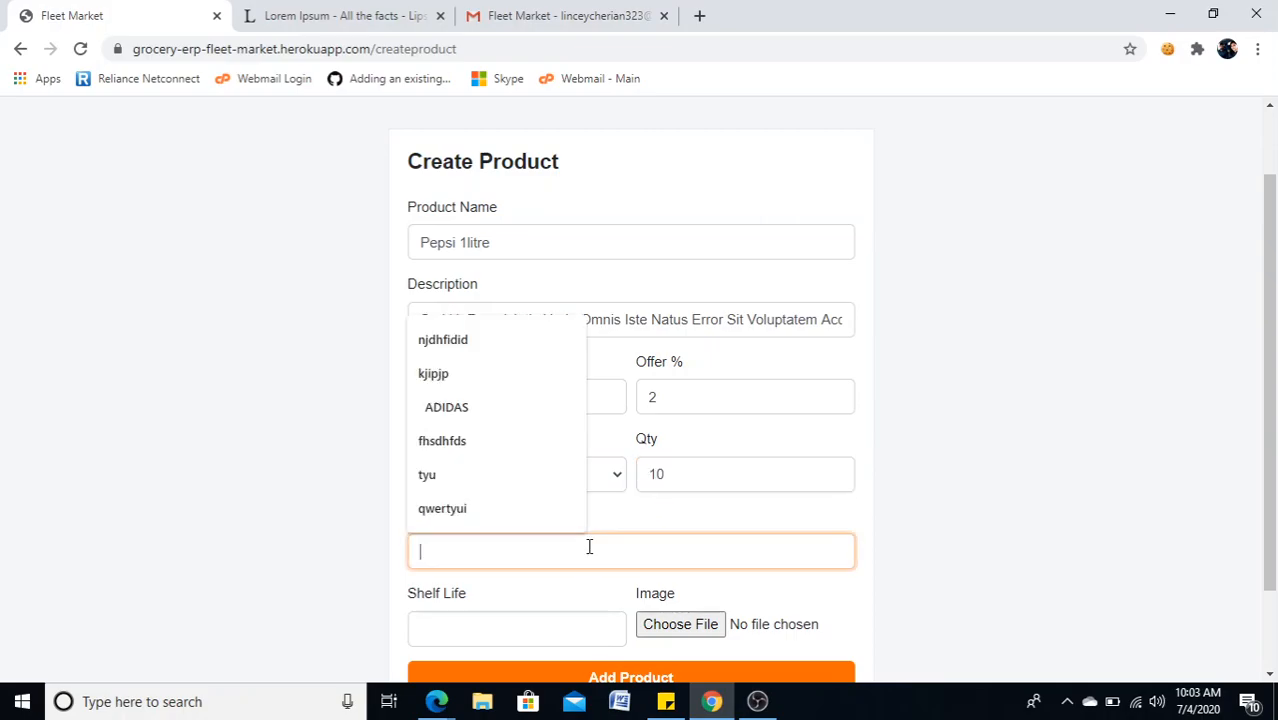
text(P)
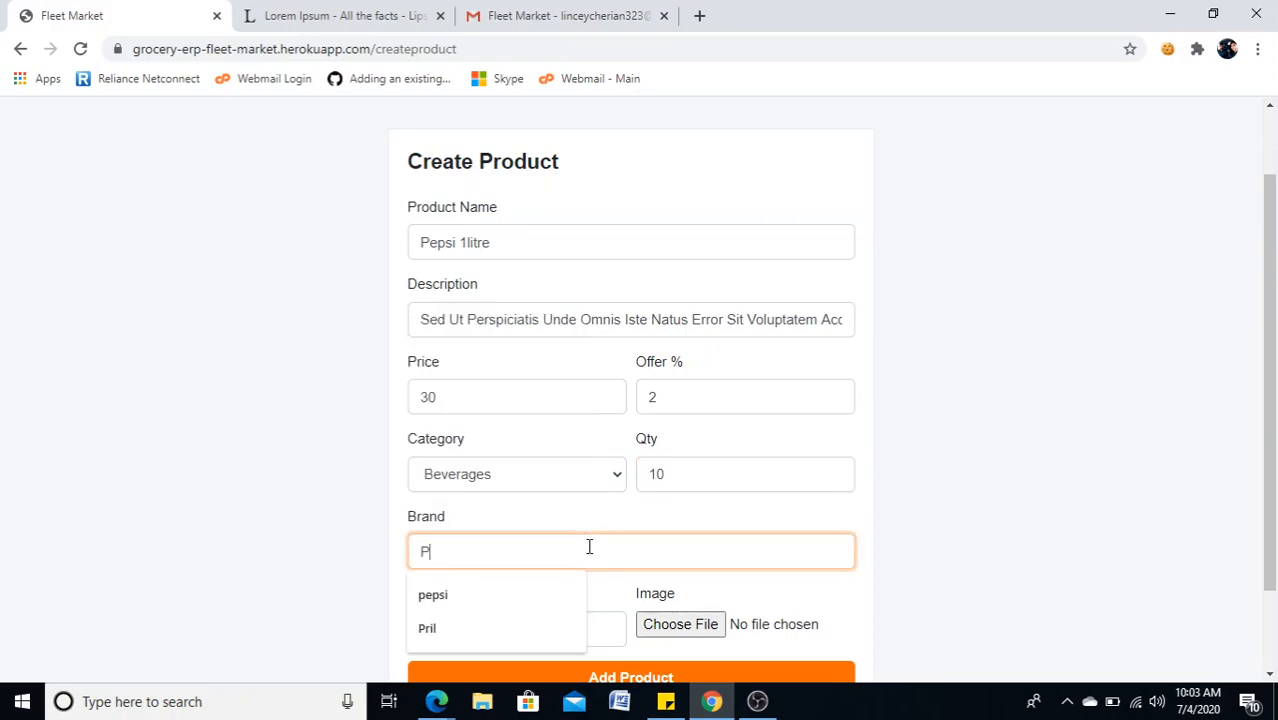
text(EPSI)
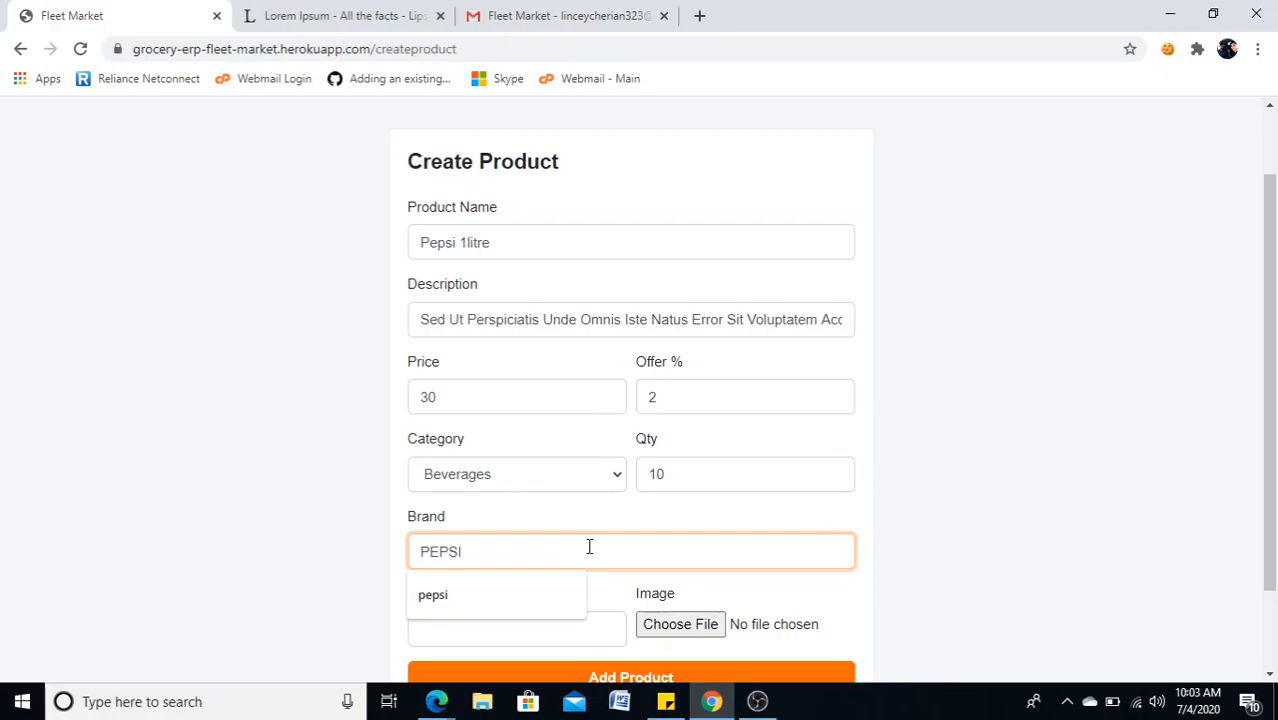
mouse_move(756, 552)
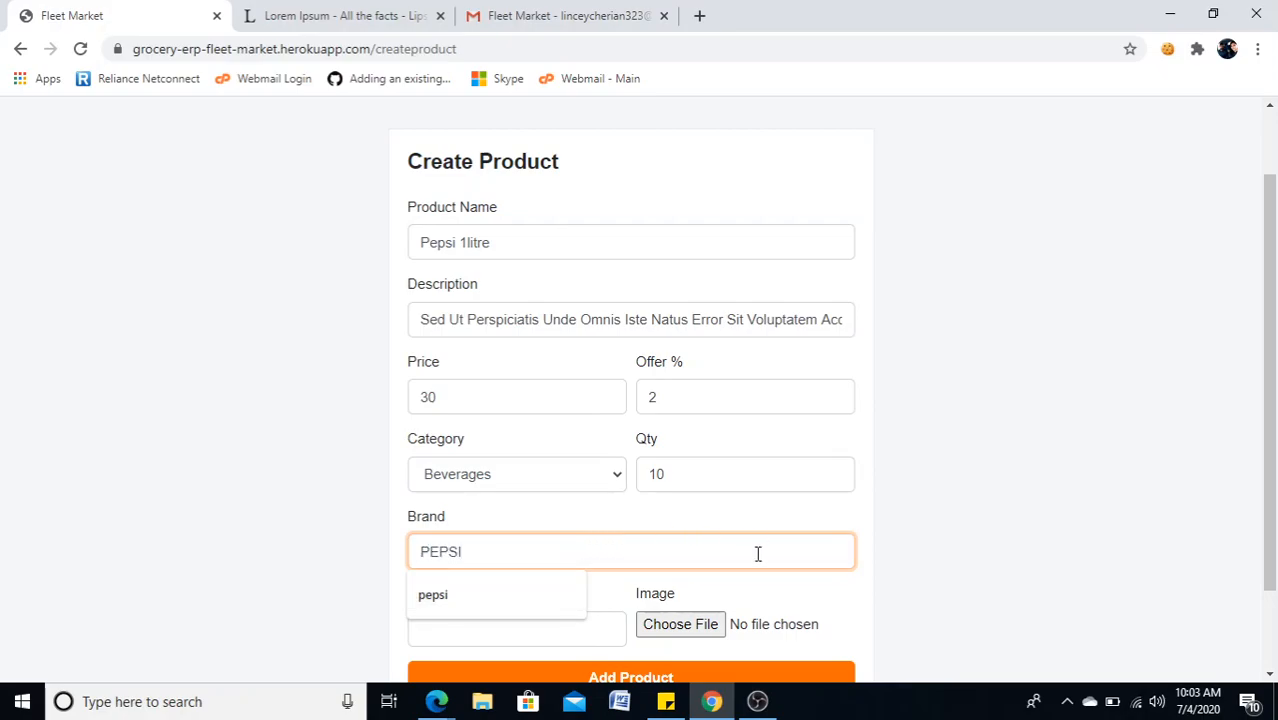
Set shelf life 12 Months, attach the pepsi.jpg image and add the product.
click(516, 628)
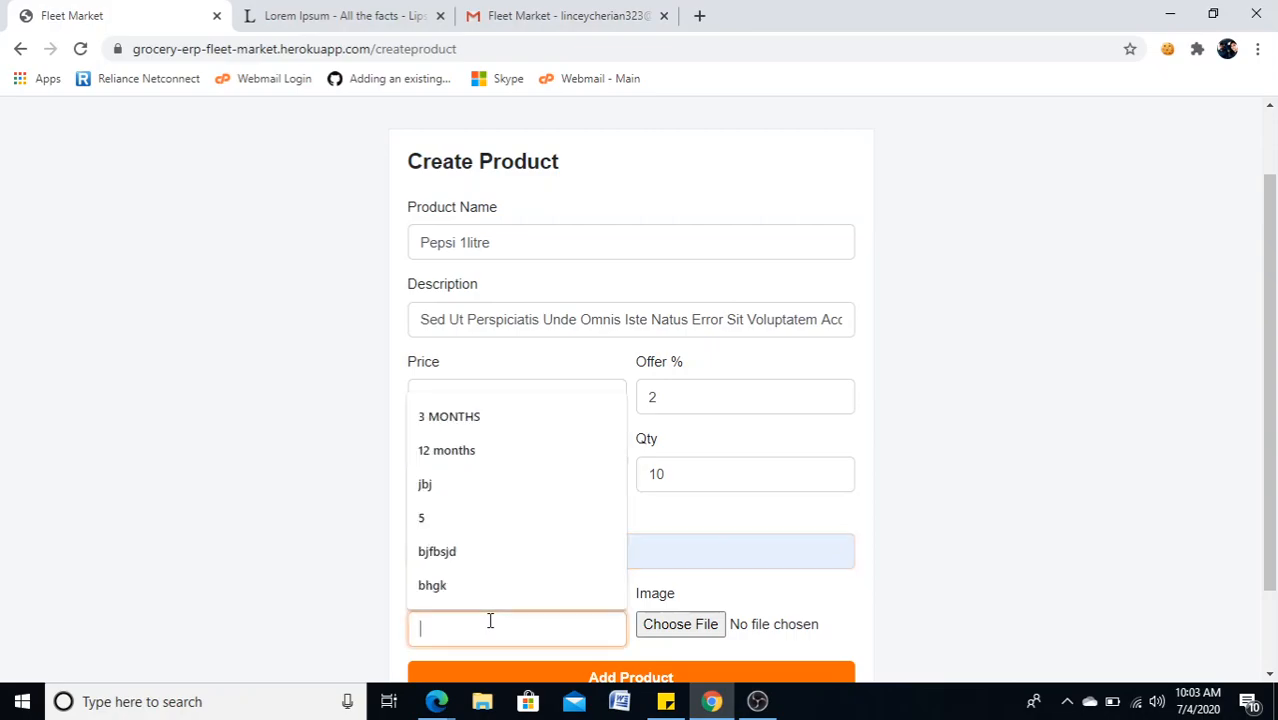
click(446, 450)
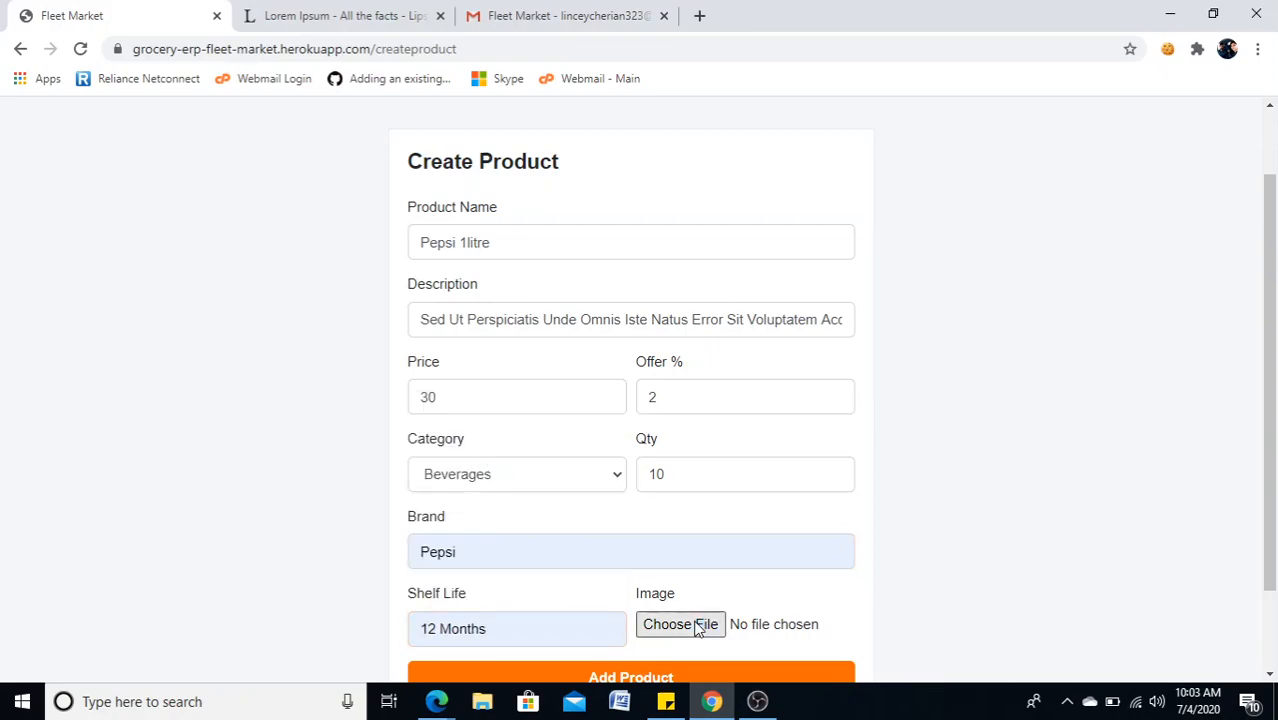
click(680, 624)
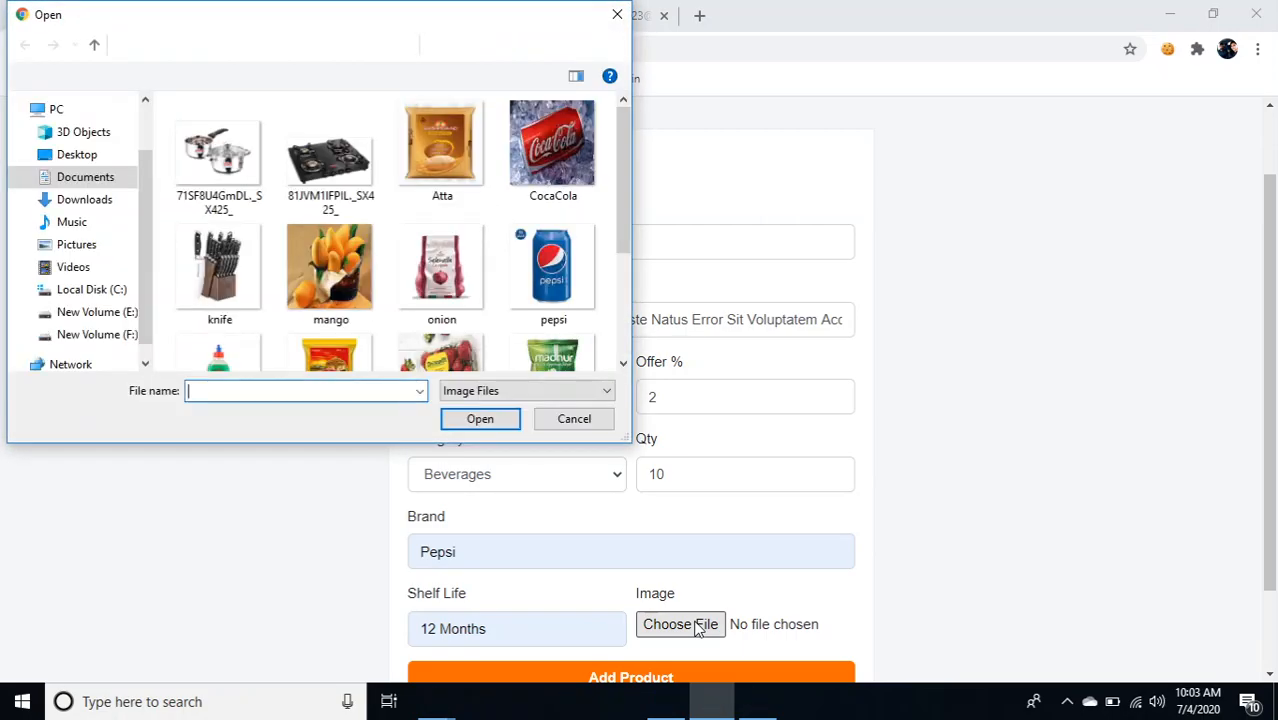
click(552, 266)
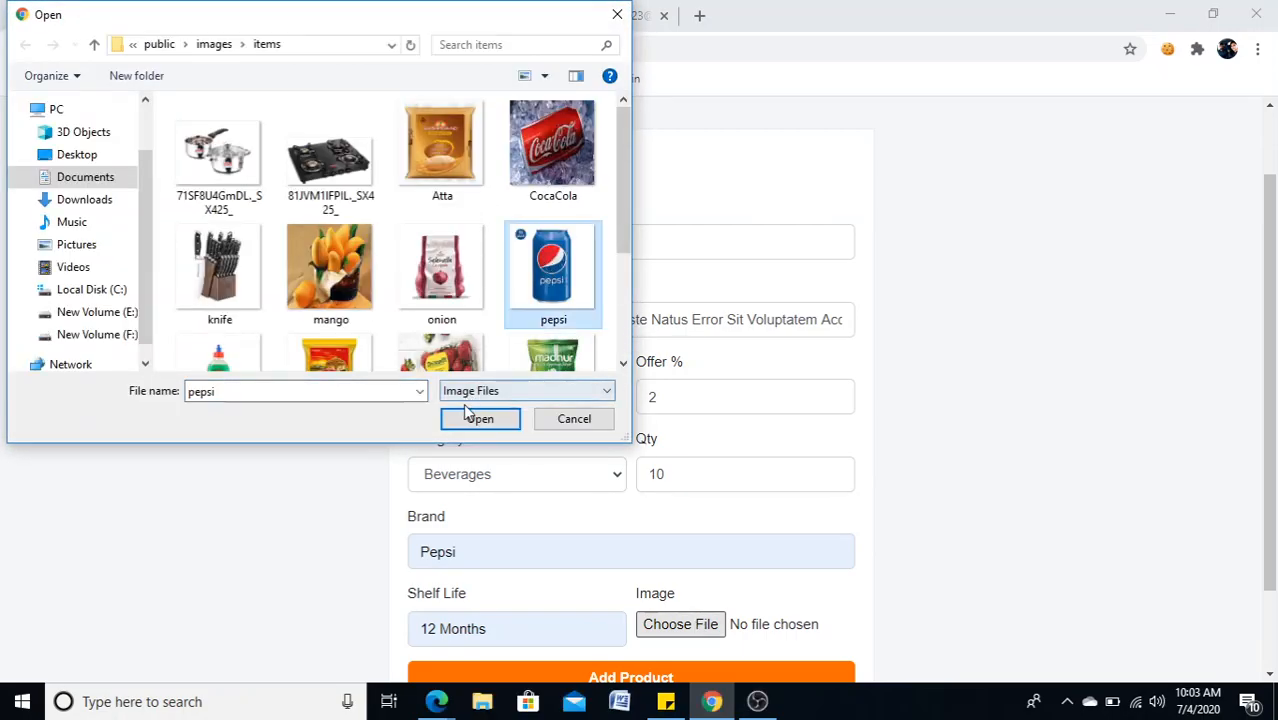
click(480, 418)
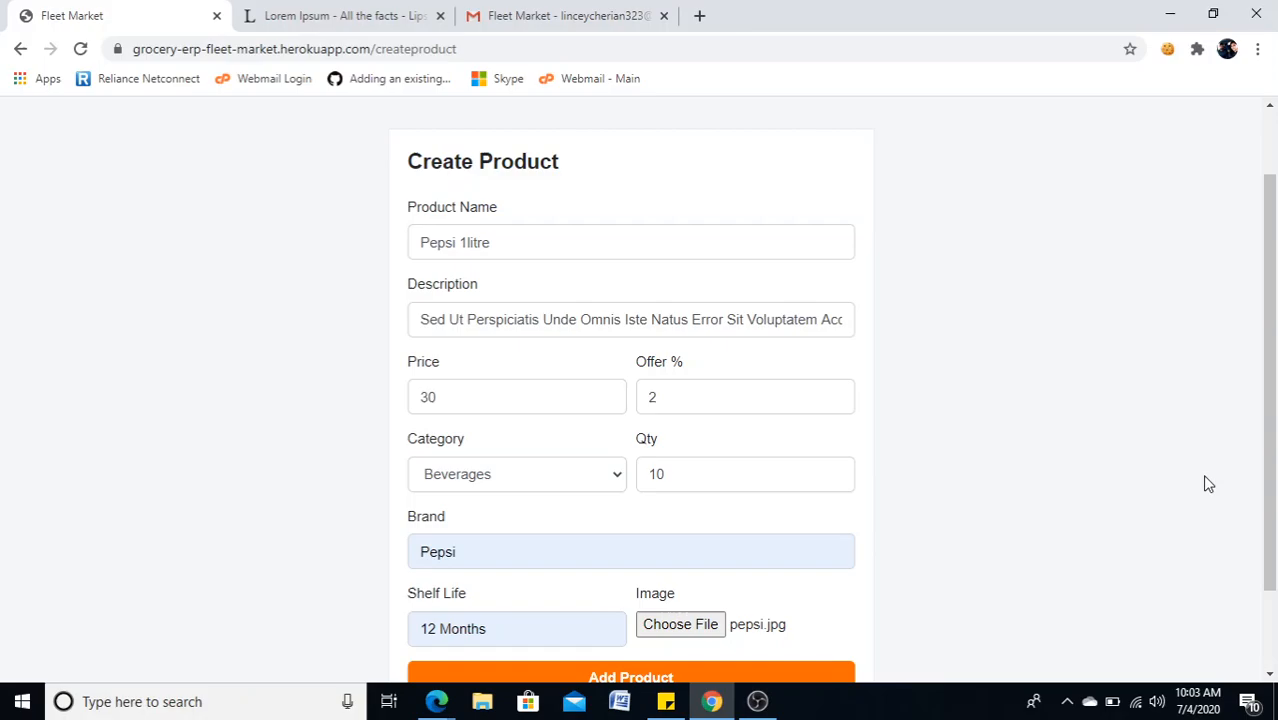
scroll(down, 3)
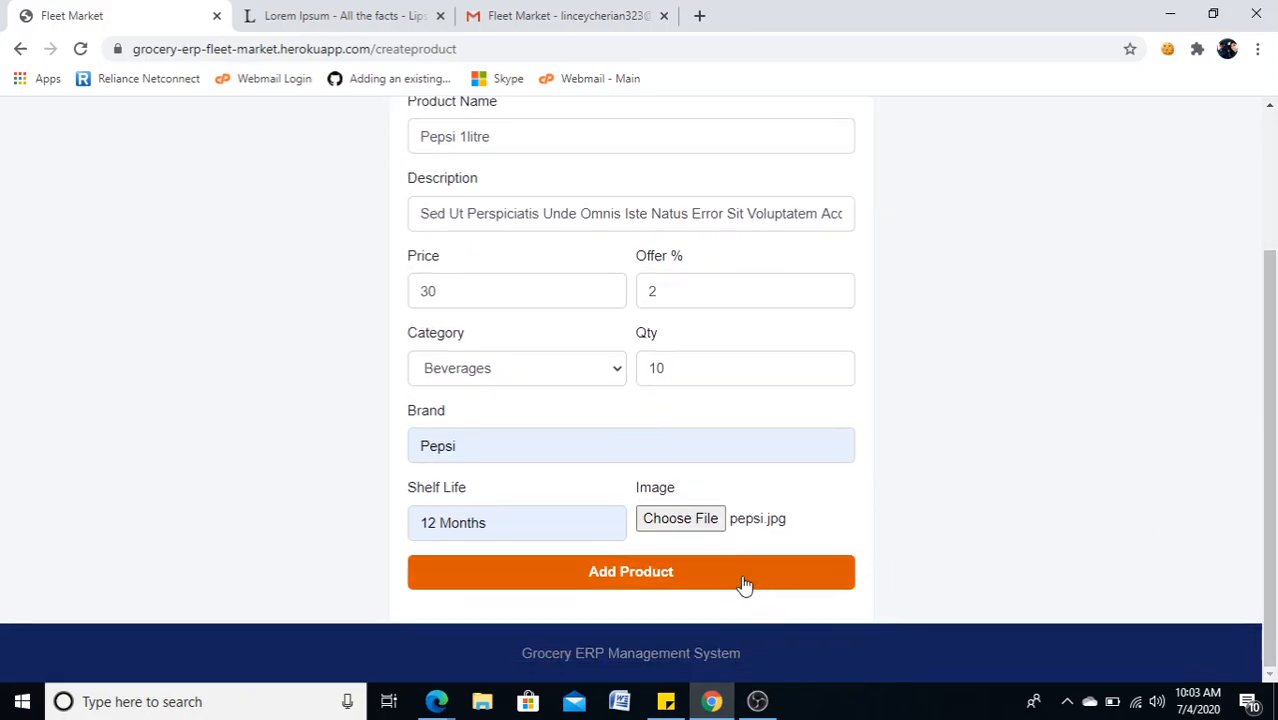
click(632, 572)
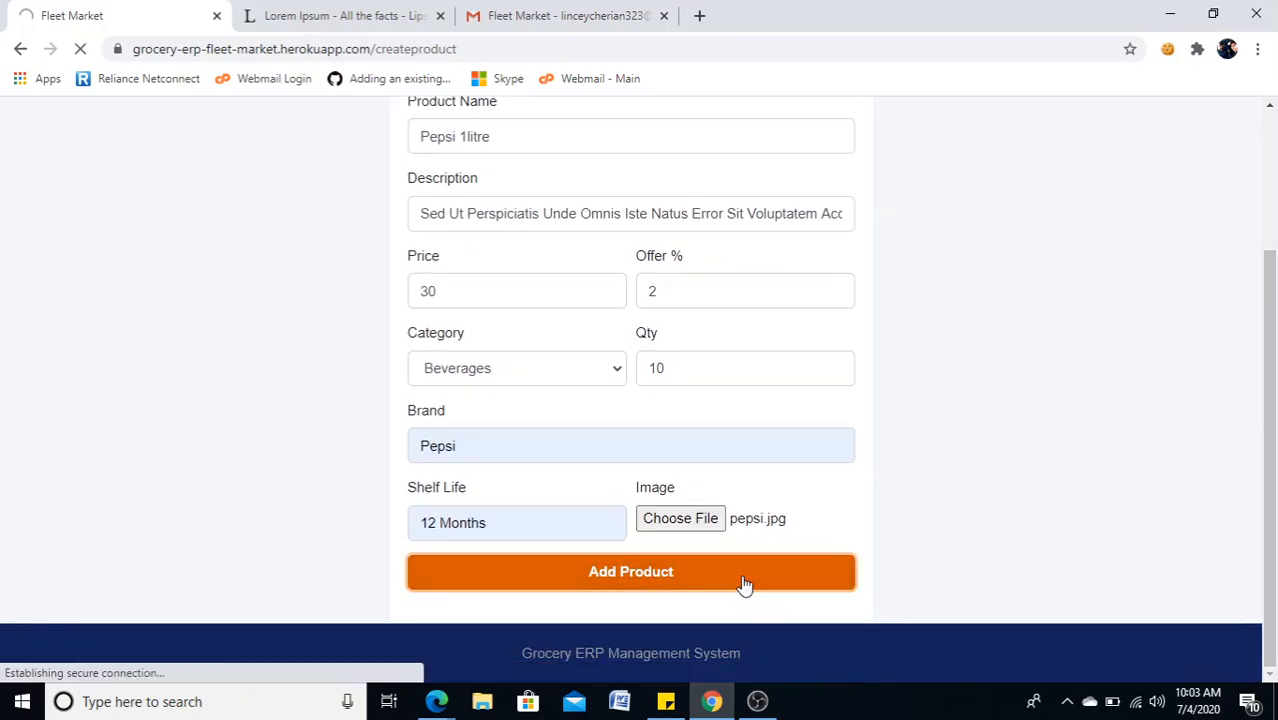
click(632, 572)
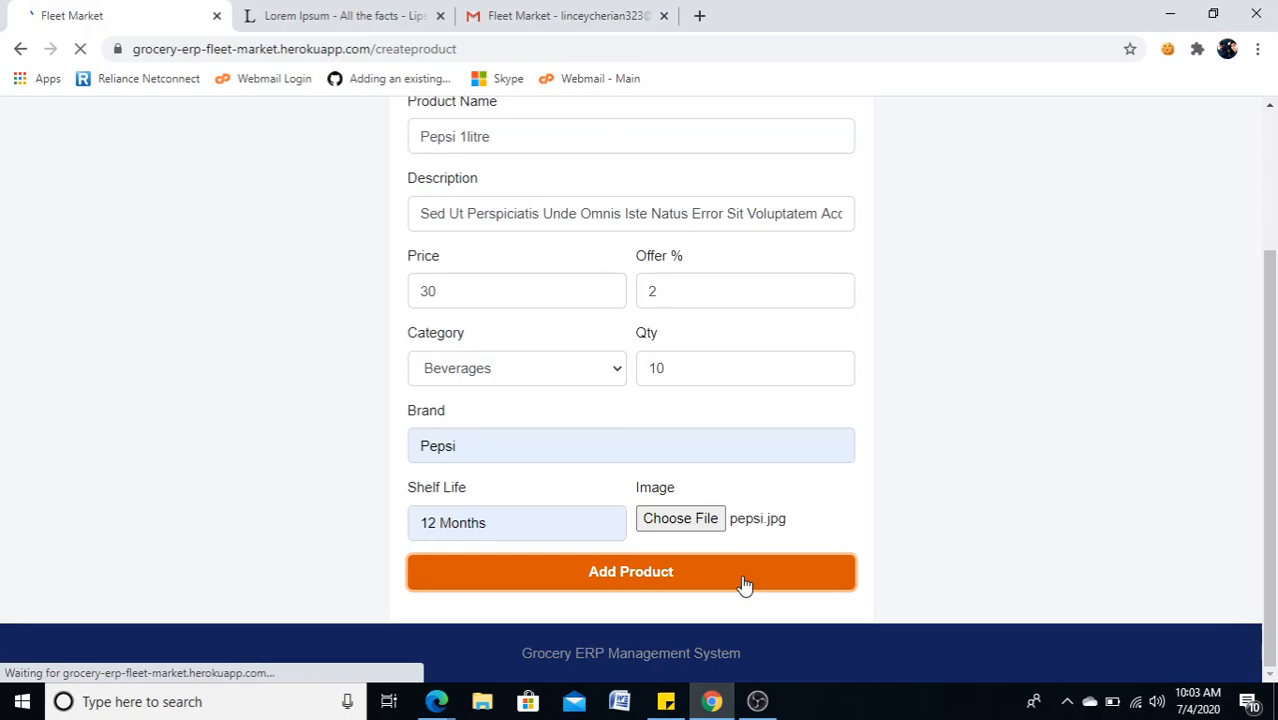
Return to the seller product list now showing Pepsi 1litre at ₹30, quantity 10.
click(632, 572)
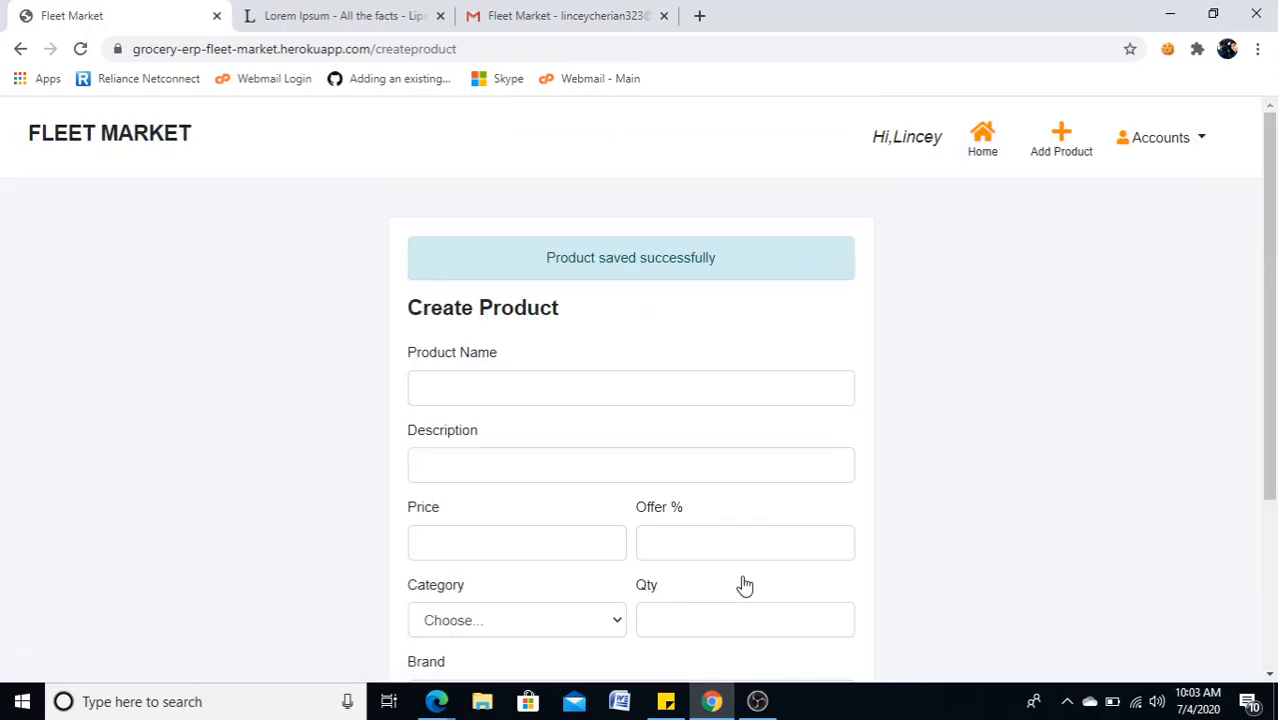
mouse_move(966, 258)
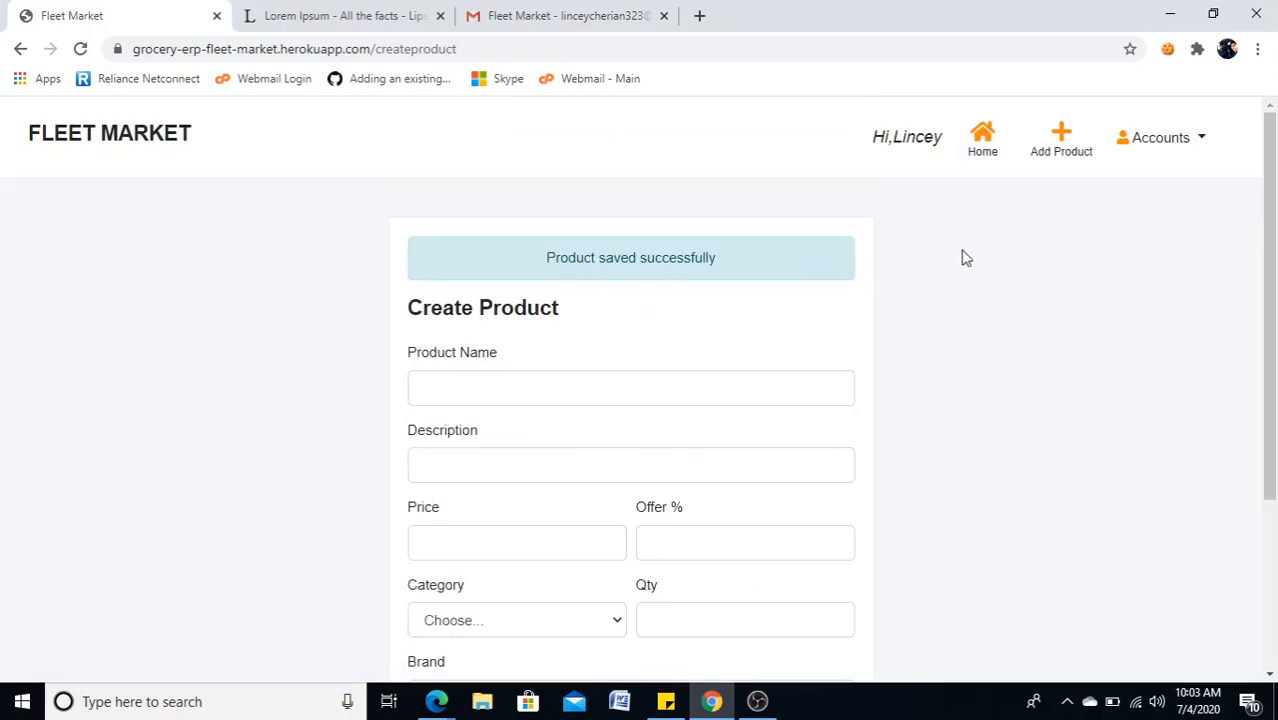
click(982, 136)
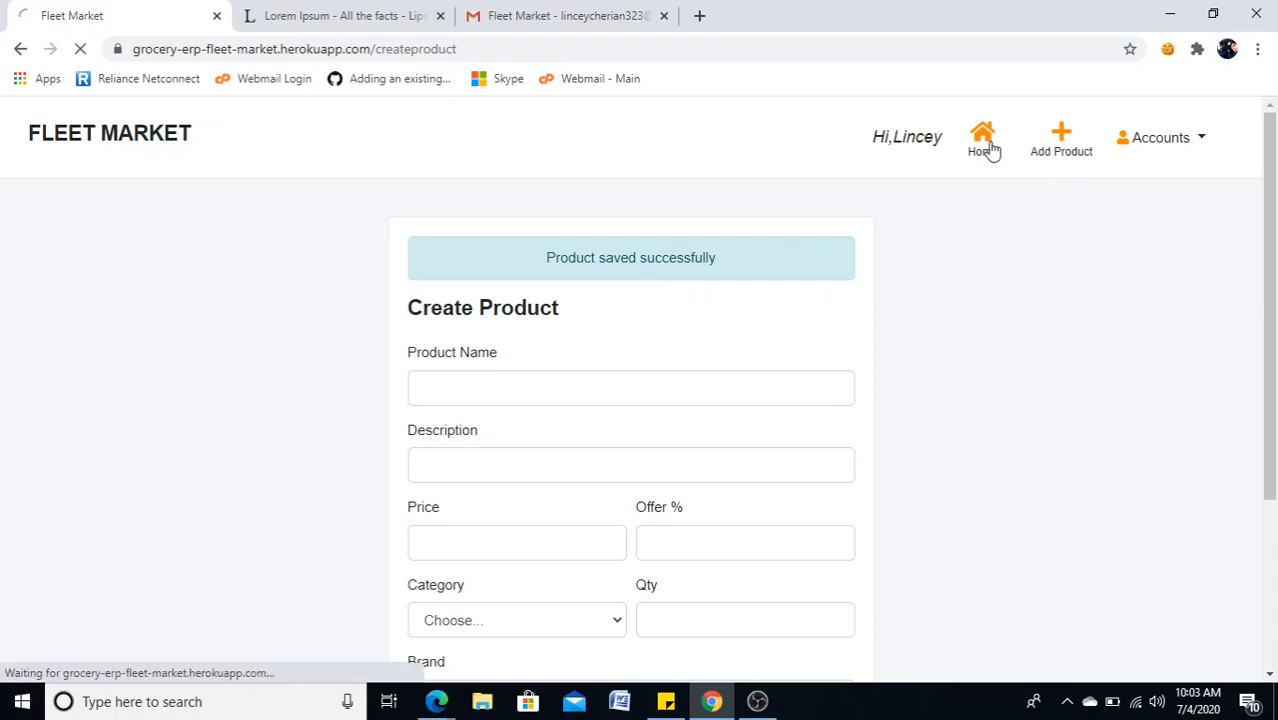
click(982, 136)
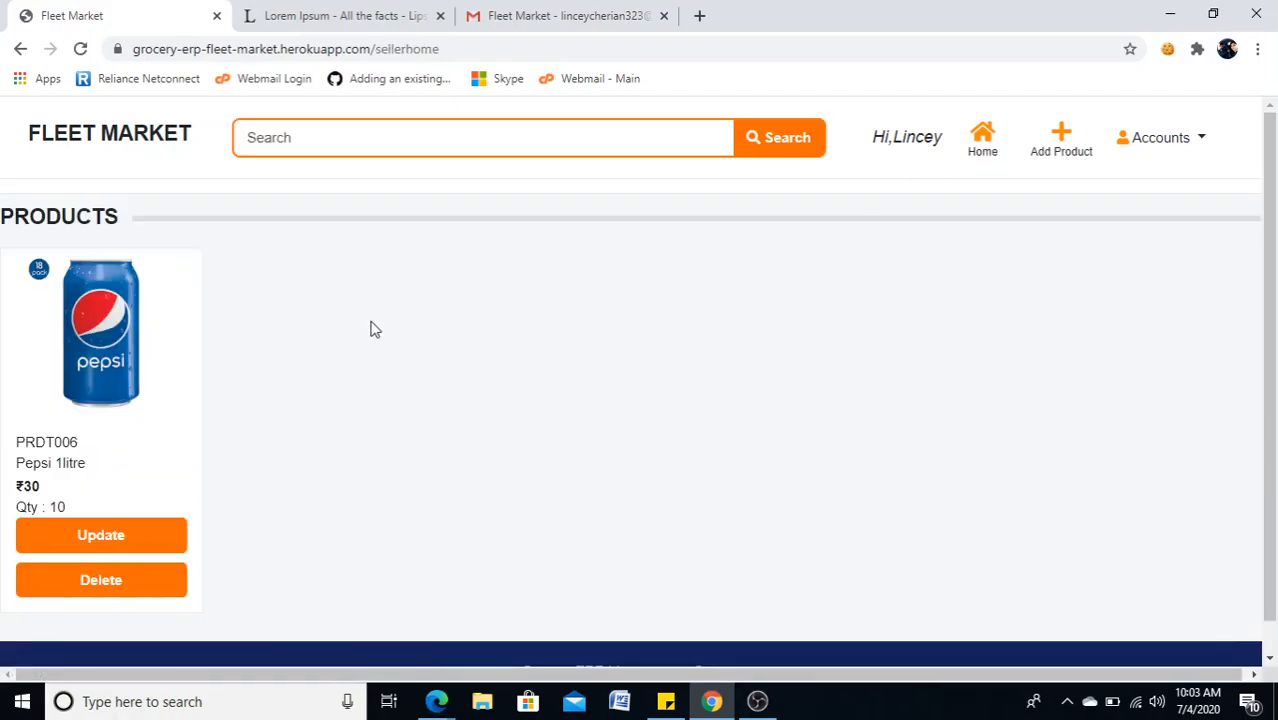
mouse_move(944, 292)
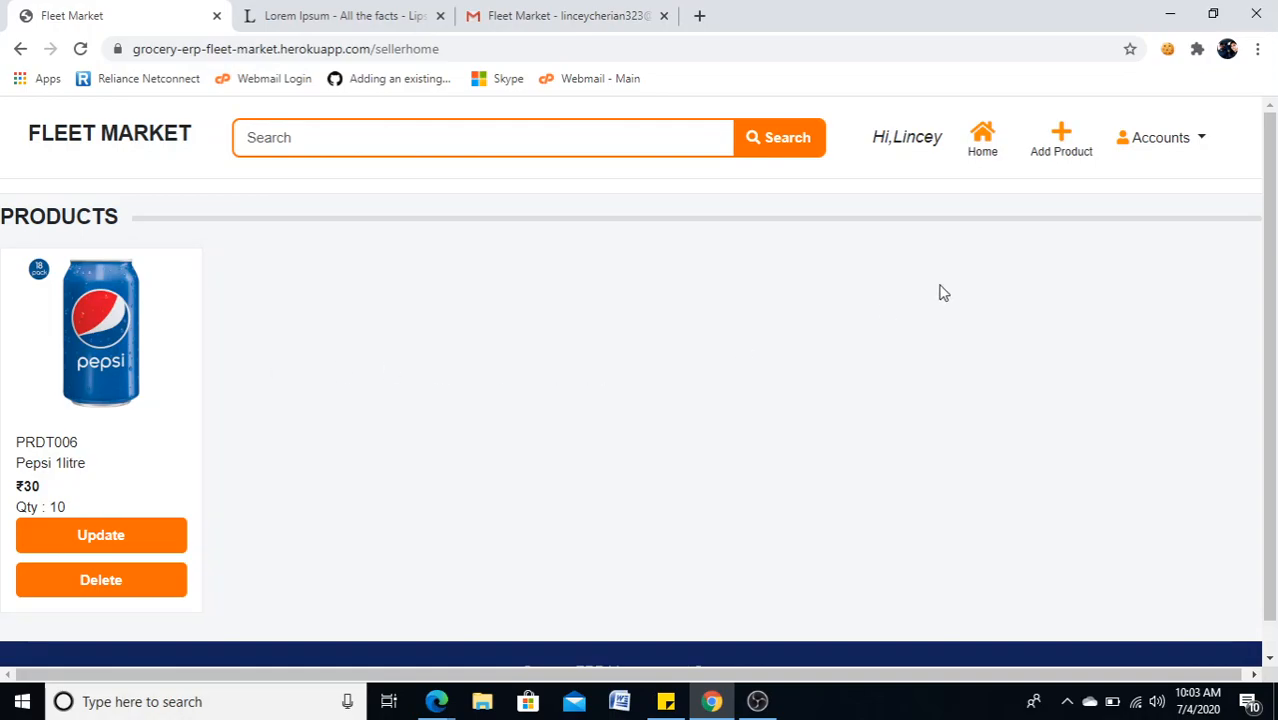
click(1060, 136)
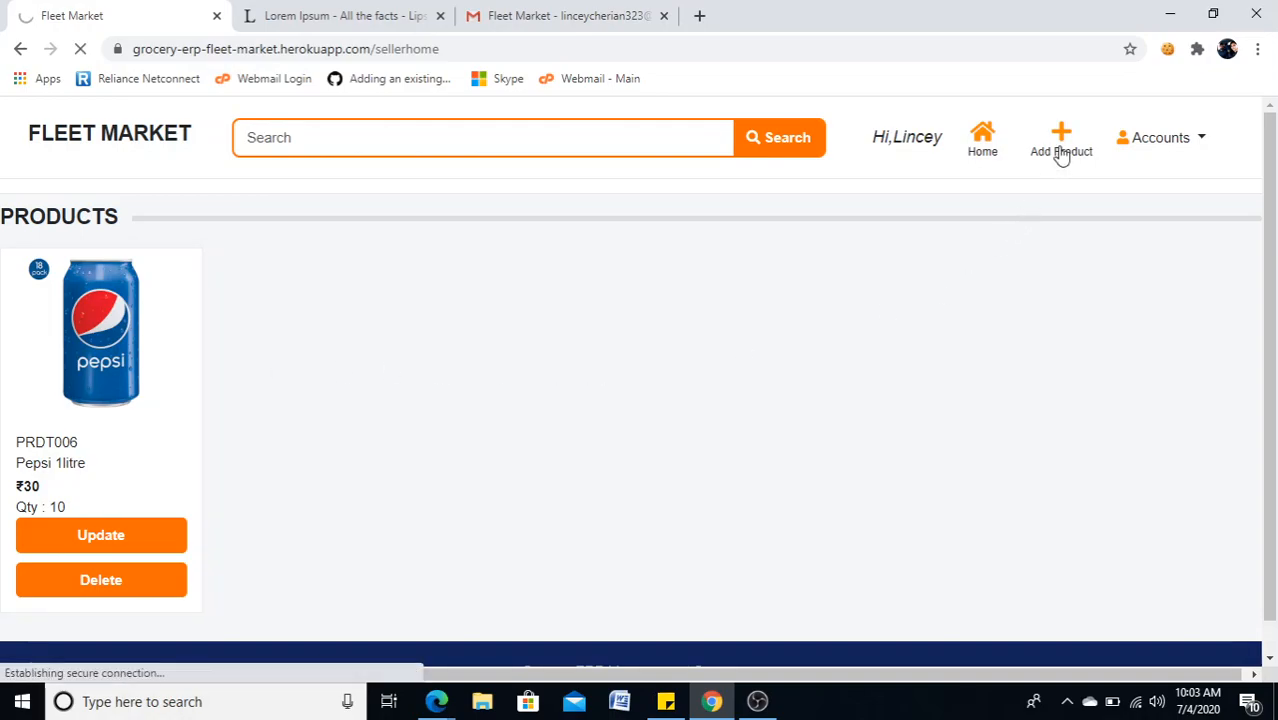
Start a product named Madhur Sugar 1kg with description, price 40 and offer 3.
click(1060, 136)
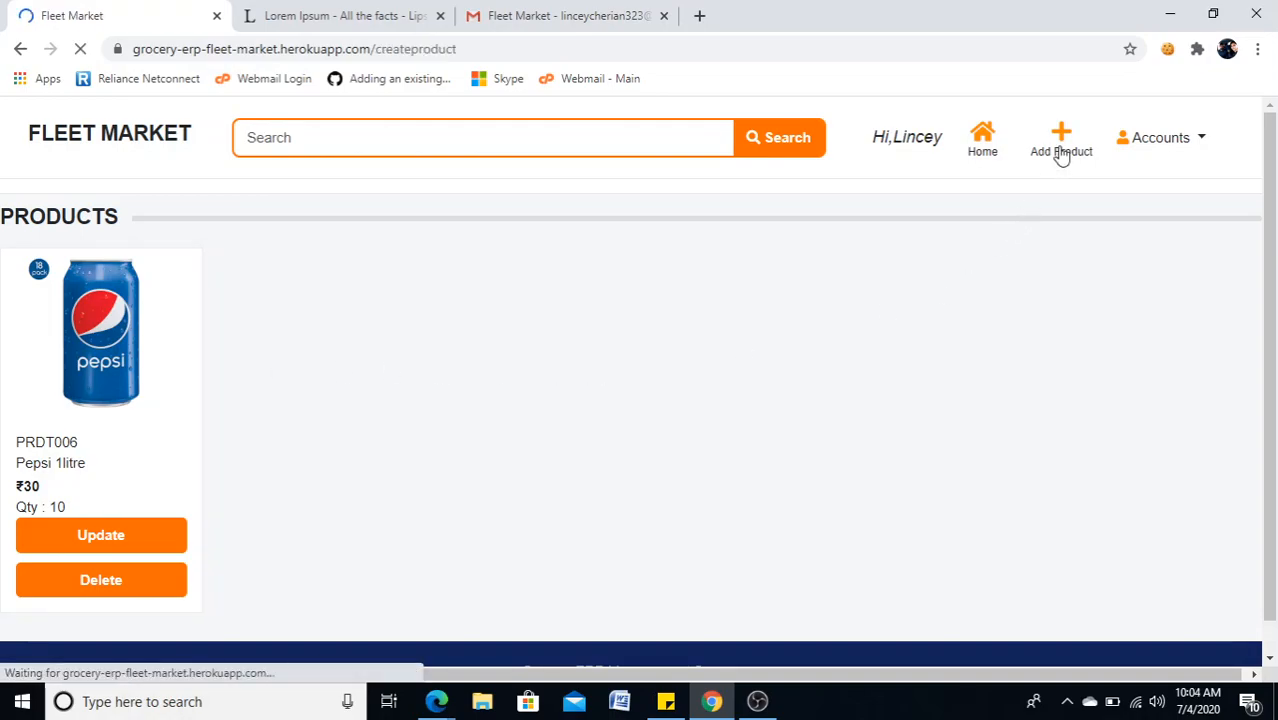
click(1060, 136)
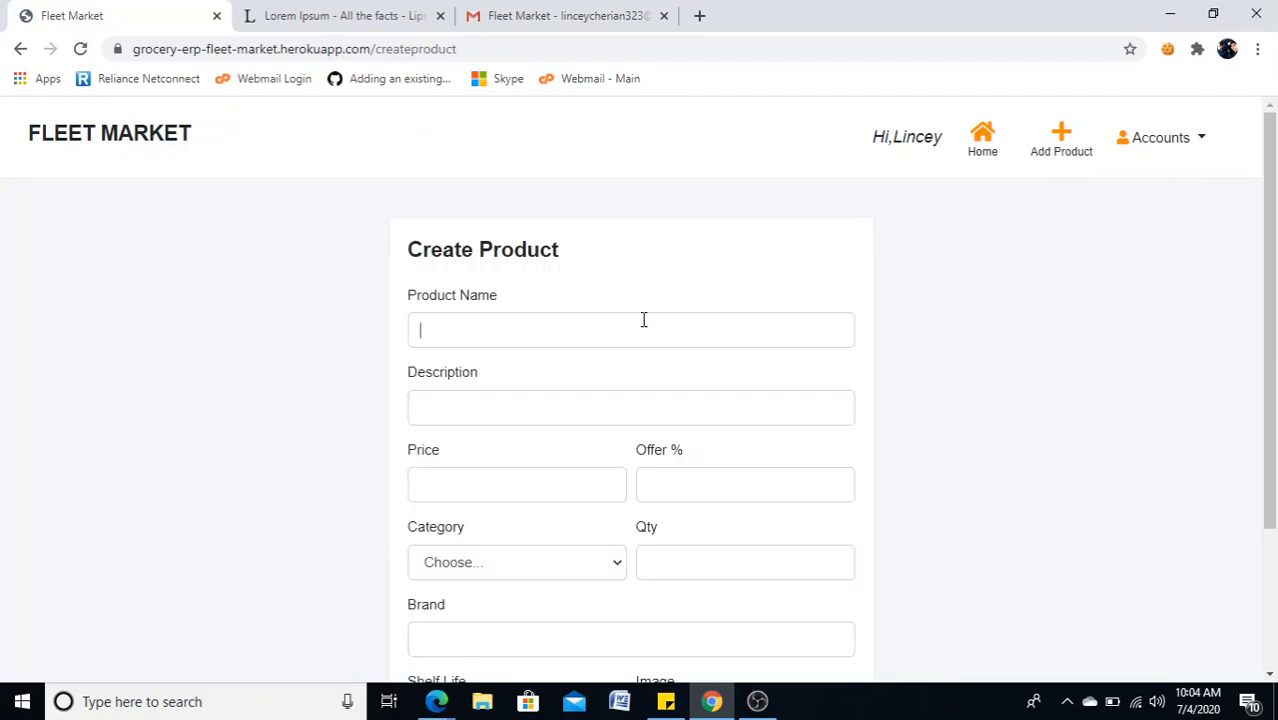
text(MA)
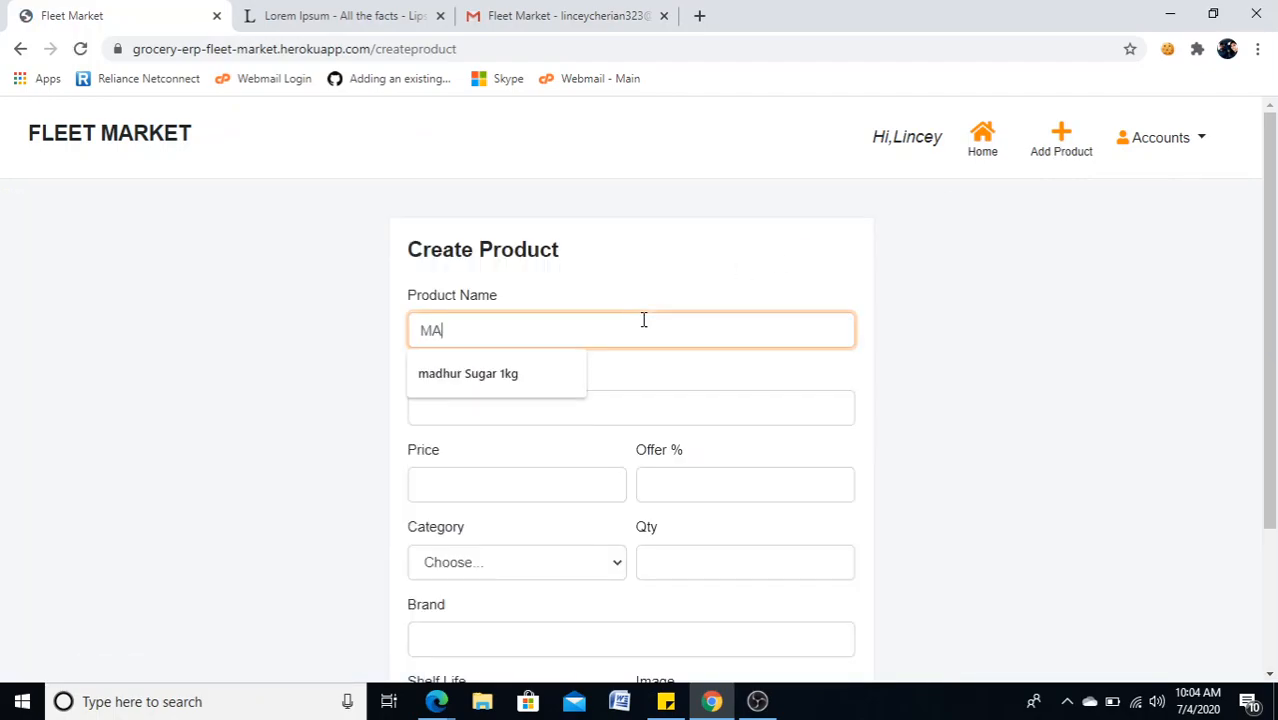
text(DHUR)
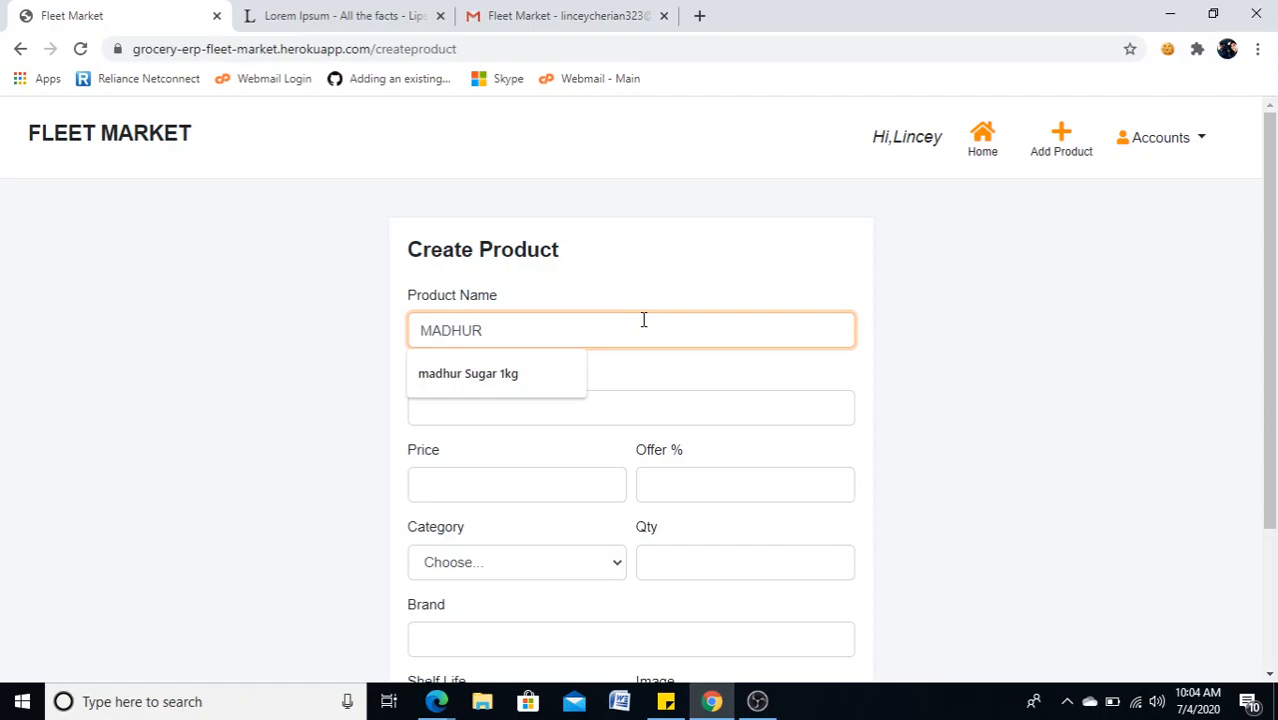
click(468, 374)
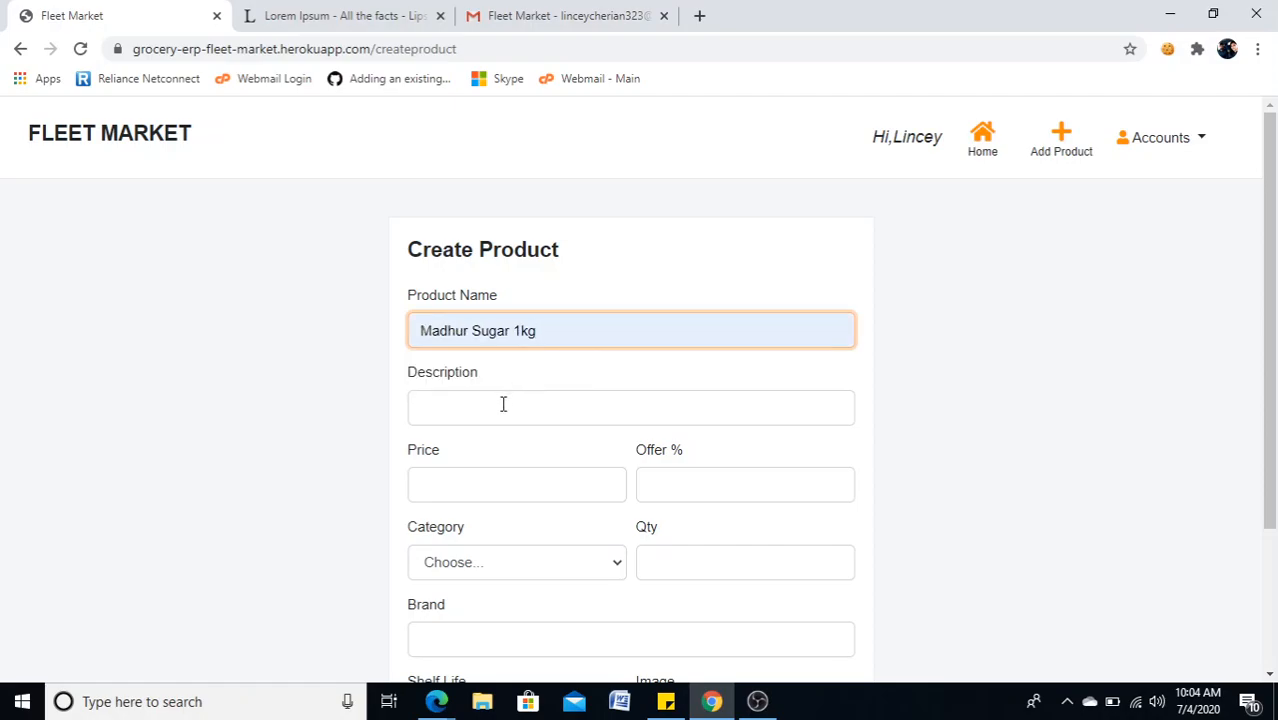
text(tore Veritatis Et Quasi Architecto Beatae Vitae Dicta Sunt Explicabo.)
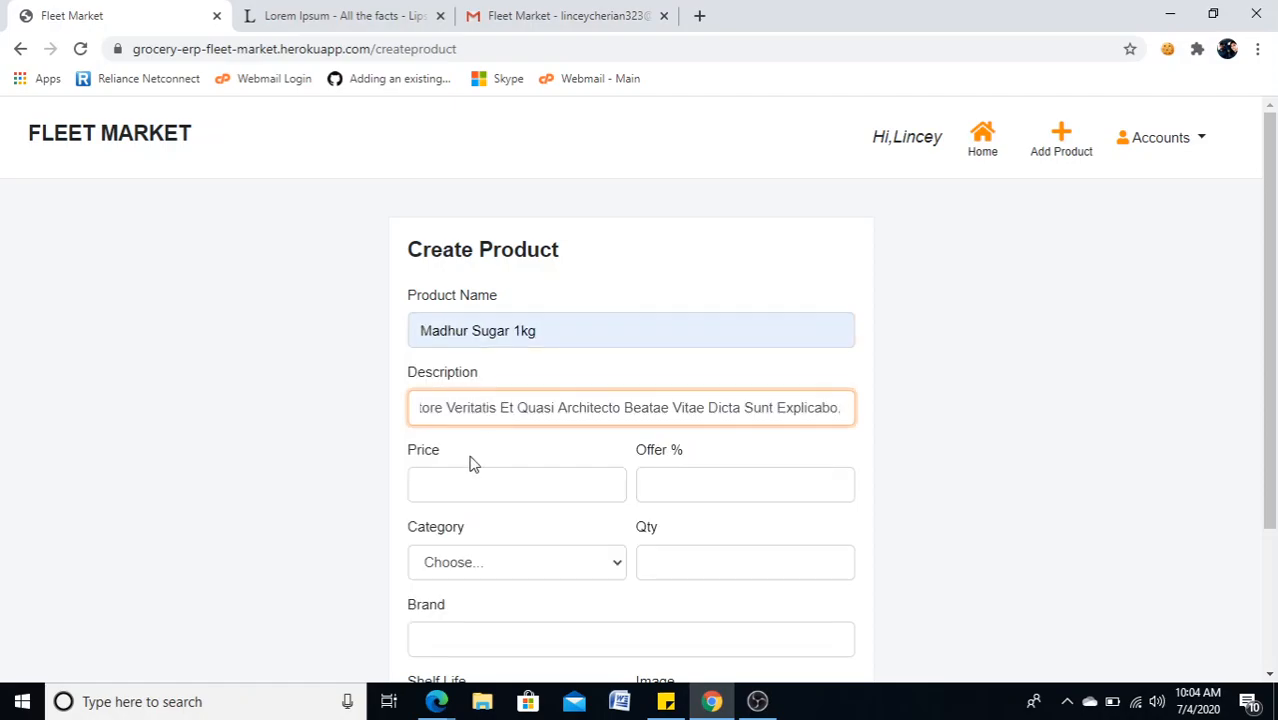
click(516, 486)
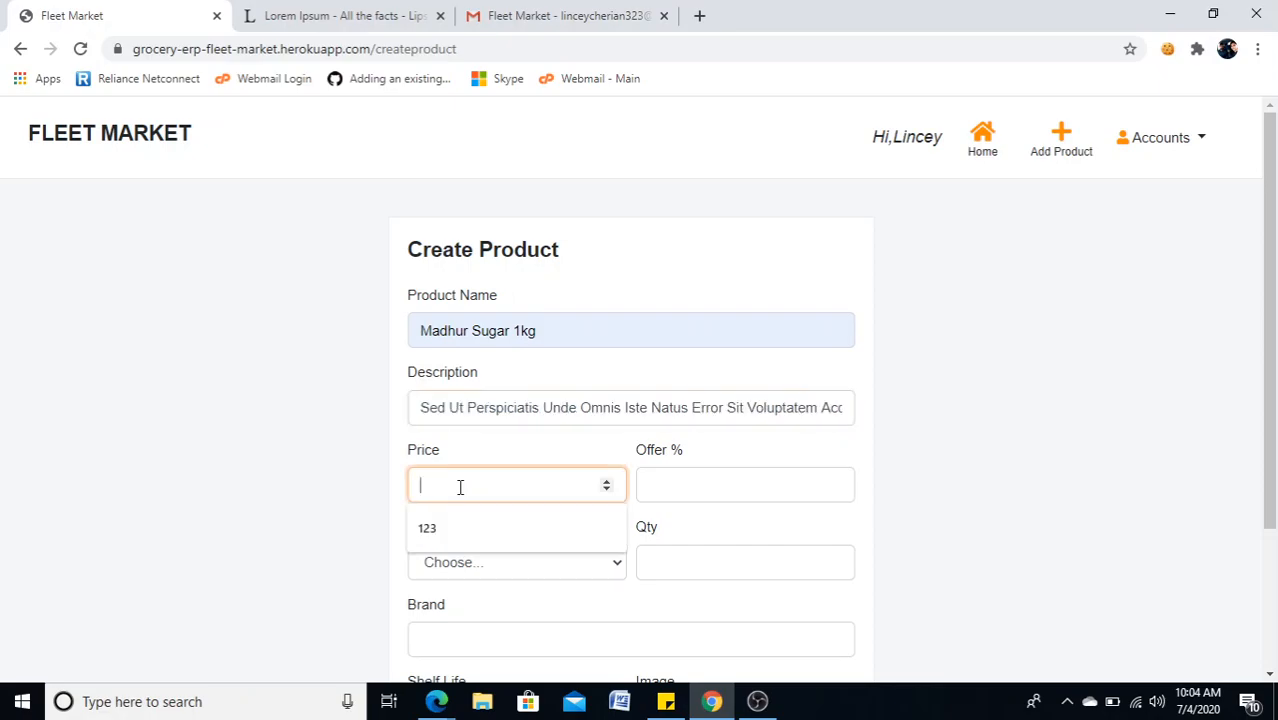
click(744, 486)
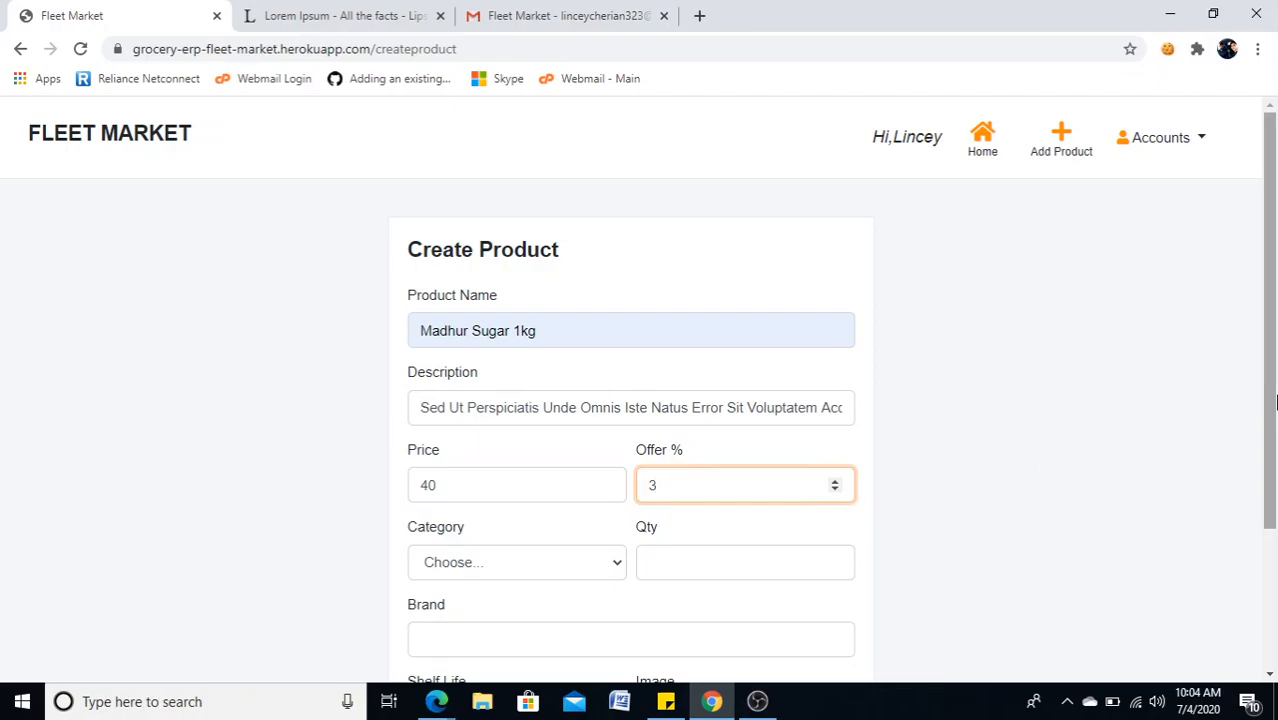
Set category Grocery, brand MADHUR and shelf life 3 MONTHS.
scroll(down, 3)
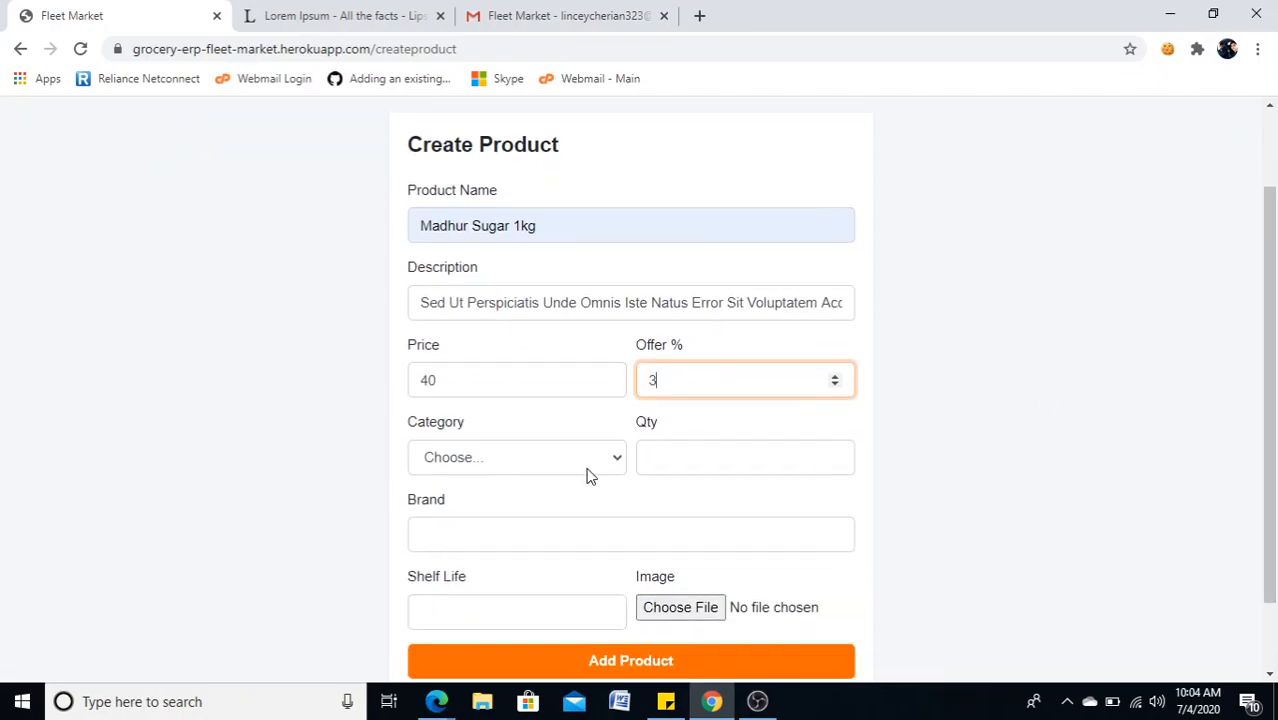
click(516, 456)
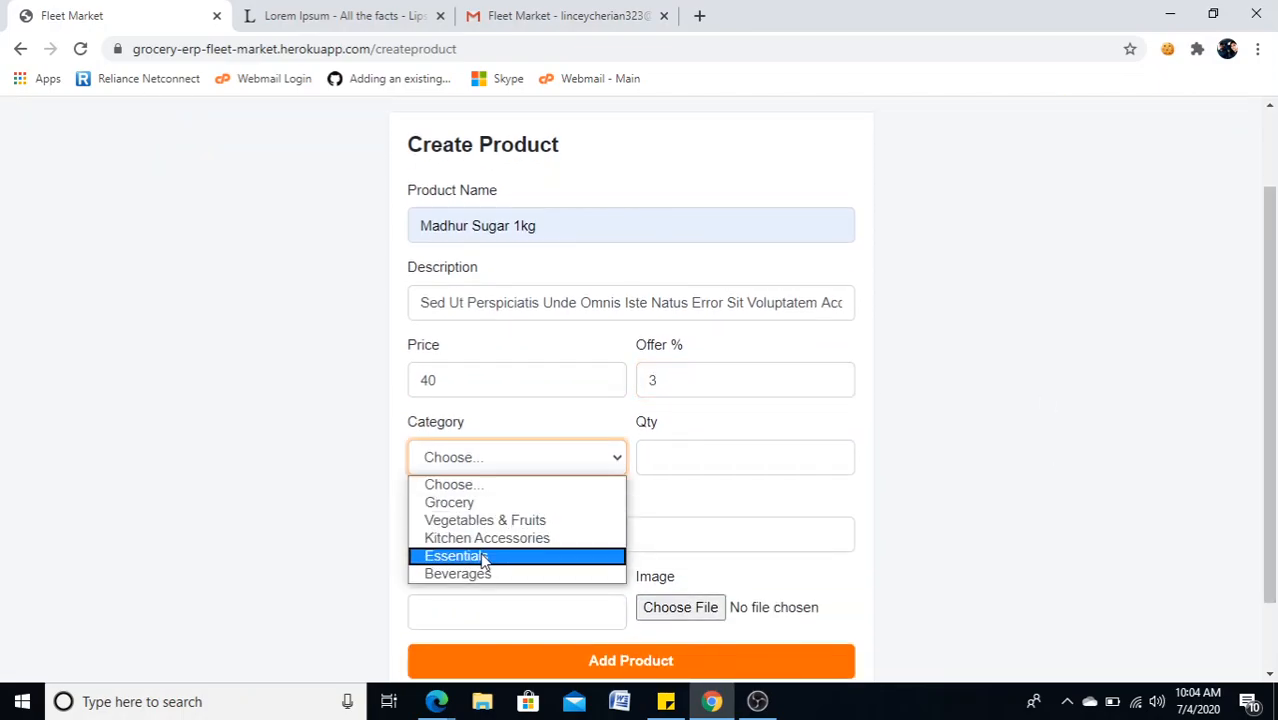
click(448, 502)
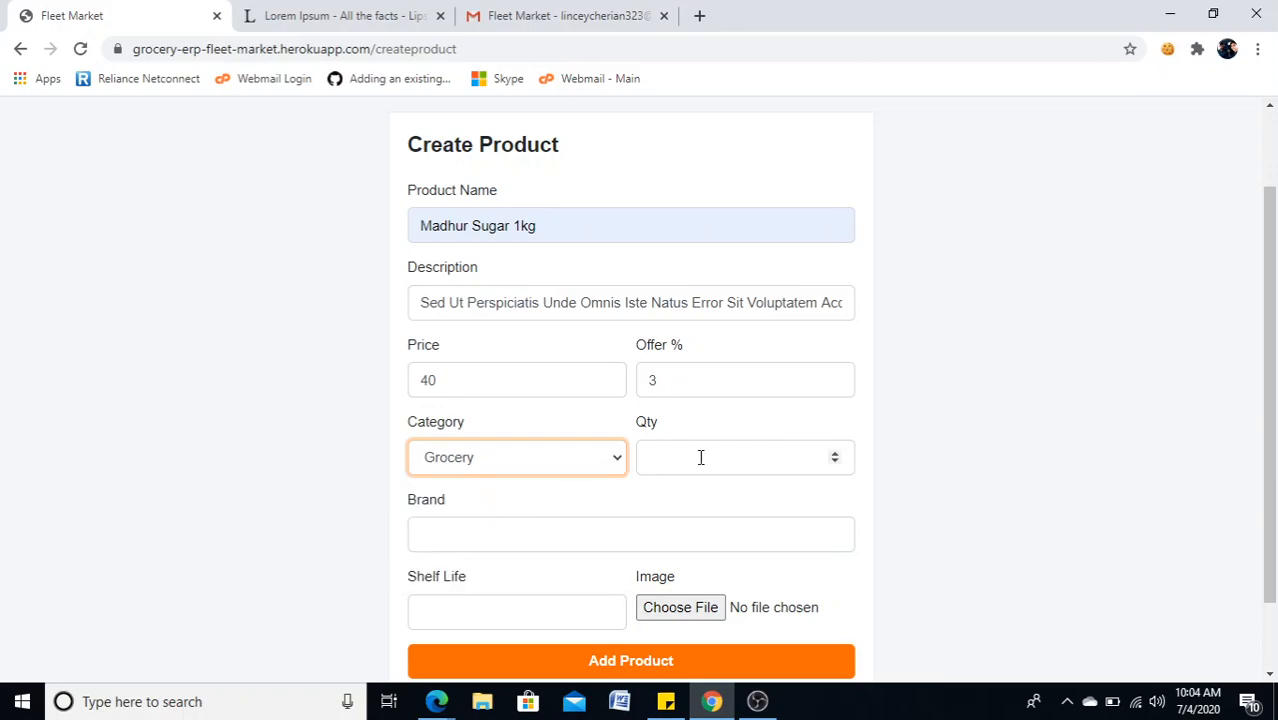
click(744, 456)
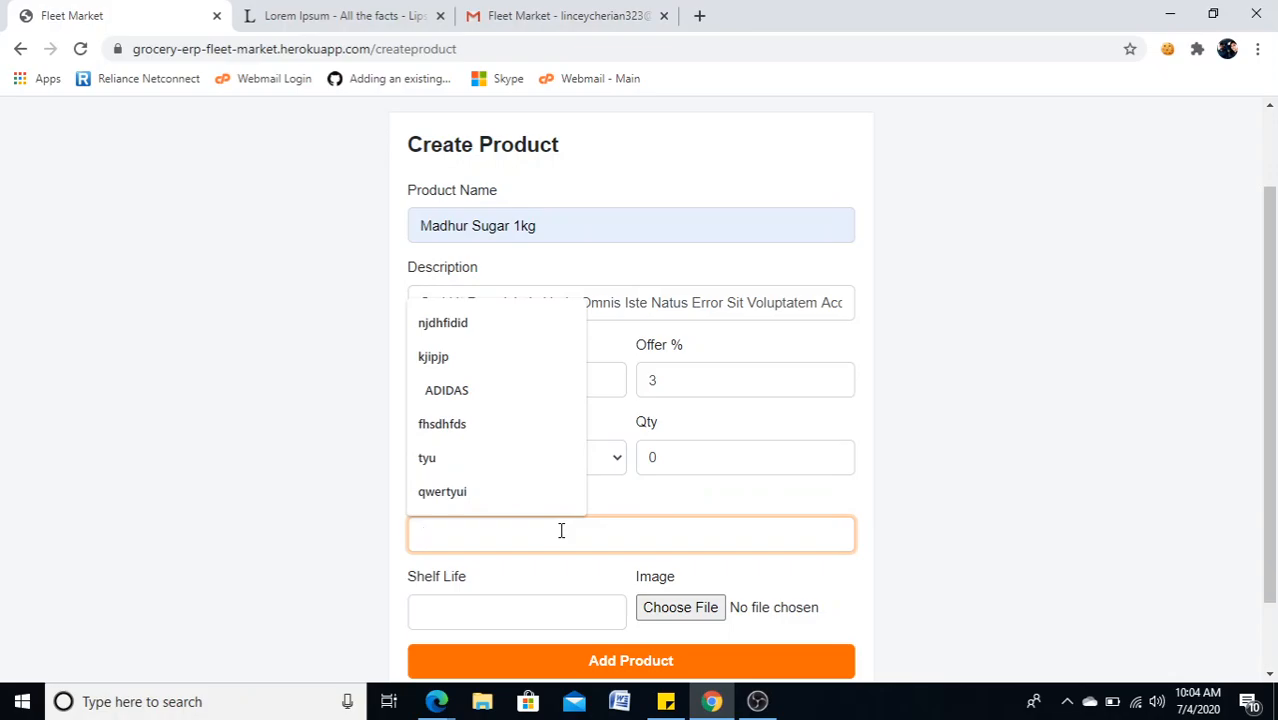
text(MA)
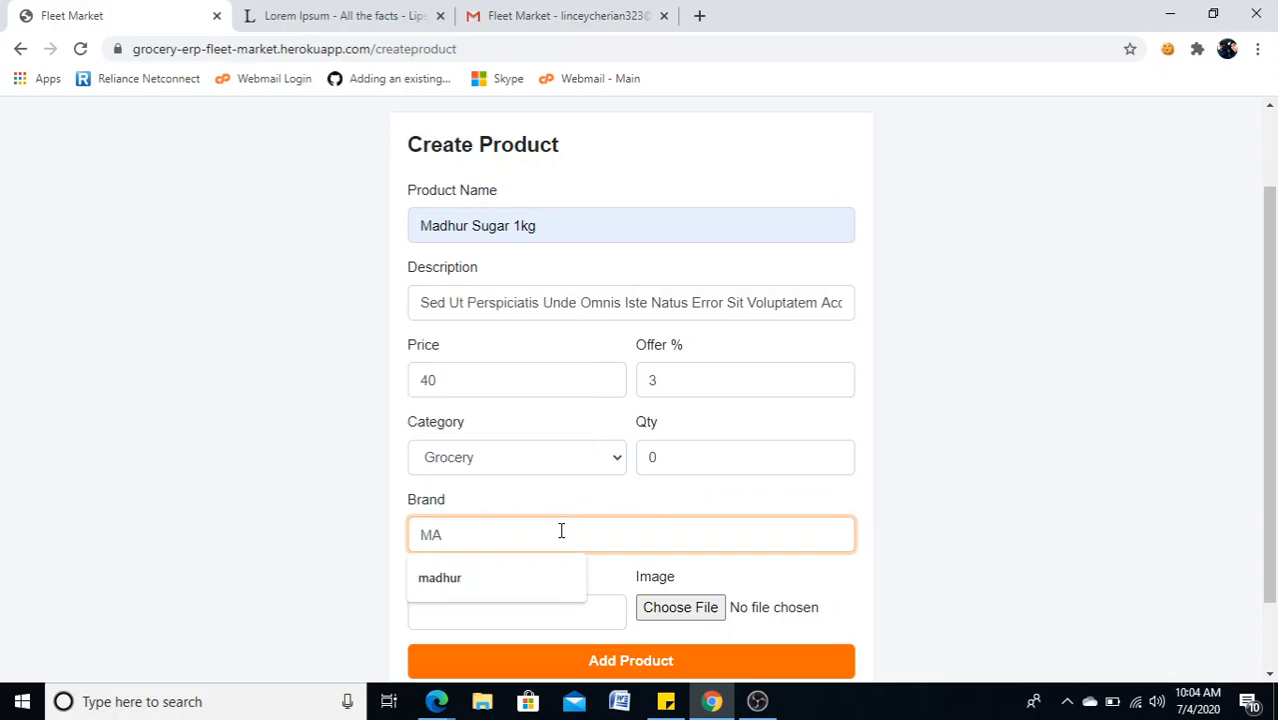
text(DHUR)
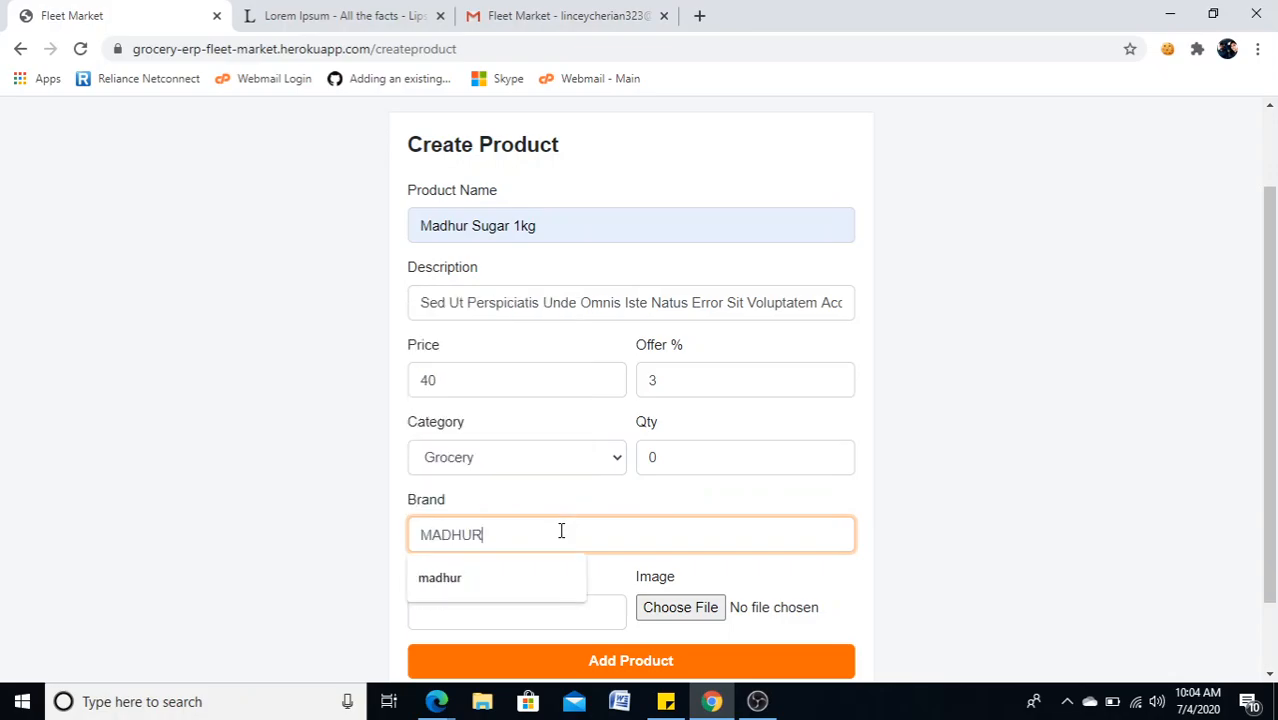
click(440, 576)
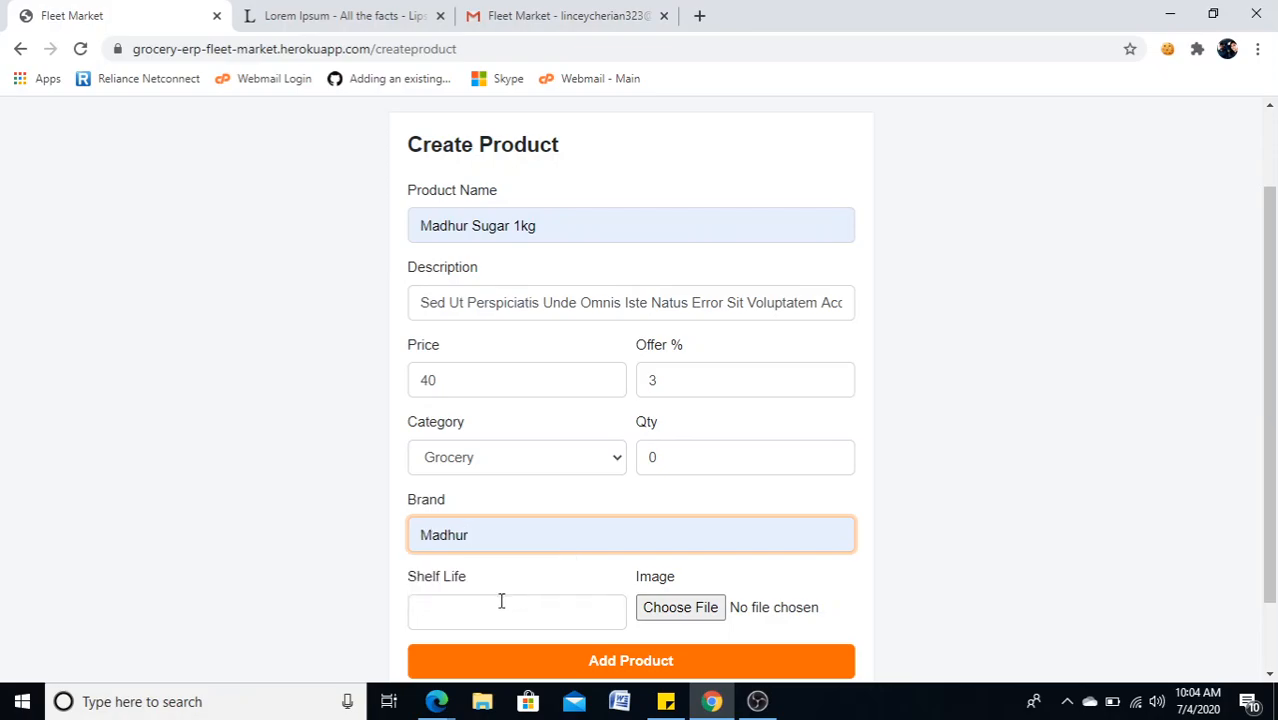
text(3 MONTHS)
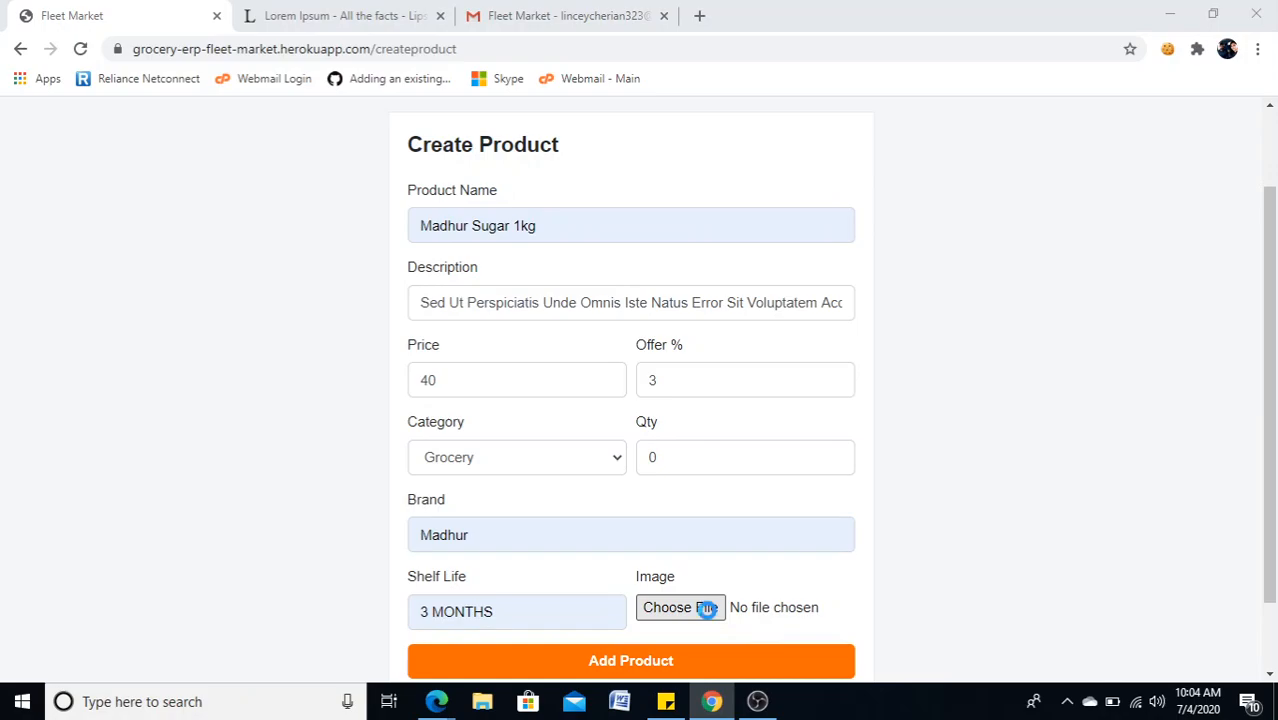
Attach the Sugar.jpg image and save the sugar product successfully.
click(680, 608)
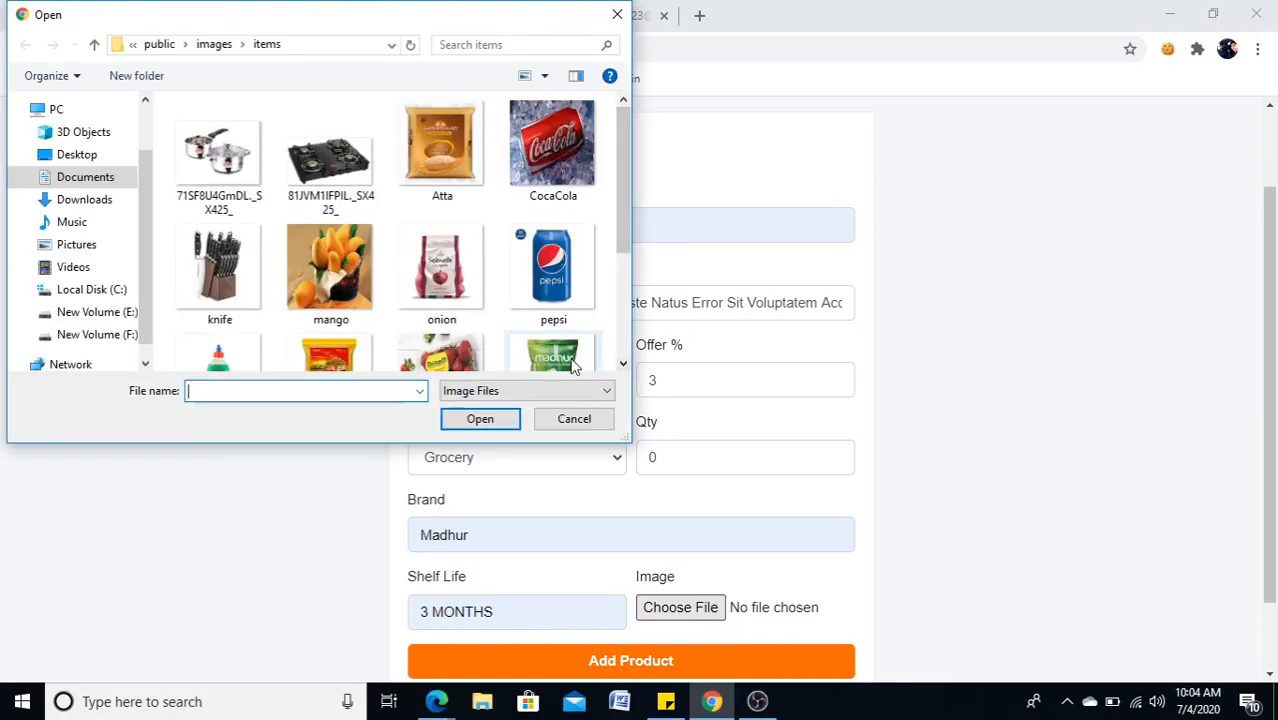
click(480, 418)
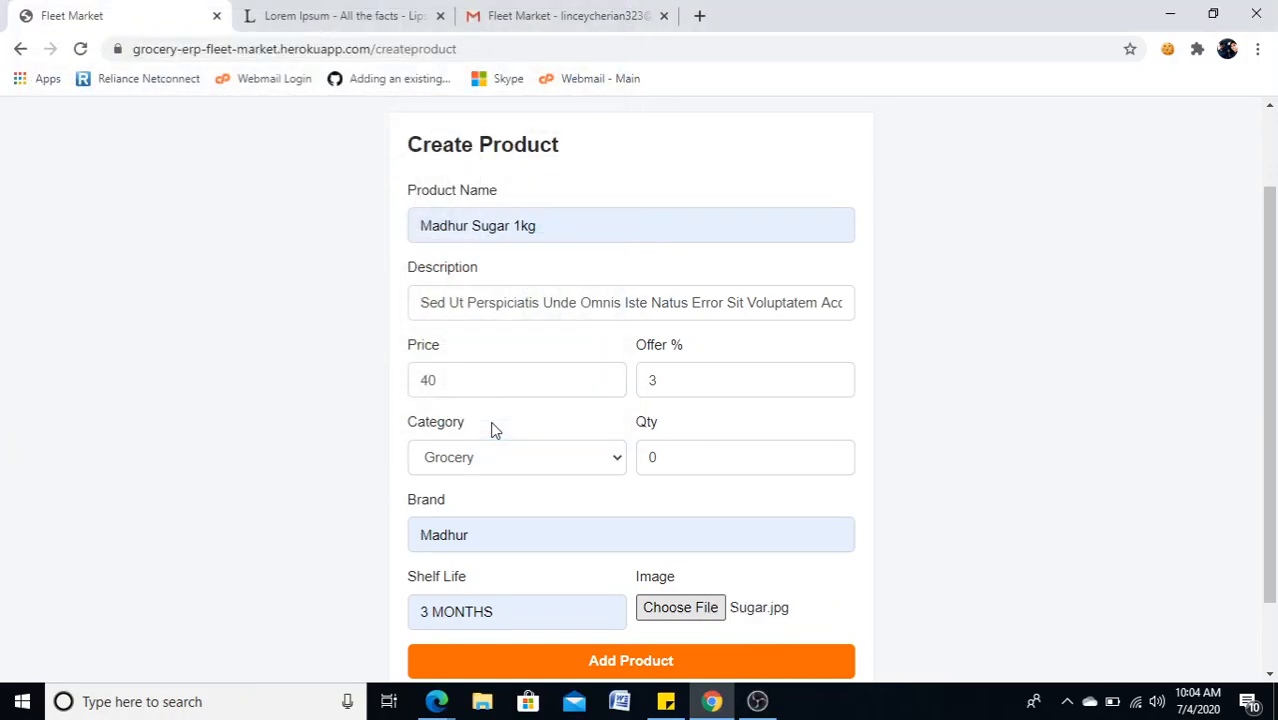
scroll(down, 3)
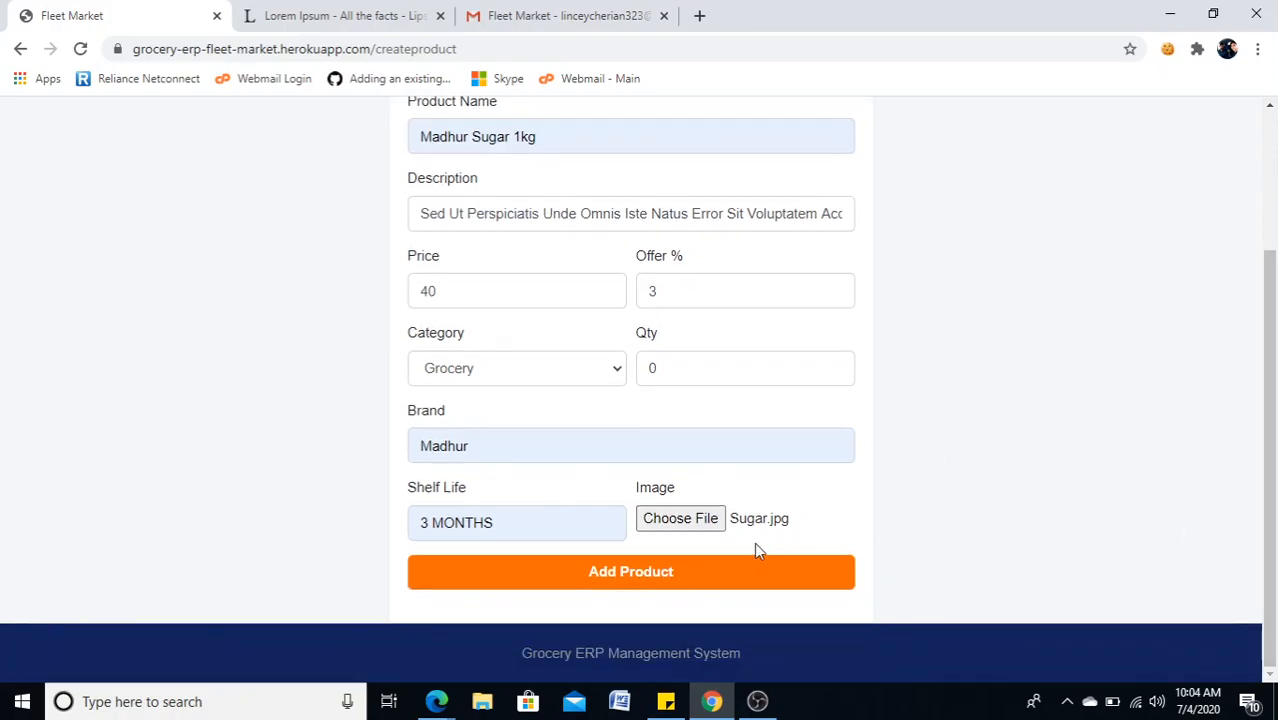
click(632, 572)
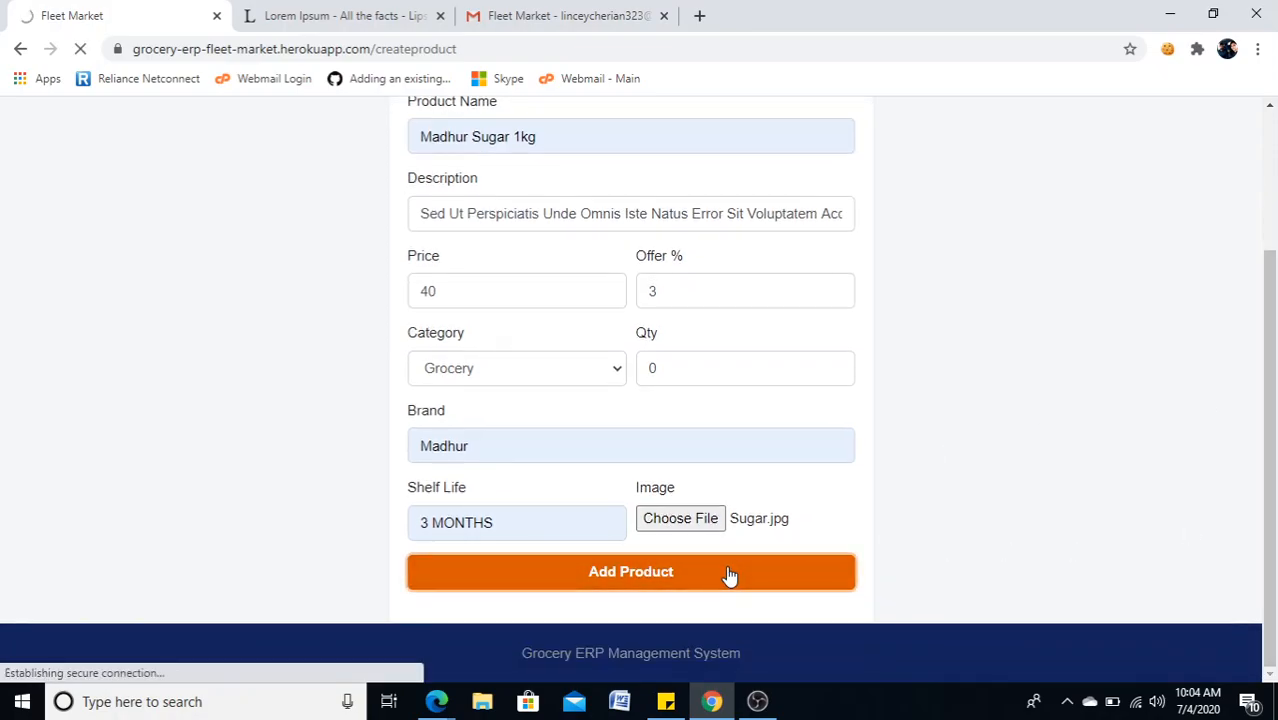
click(632, 572)
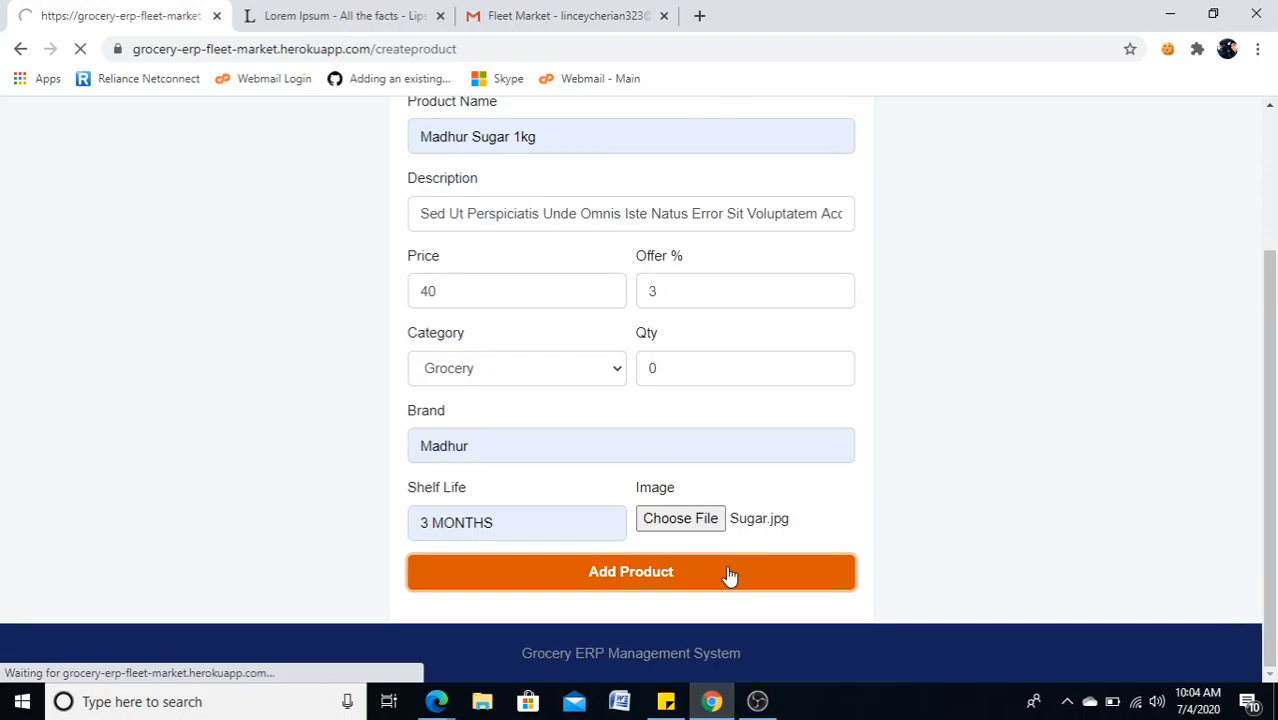
click(632, 572)
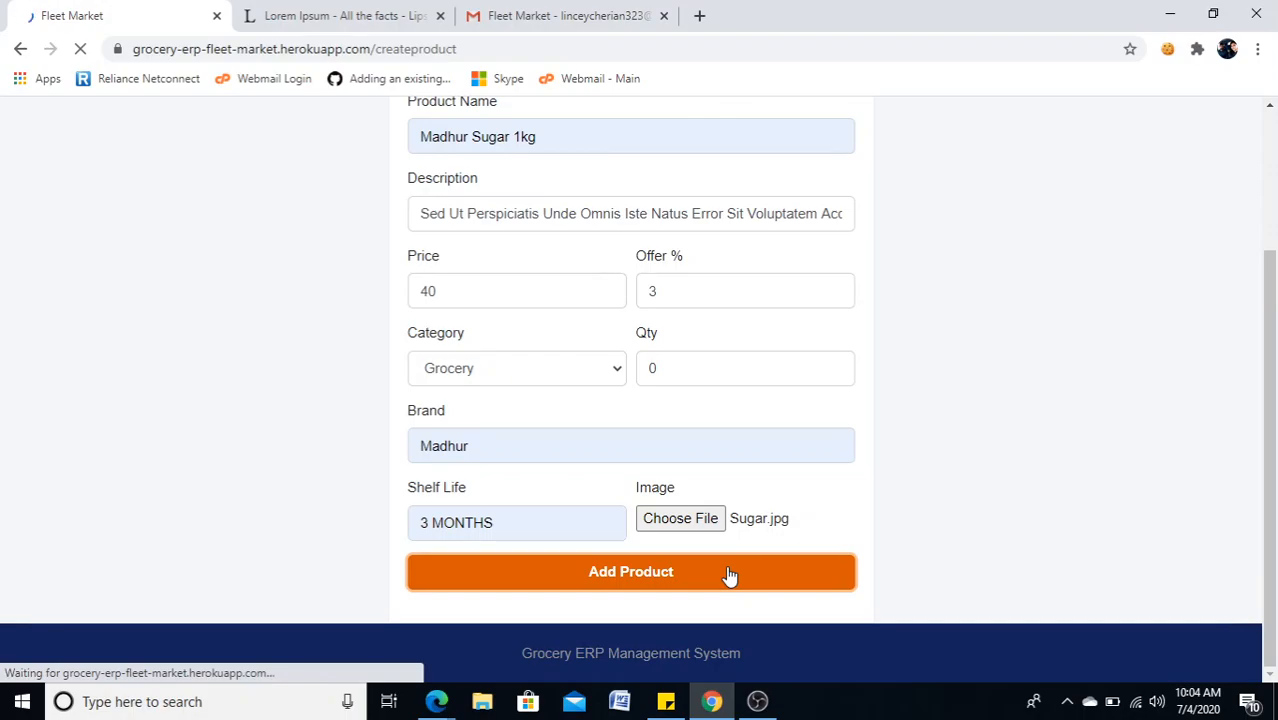
click(632, 572)
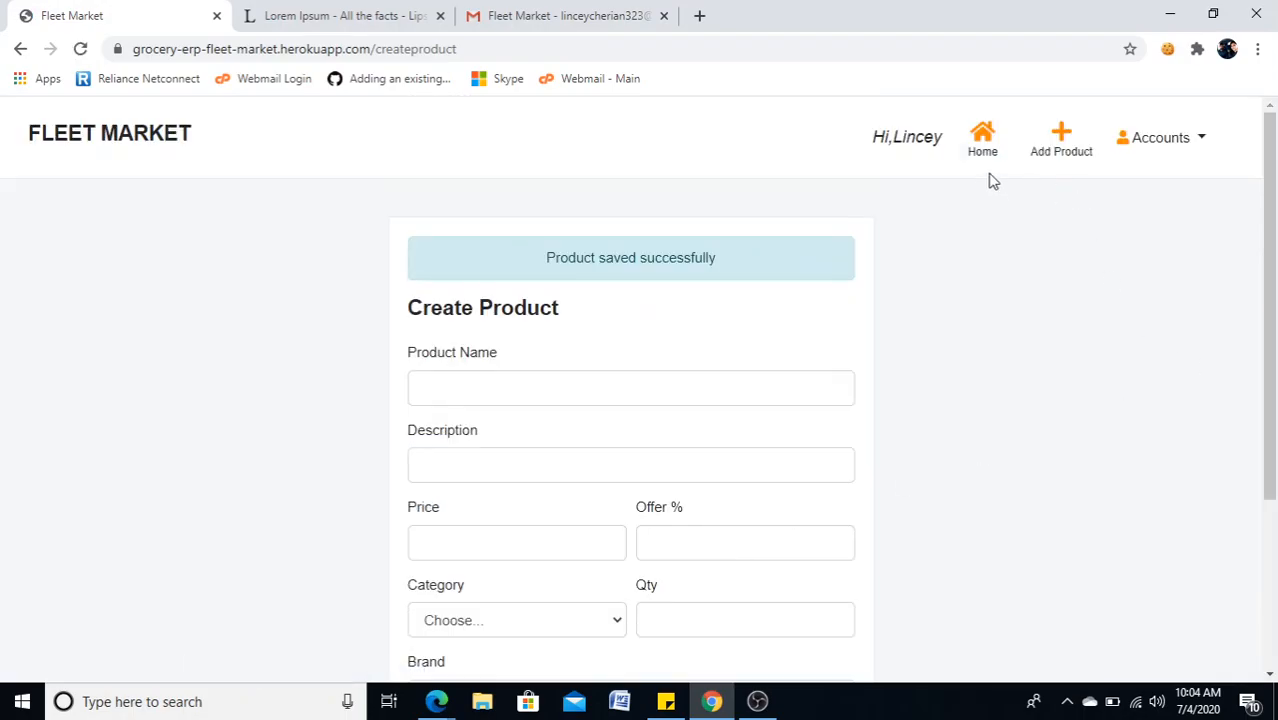
View the seller product list showing Madhur Sugar 1kg at ₹40 beside Pepsi 1litre.
click(982, 136)
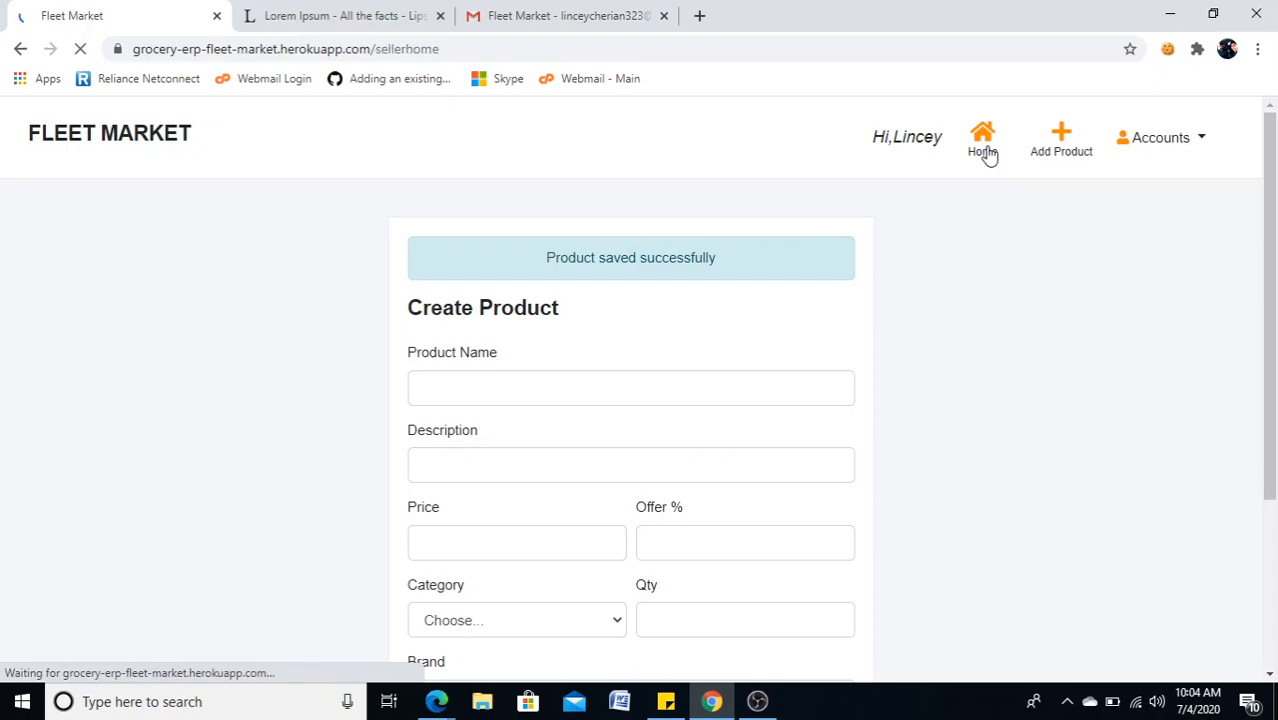
click(982, 136)
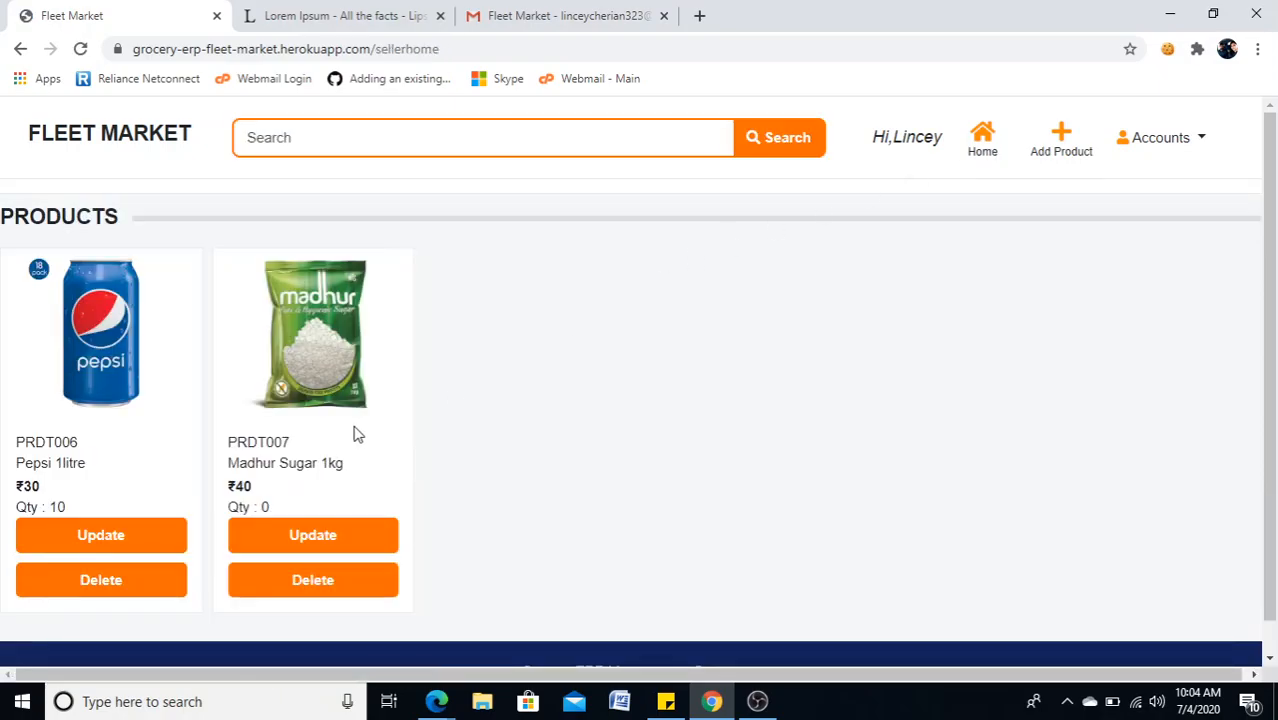
mouse_move(336, 490)
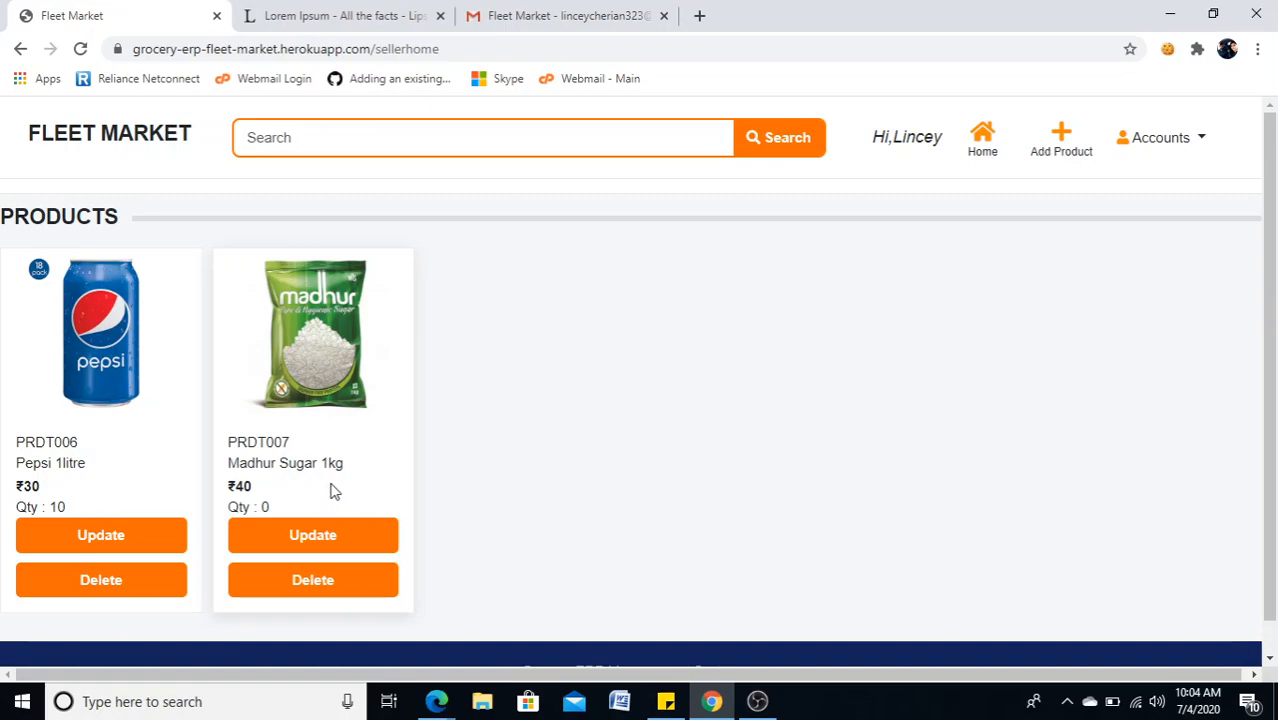
mouse_move(848, 232)
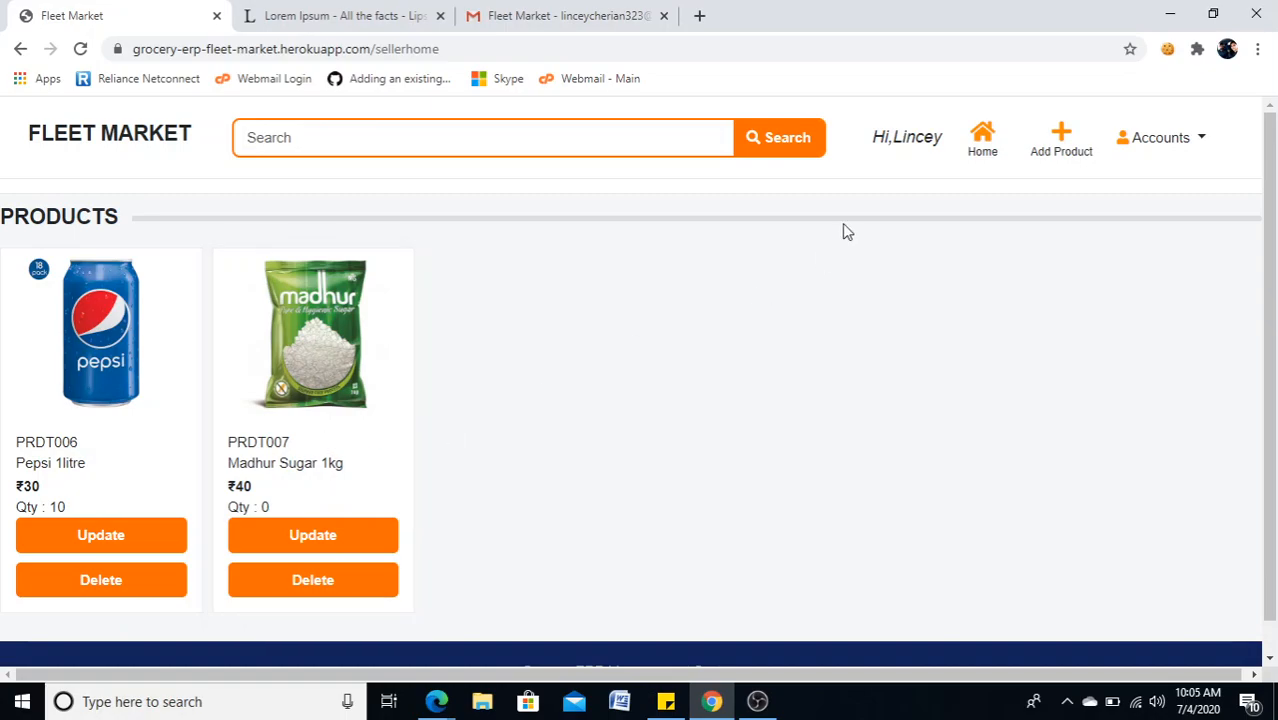
click(1060, 136)
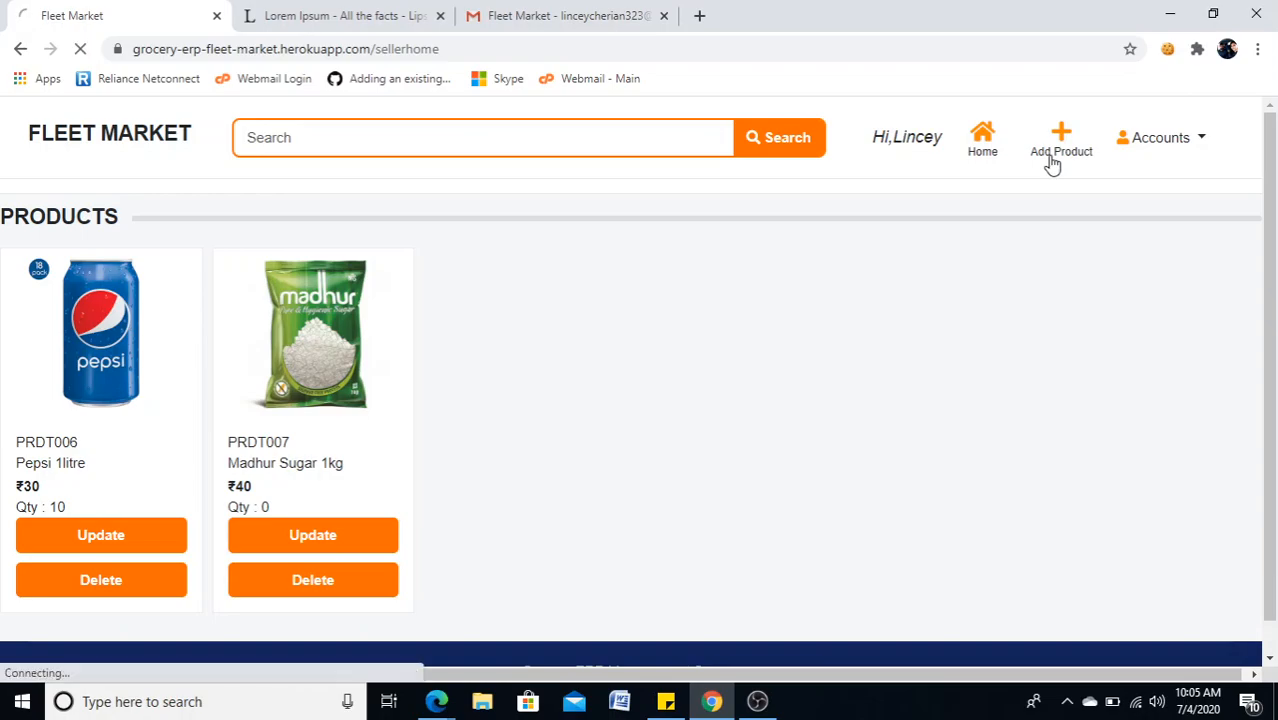
Enter the new product's name as Strawberry 1Kg in the Create Product form.
click(1060, 140)
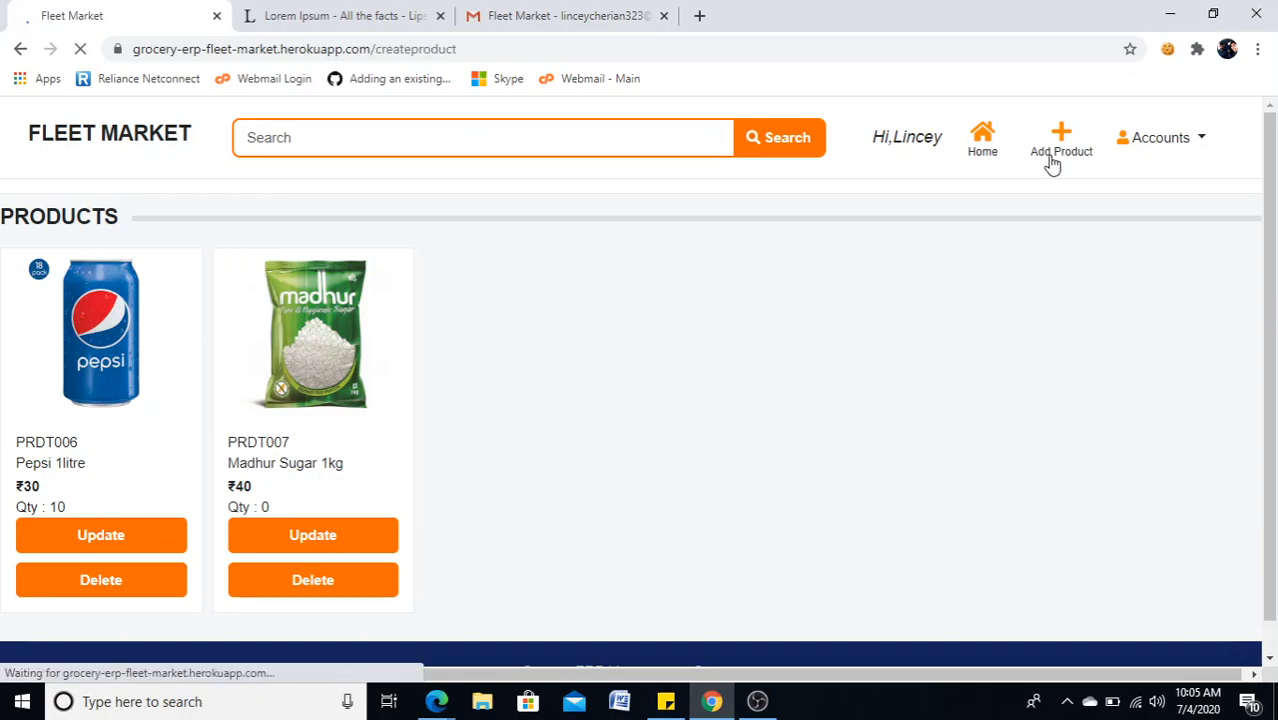
click(1060, 140)
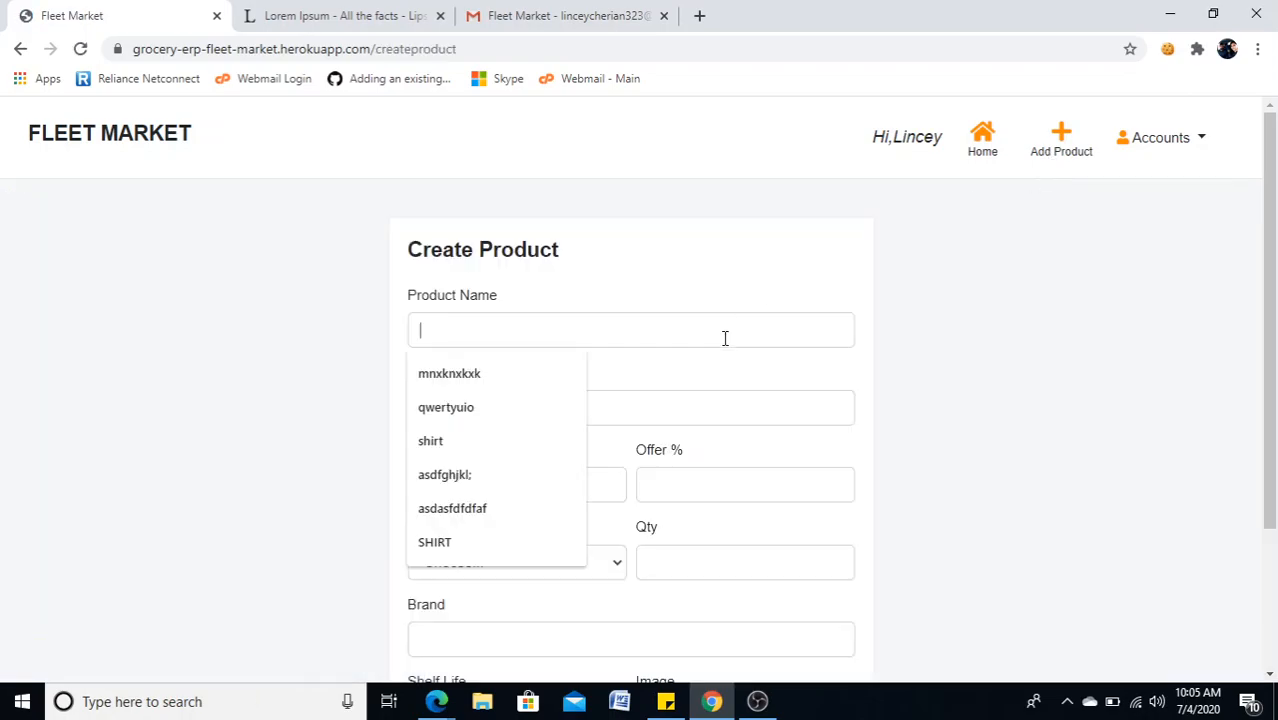
text(s)
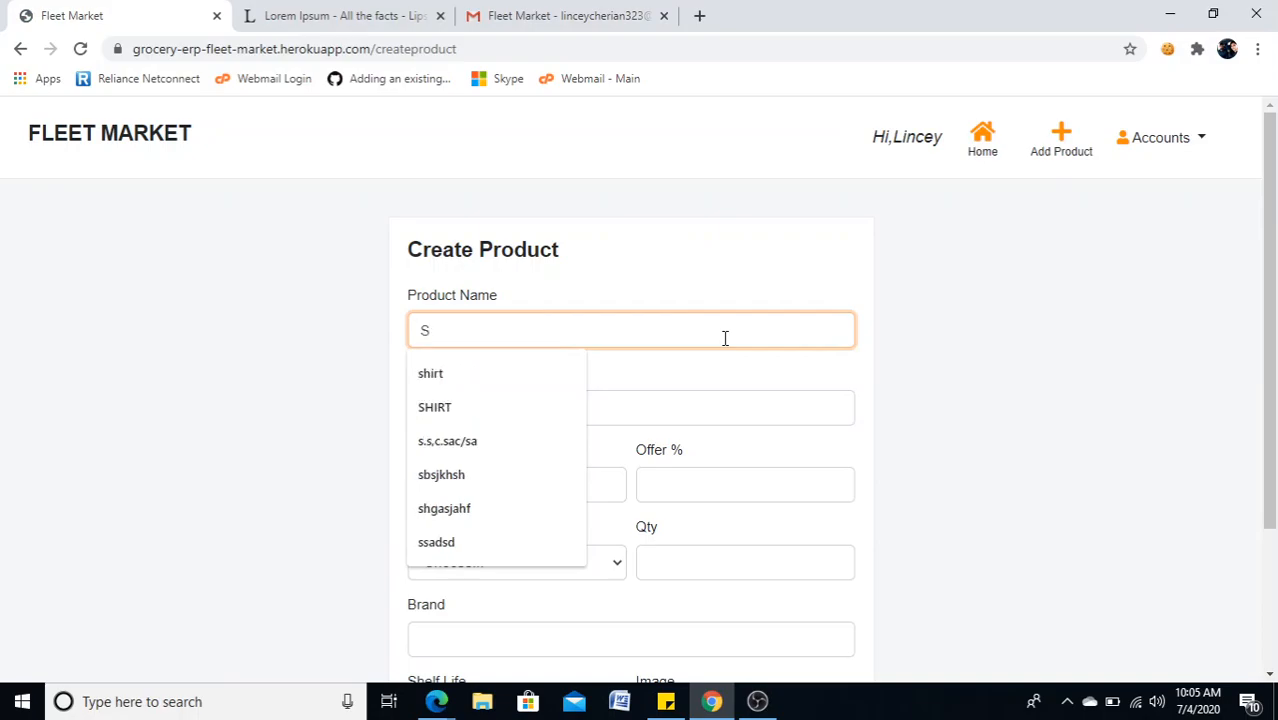
text(trawberr)
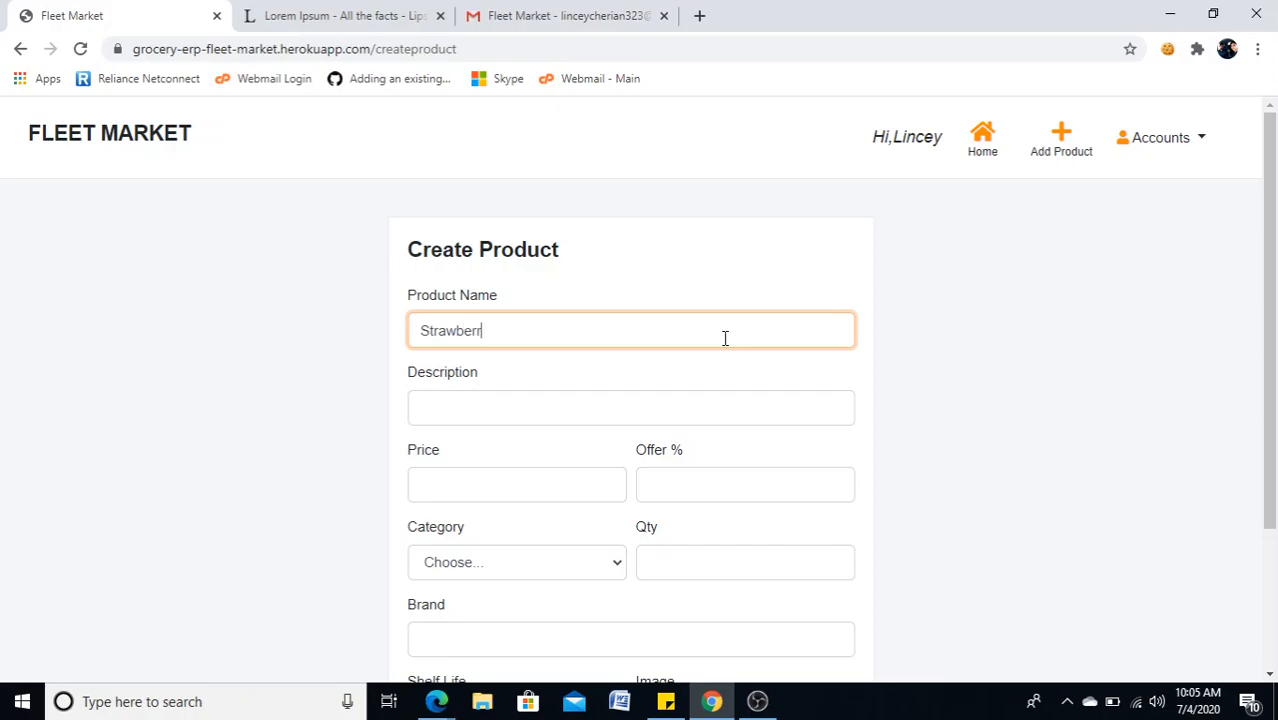
text(y)
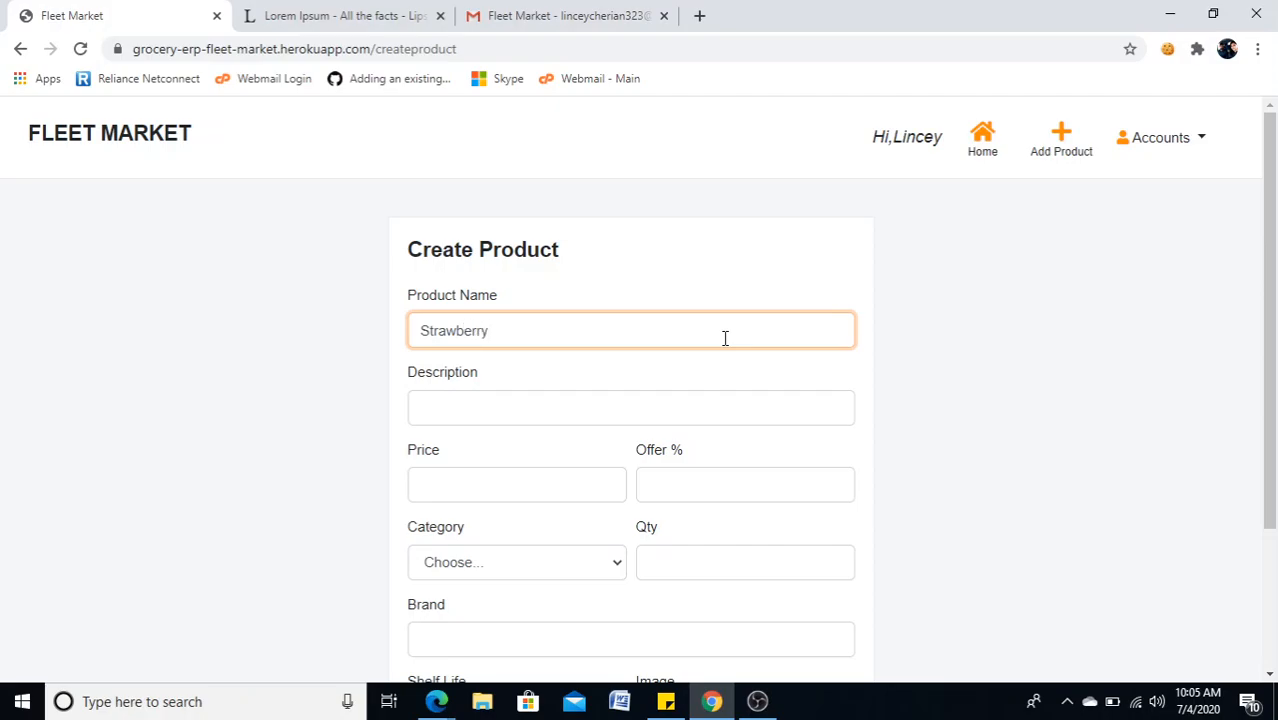
text(1 K)
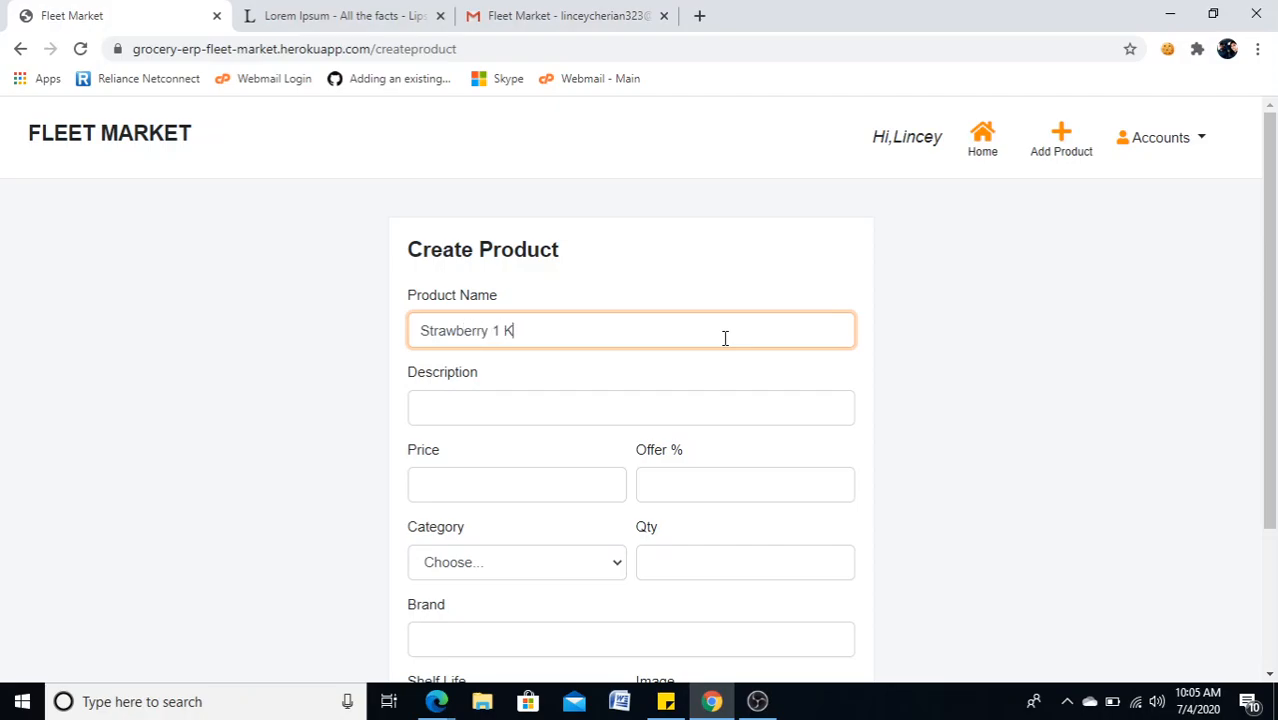
text(G)
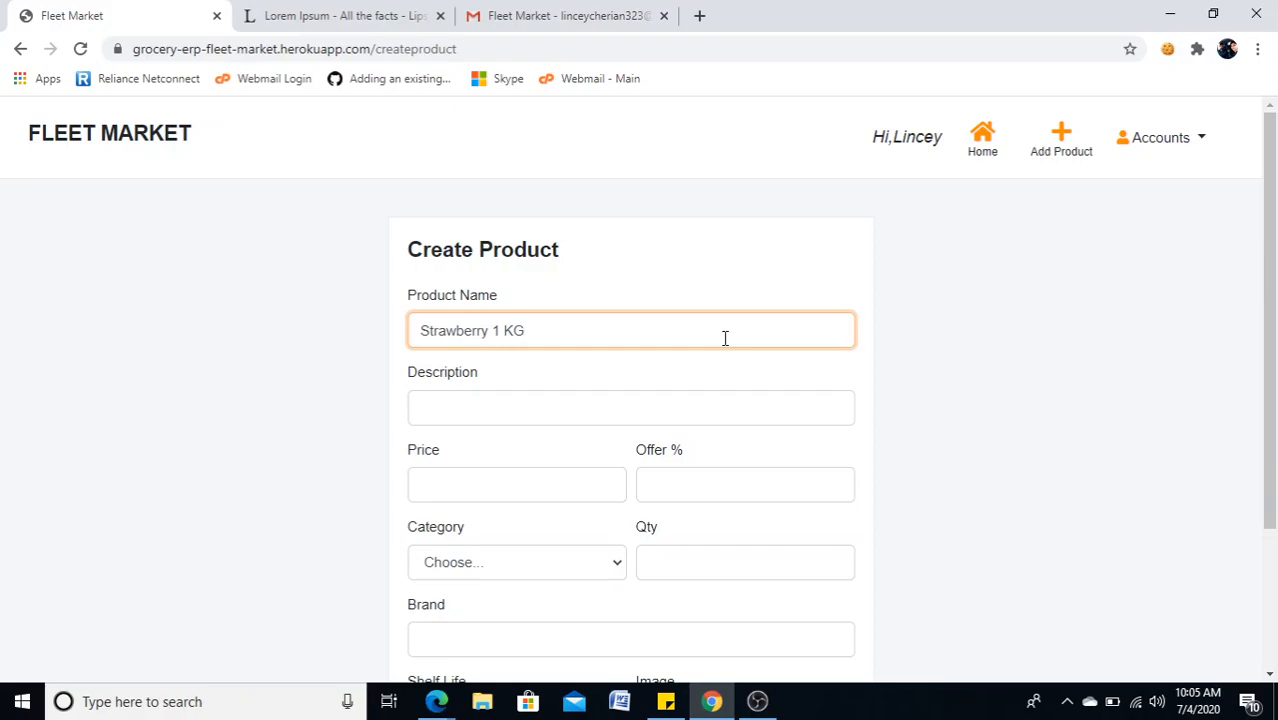
key(Backspace)
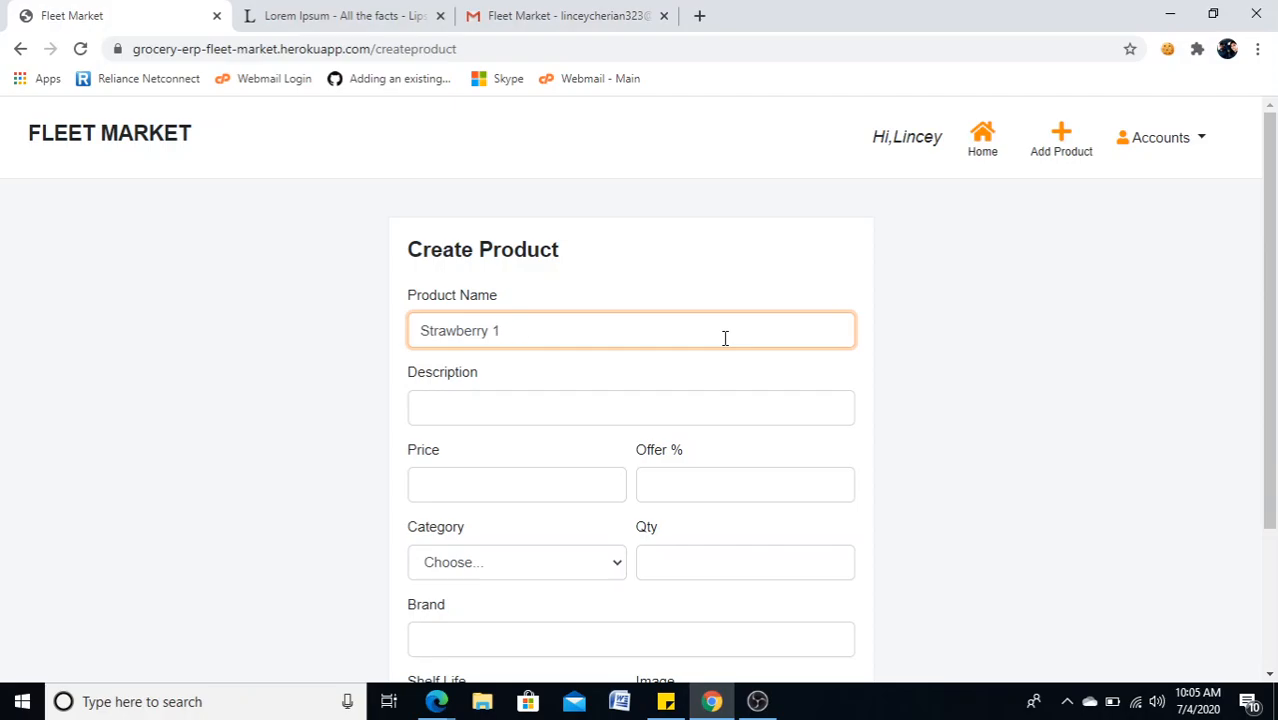
text(Kg)
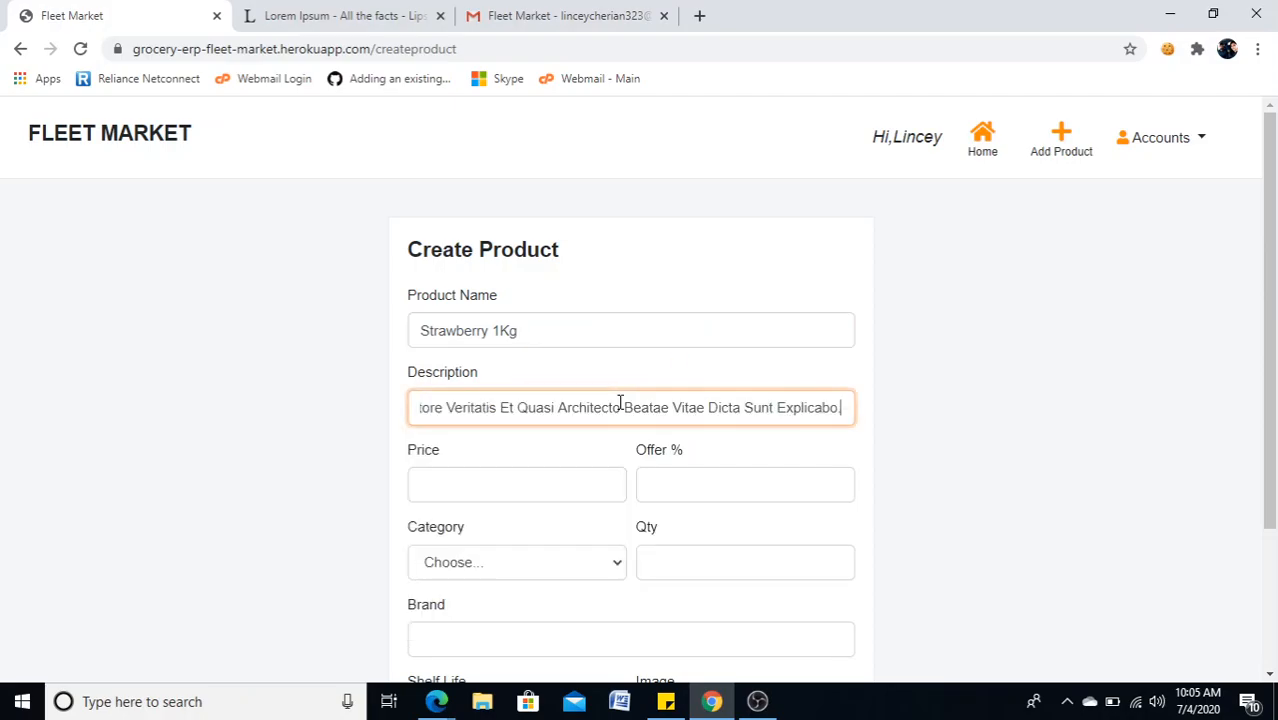
Set price 120, offer 7, category Vegetables & Fruits, quantity 12 and brand Something.
click(516, 484)
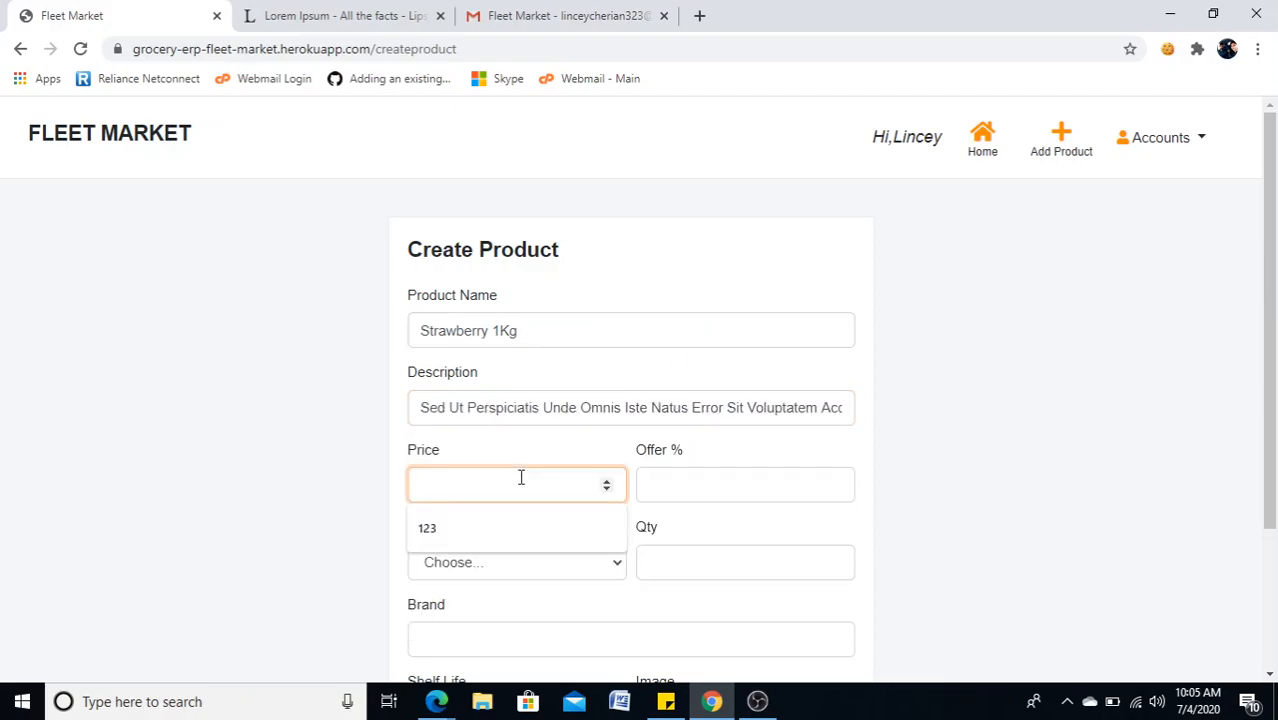
click(744, 486)
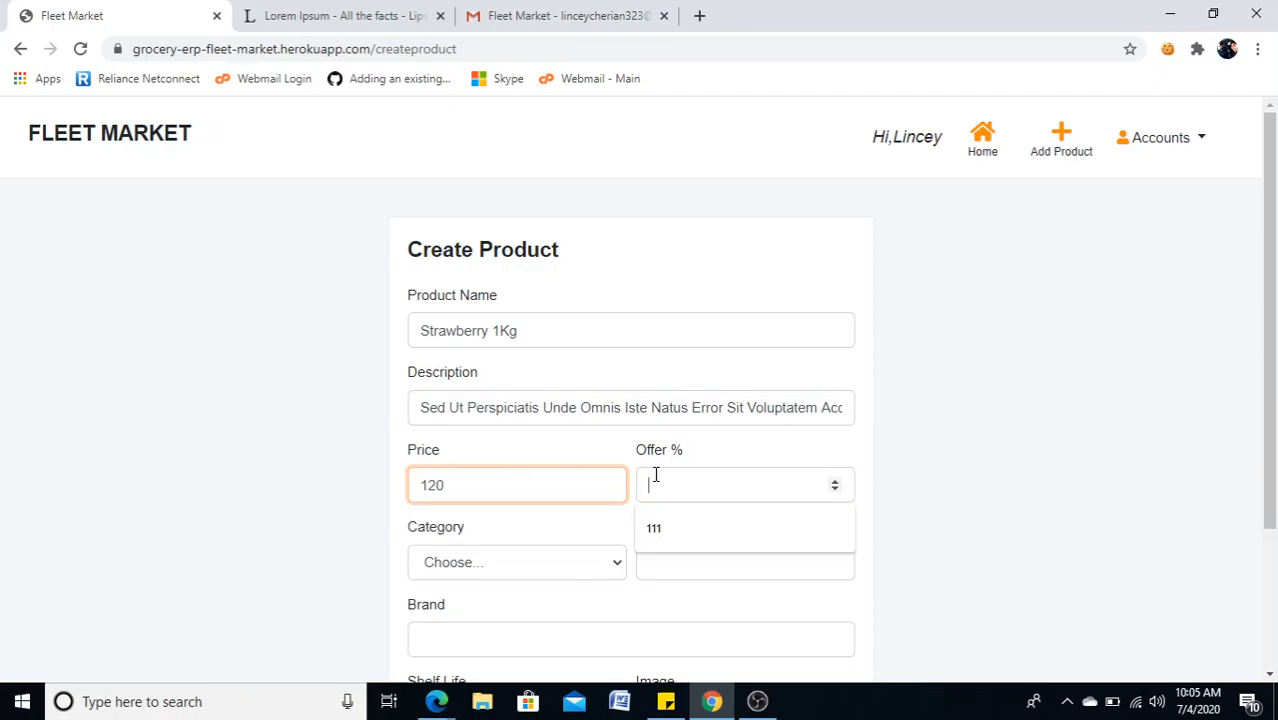
text(7)
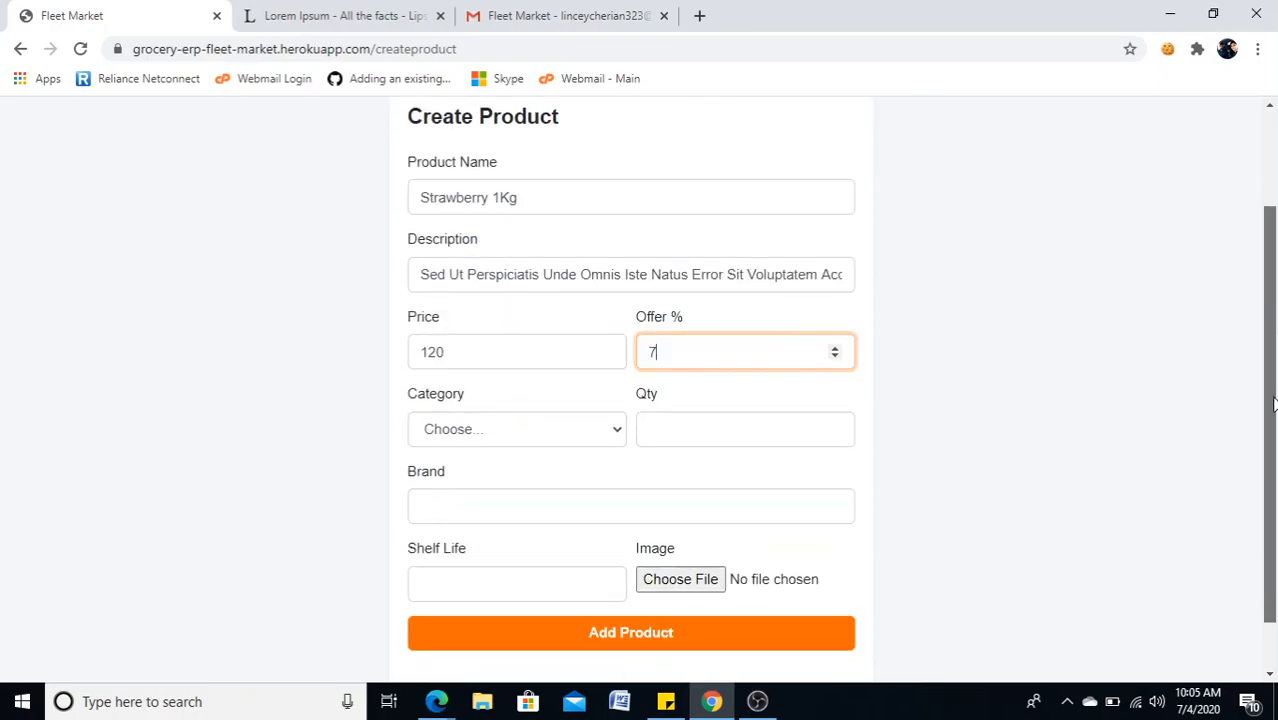
click(516, 428)
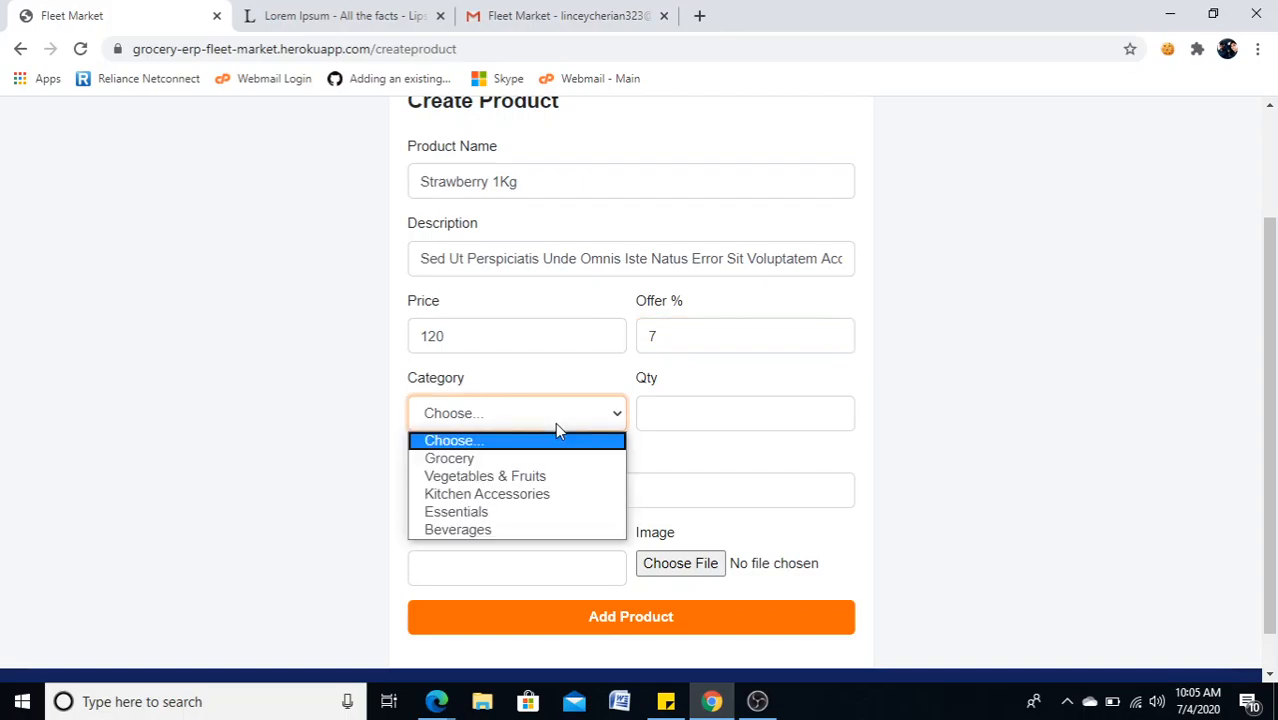
click(484, 476)
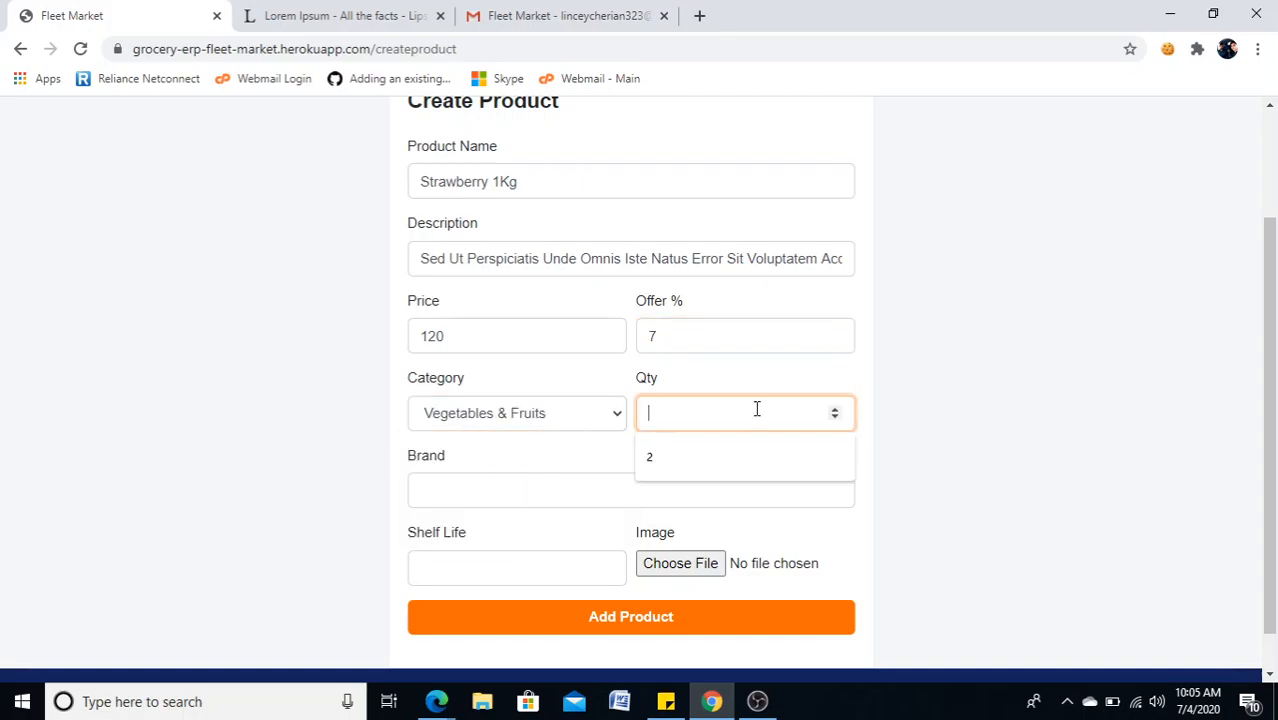
text(12)
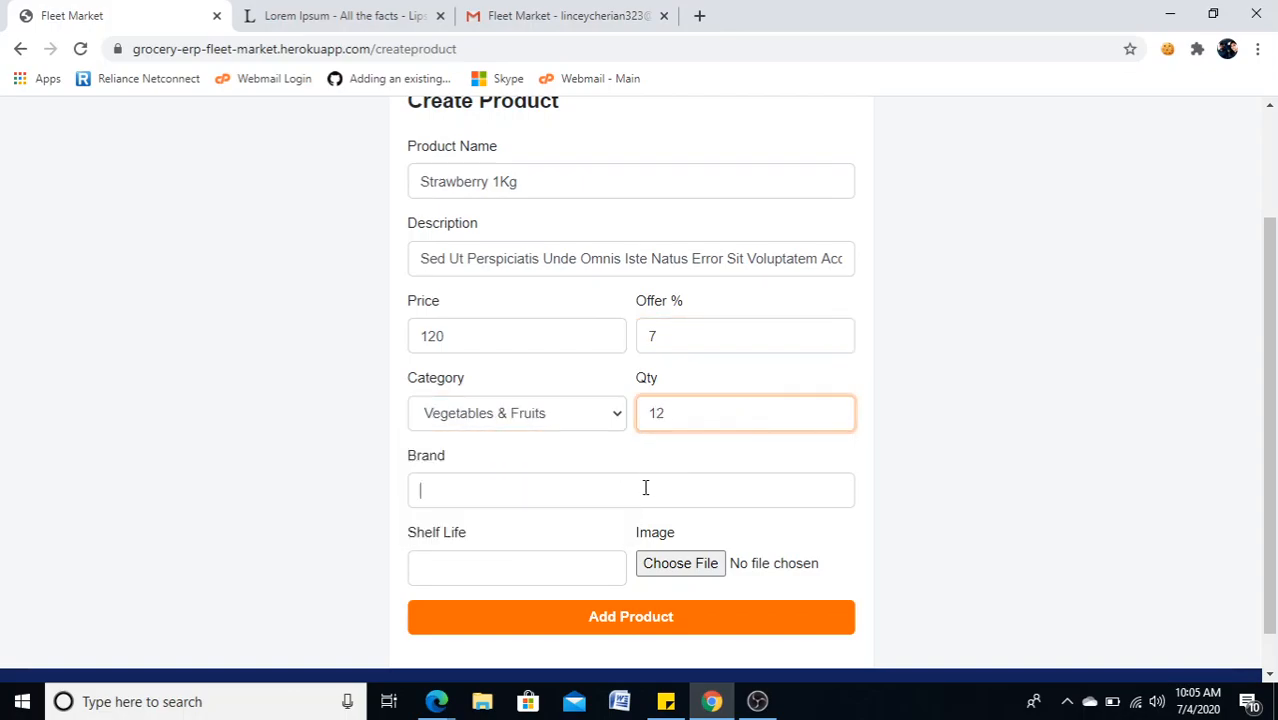
click(630, 490)
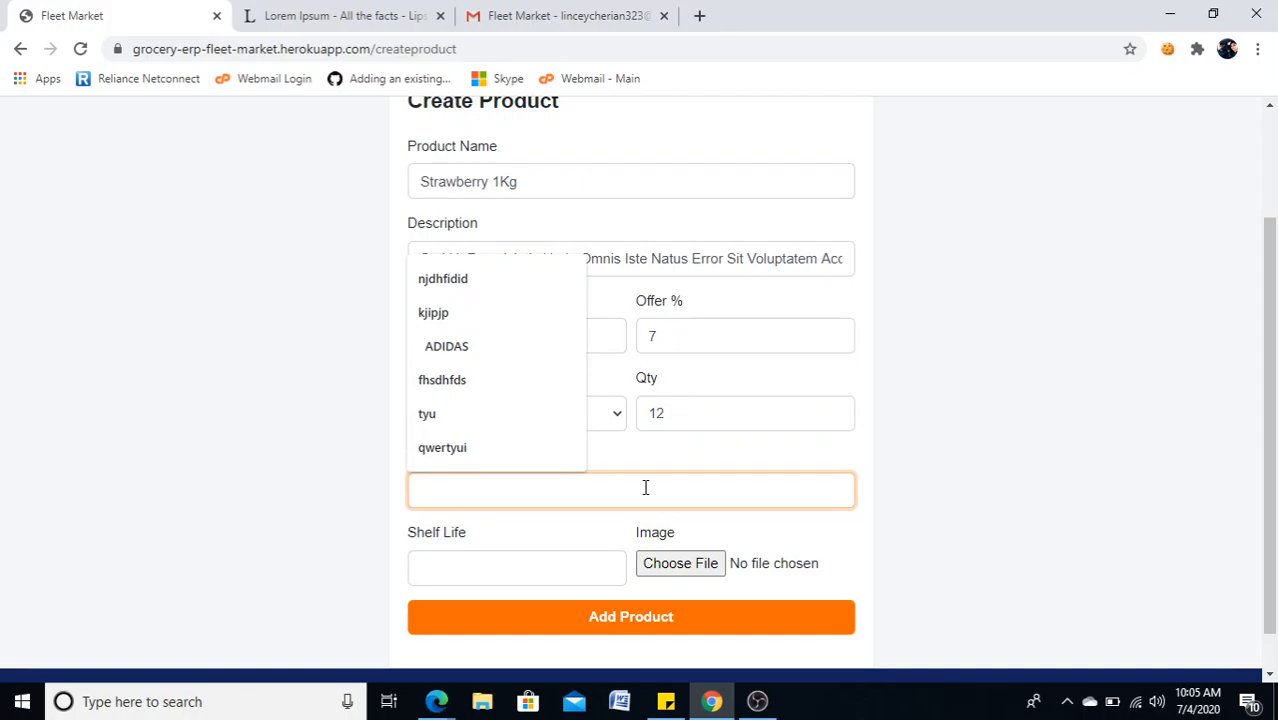
text(Somet)
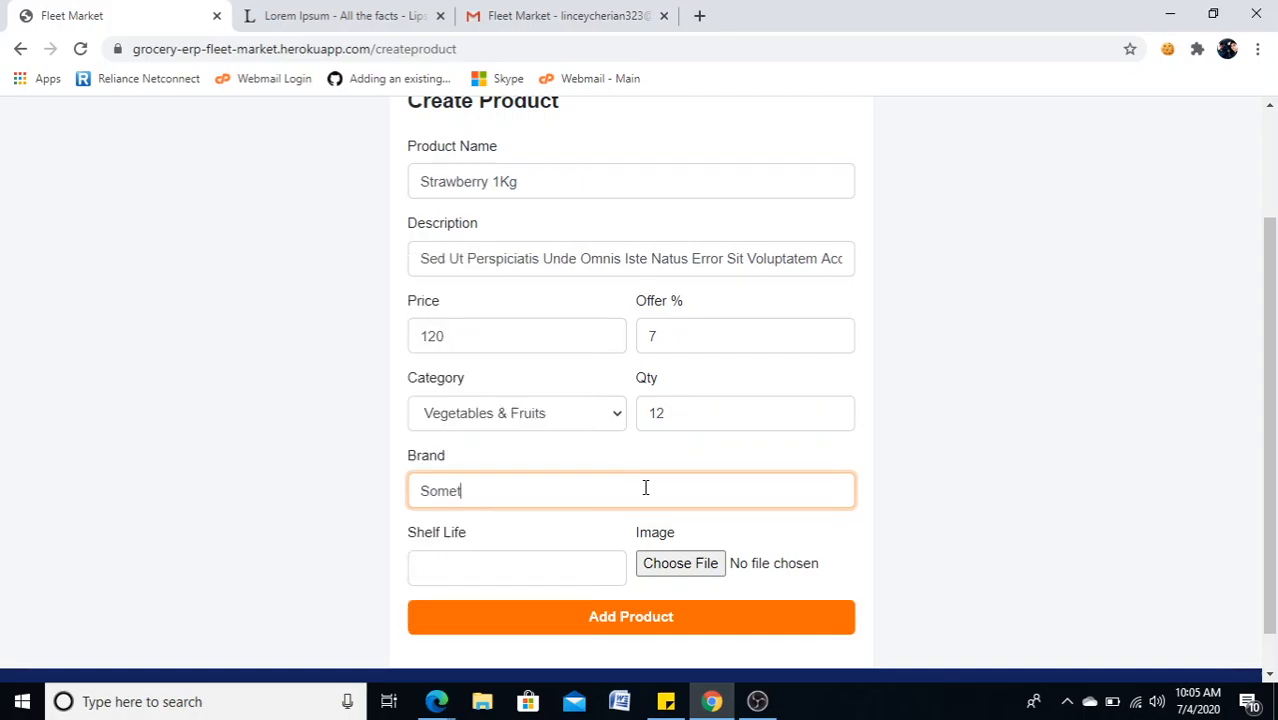
text(hing)
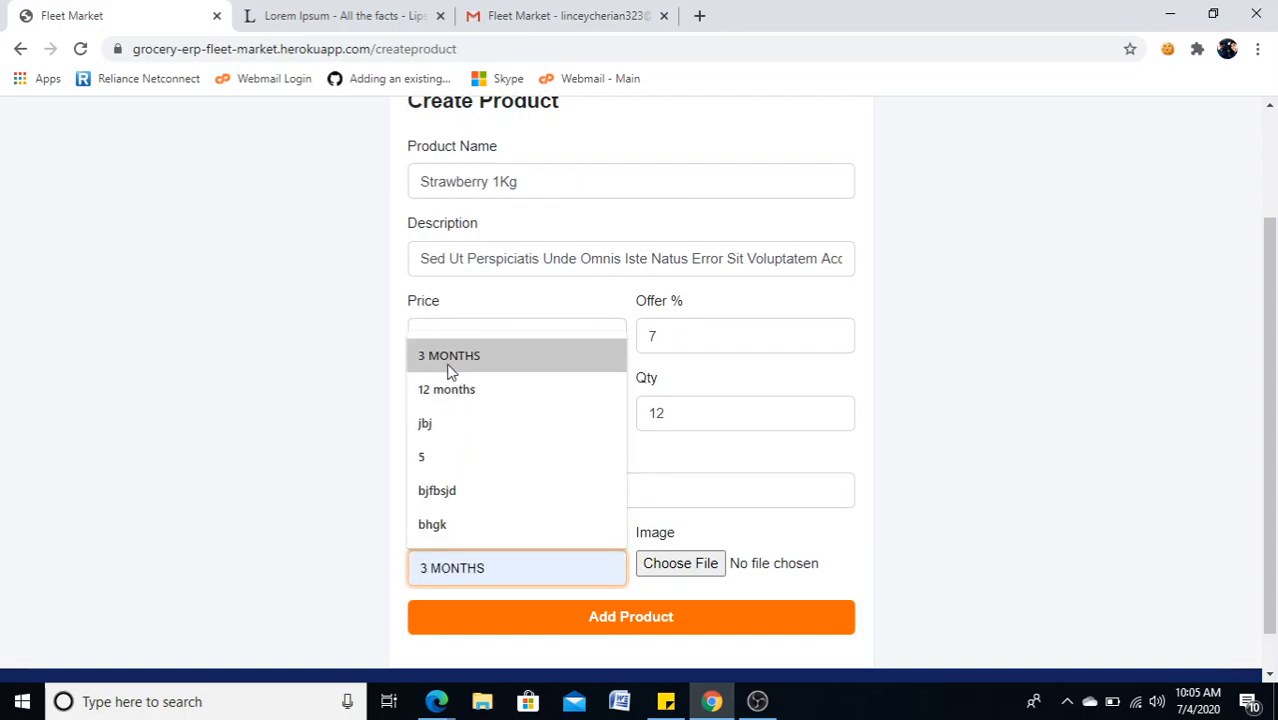
Choose 3 MONTHS shelf life and the strawberry picture, save the product and return to the seller list.
click(448, 356)
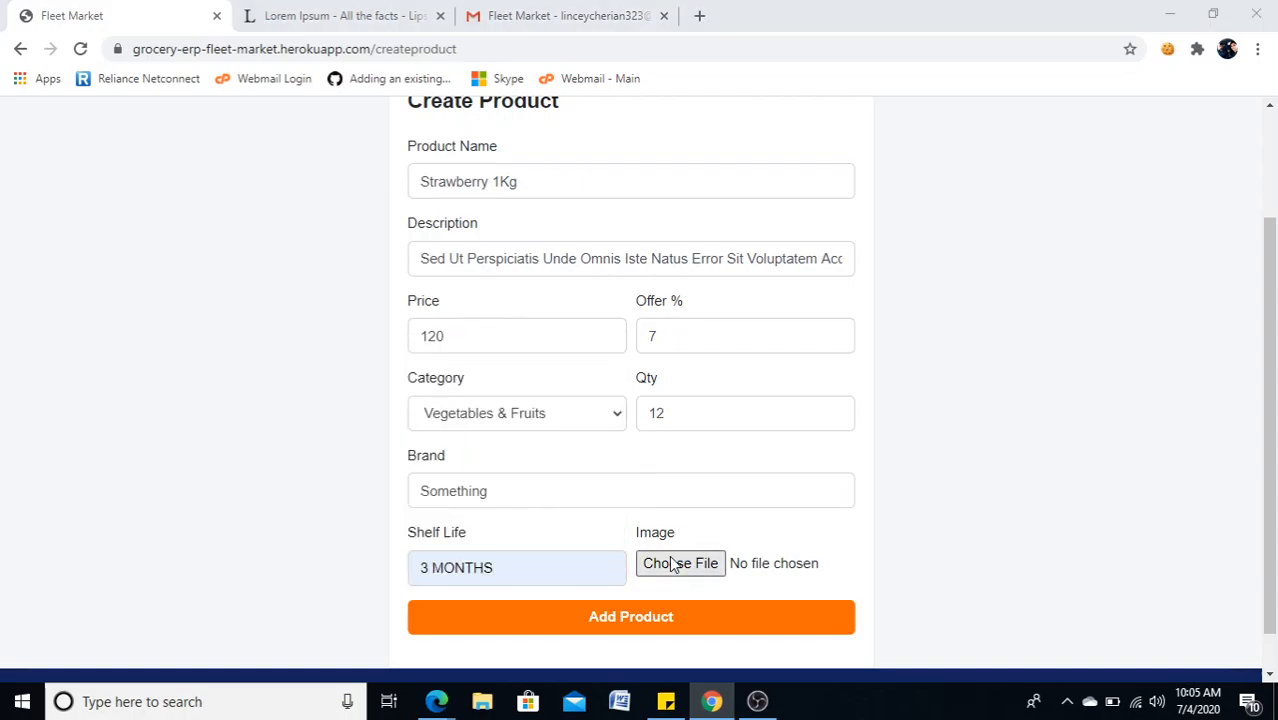
click(680, 564)
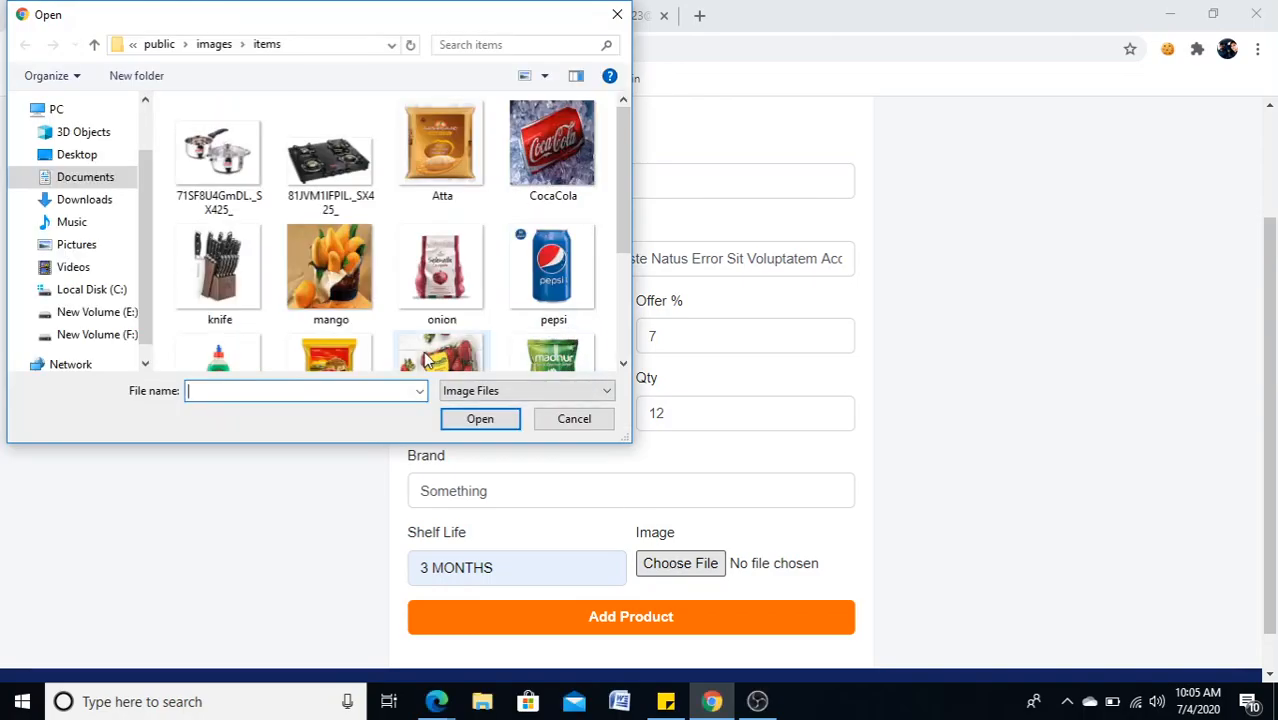
click(480, 418)
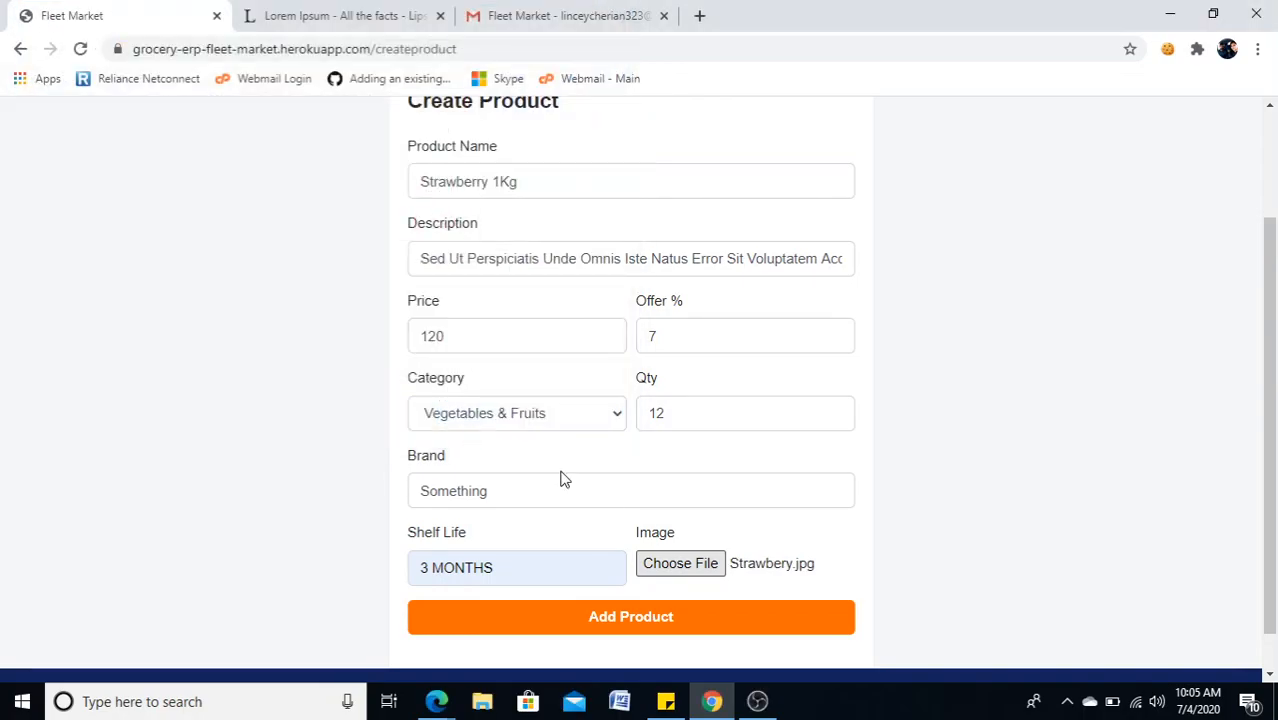
click(632, 616)
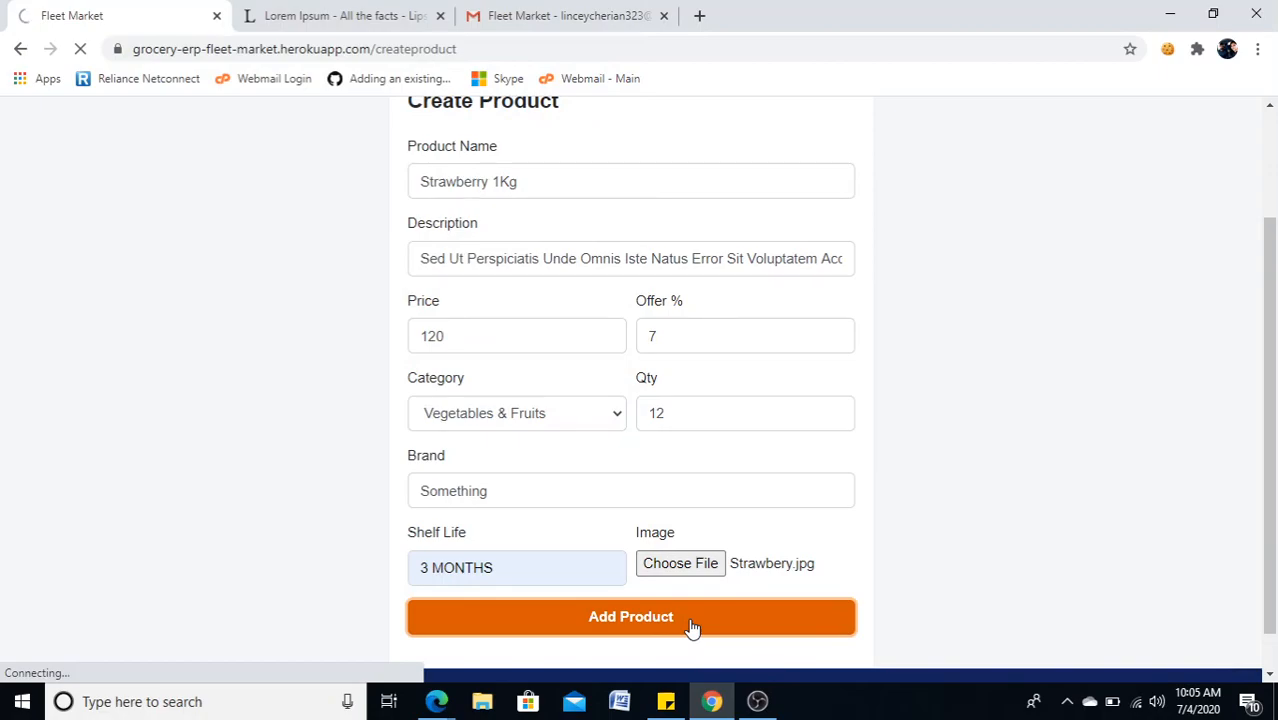
click(632, 616)
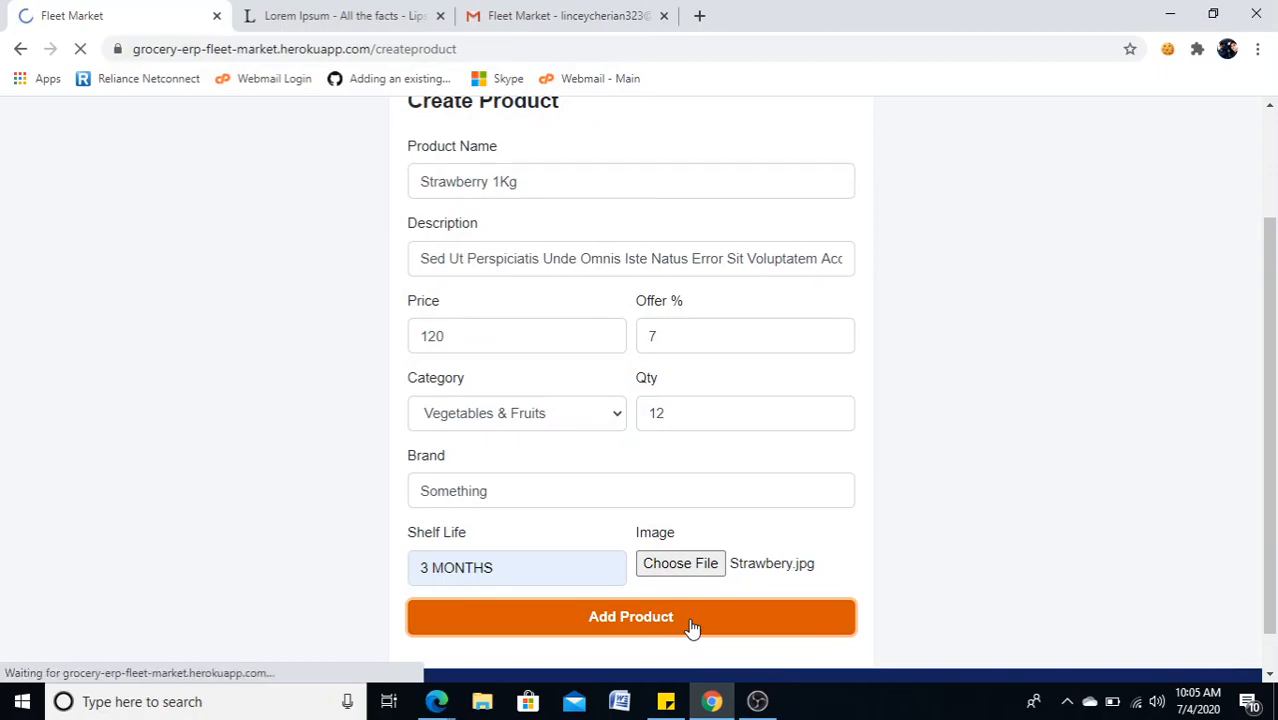
click(632, 616)
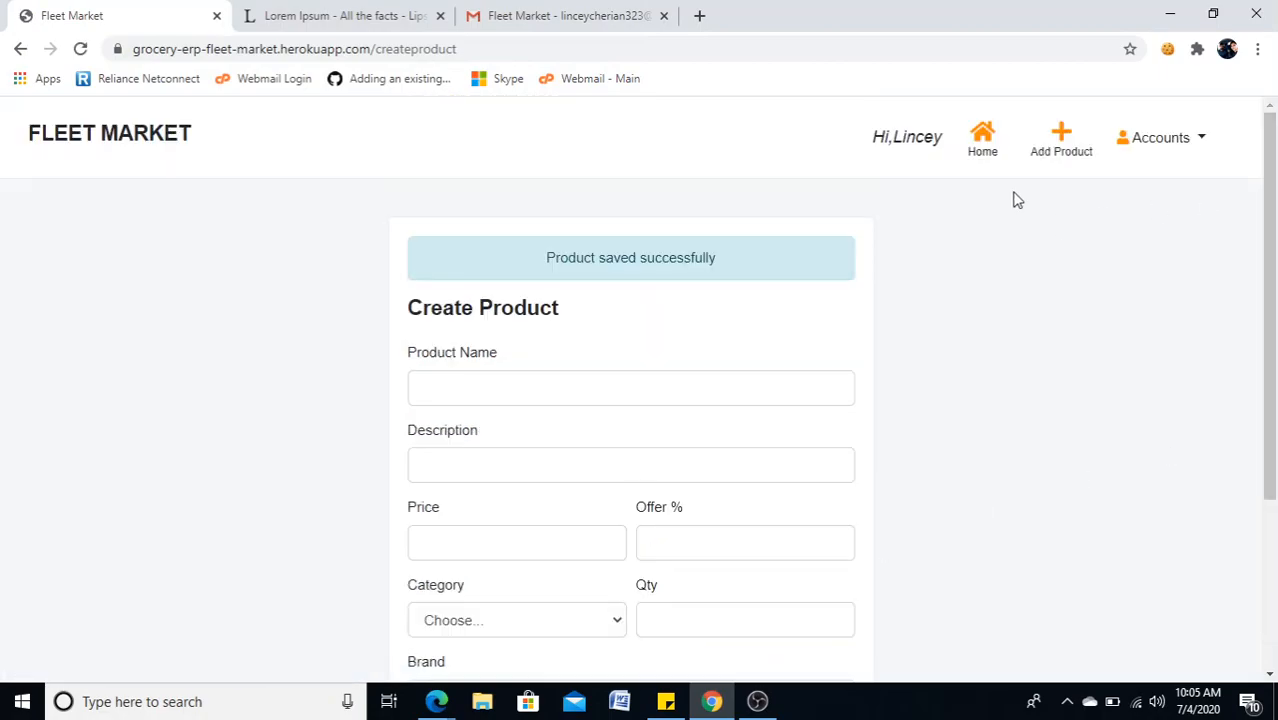
click(982, 136)
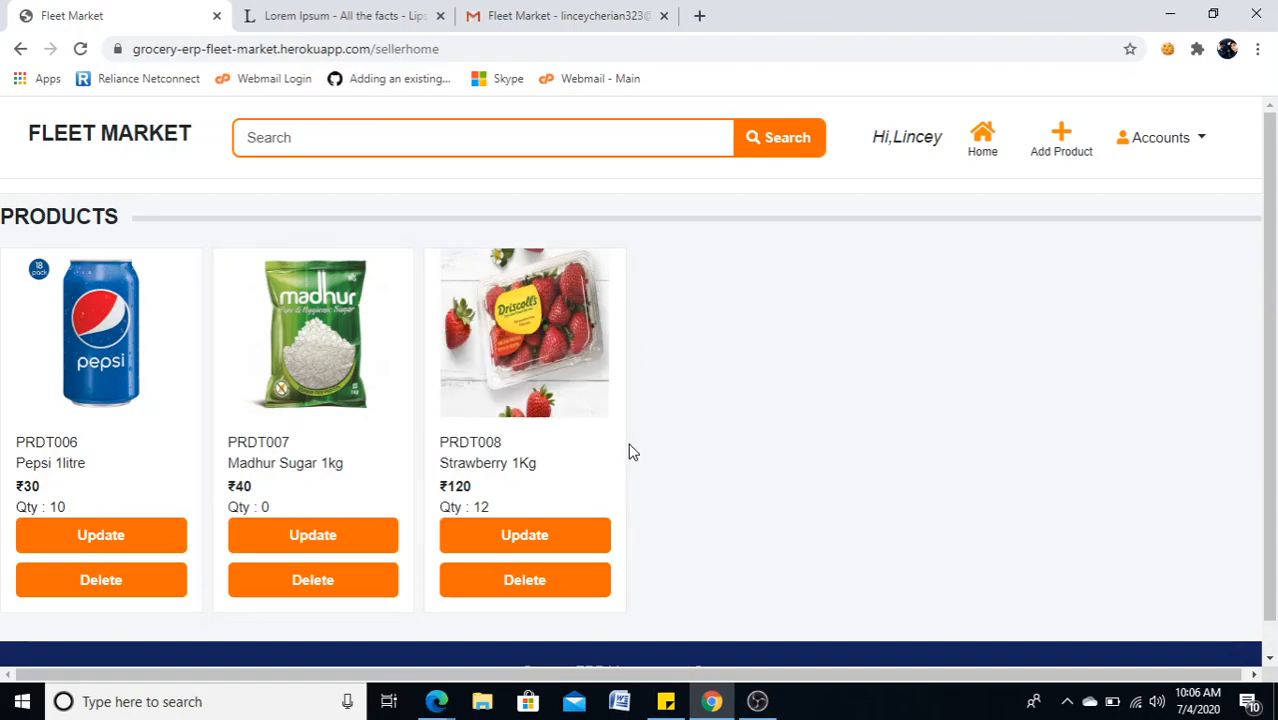
mouse_move(378, 460)
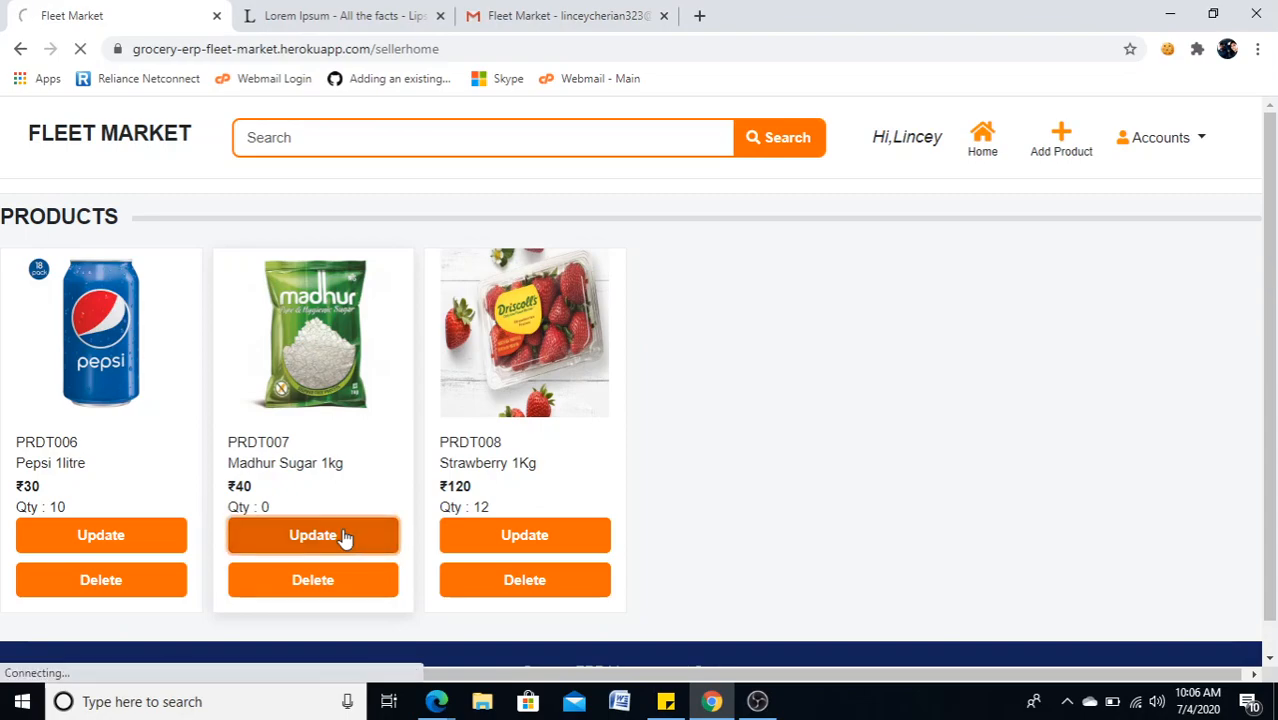
Edit Madhur Sugar 1kg and change its quantity to 12.
click(312, 536)
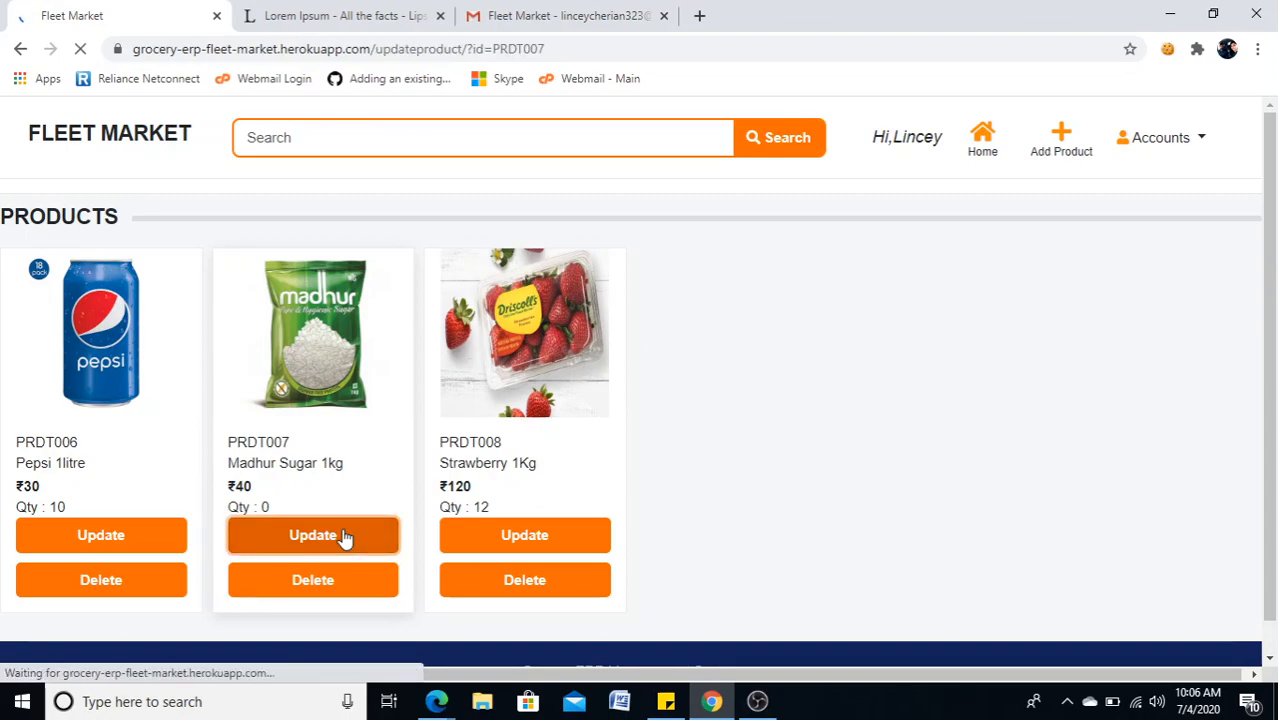
click(312, 536)
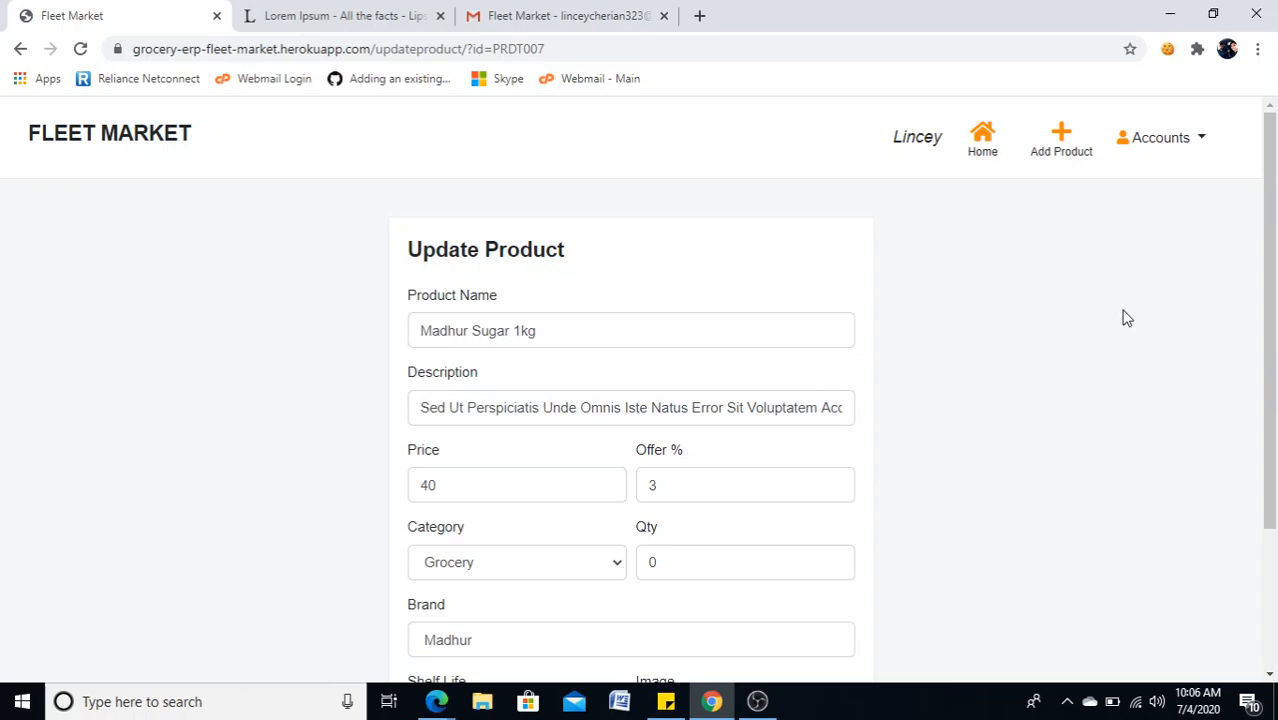
scroll(down, 3)
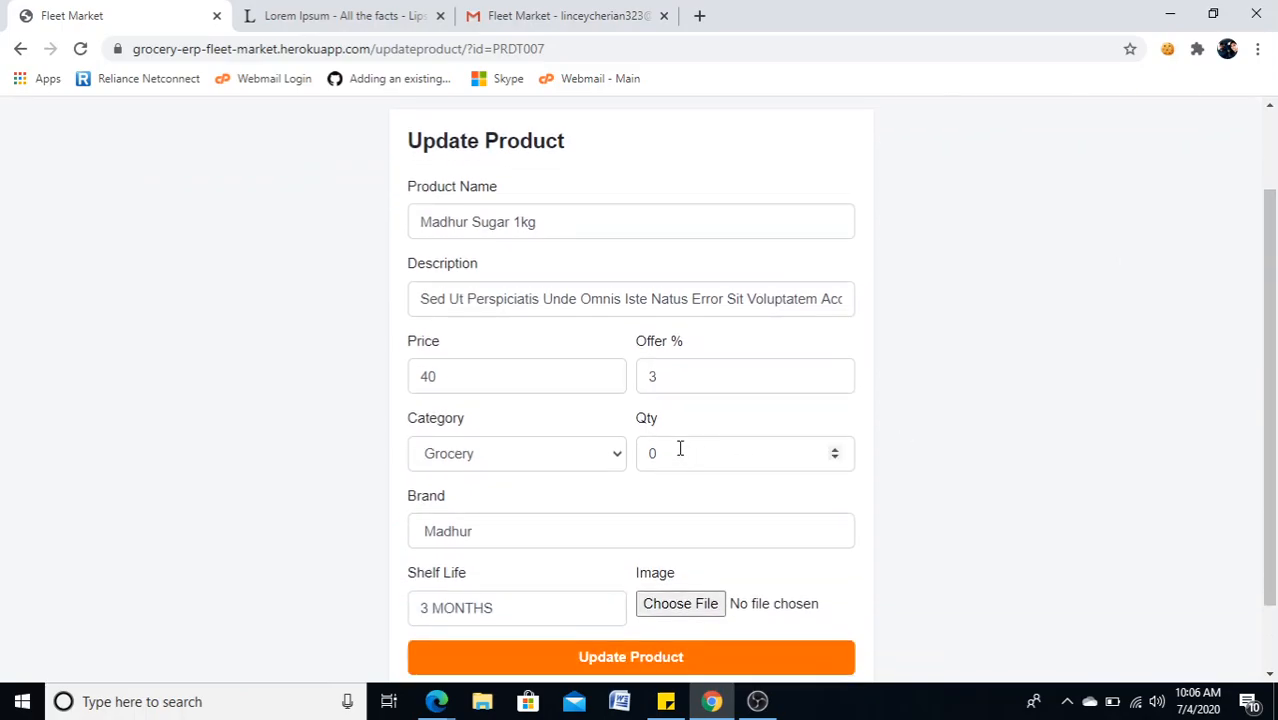
click(744, 452)
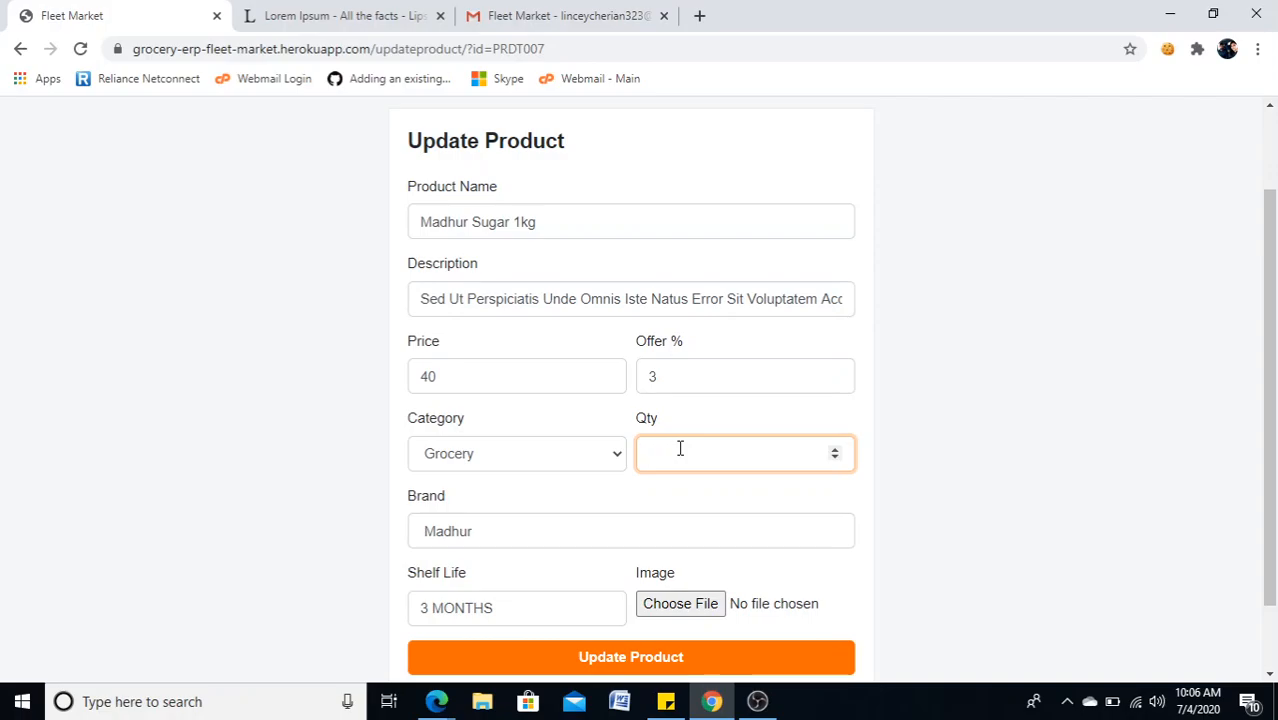
text(12)
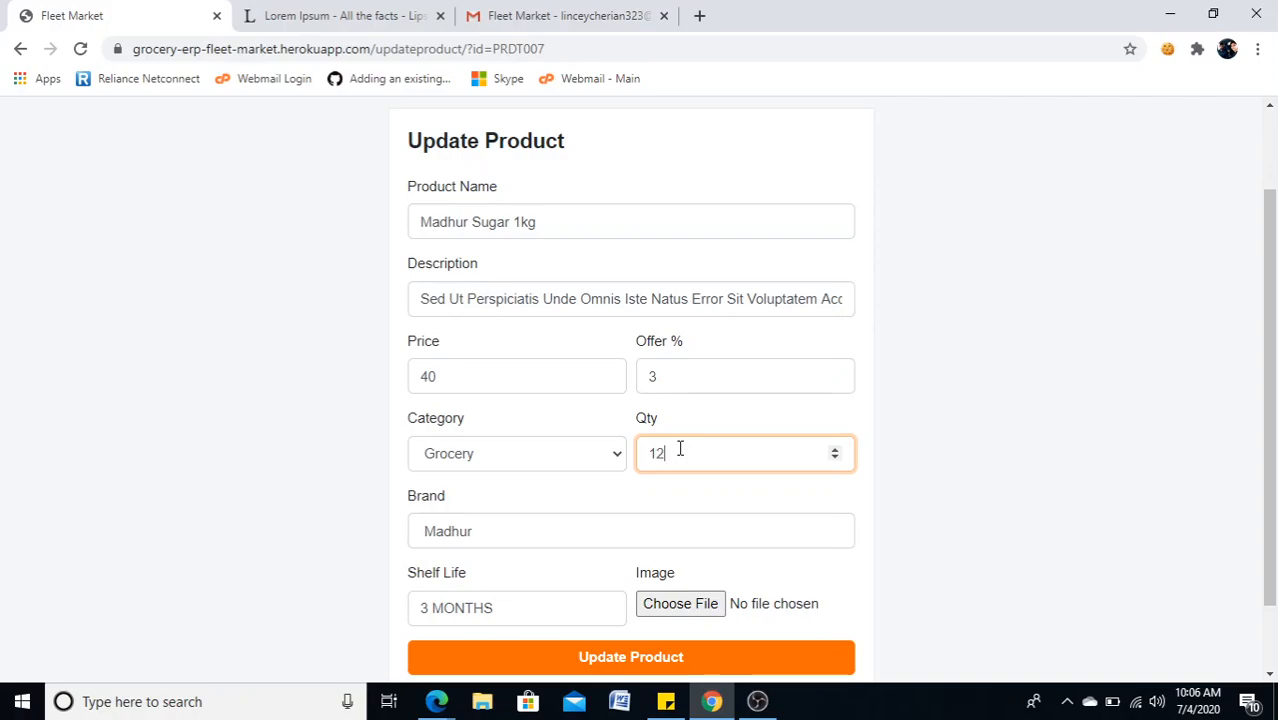
mouse_move(680, 604)
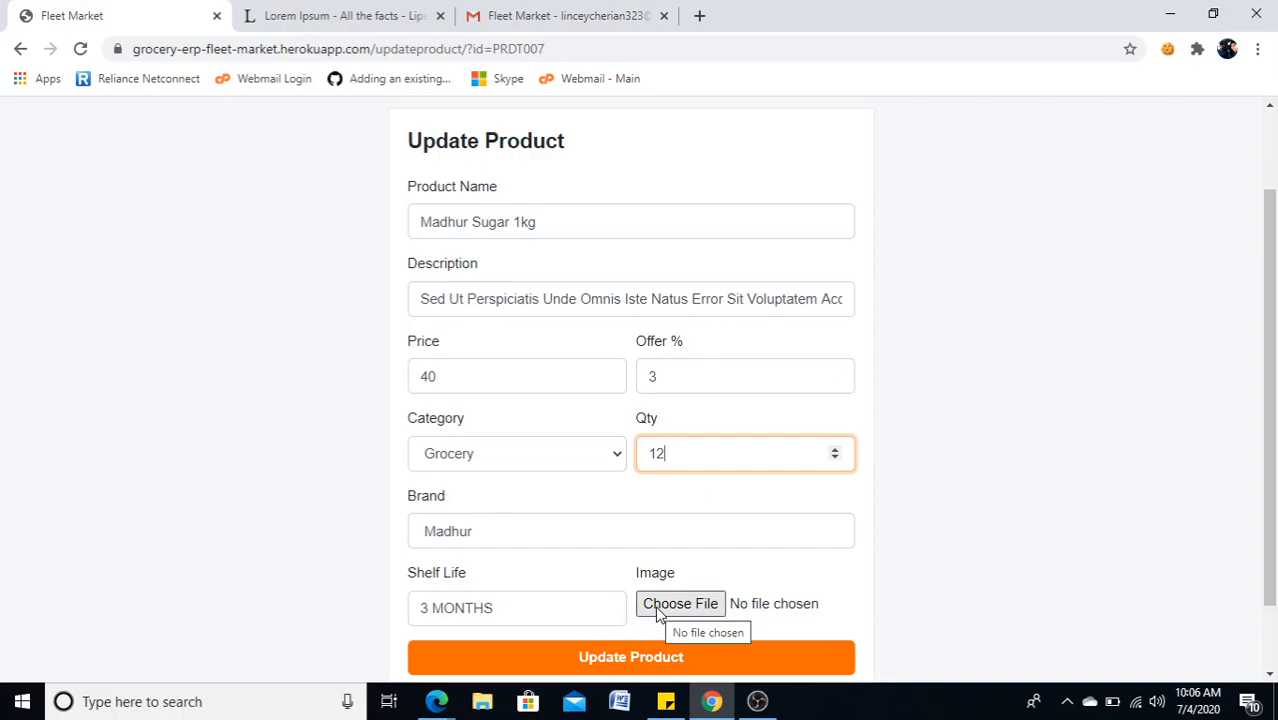
Give Madhur Sugar 1kg the Sugar picture and save the updated product.
click(680, 604)
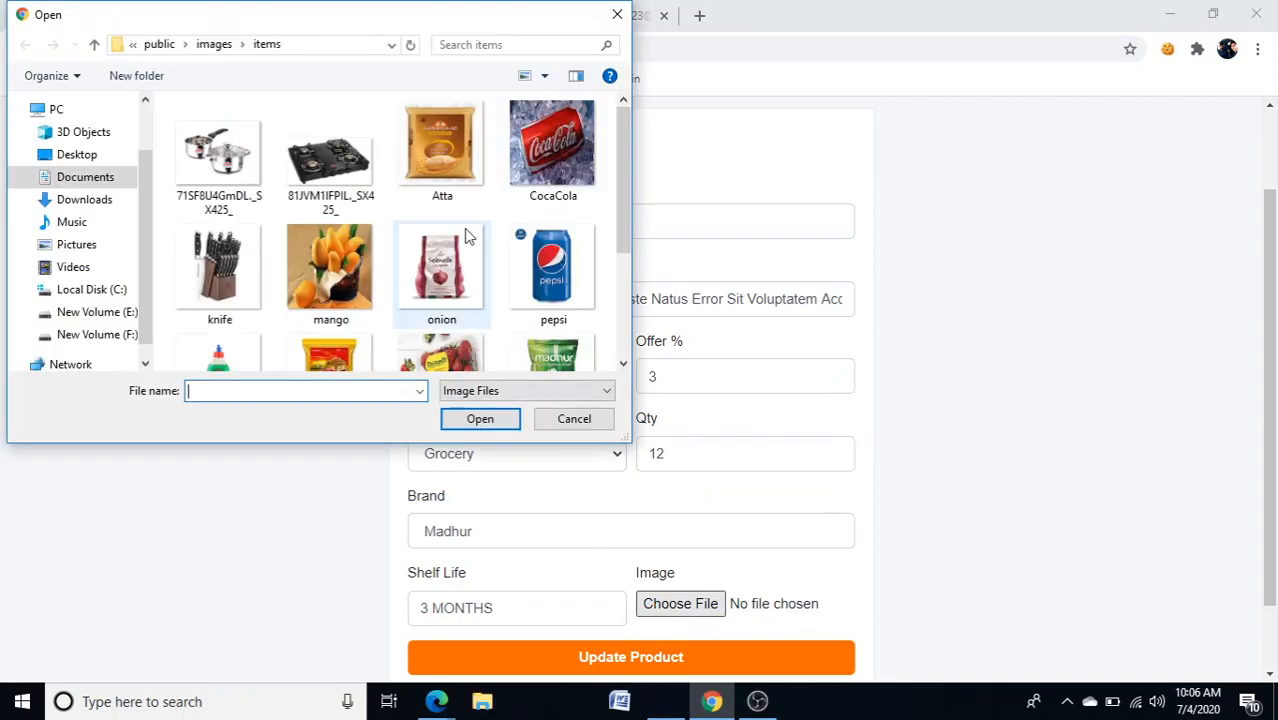
click(552, 316)
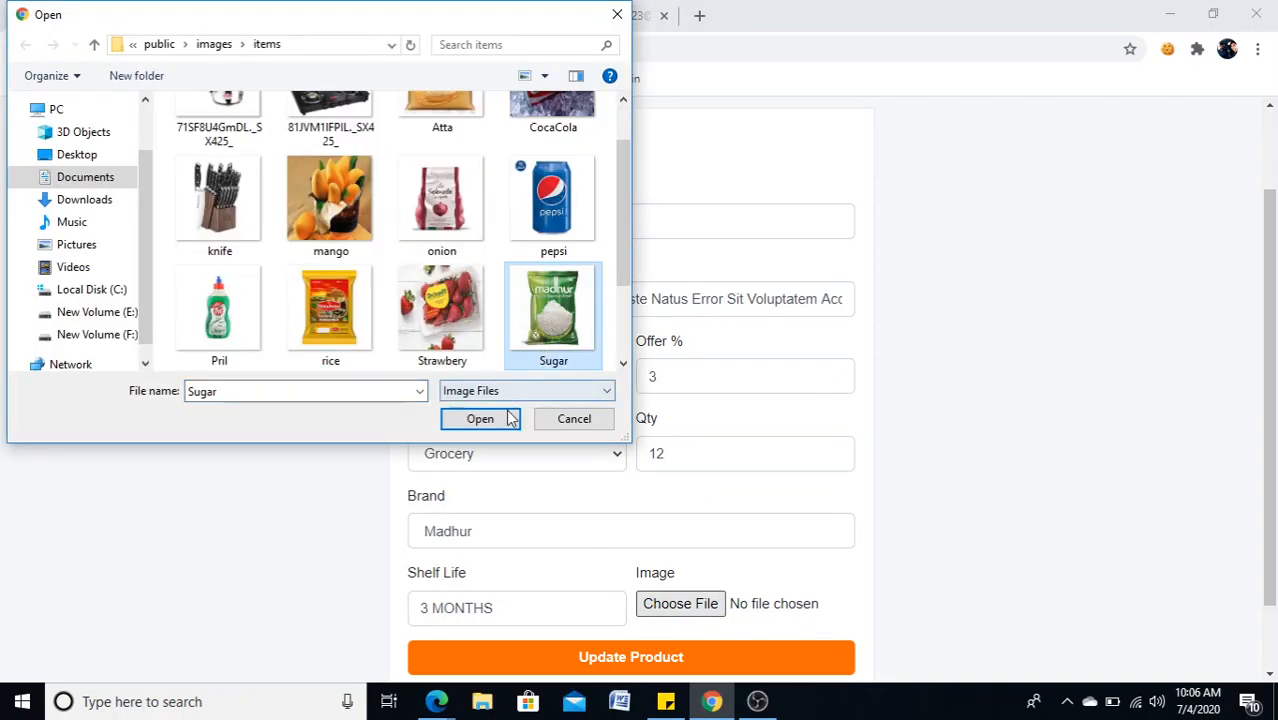
click(480, 418)
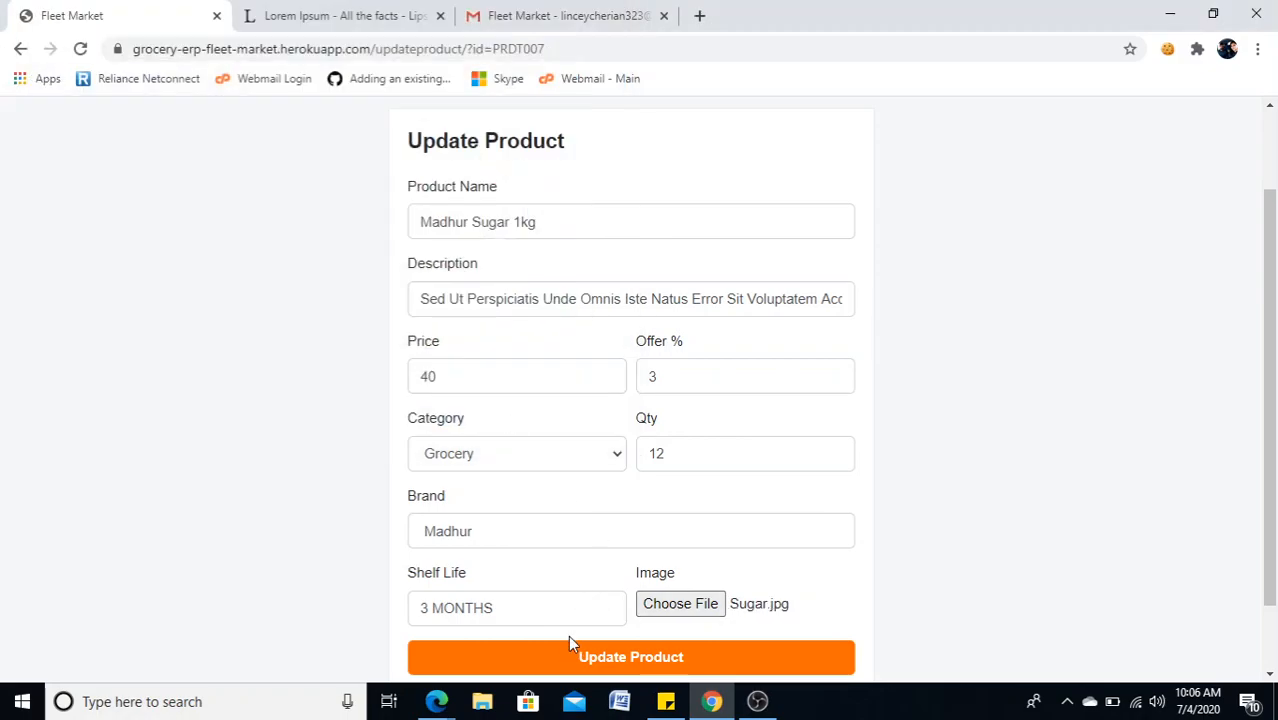
click(630, 656)
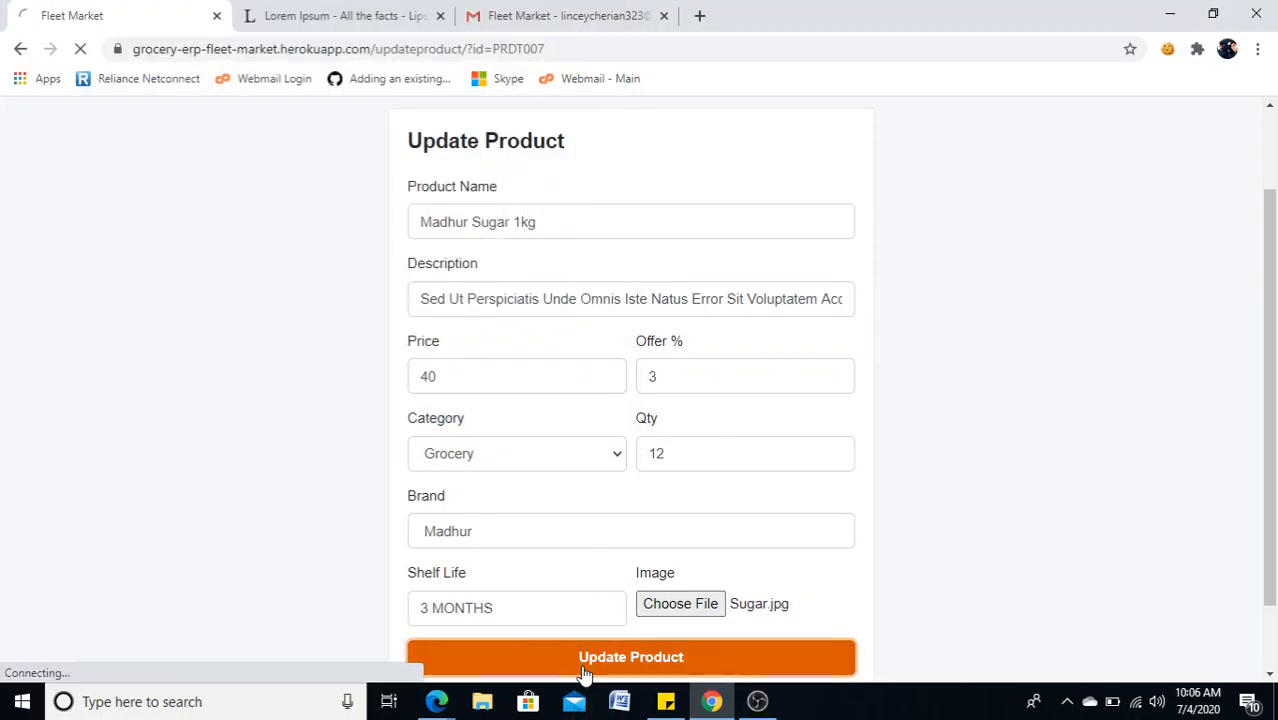
click(632, 656)
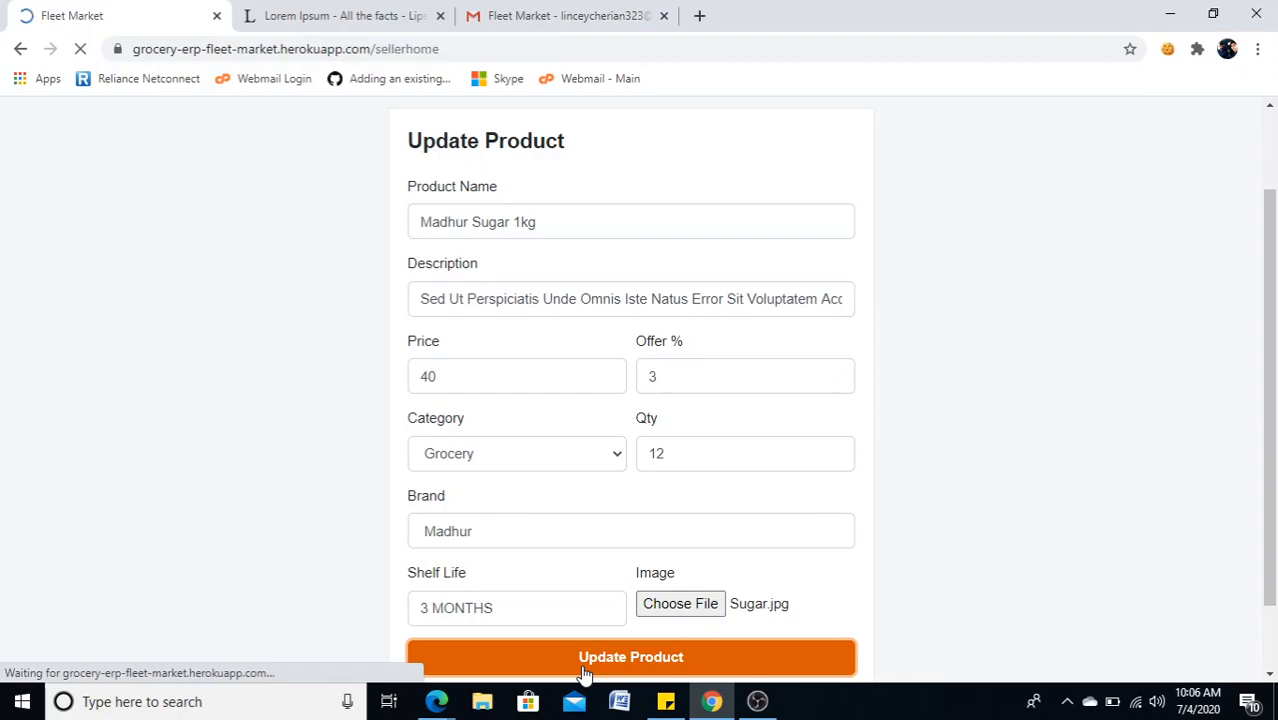
click(632, 656)
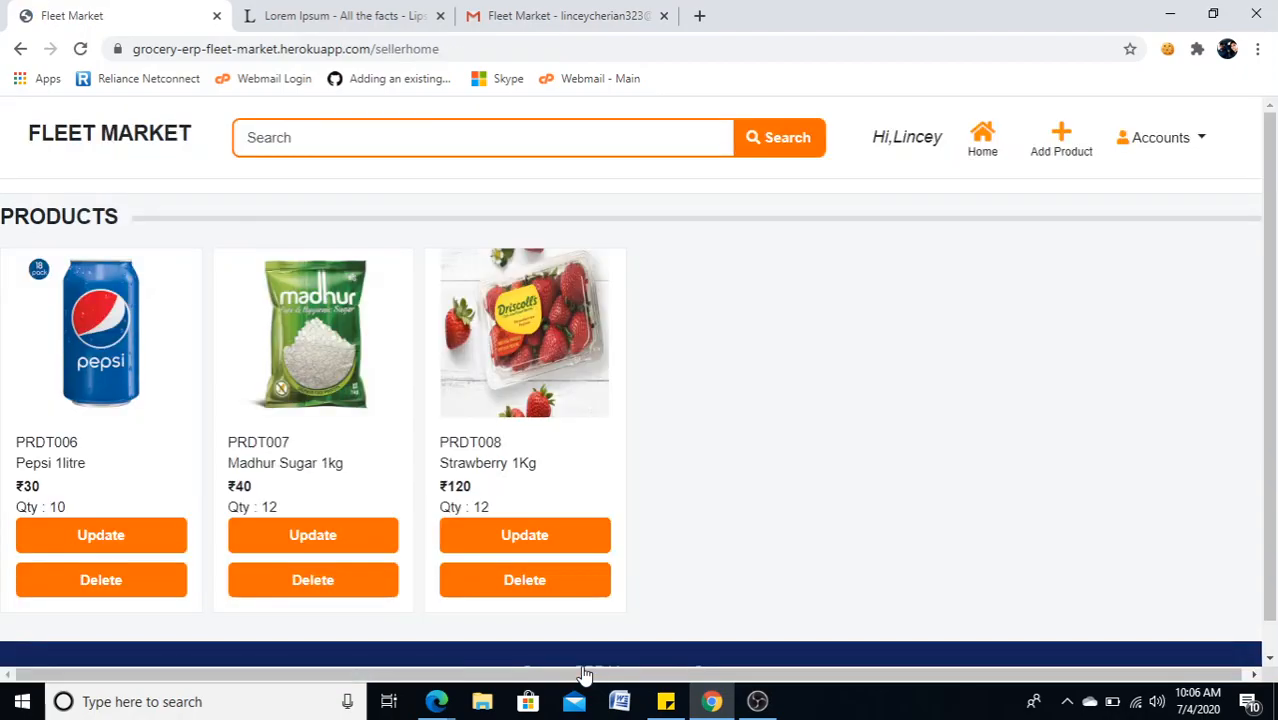
mouse_move(518, 288)
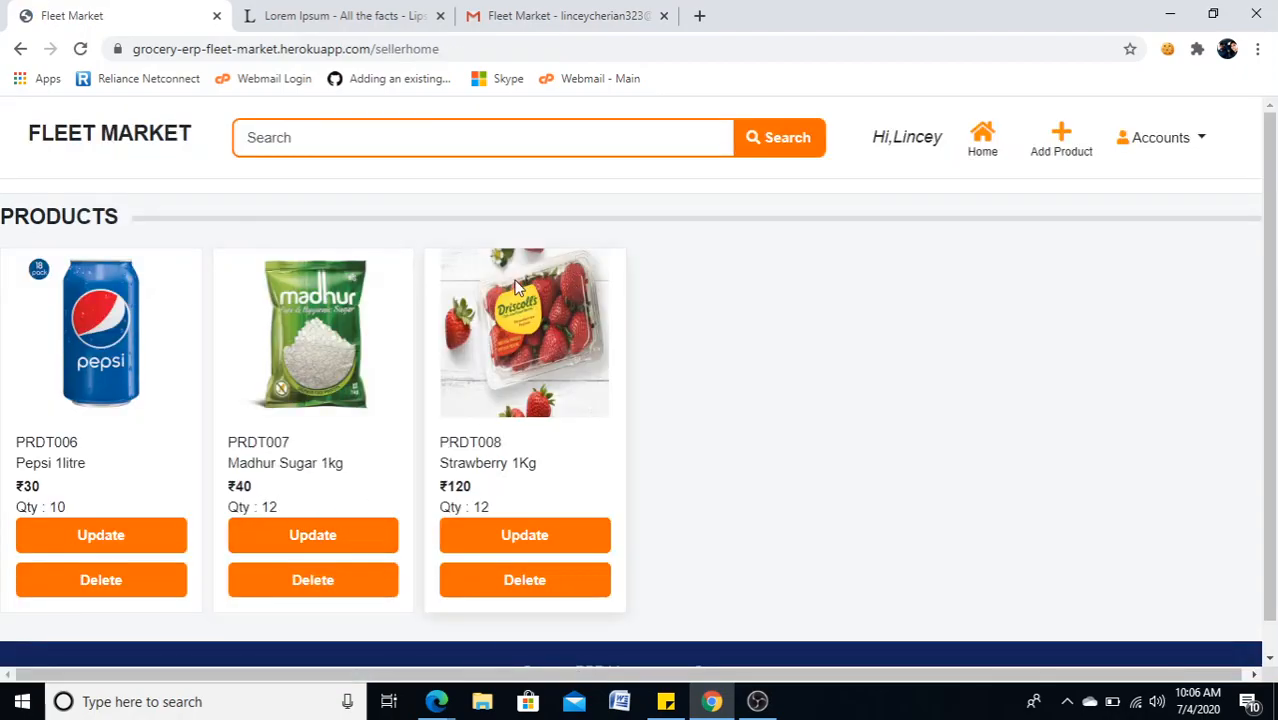
mouse_move(524, 580)
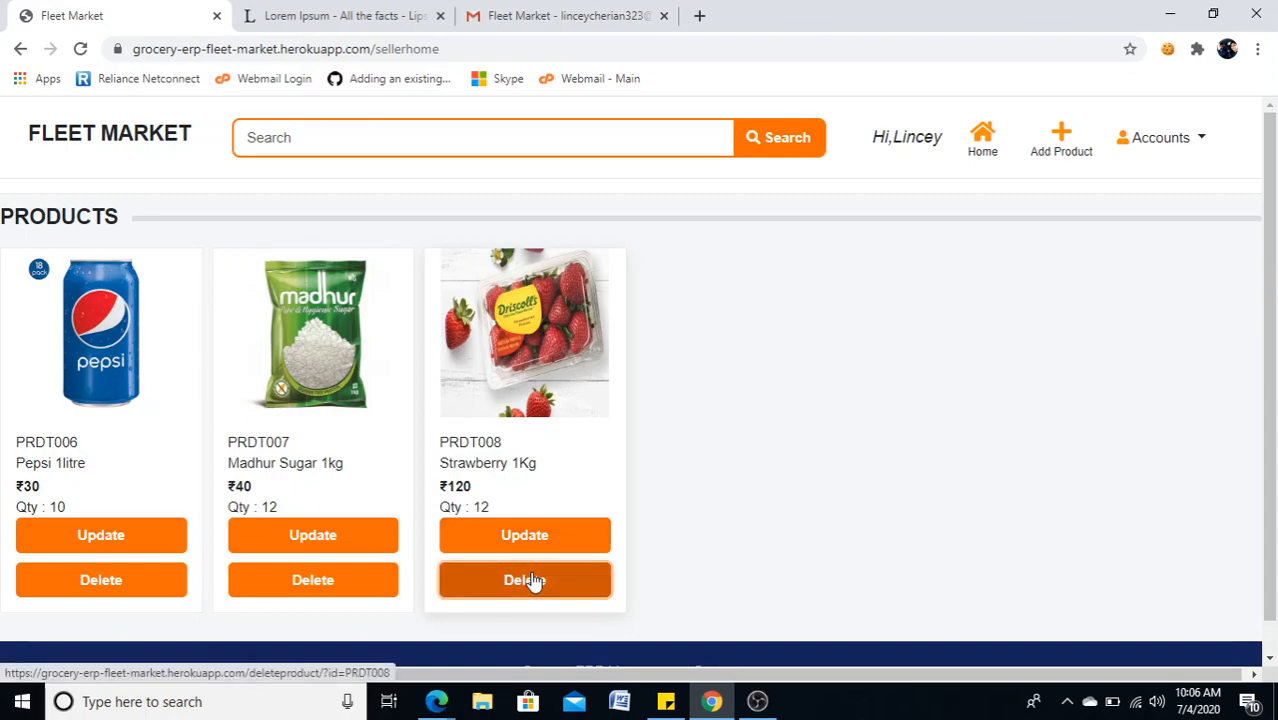
Delete the Strawberry 1Kg product, leaving Pepsi 1litre and Madhur Sugar 1kg listed.
click(524, 580)
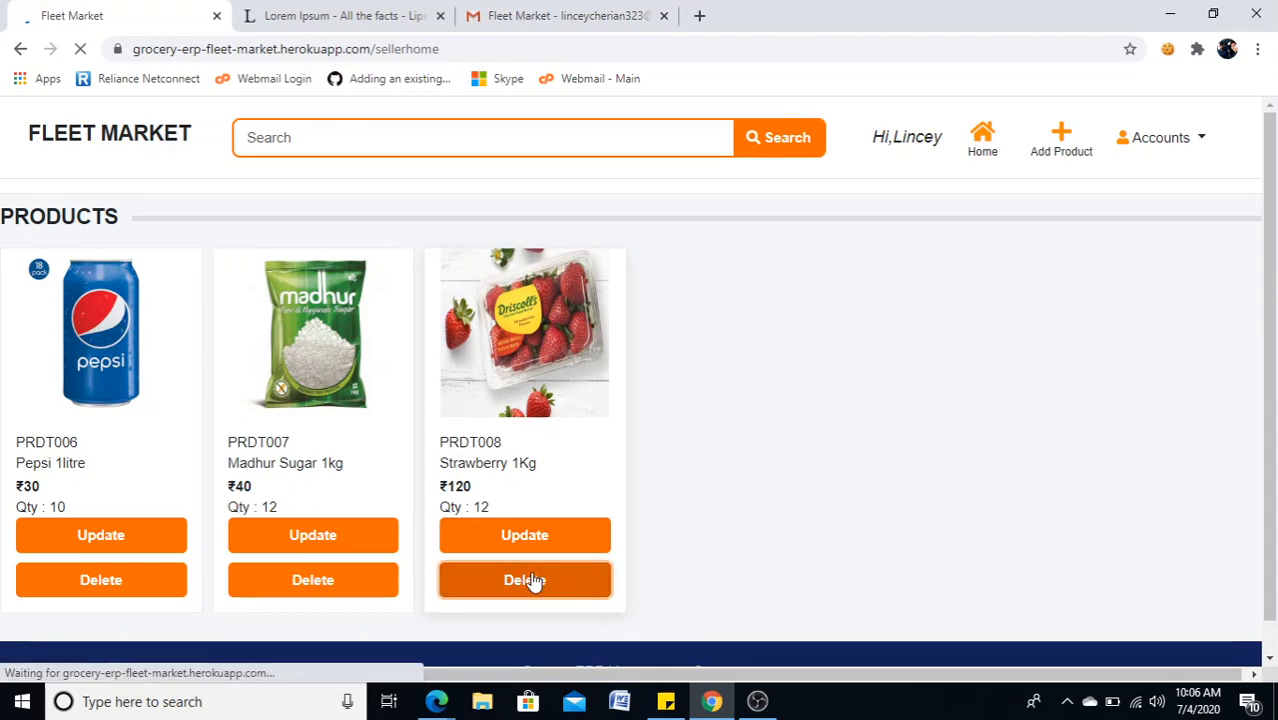
click(524, 580)
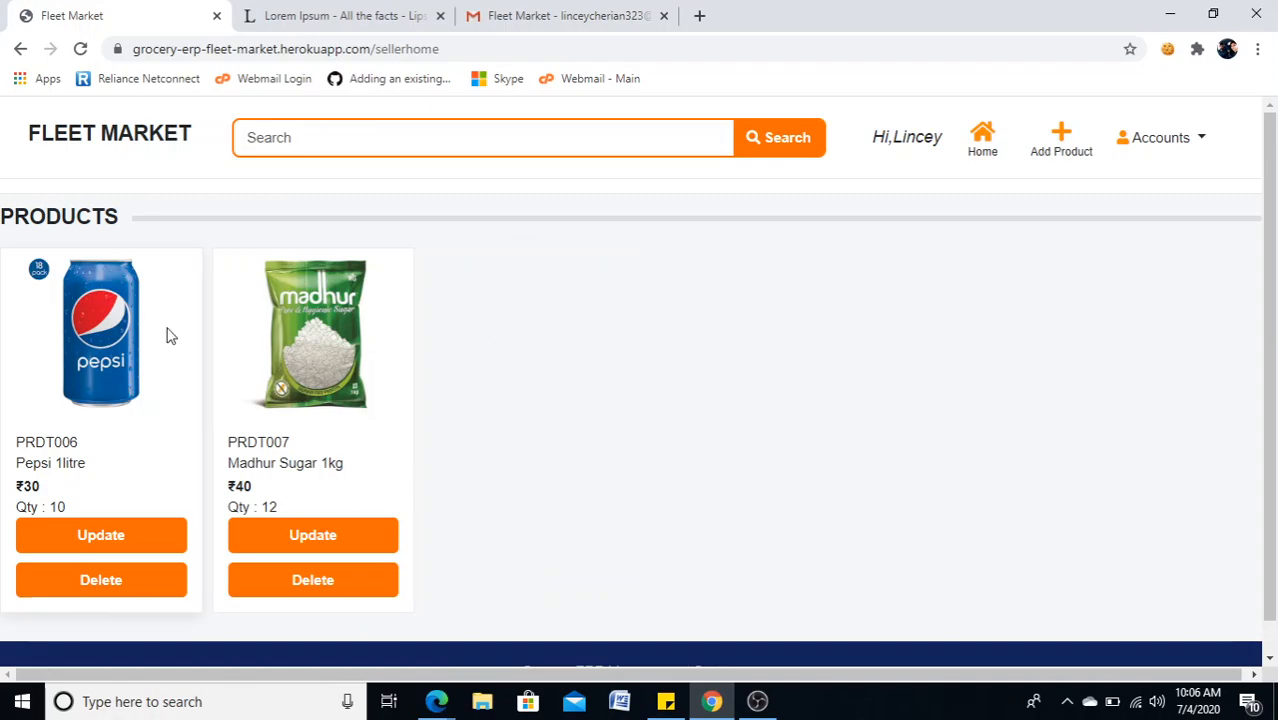
mouse_move(1060, 136)
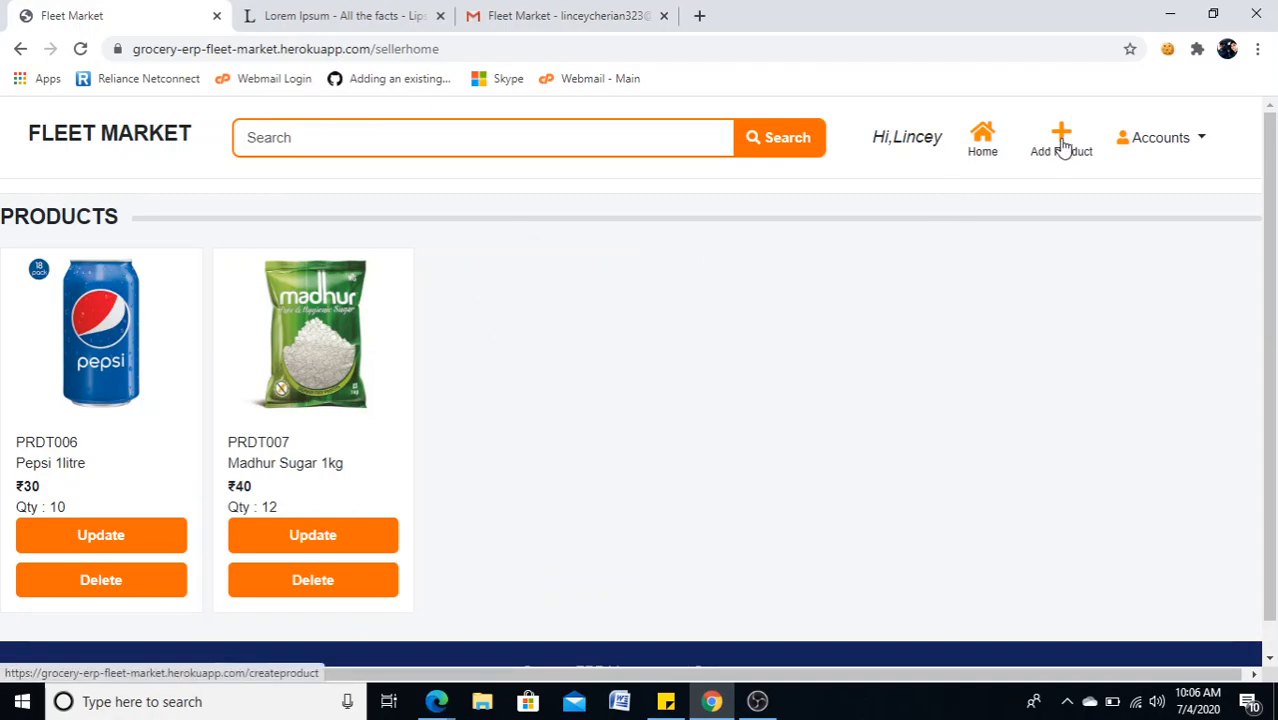
click(1160, 136)
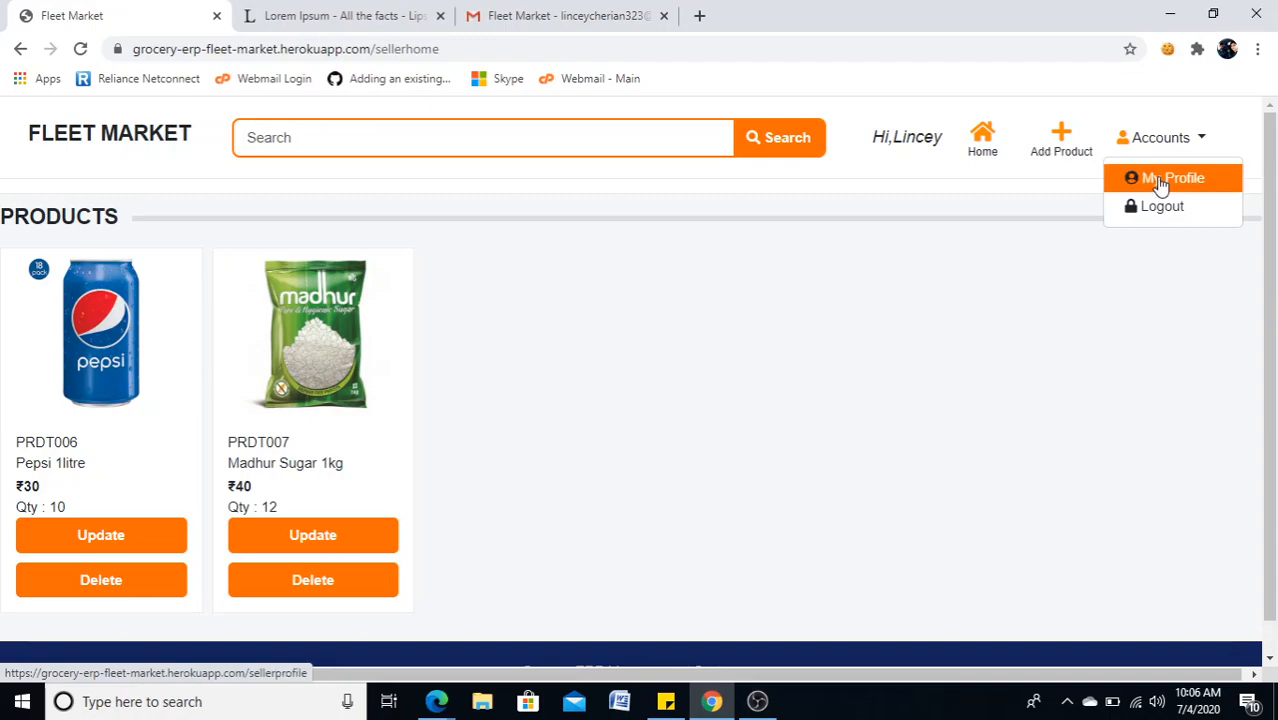
In My Profile, fill the street with the saved Koyembedu entry and mobile 72727289.
click(1172, 178)
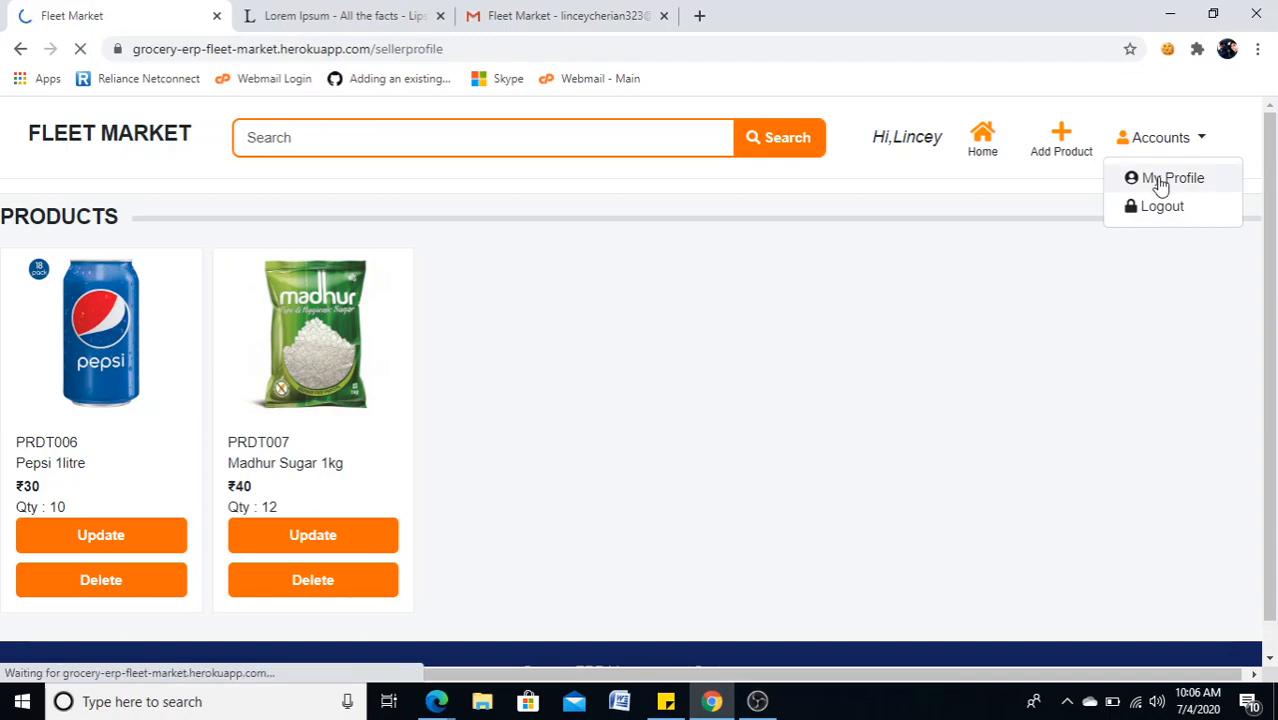
click(1172, 178)
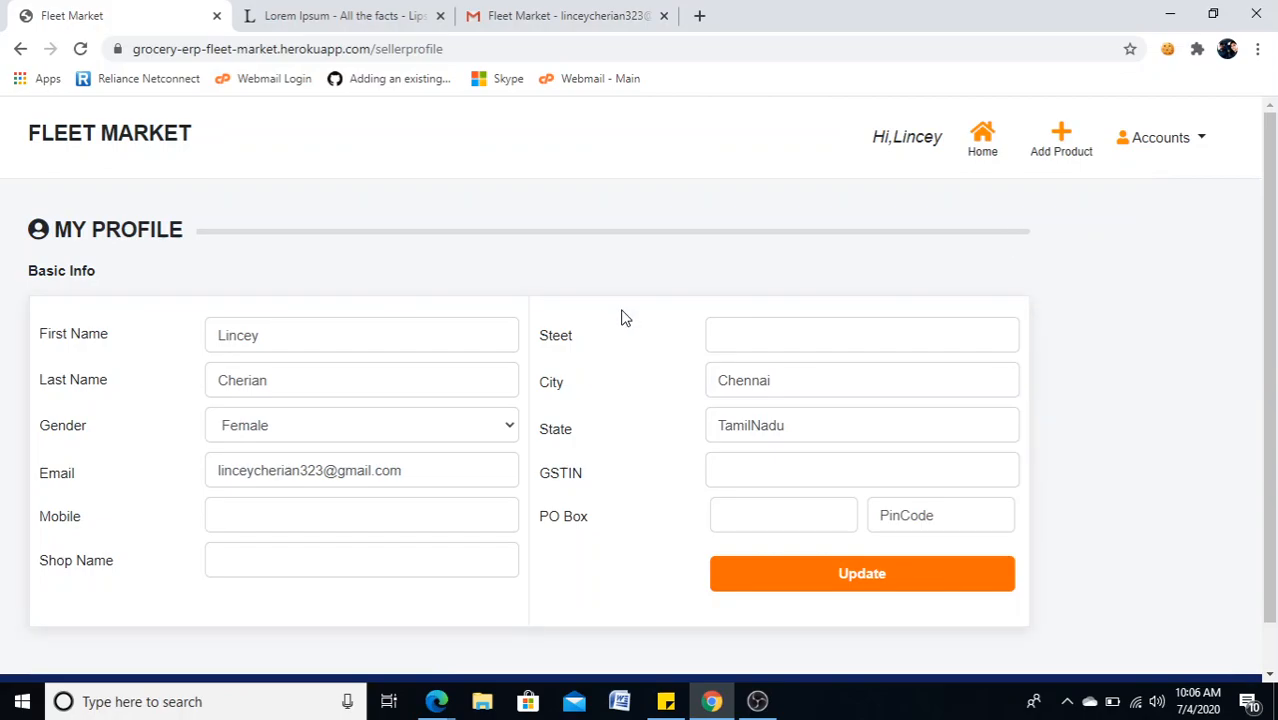
mouse_move(598, 410)
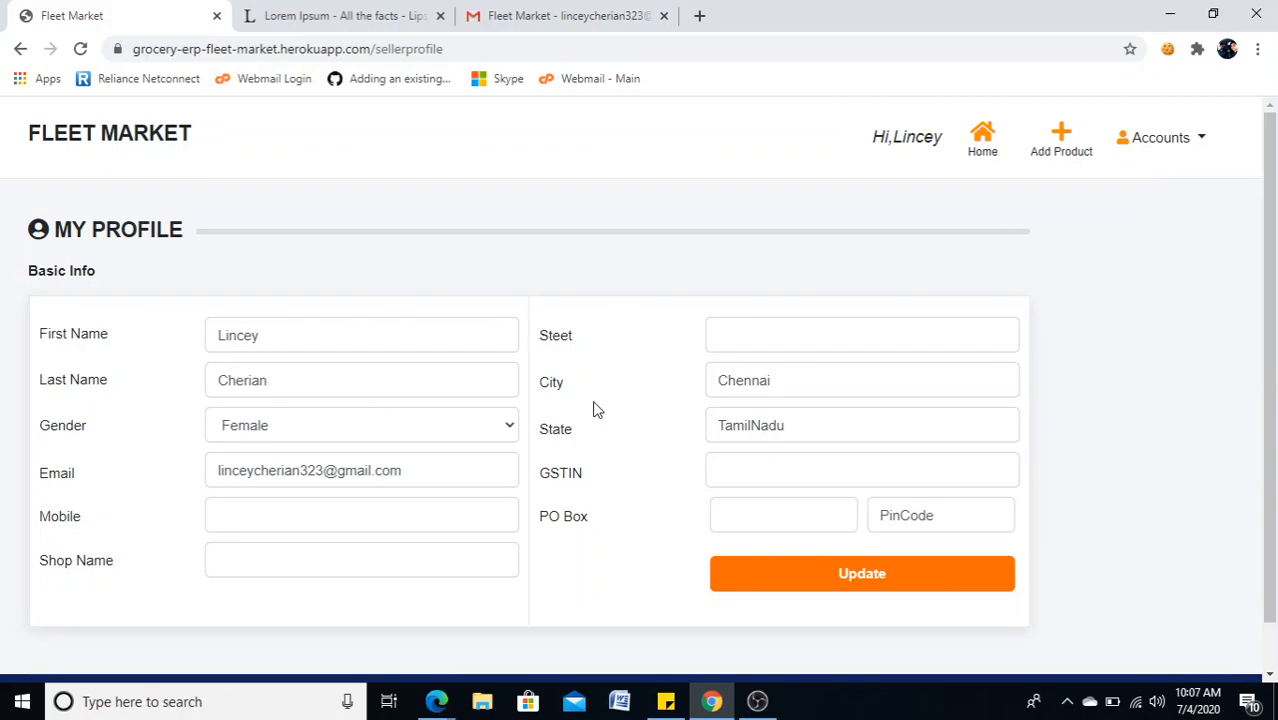
click(860, 336)
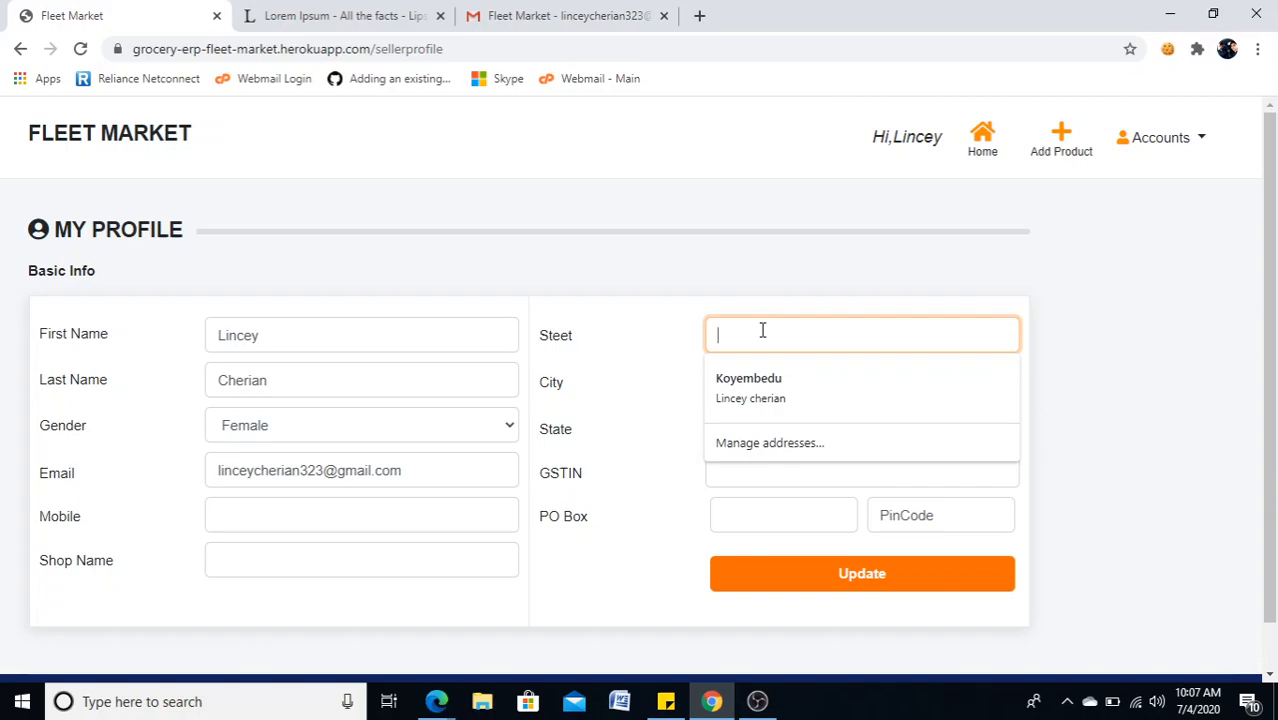
click(862, 388)
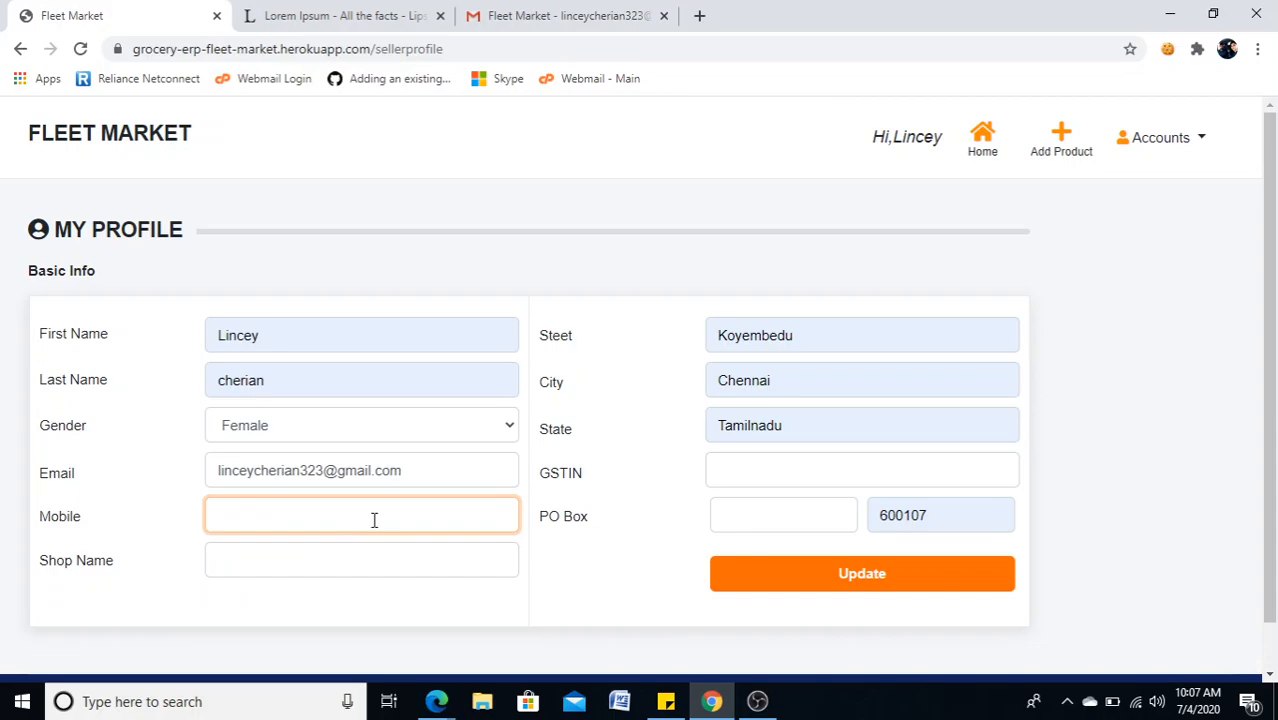
text(727)
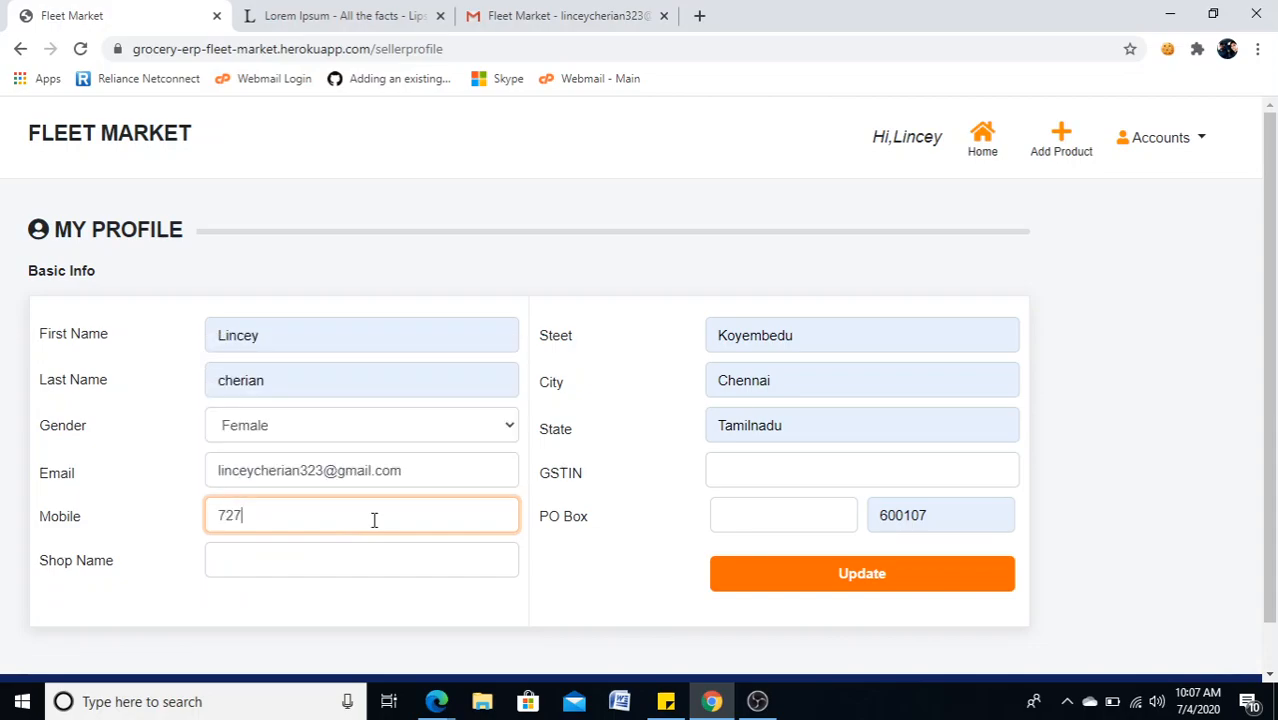
text(27289)
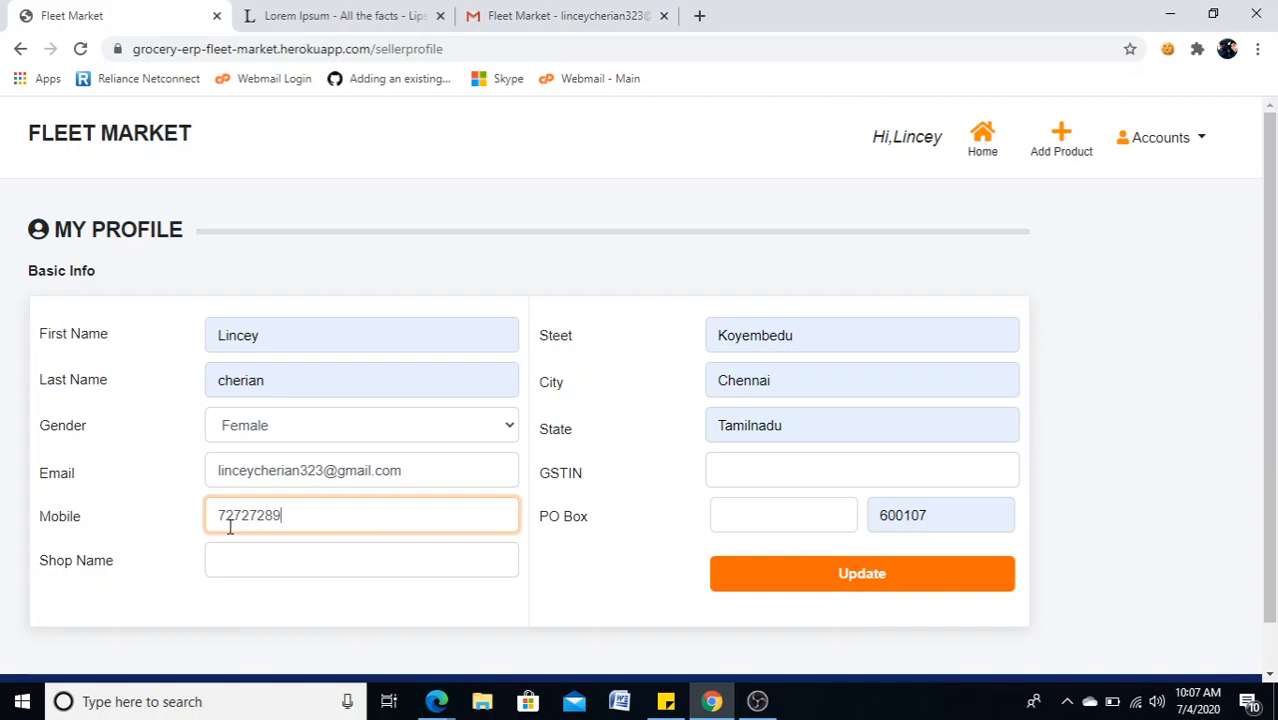
Enter shop name XYZ traders and PO box ALLL, then save the seller profile.
click(860, 470)
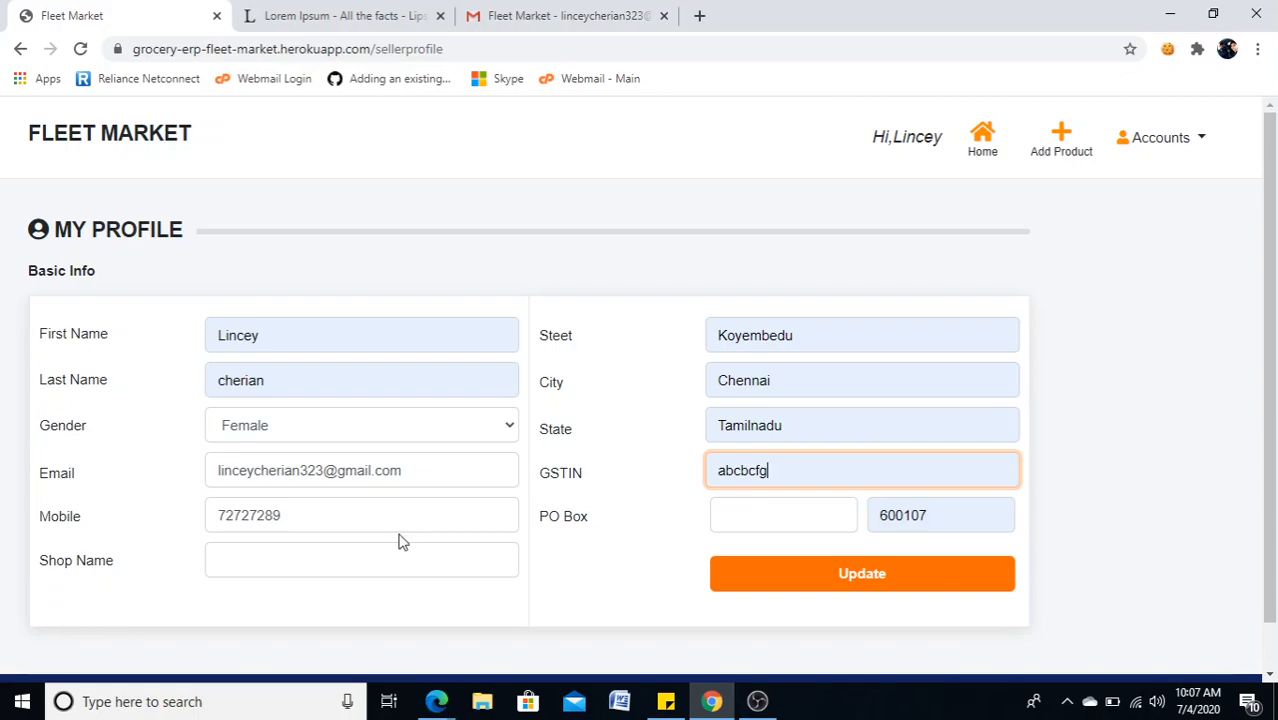
text(a)
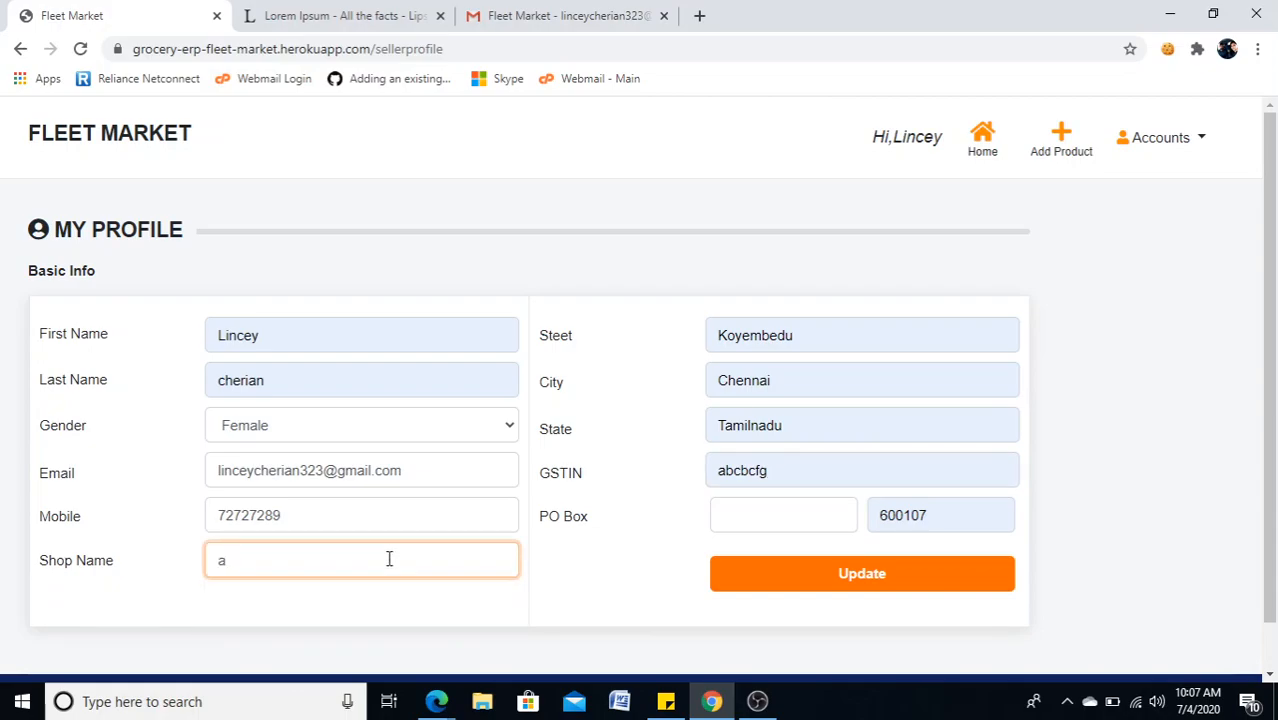
key(backspace)
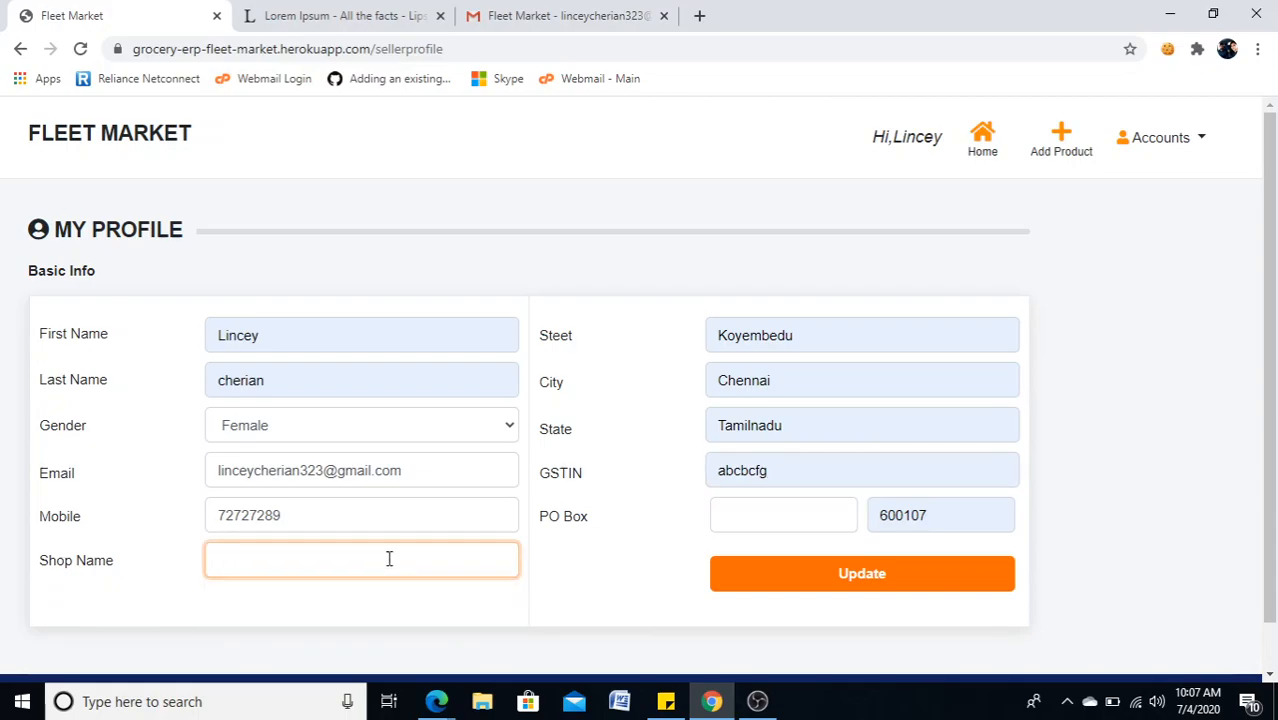
text(X)
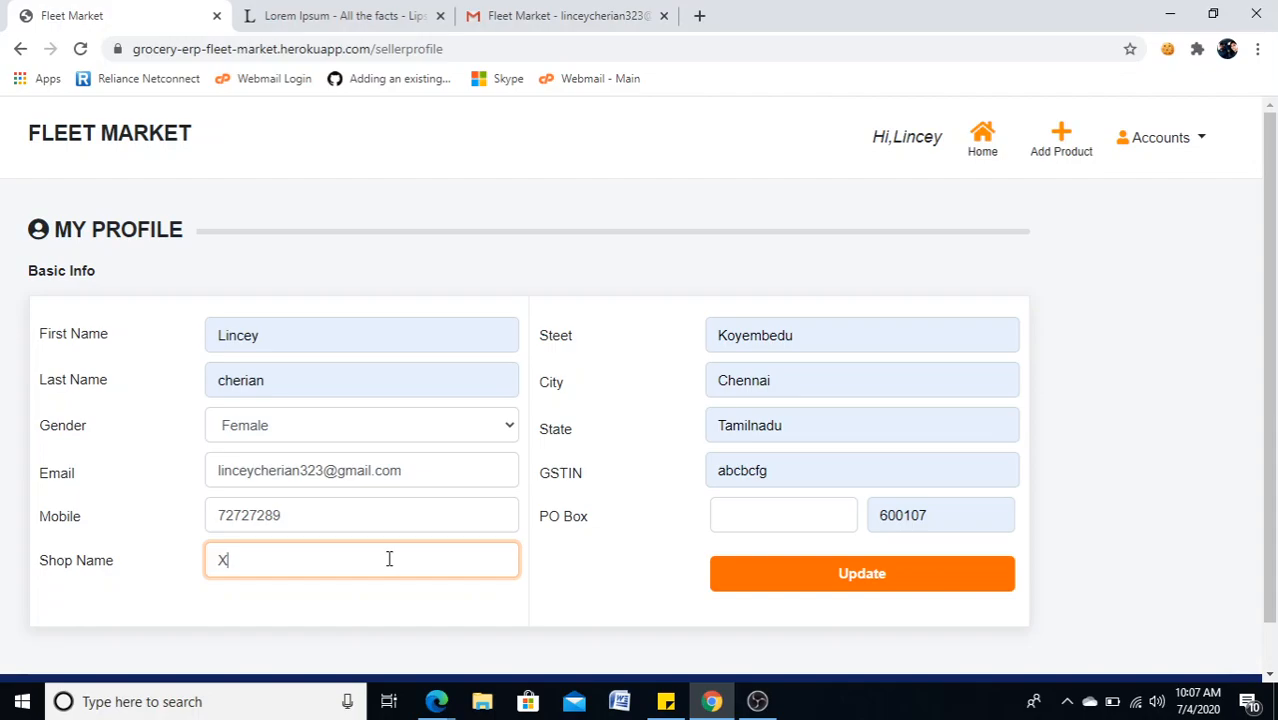
text(YZ)
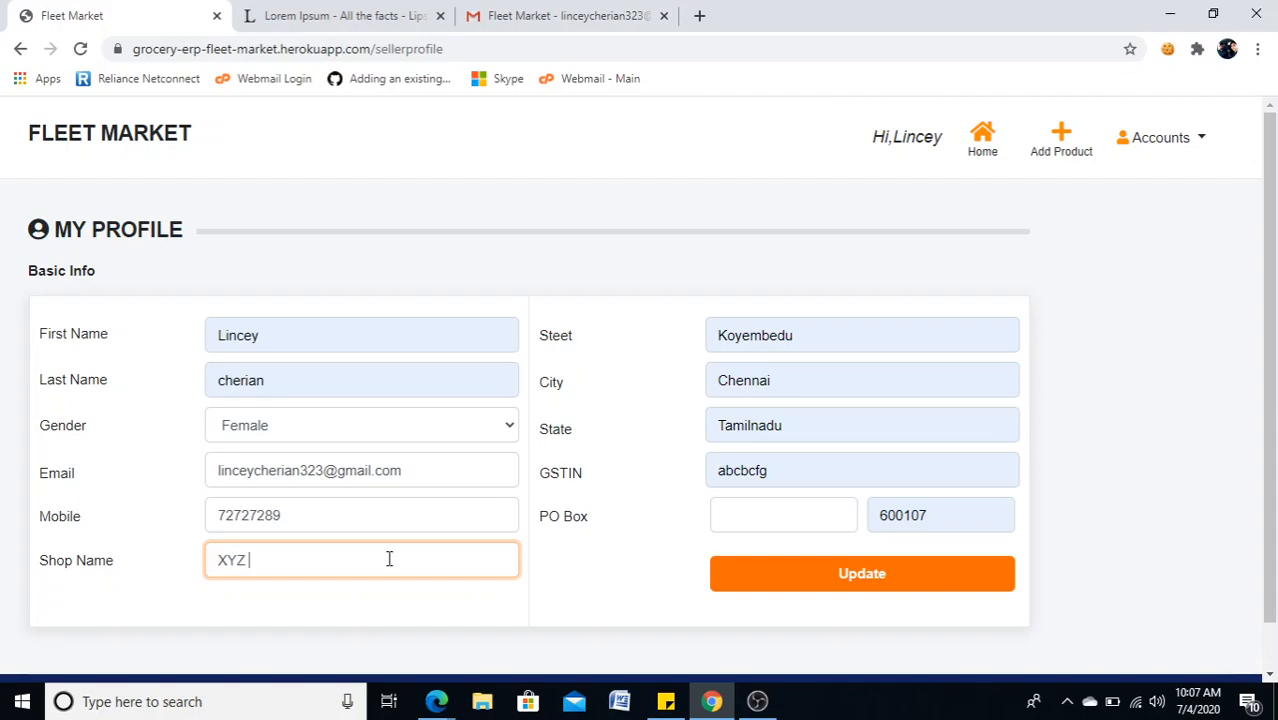
text(traders)
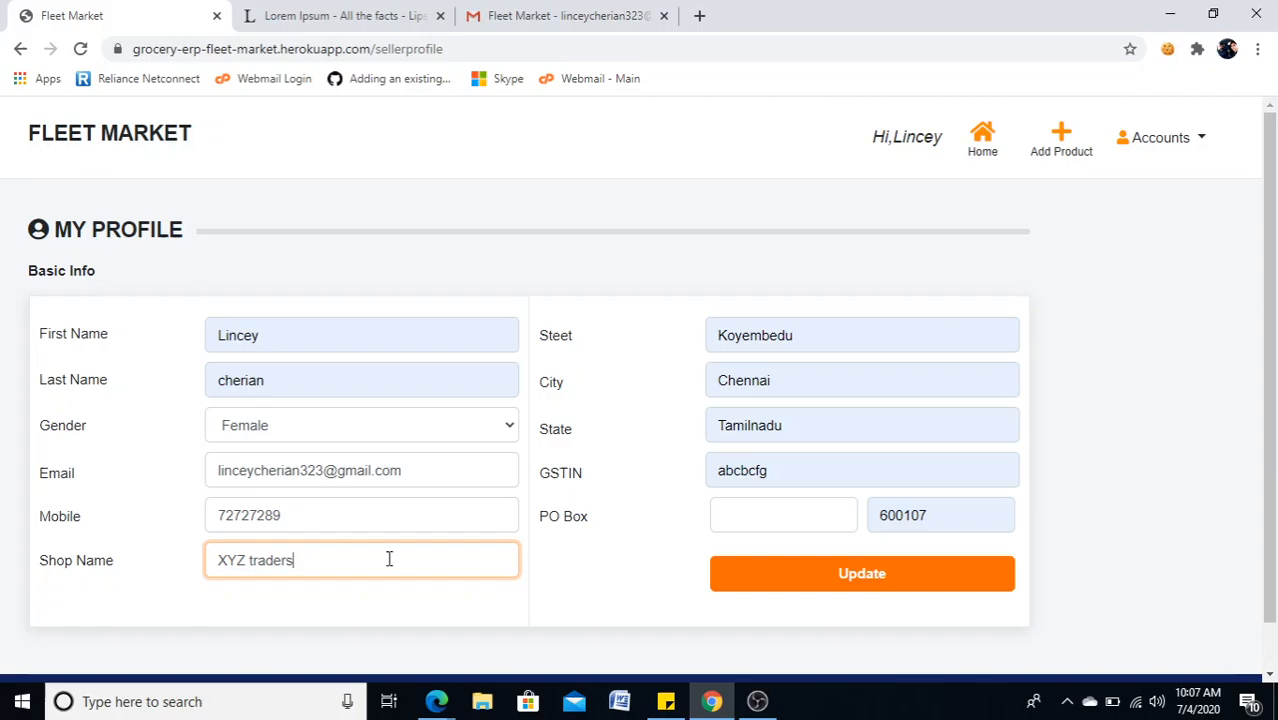
click(784, 514)
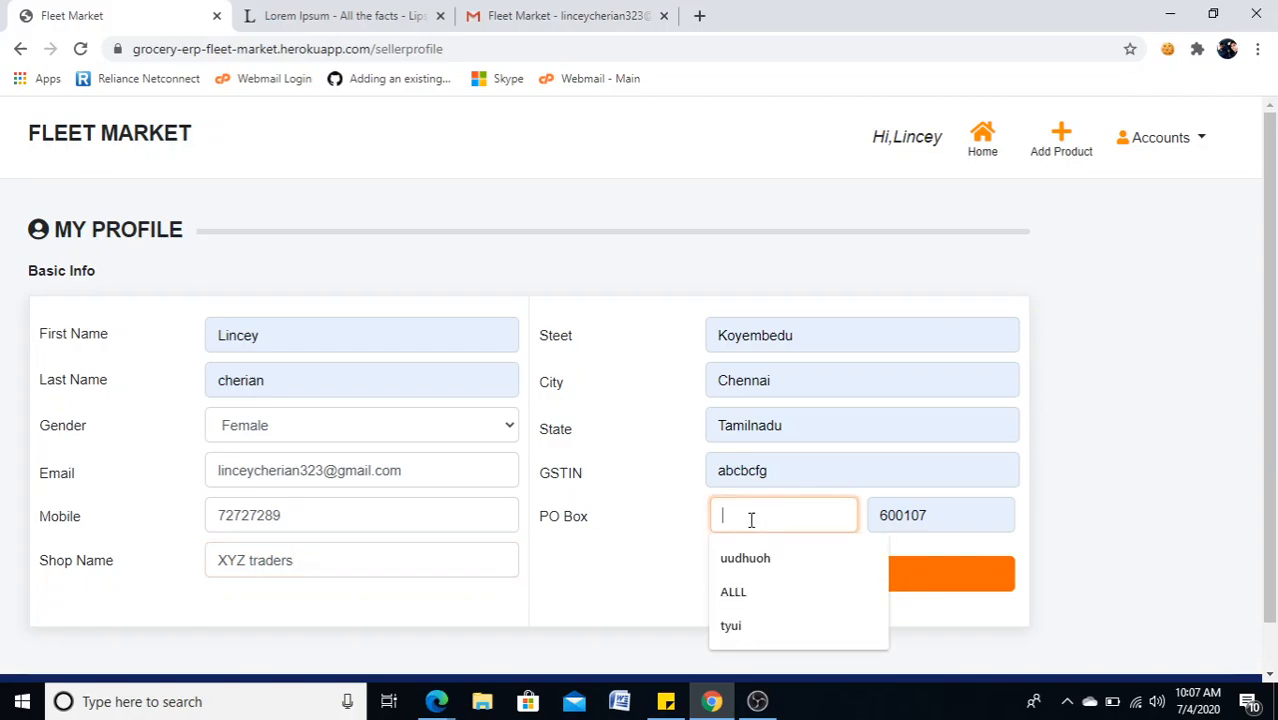
click(732, 592)
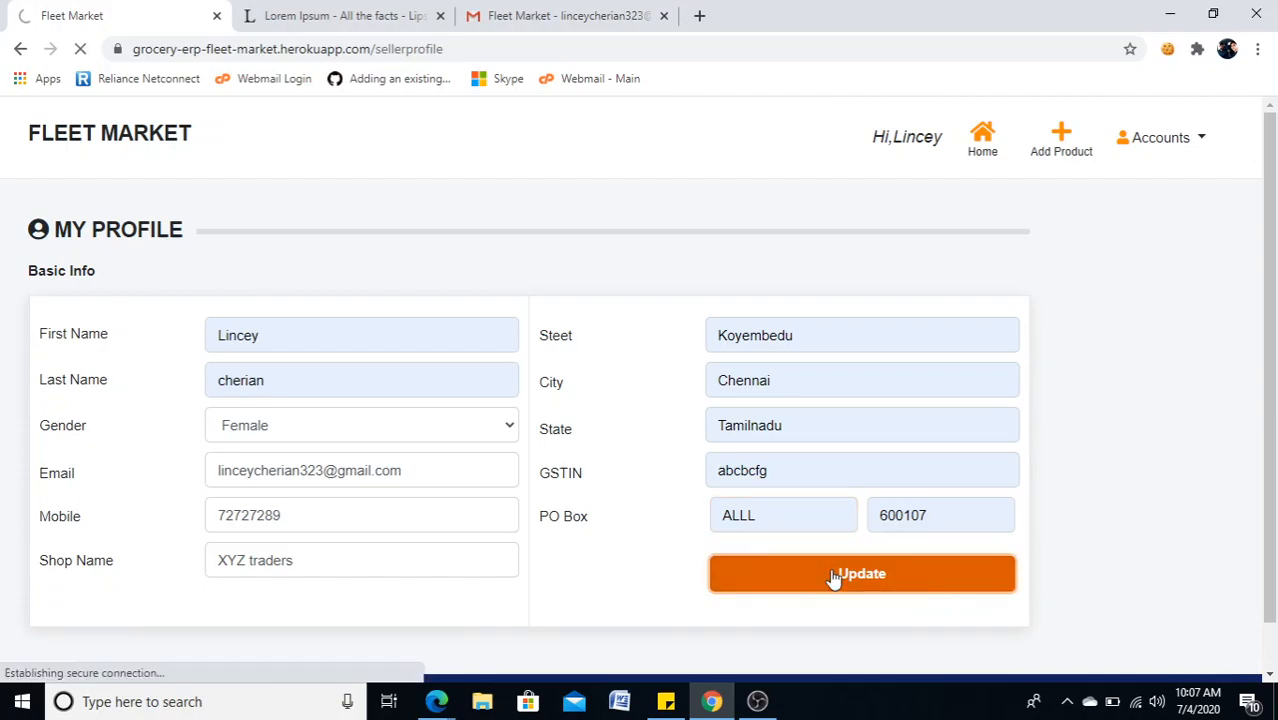
click(862, 572)
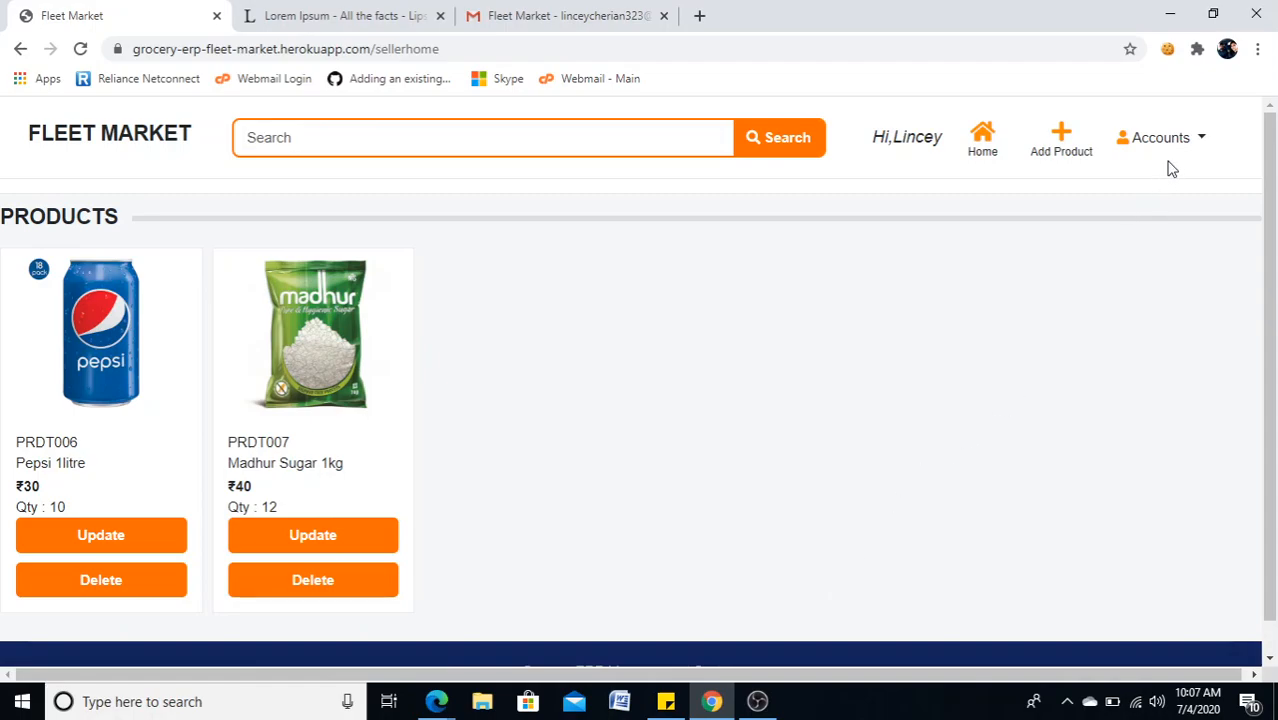
Log out of the seller account and browse the public storefront's product grid.
click(1160, 136)
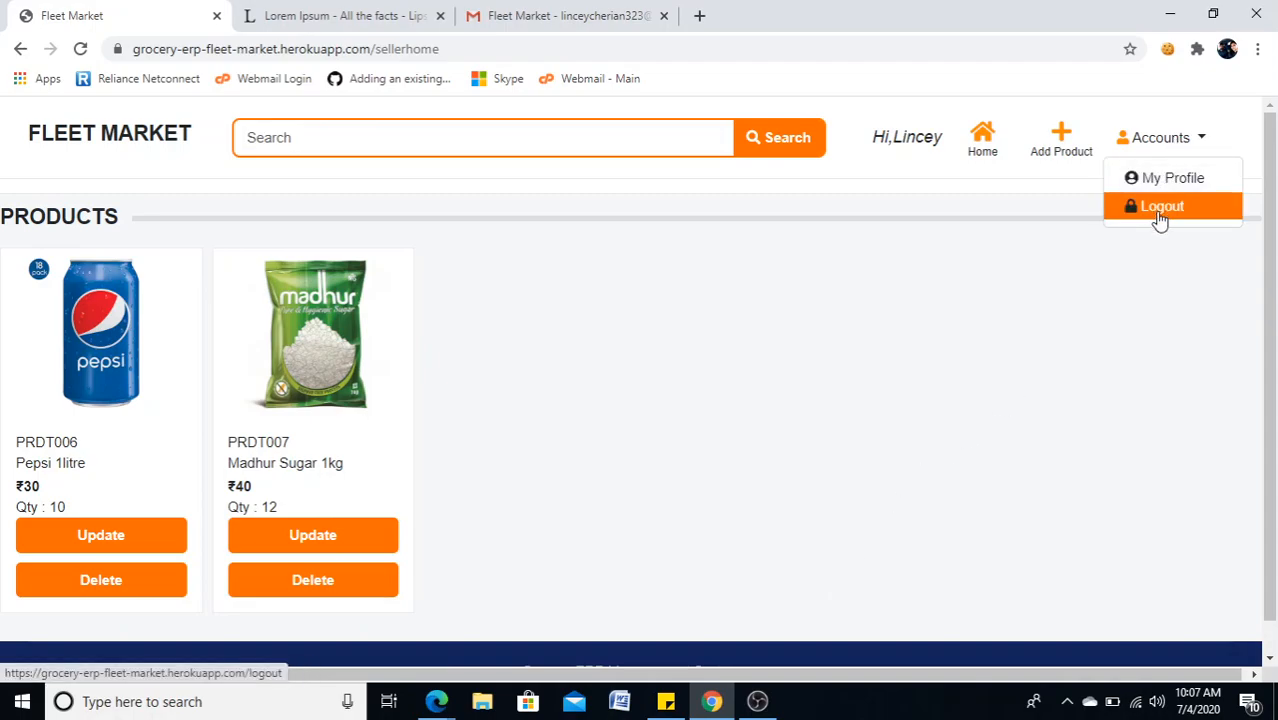
click(1160, 206)
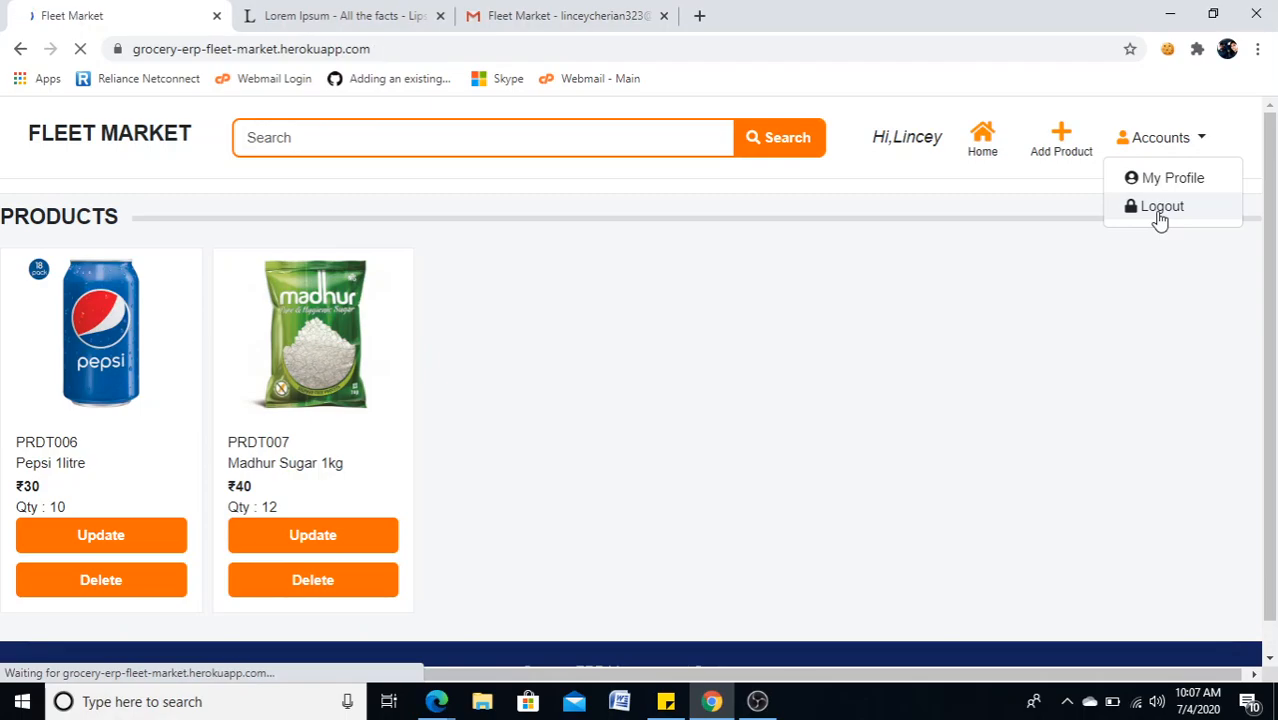
click(1162, 206)
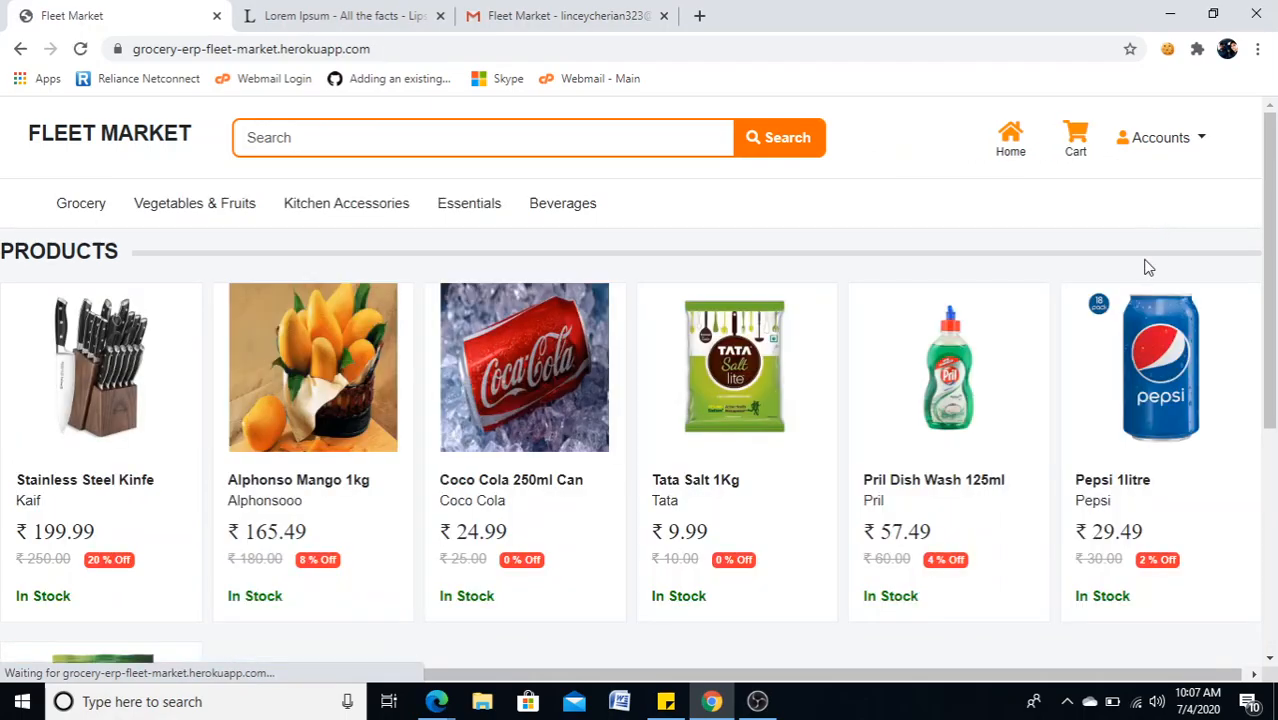
scroll(down, 3)
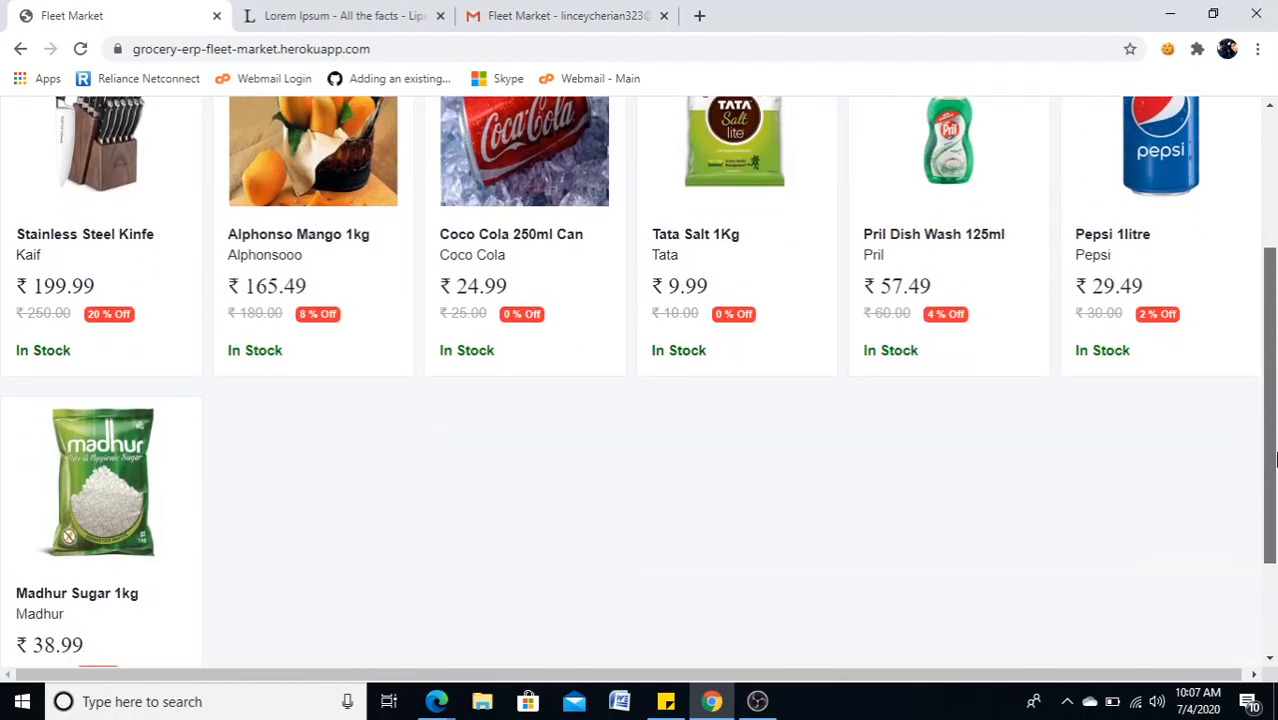
scroll(down, 3)
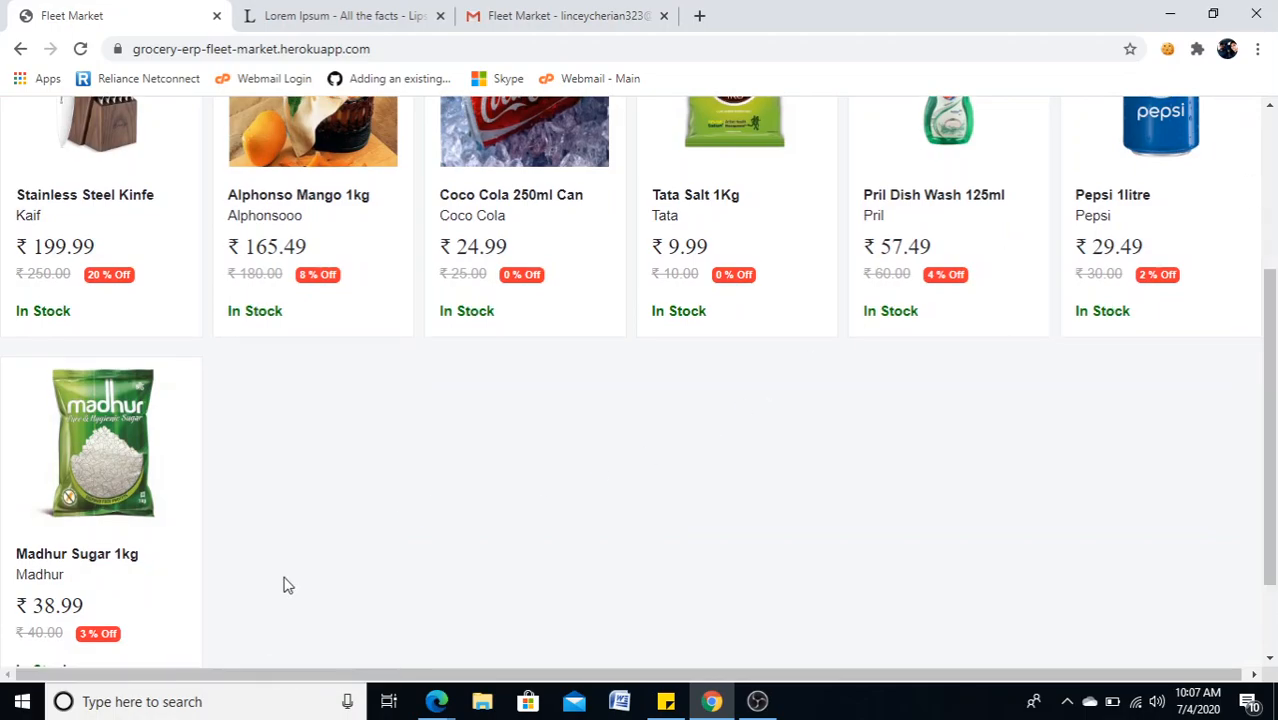
scroll(down, 3)
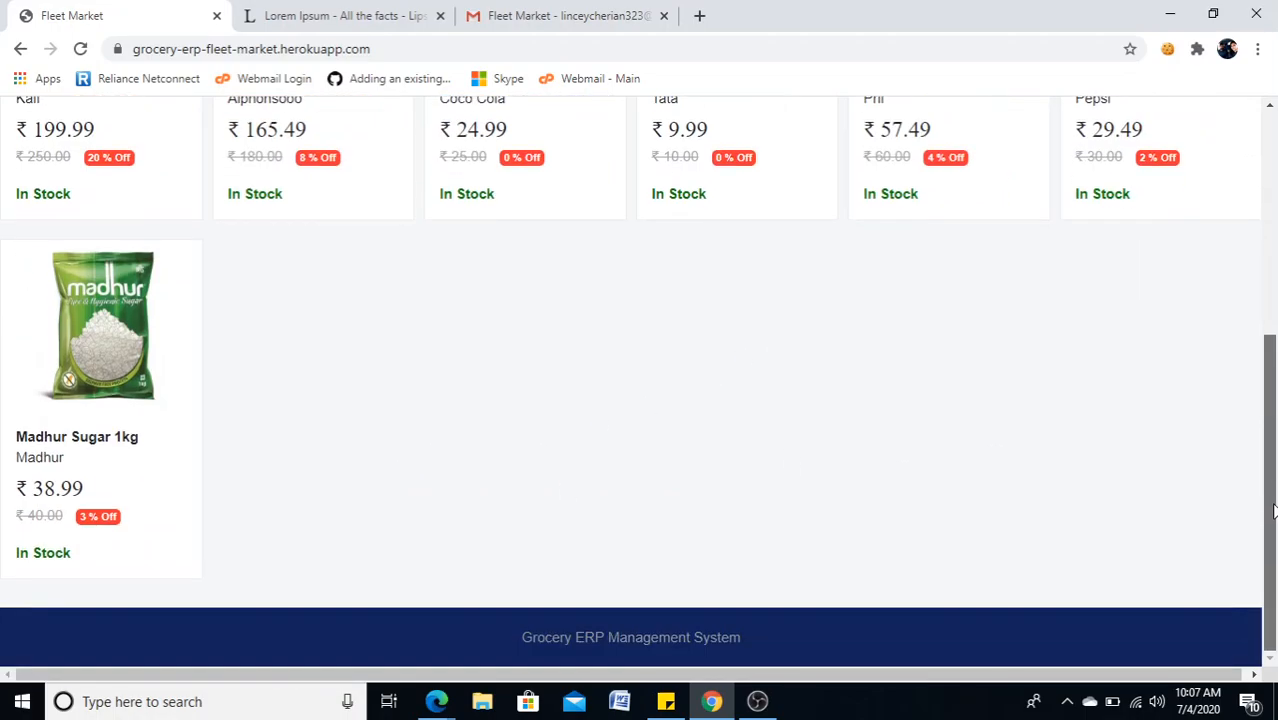
scroll(up, 3)
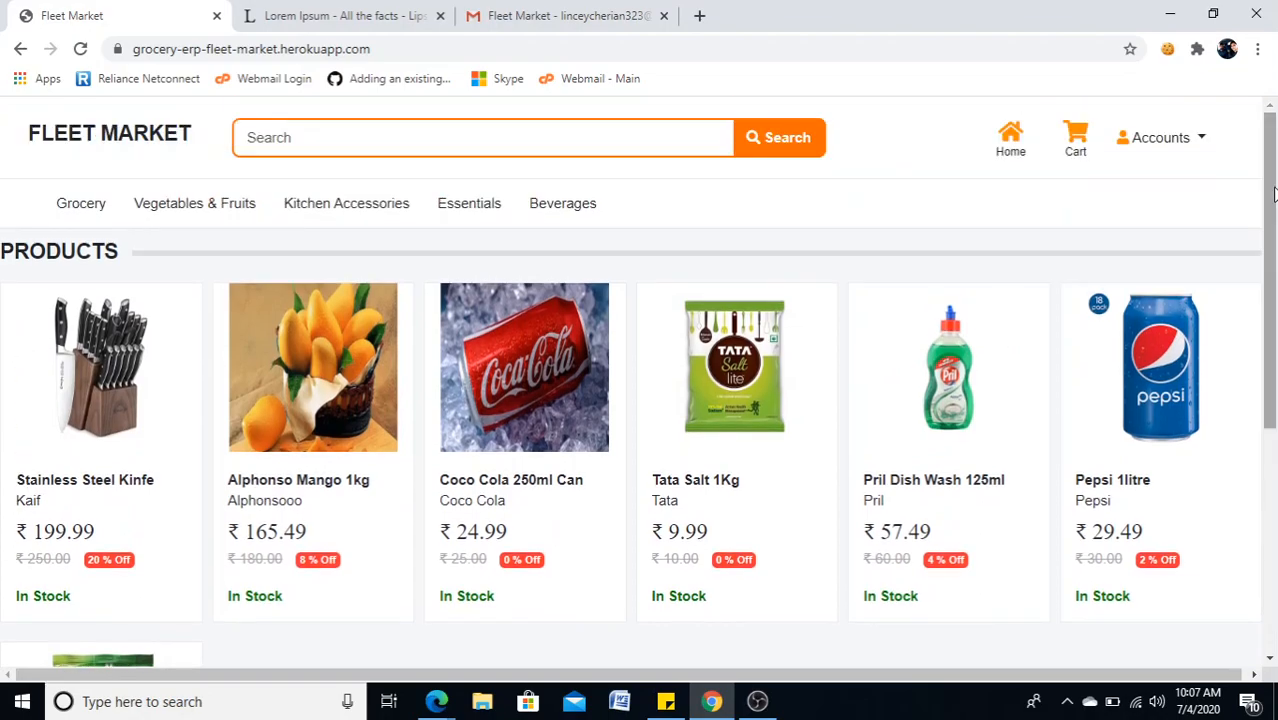
click(1160, 136)
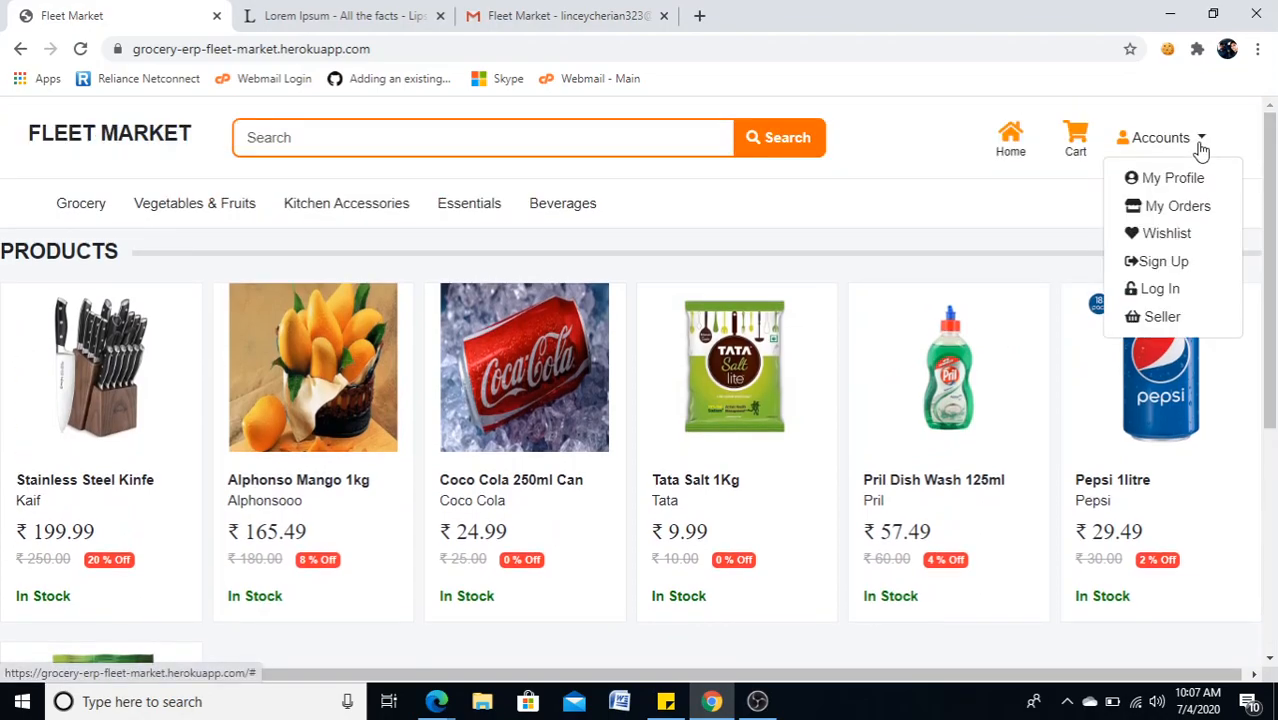
click(1160, 288)
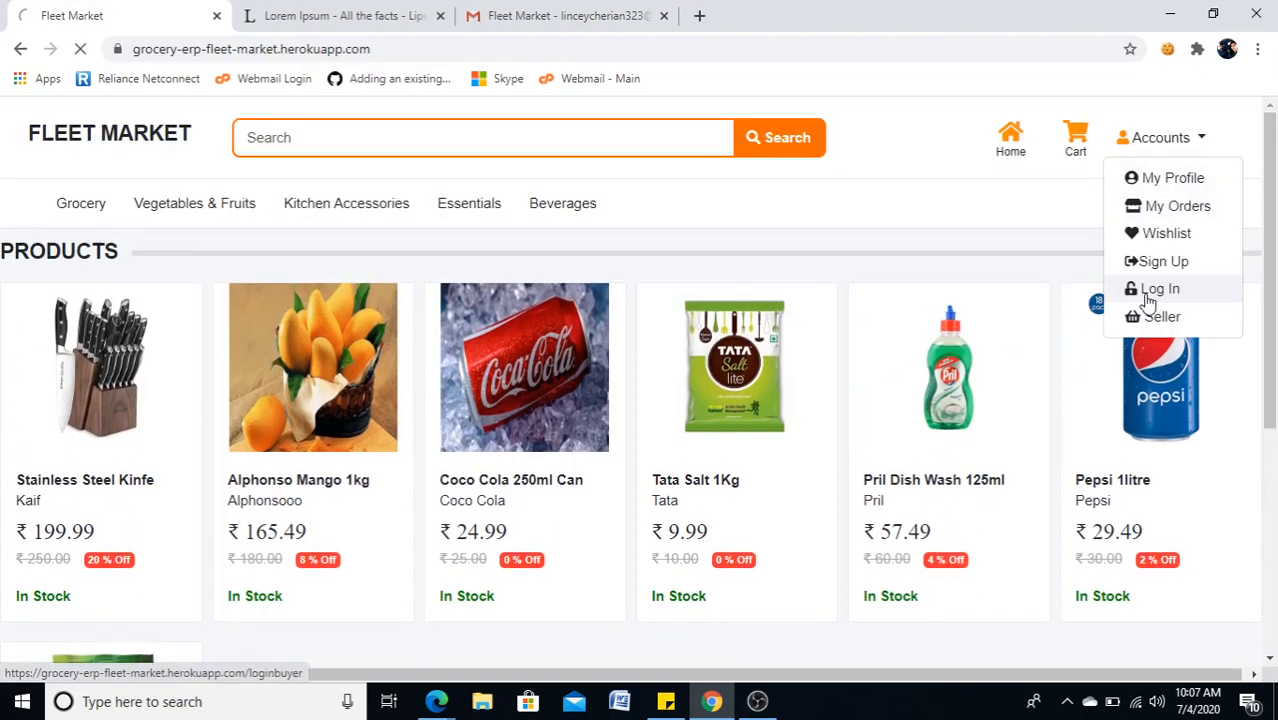
Log in as the buyer using the remembered email and password so the storefront greets Lincey.
click(1160, 288)
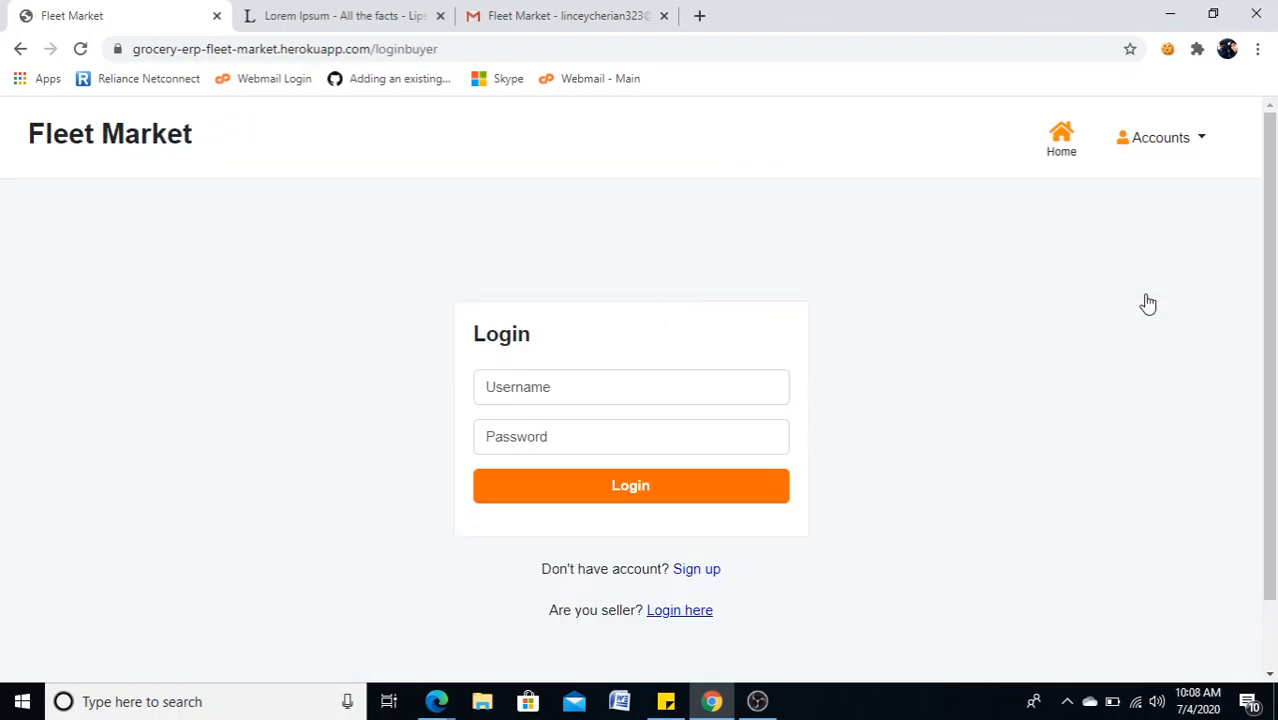
click(630, 388)
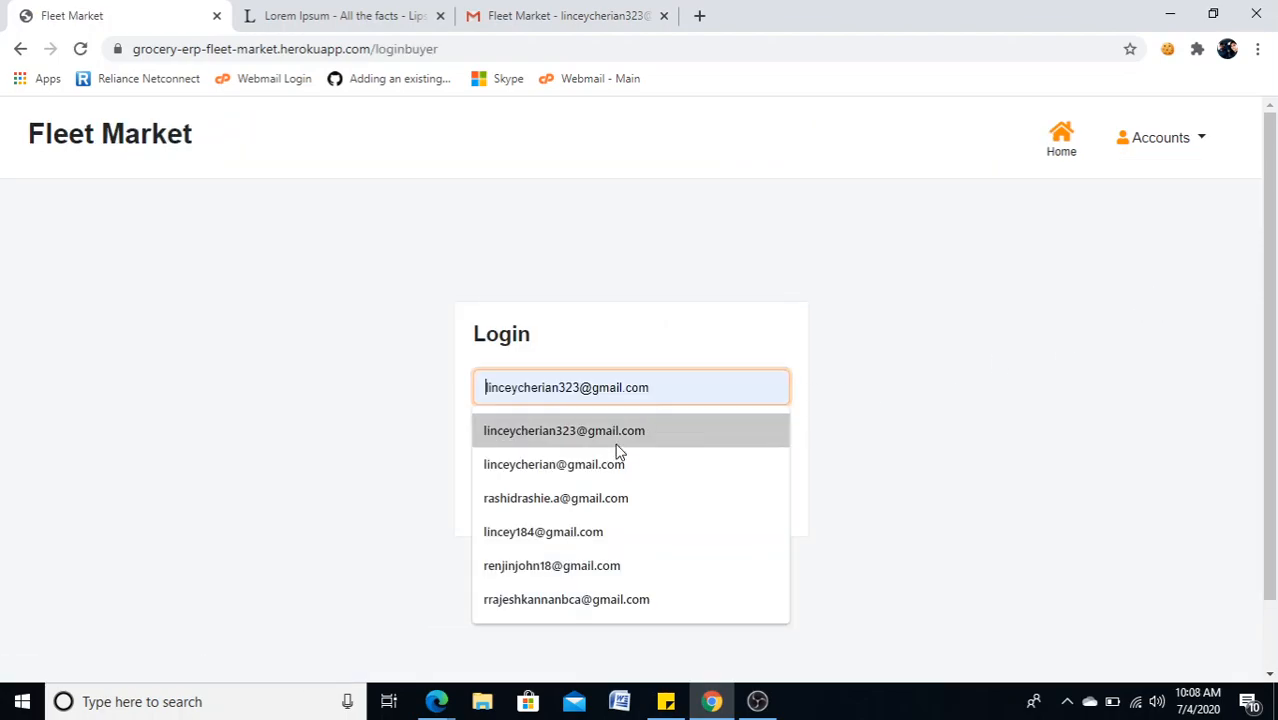
click(552, 464)
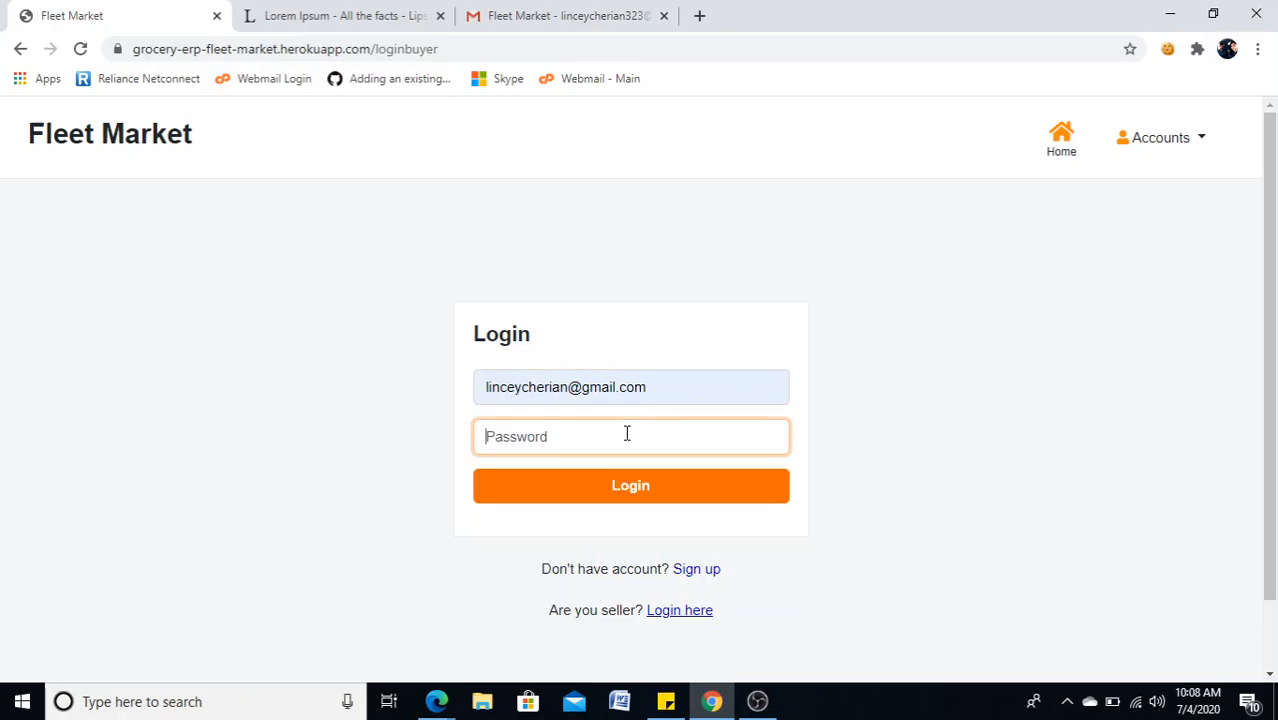
text(password)
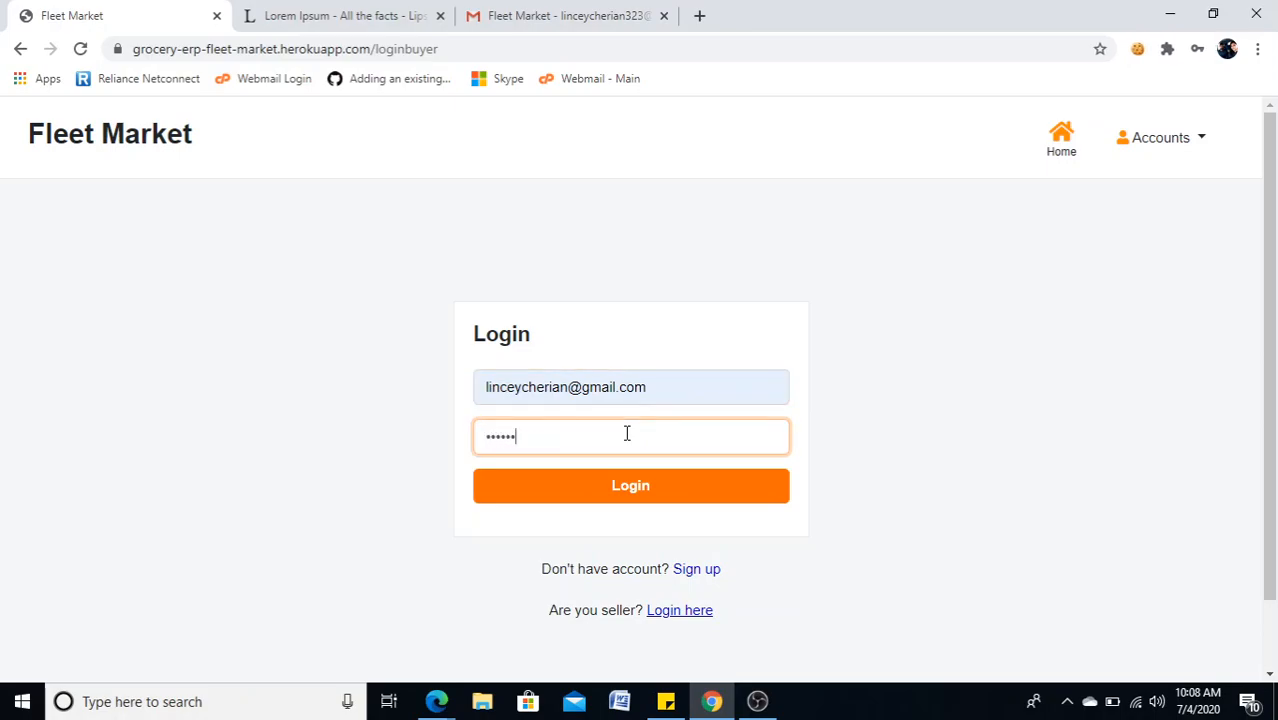
click(630, 486)
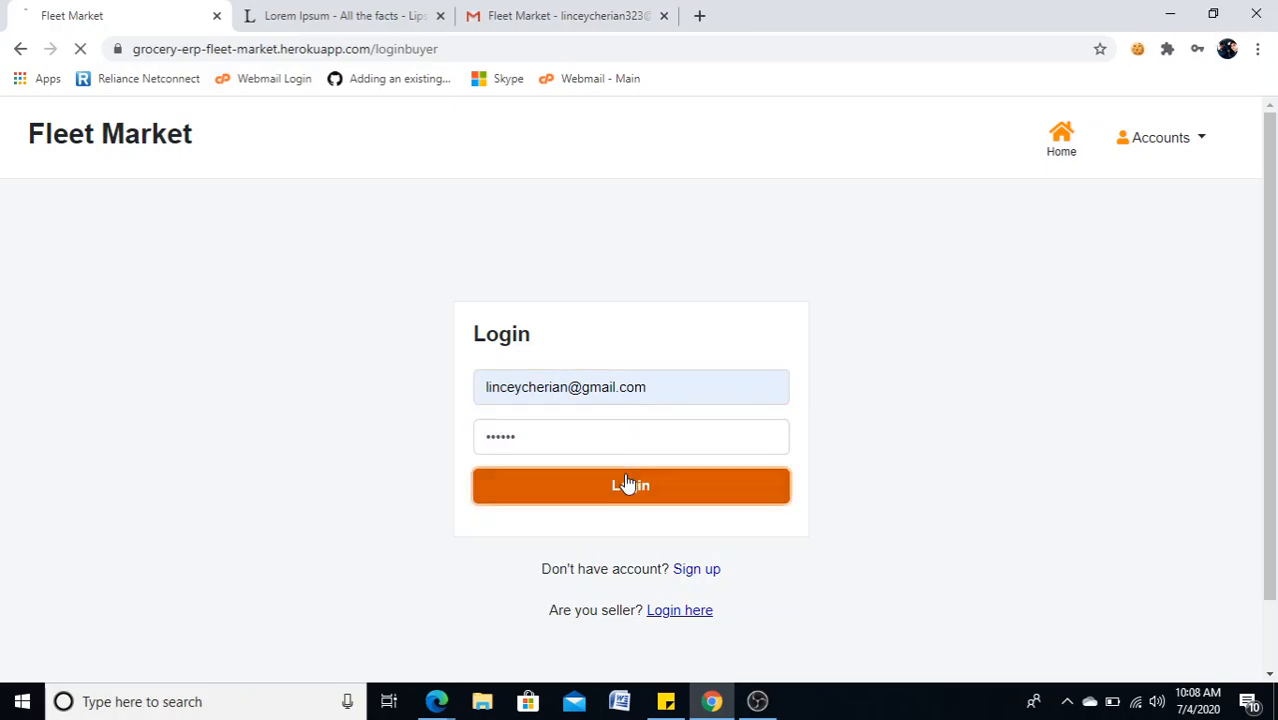
click(630, 486)
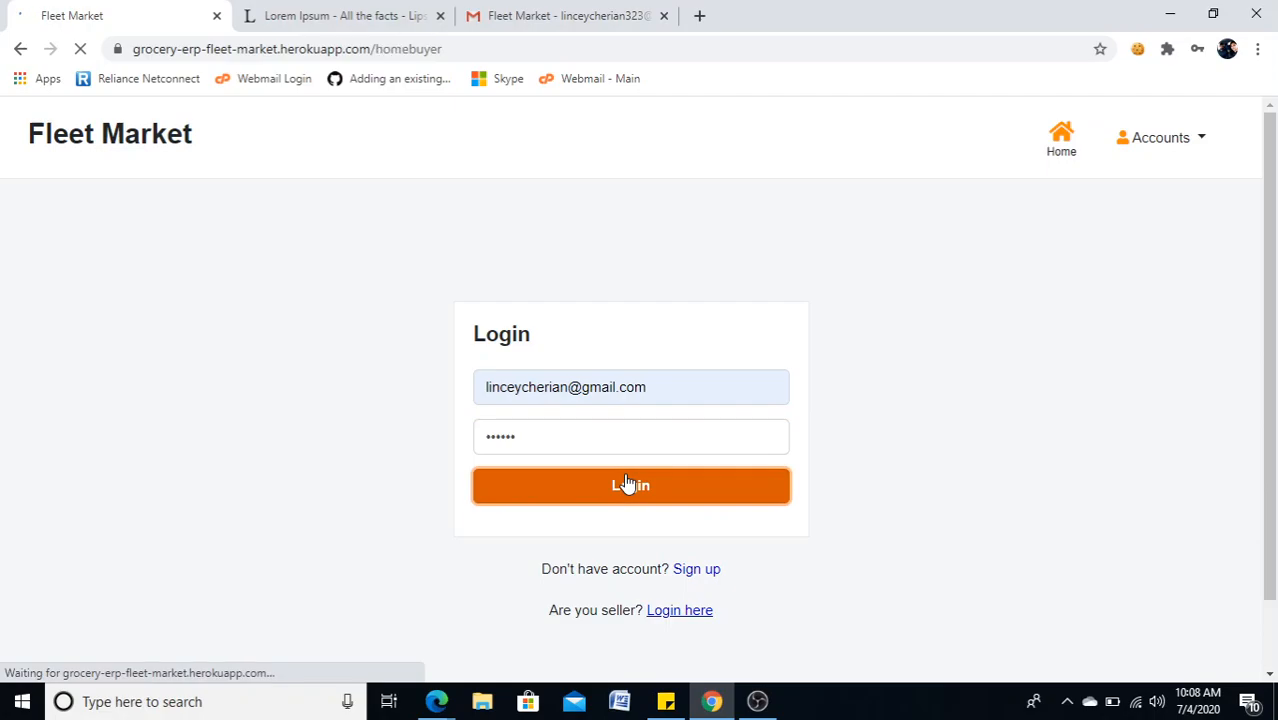
click(630, 486)
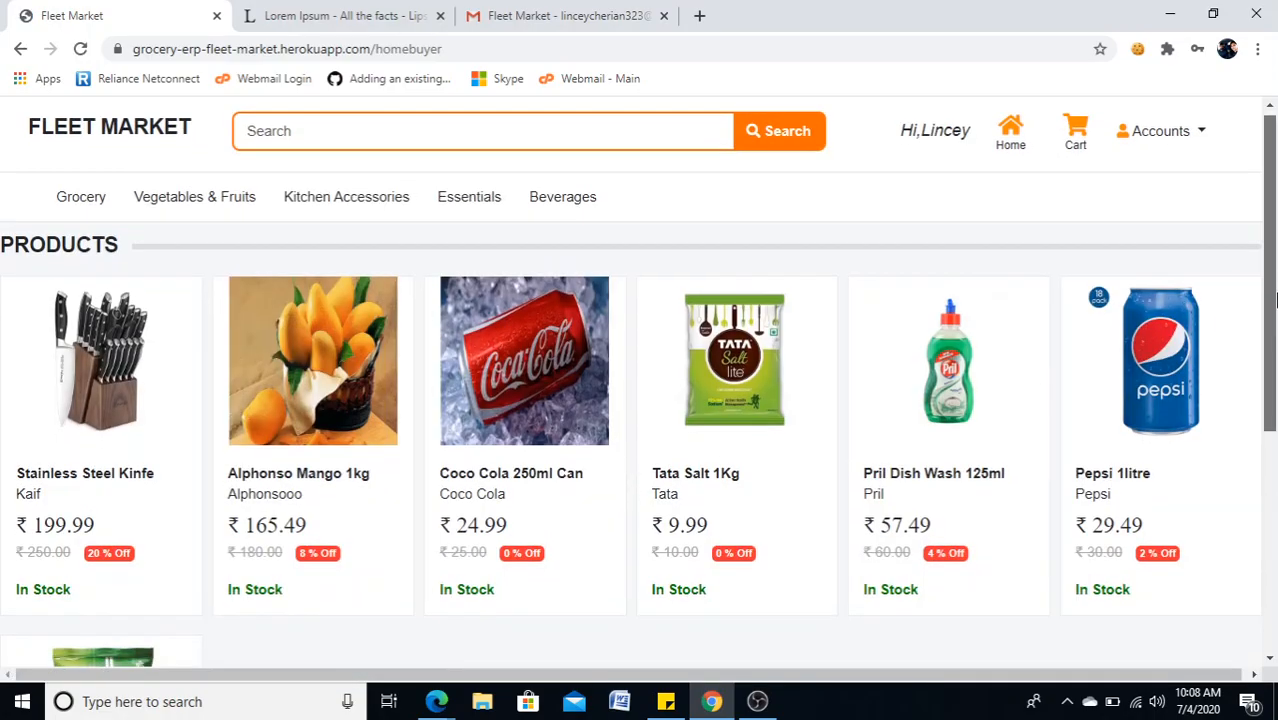
Add Pepsi 1litre to the cart and remove Alphonso Mango 1kg from it.
scroll(up, 3)
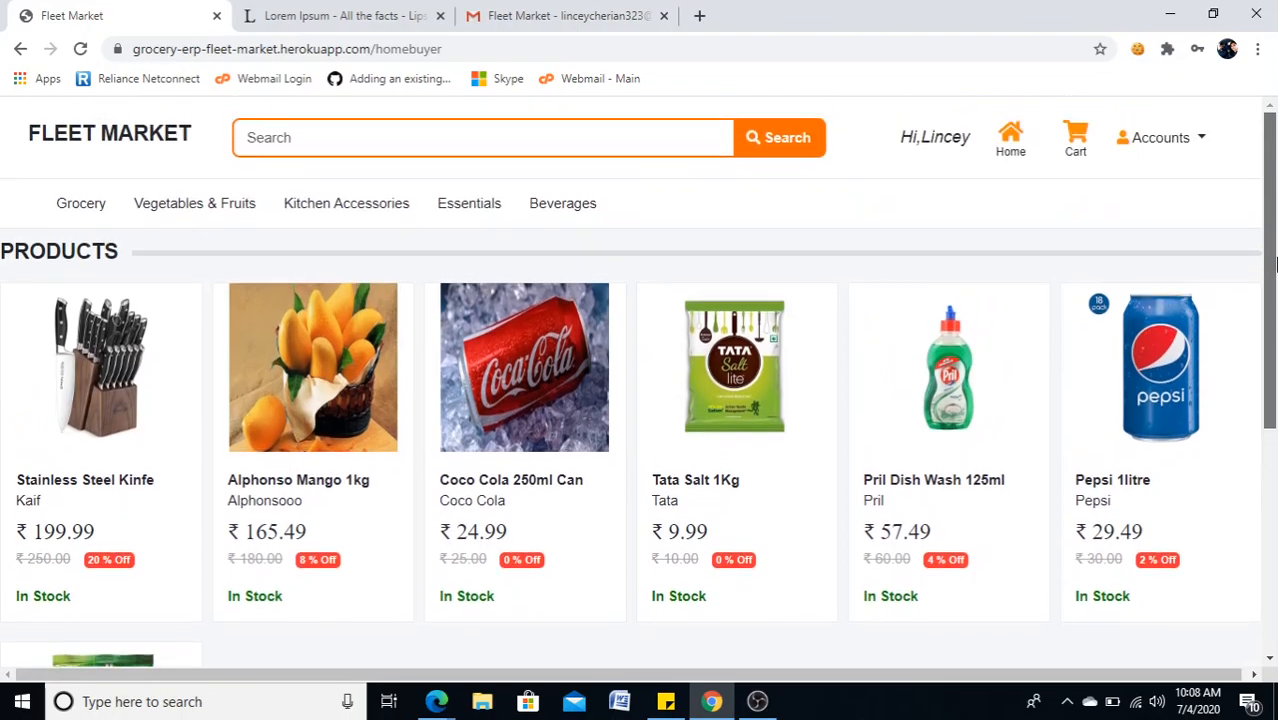
mouse_move(1198, 362)
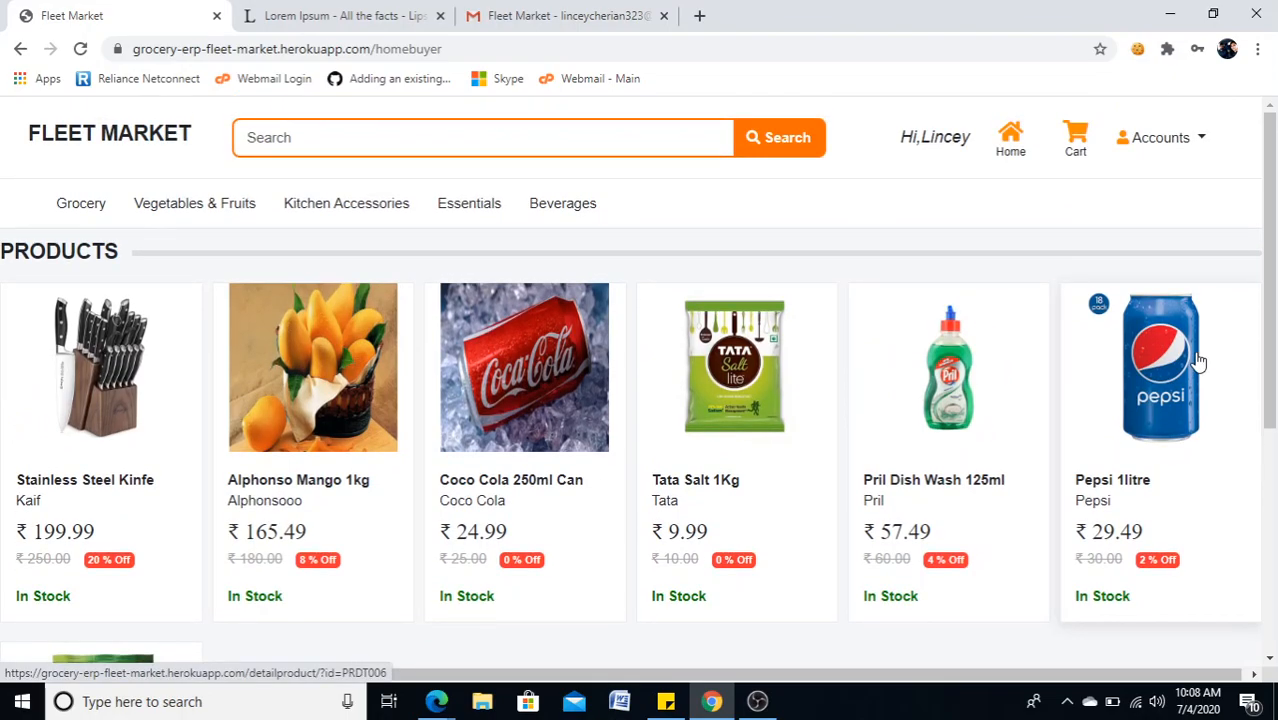
click(1160, 368)
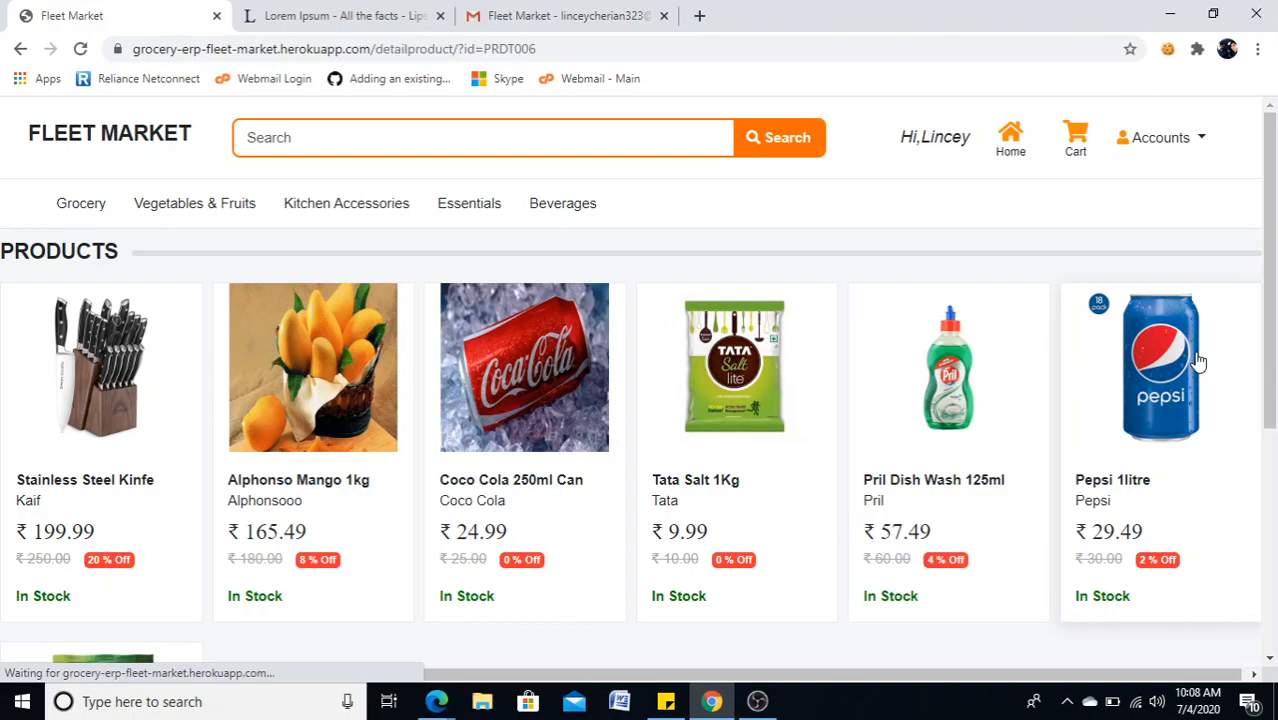
click(1160, 368)
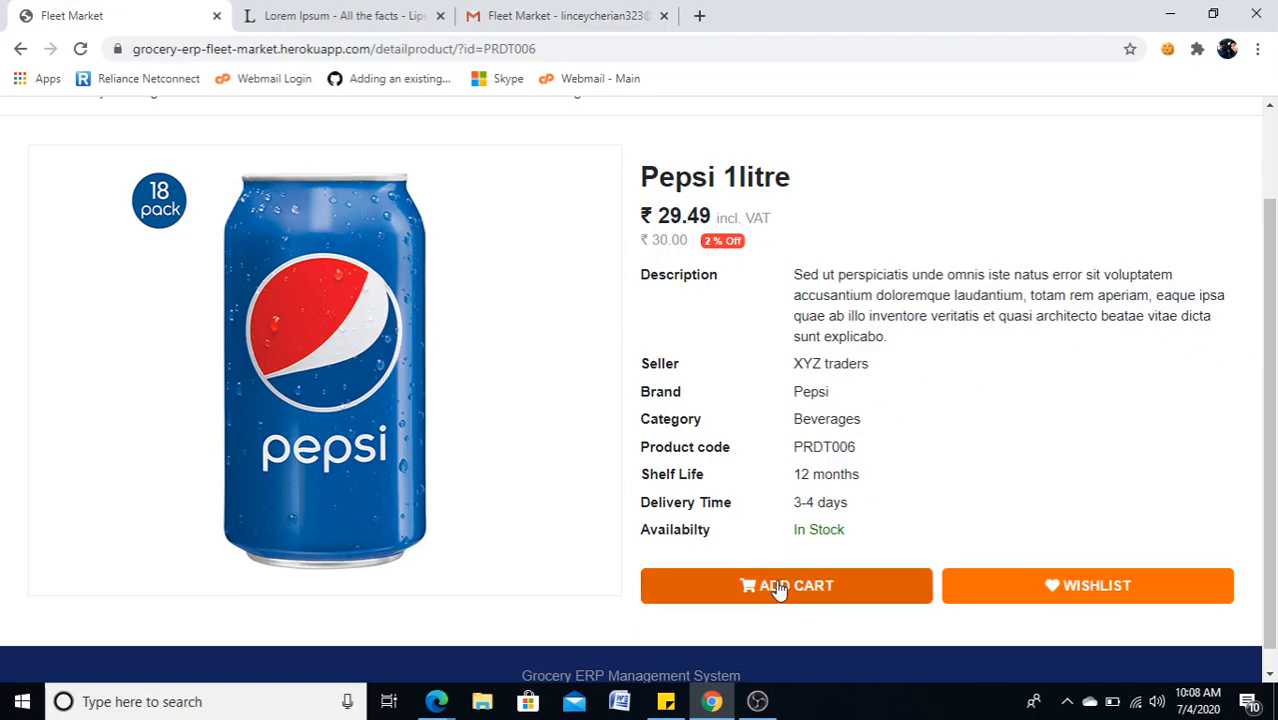
click(786, 584)
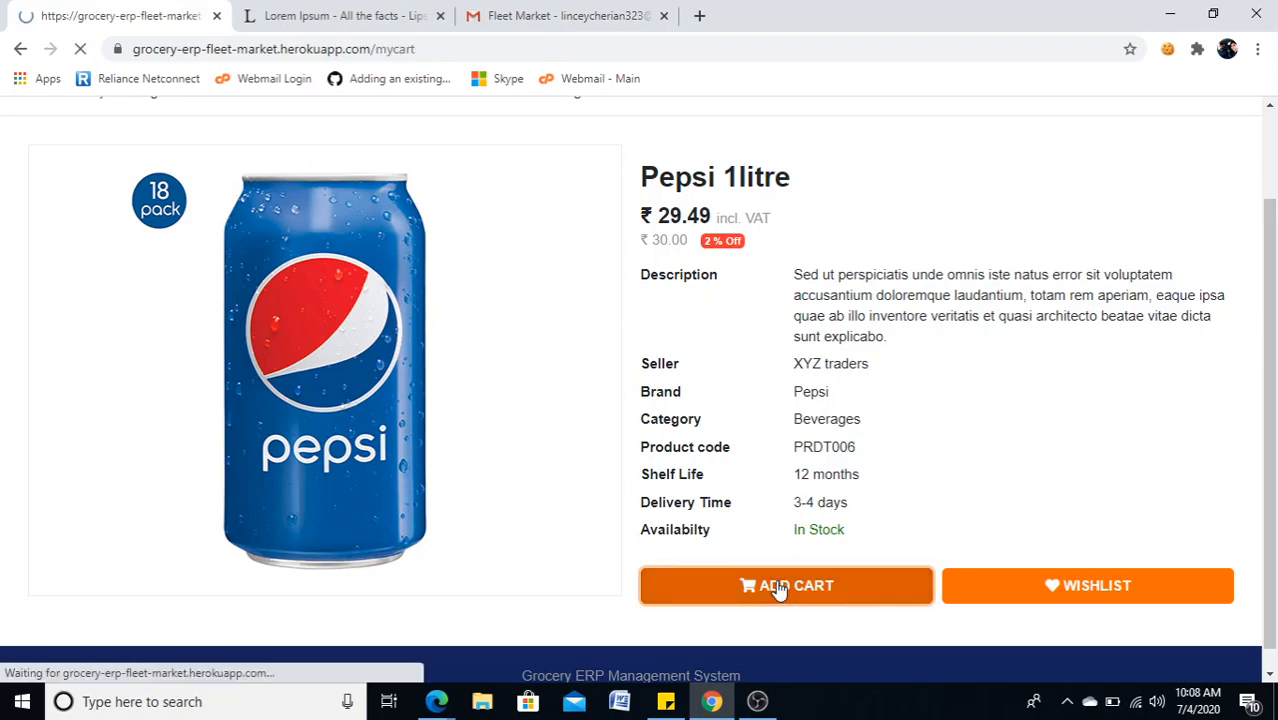
click(784, 584)
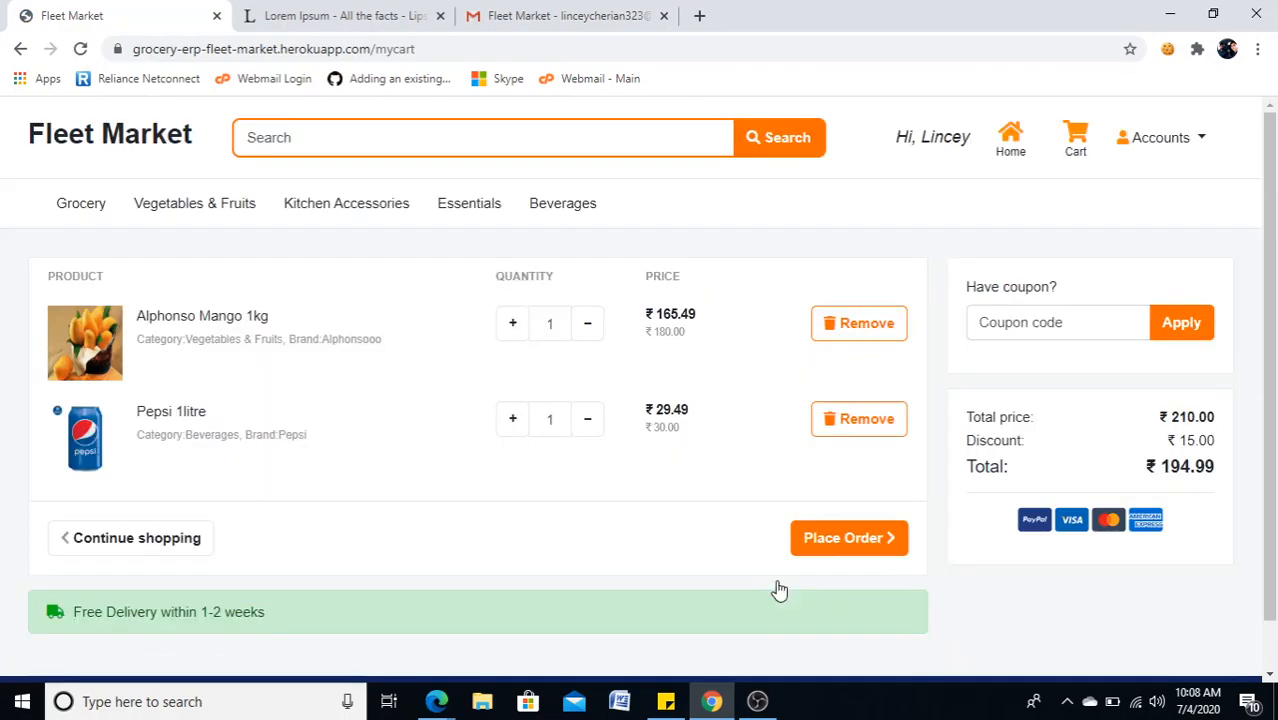
mouse_move(866, 324)
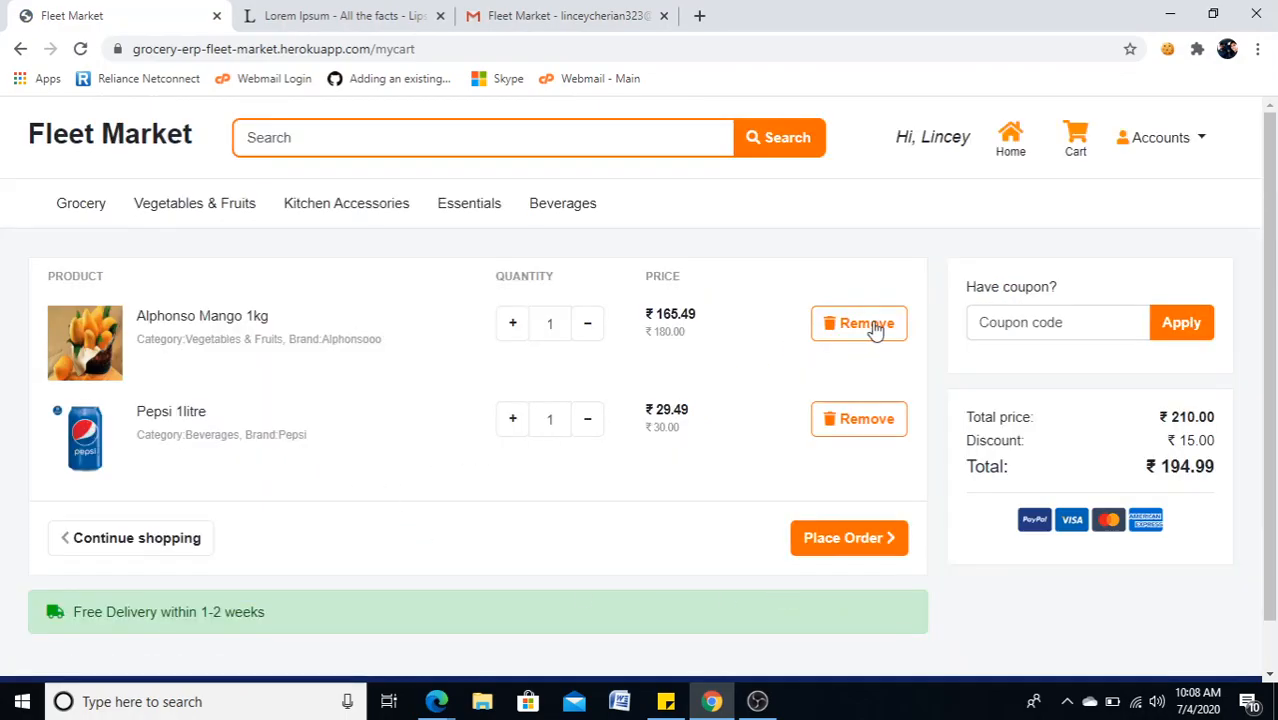
click(858, 322)
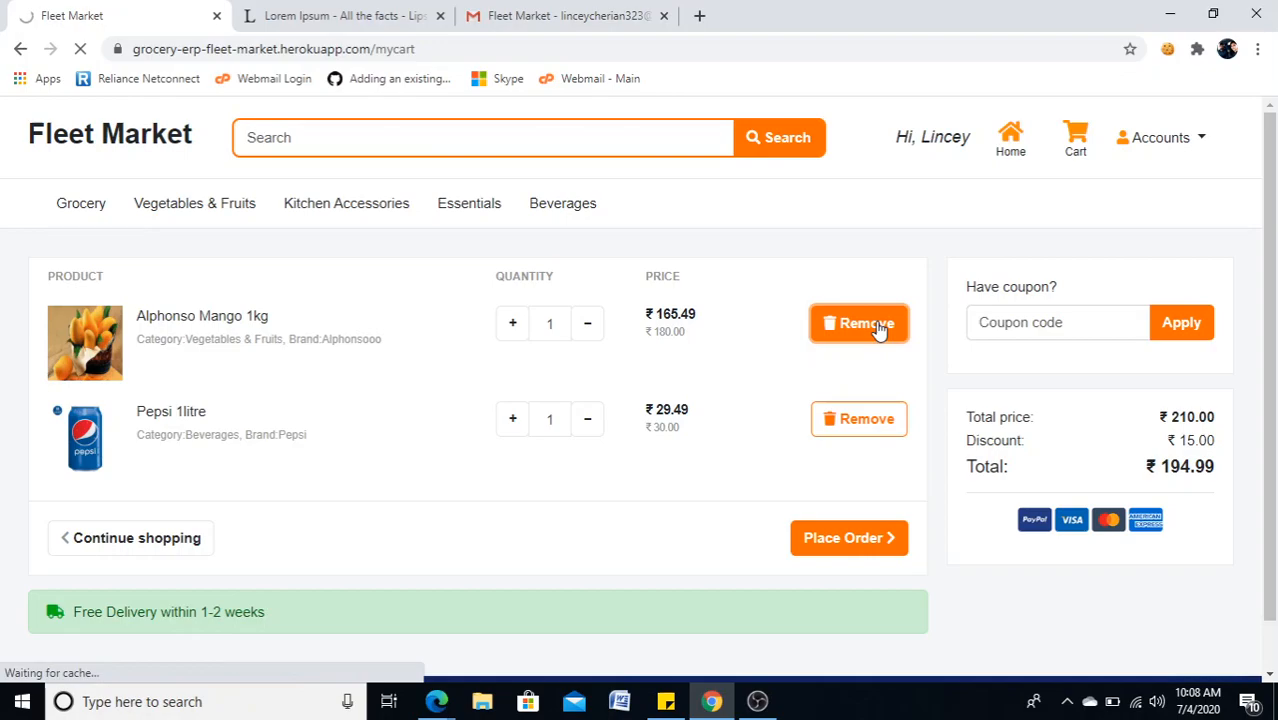
click(858, 322)
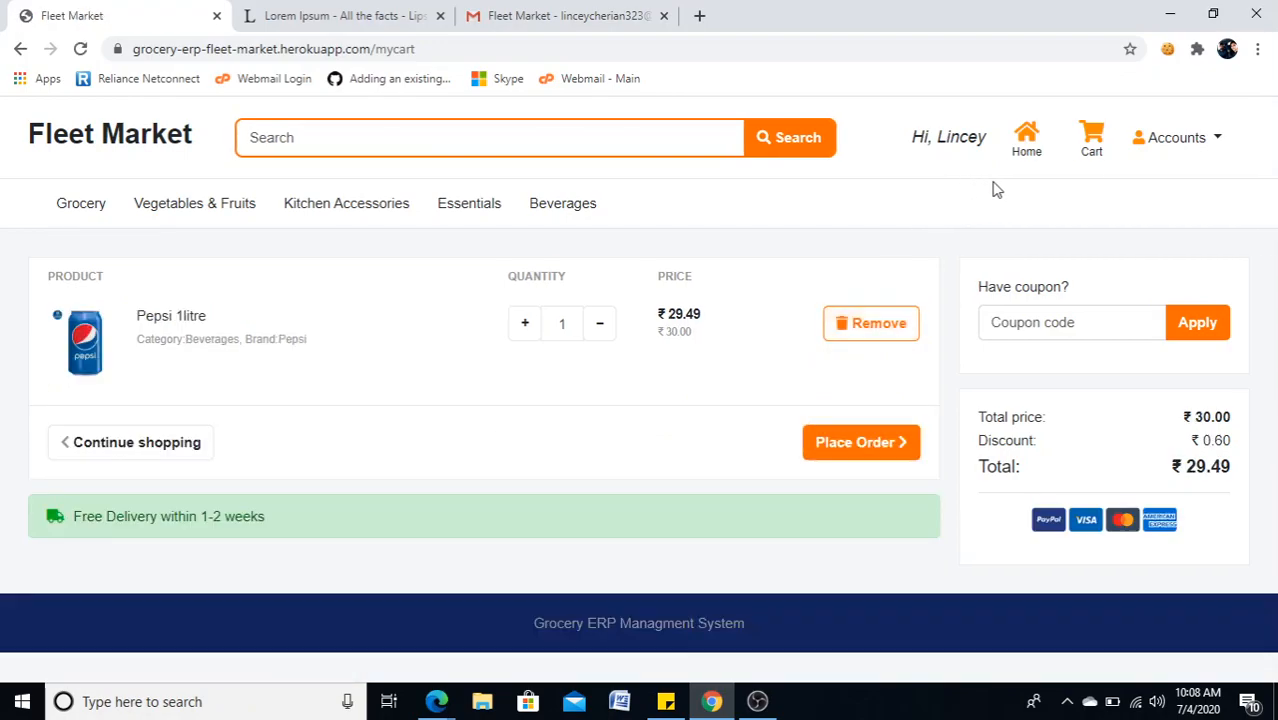
Add Pril Dish Wash 125ml to the cart and raise Pepsi 1litre to quantity 2, totalling ₹116.49.
click(1026, 140)
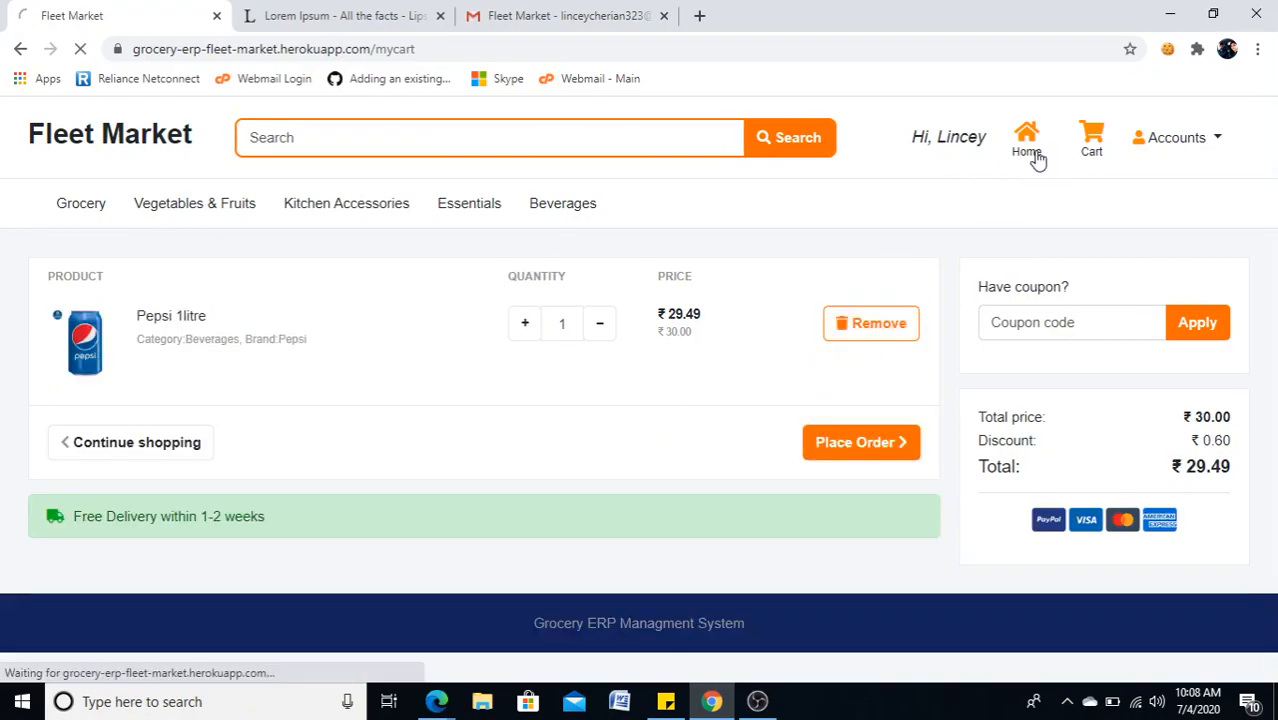
click(1026, 136)
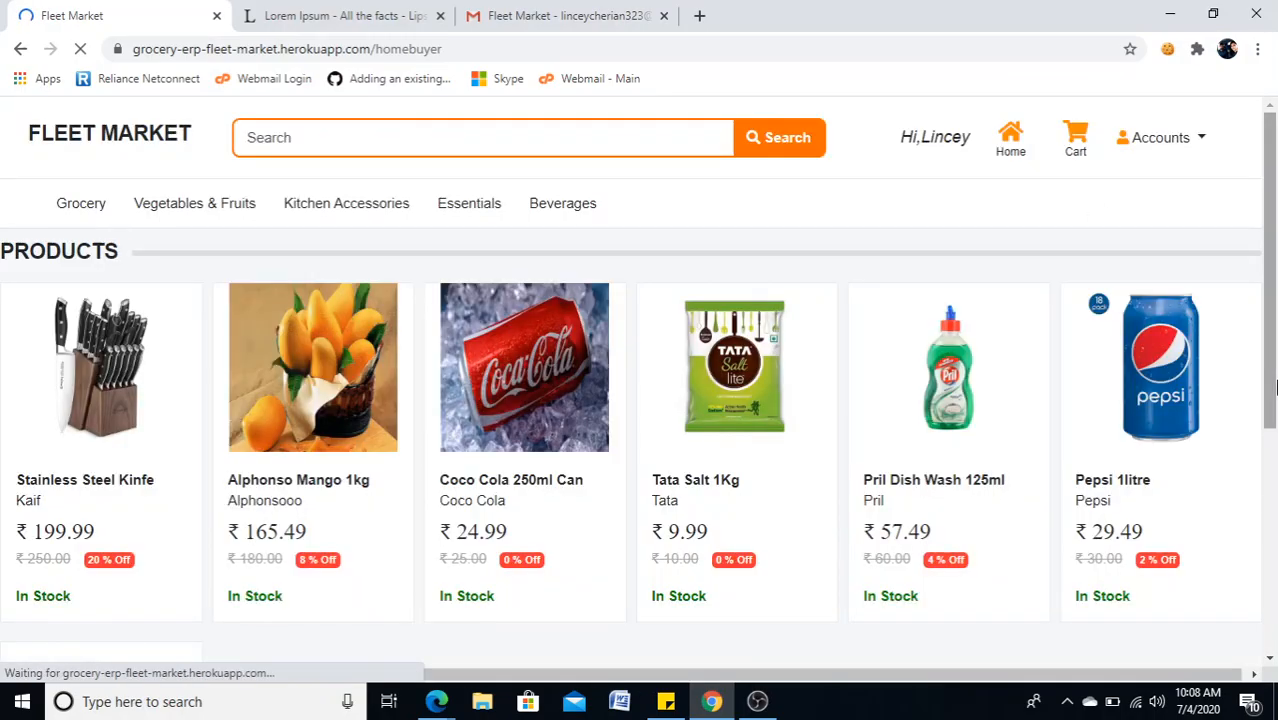
scroll(down, 3)
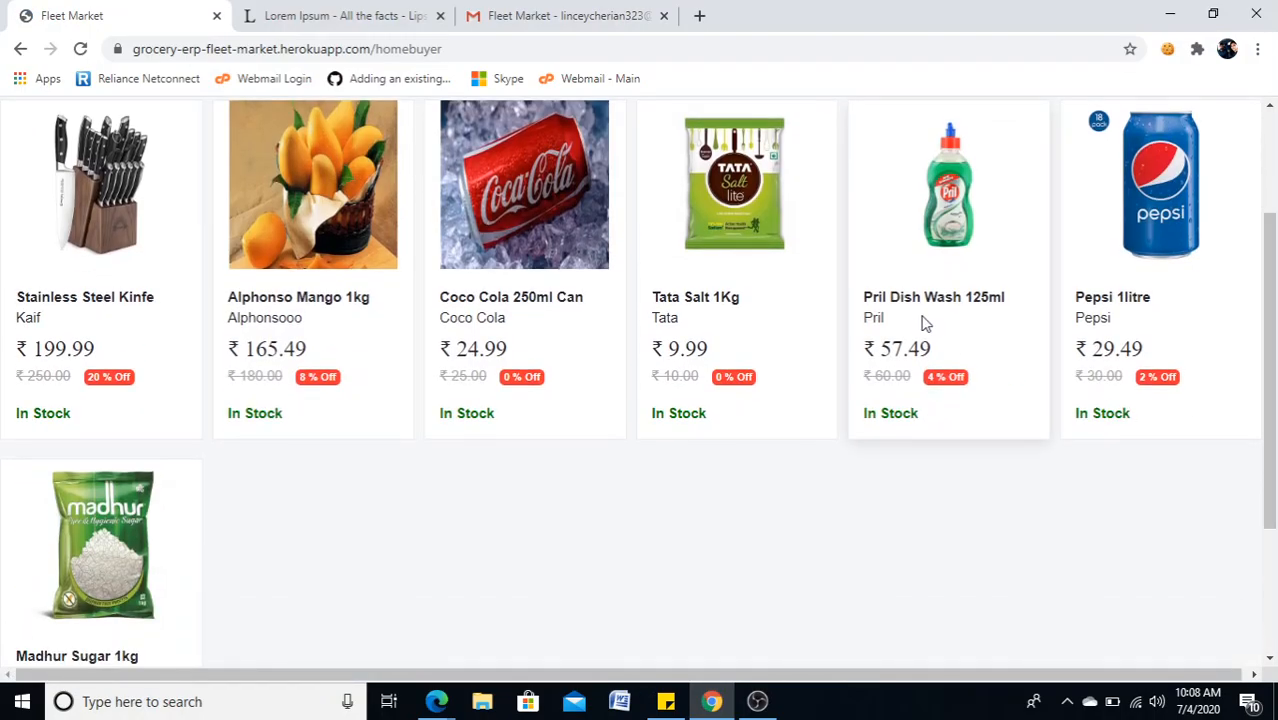
mouse_move(948, 200)
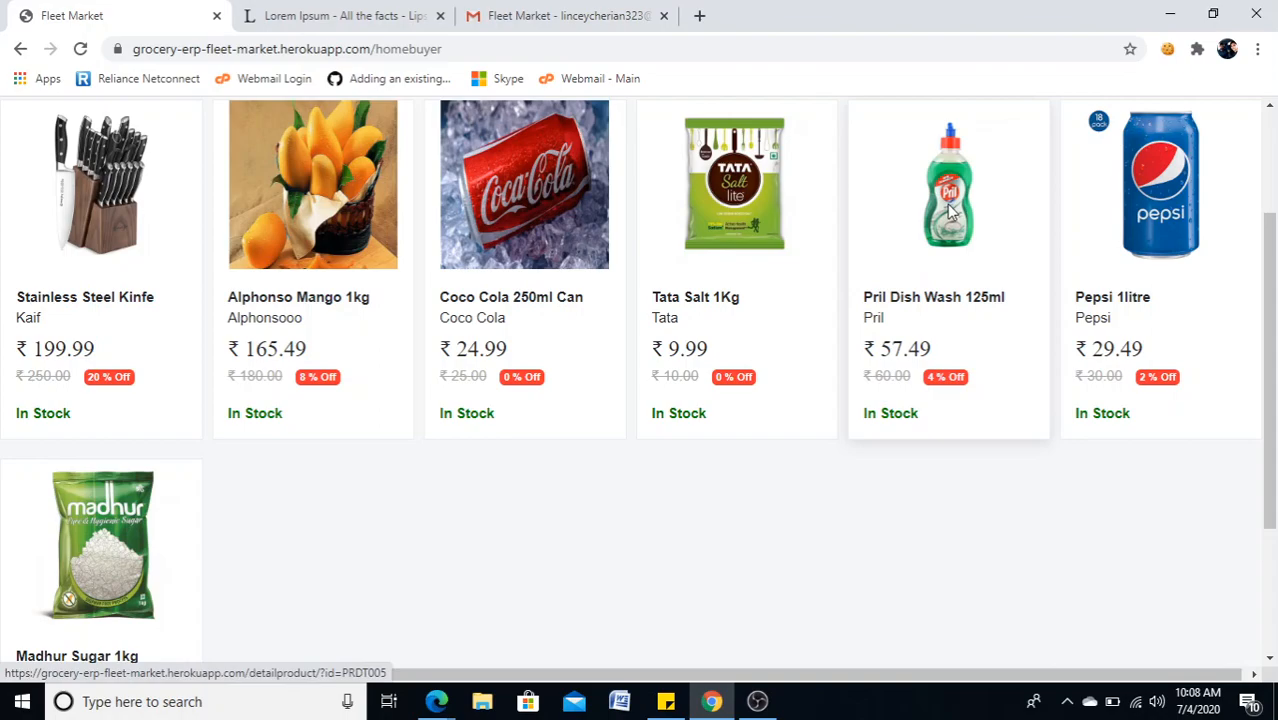
click(948, 184)
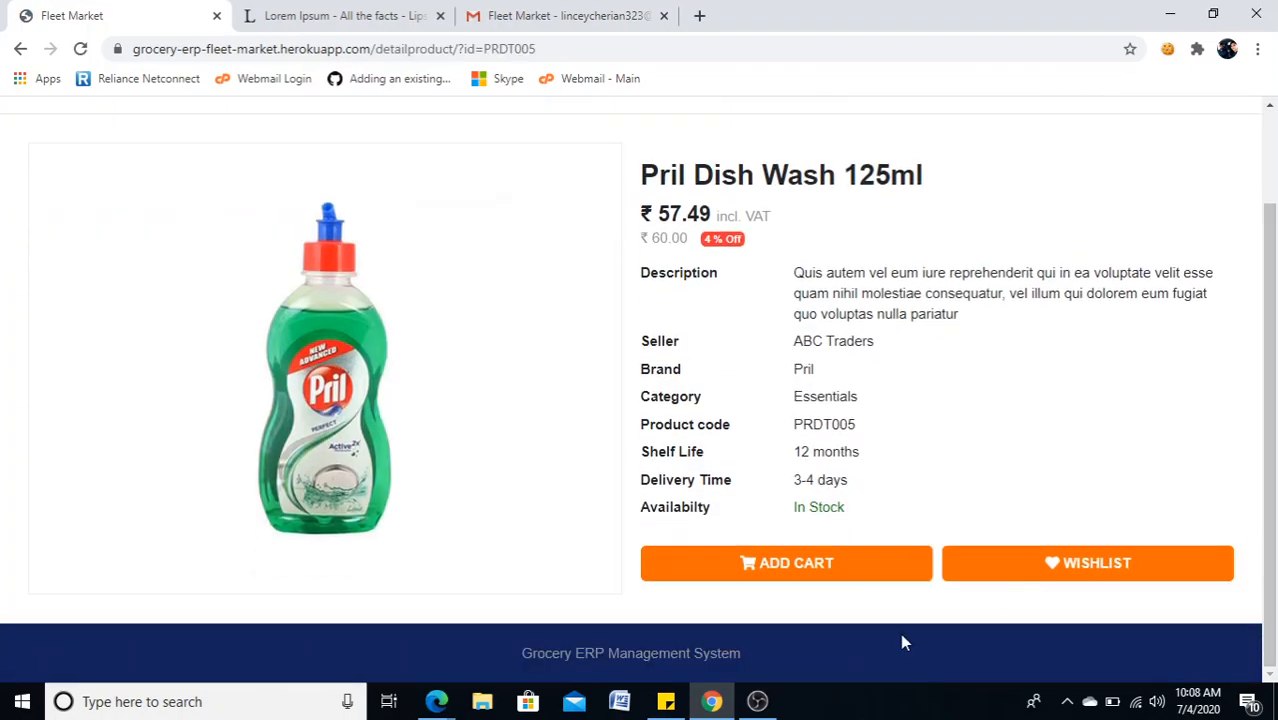
click(786, 562)
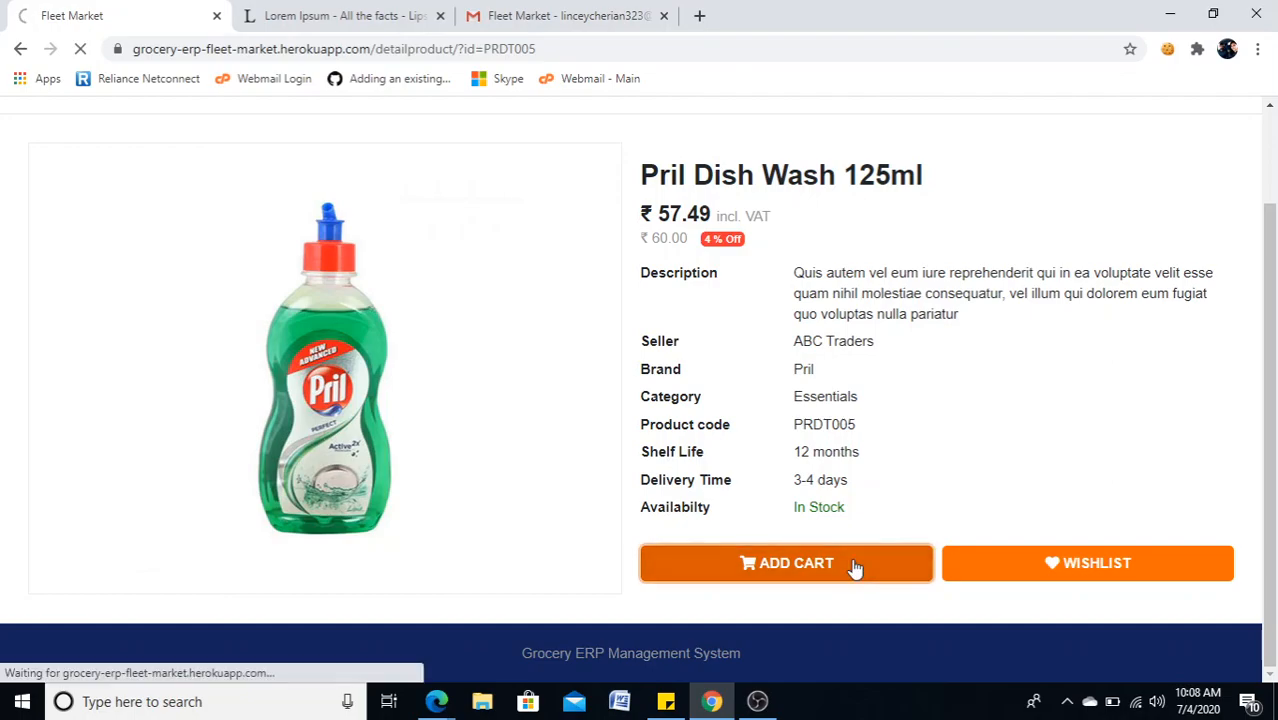
click(786, 562)
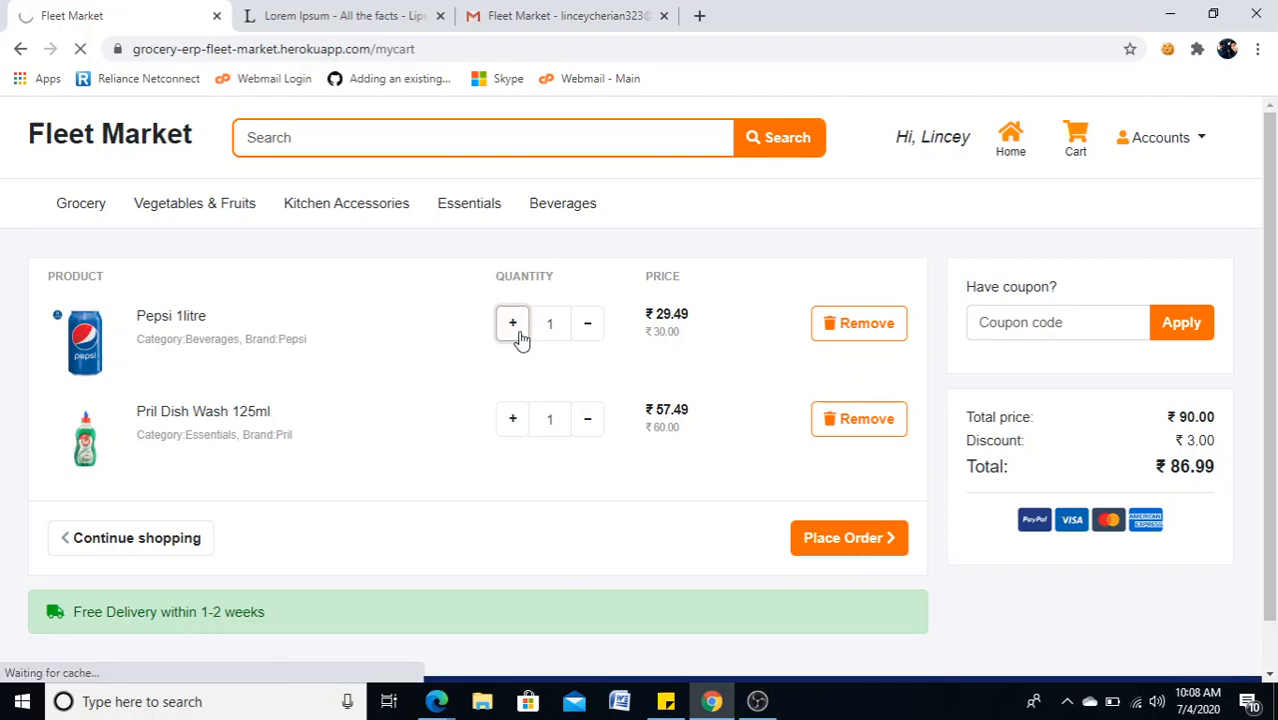
click(512, 322)
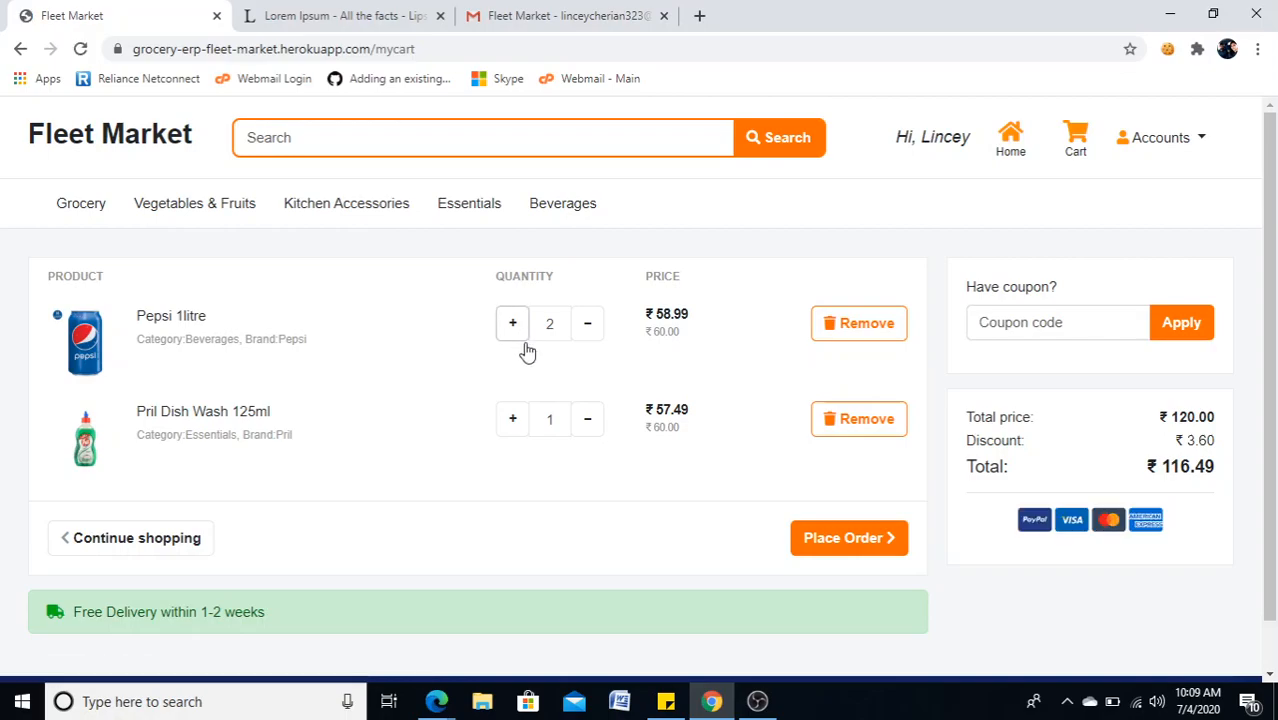
mouse_move(844, 376)
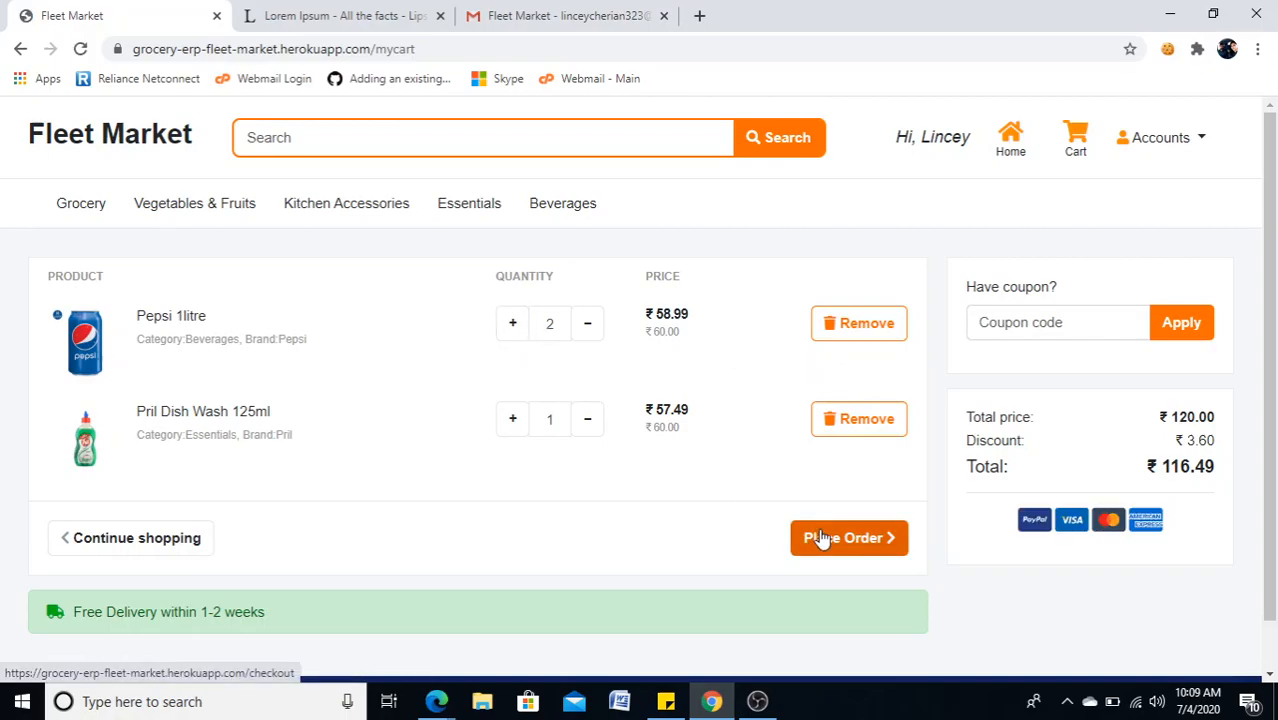
Start checkout, enter mobile 123456789, then leave the form for the Accounts menu.
click(848, 536)
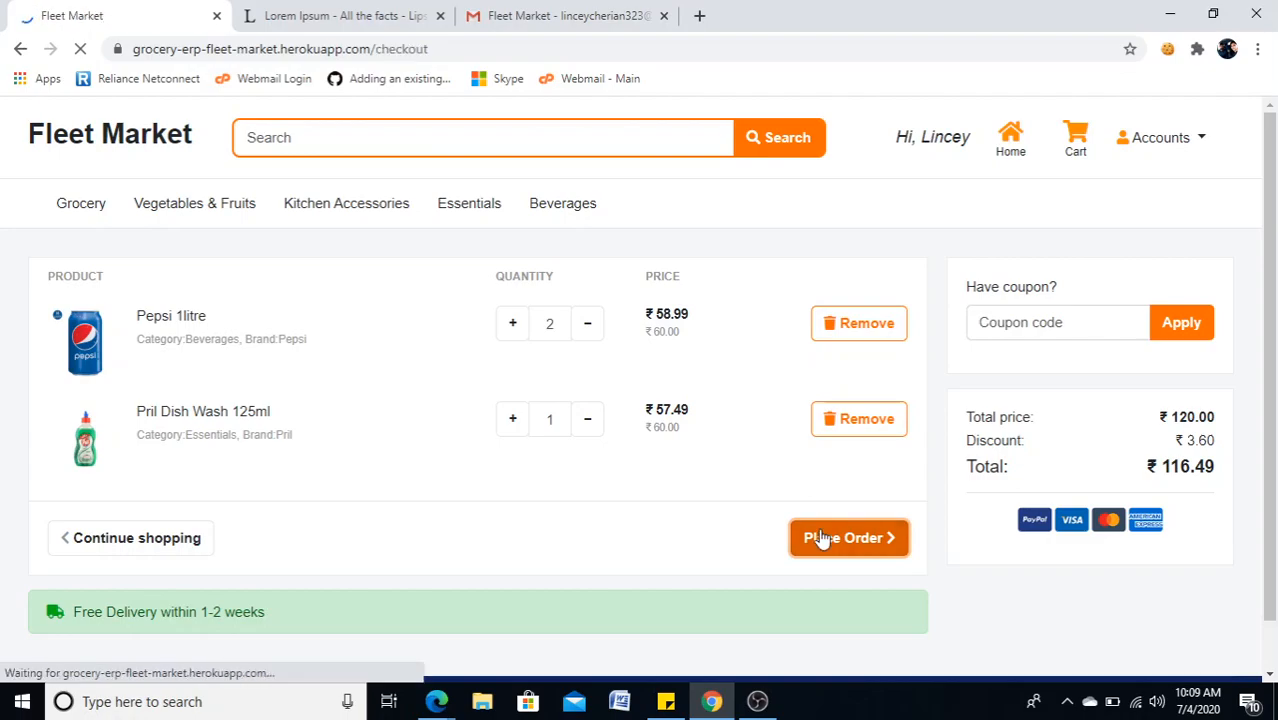
click(848, 536)
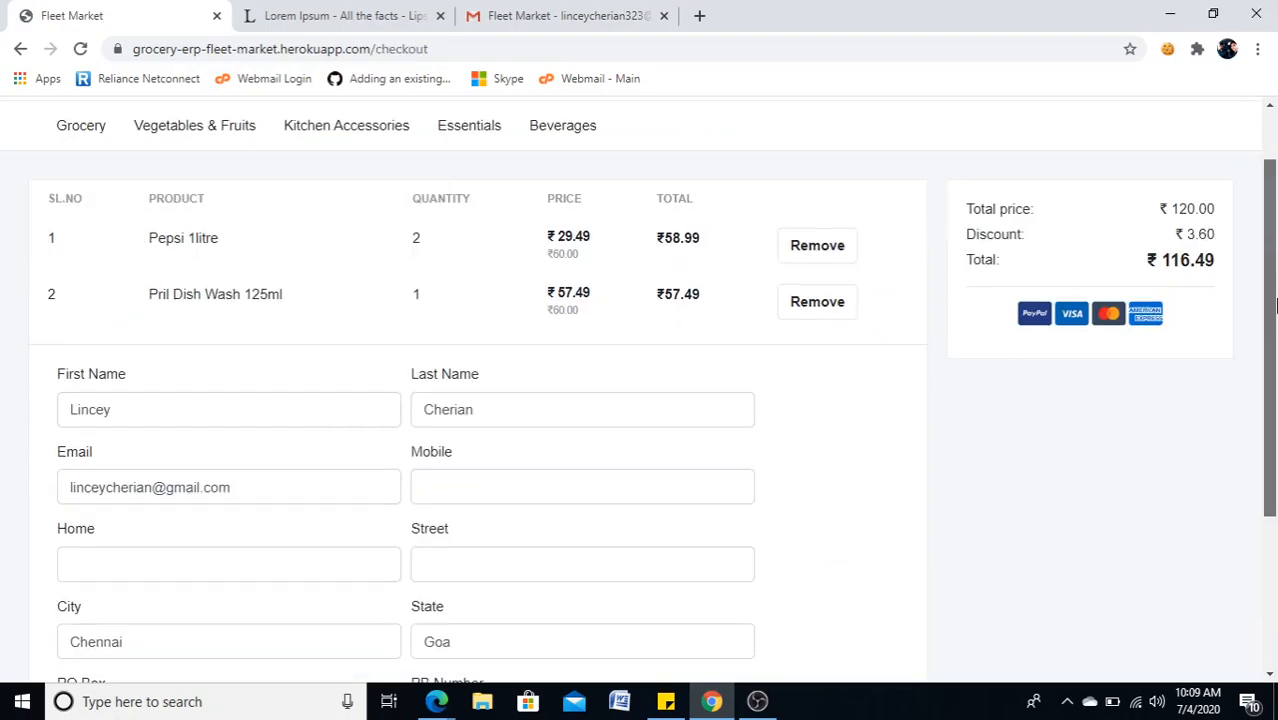
scroll(down, 3)
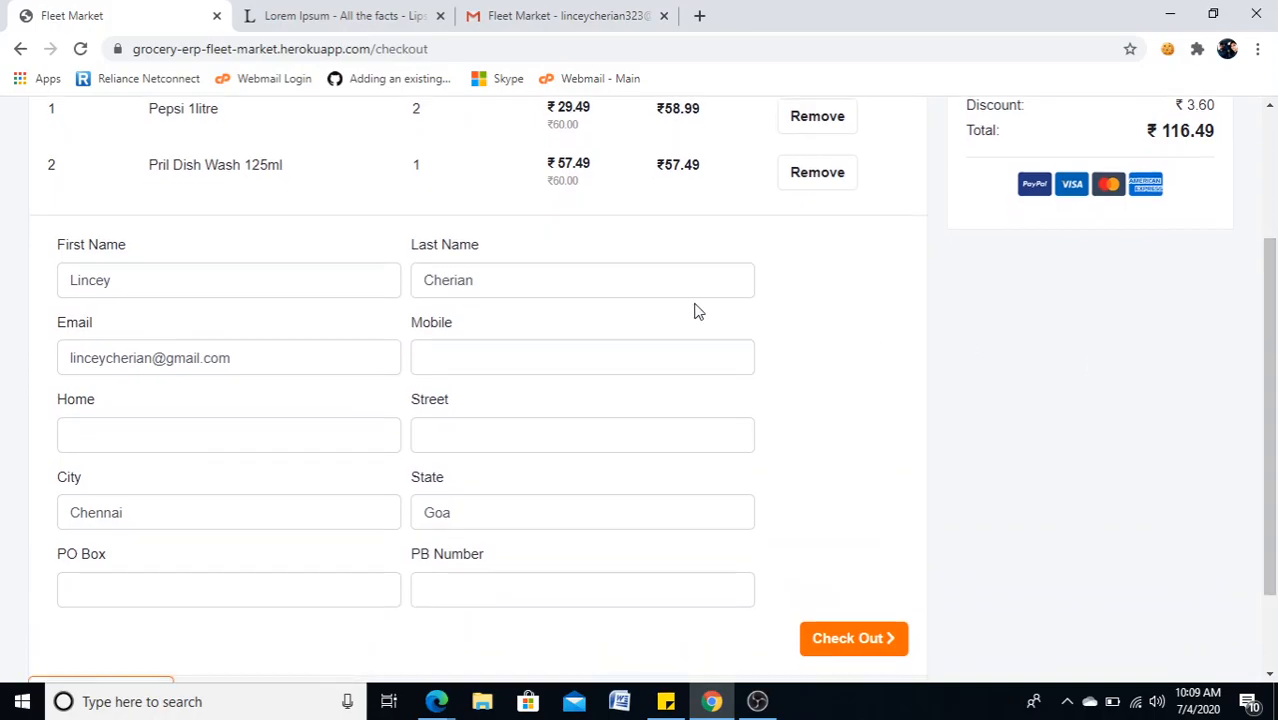
text(12)
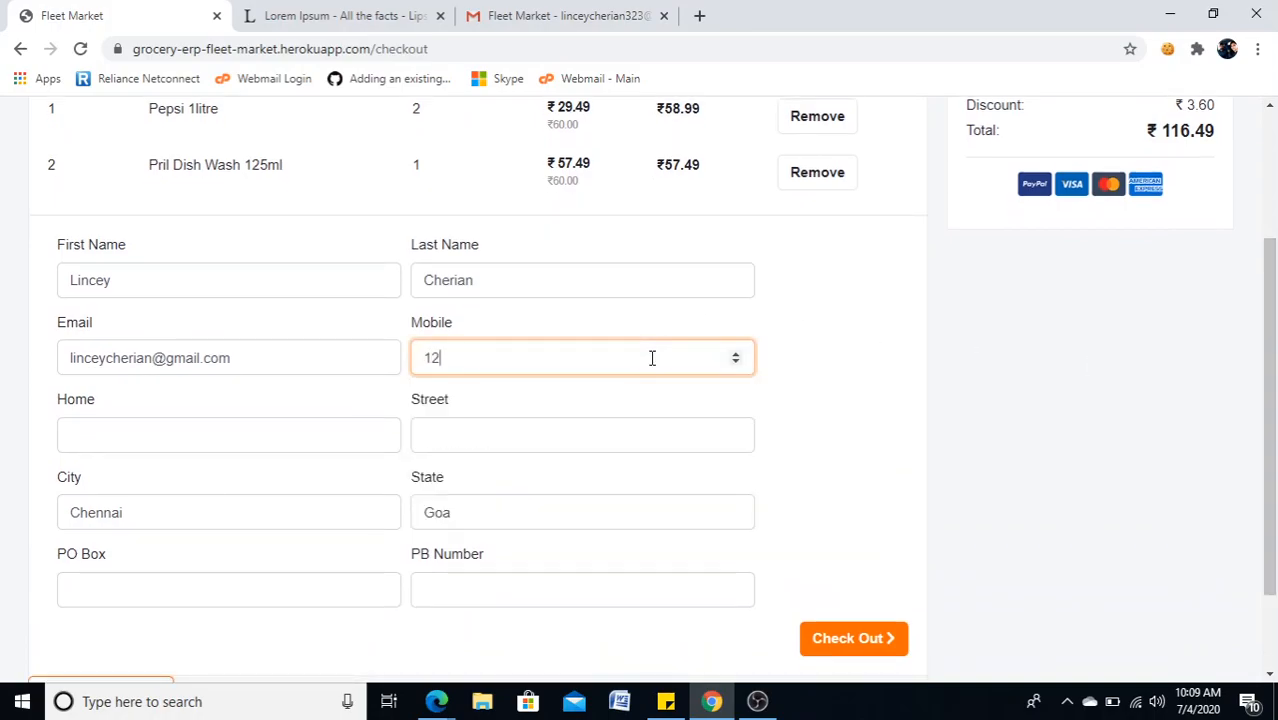
text(3456789)
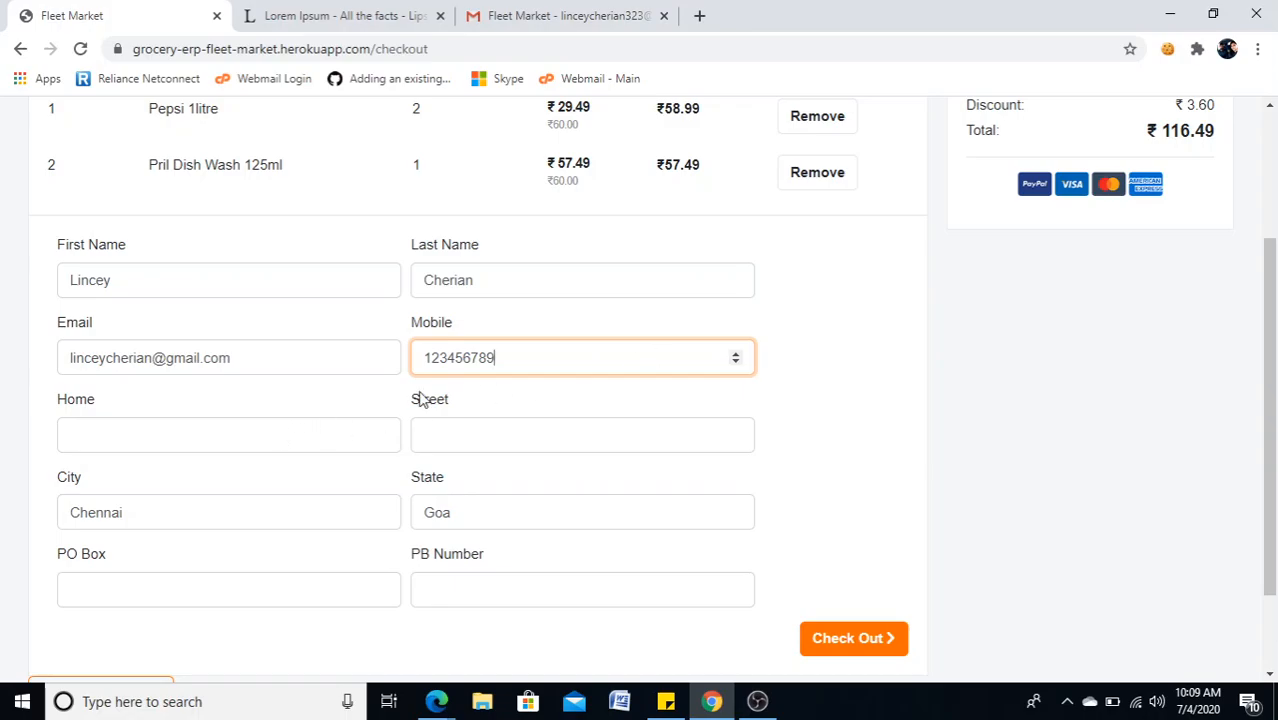
mouse_move(288, 420)
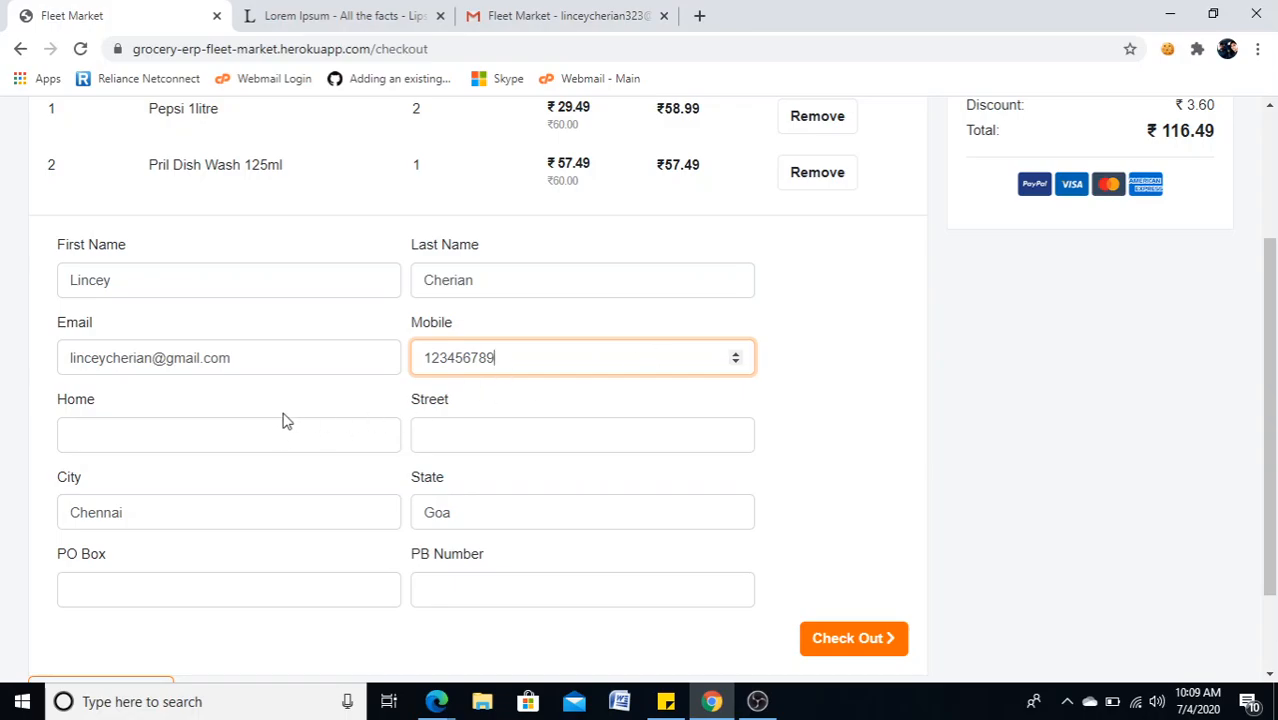
click(228, 434)
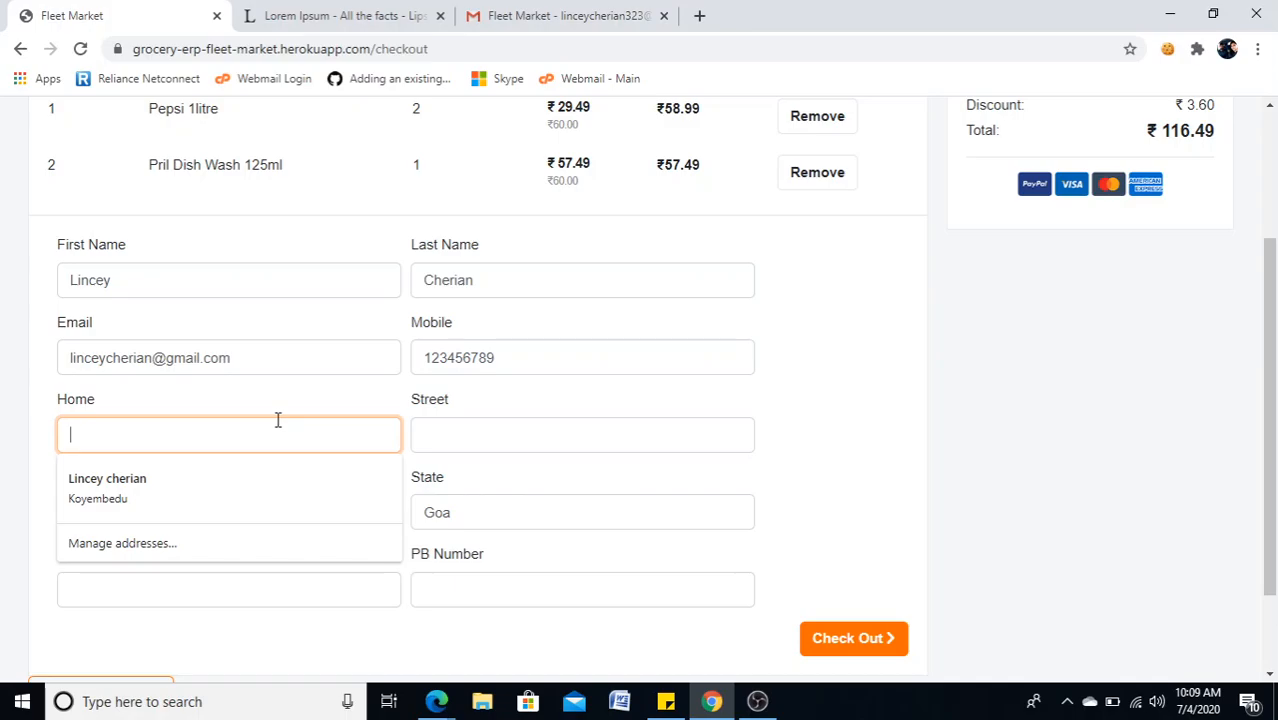
mouse_move(972, 376)
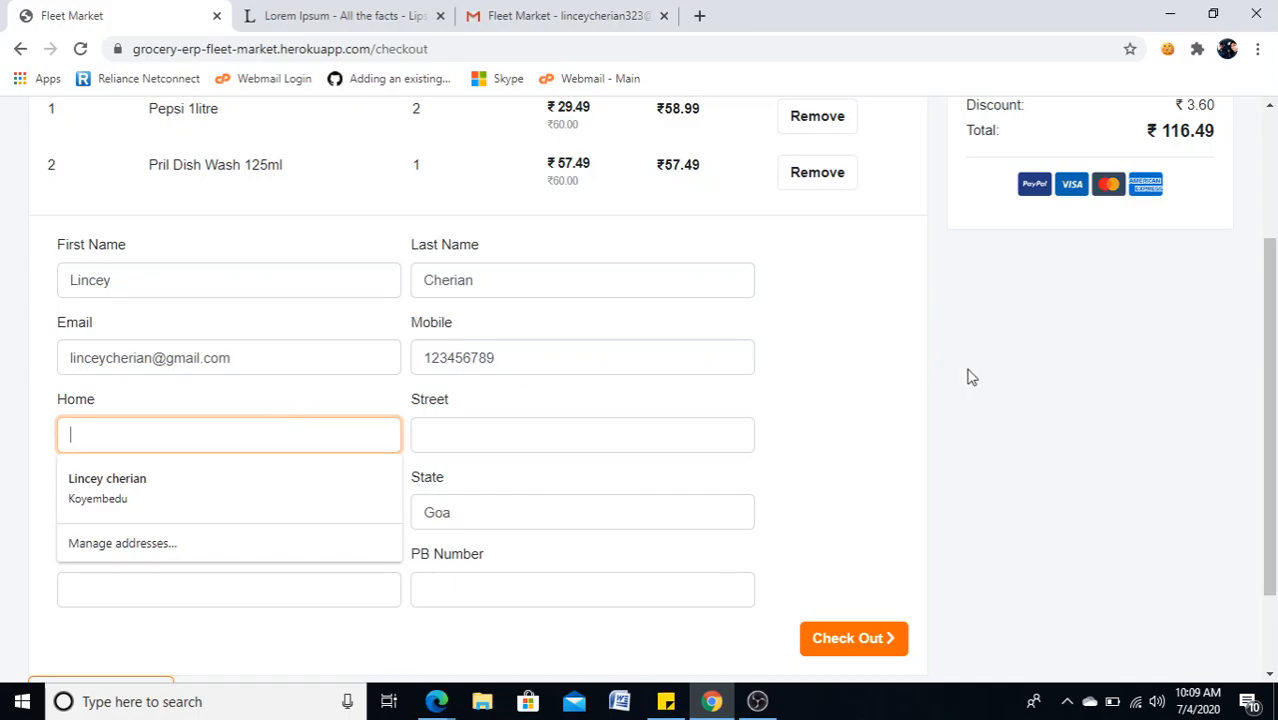
scroll(up, 3)
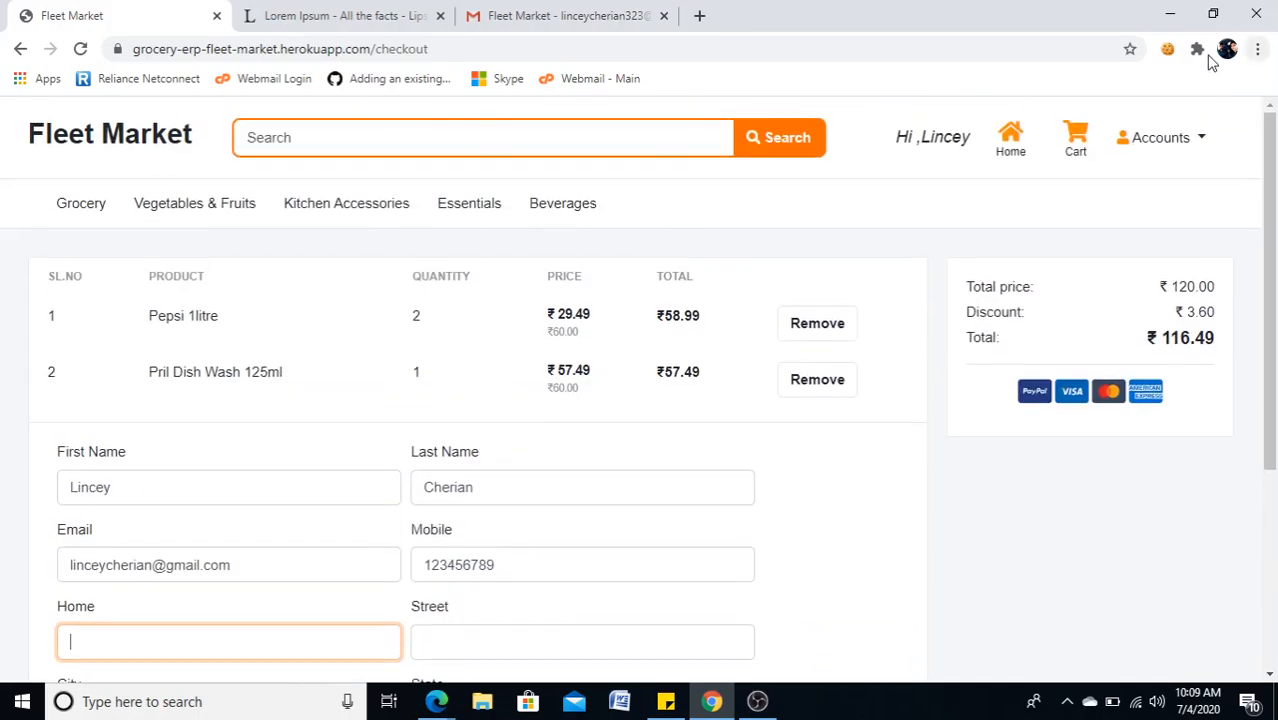
click(1160, 136)
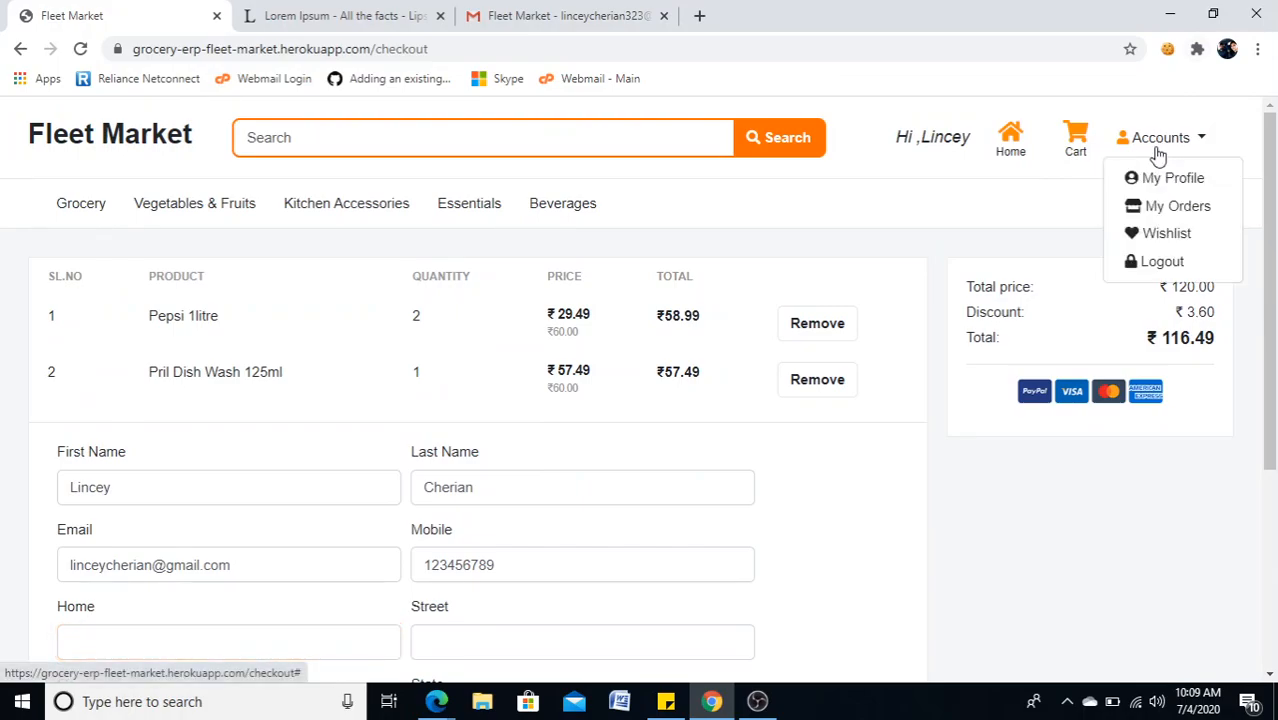
click(1174, 178)
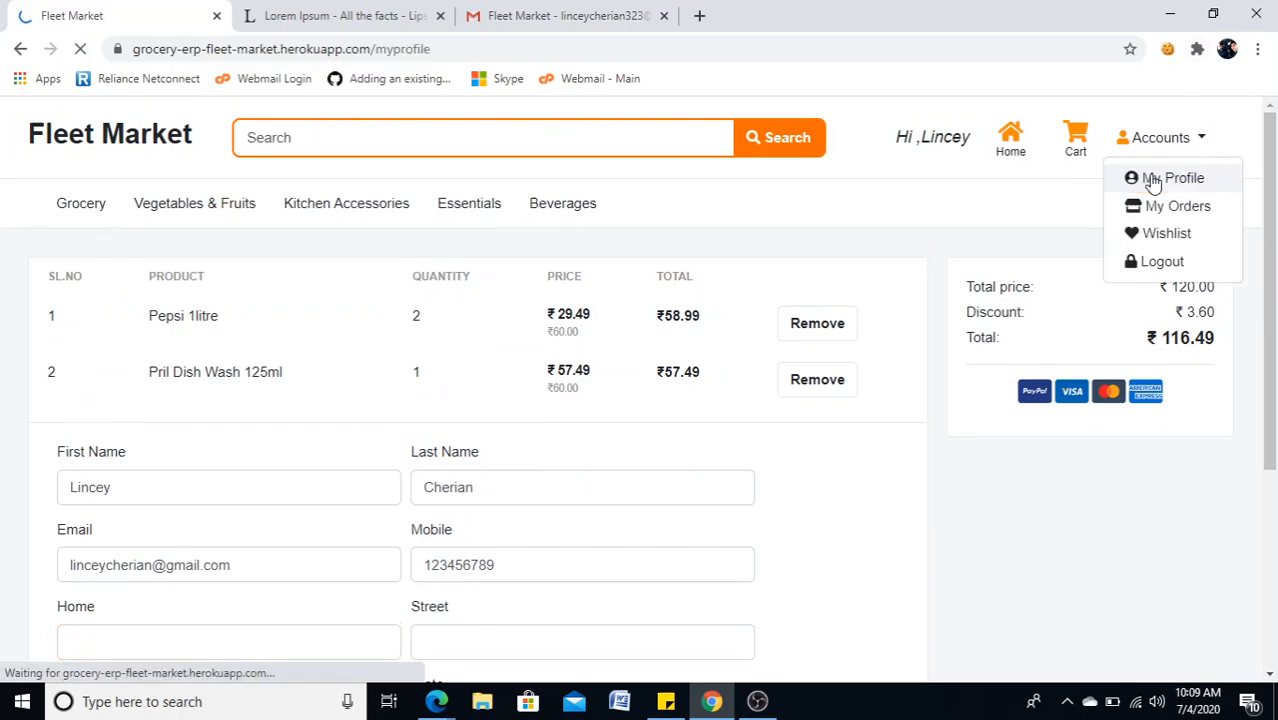
click(1176, 178)
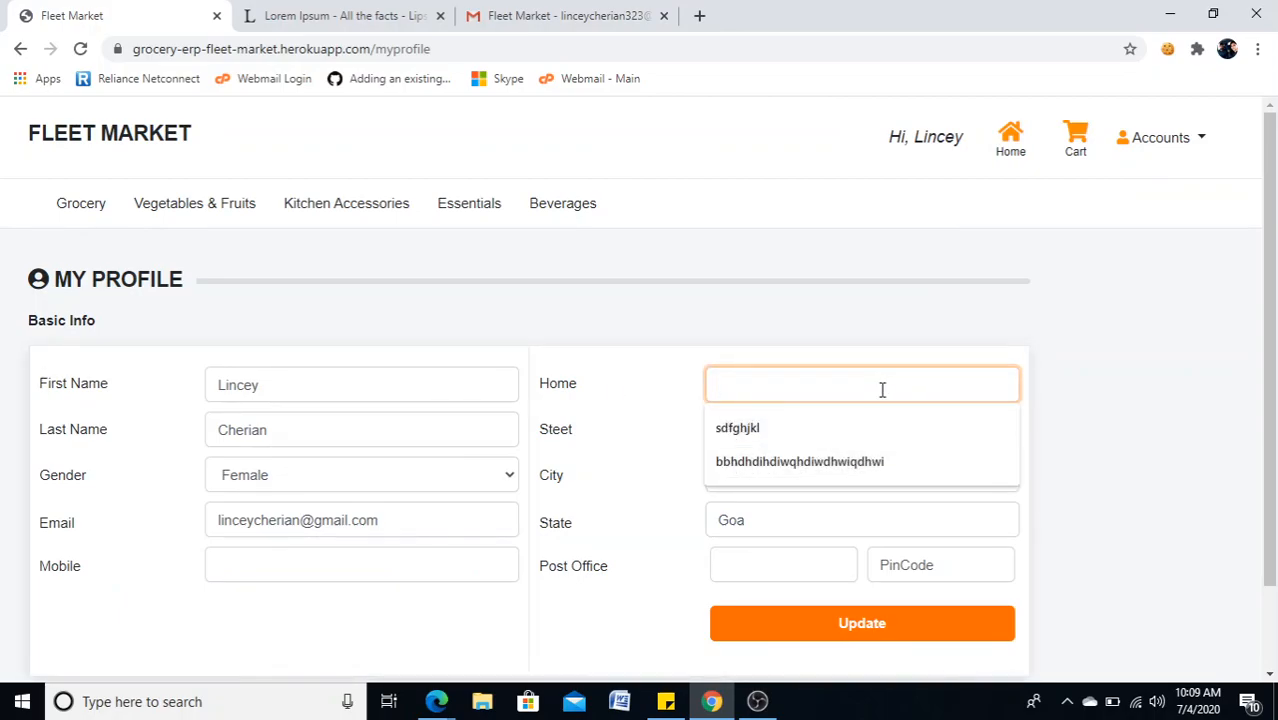
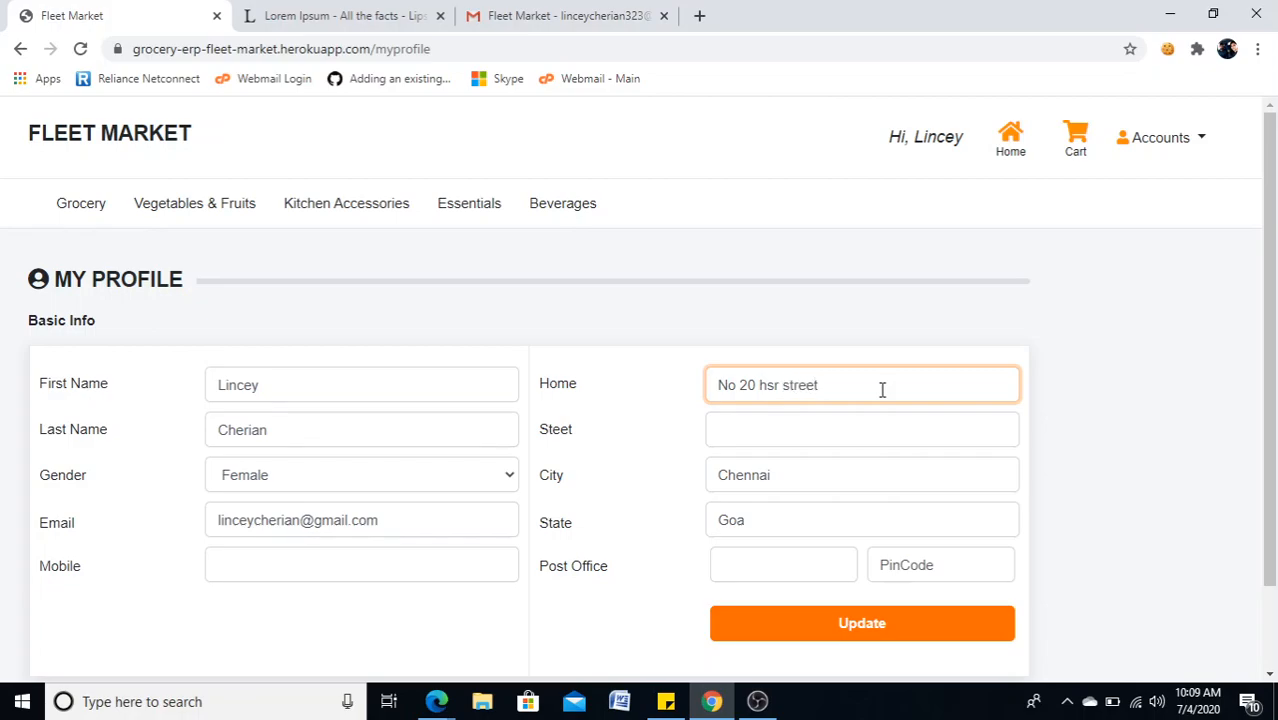
click(860, 428)
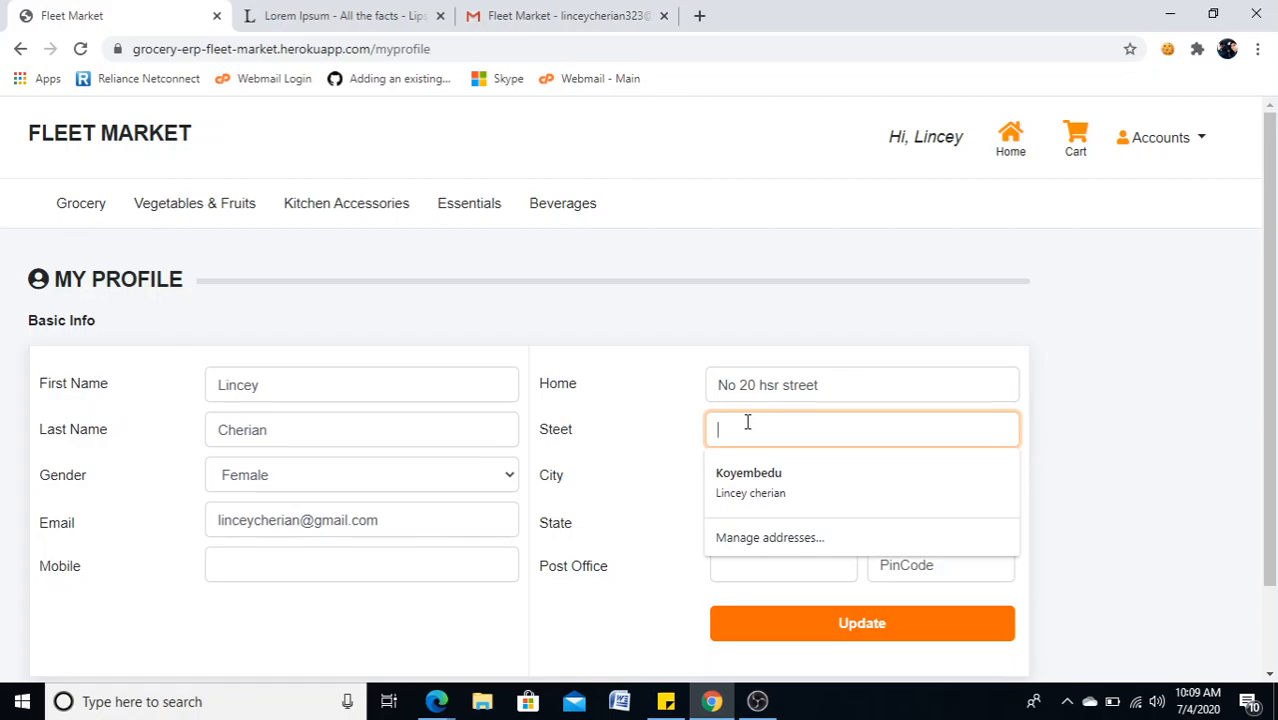
text(BN)
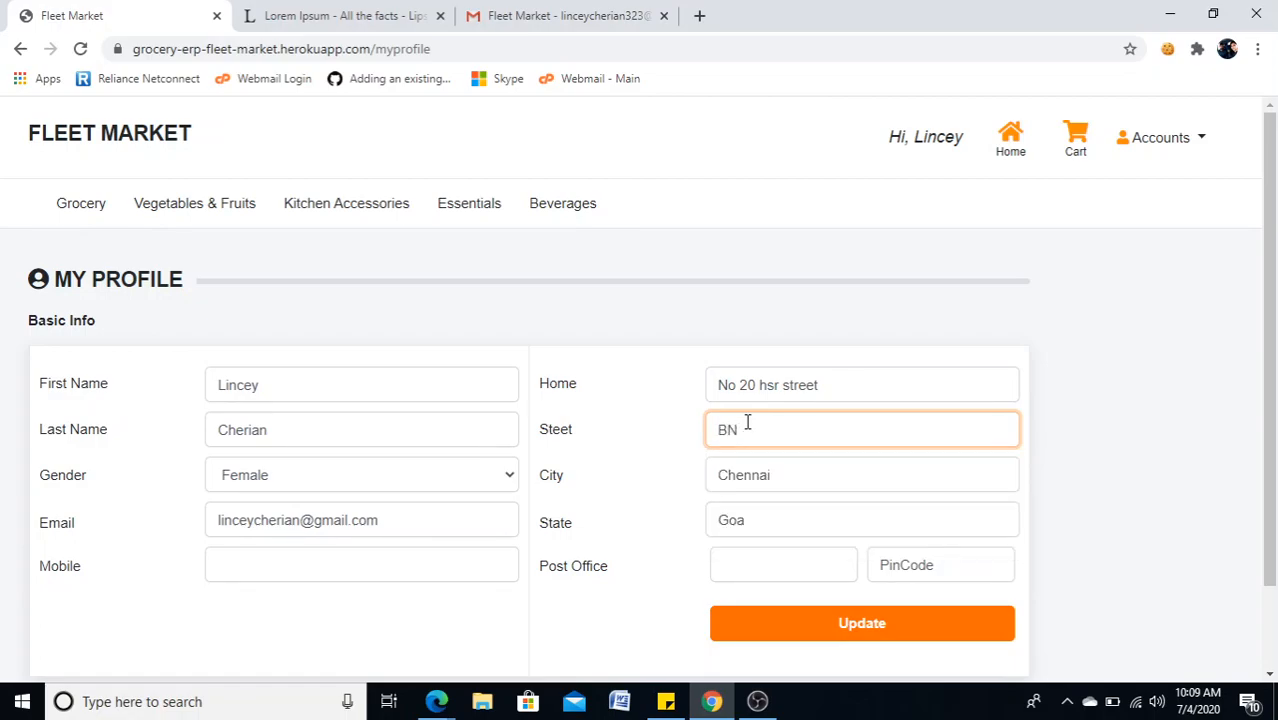
text(EL)
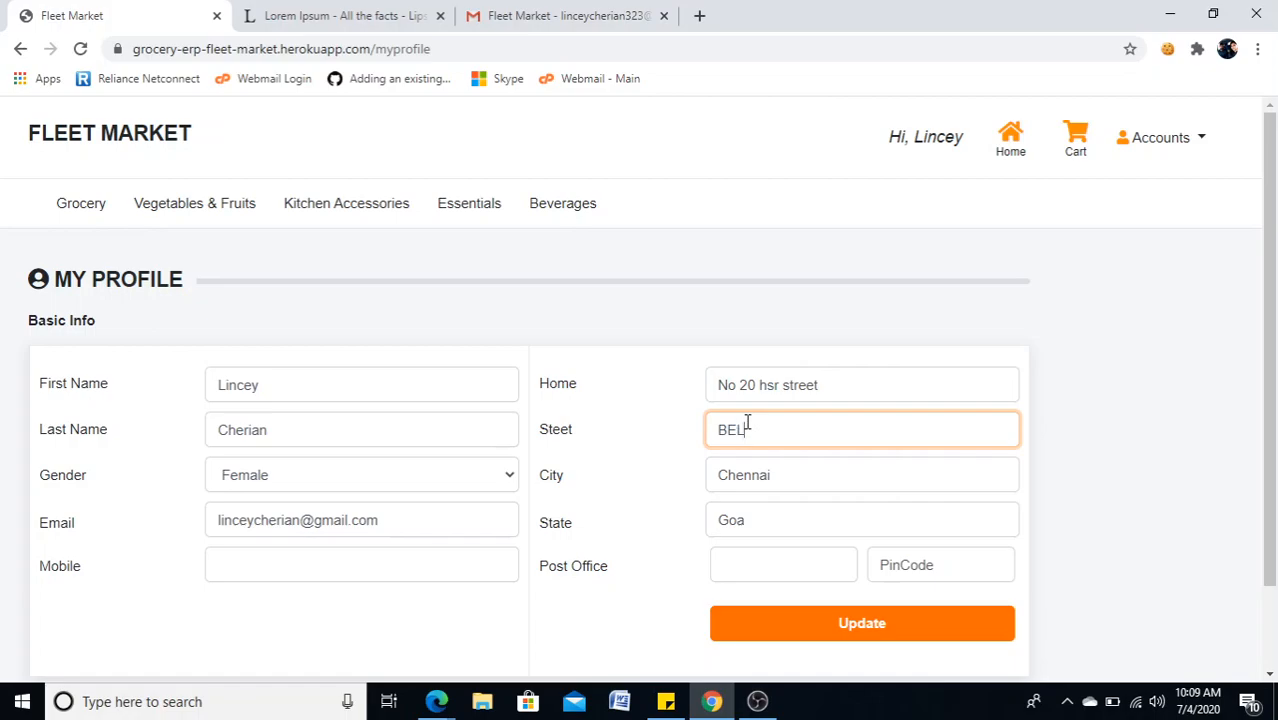
text(LANDU)
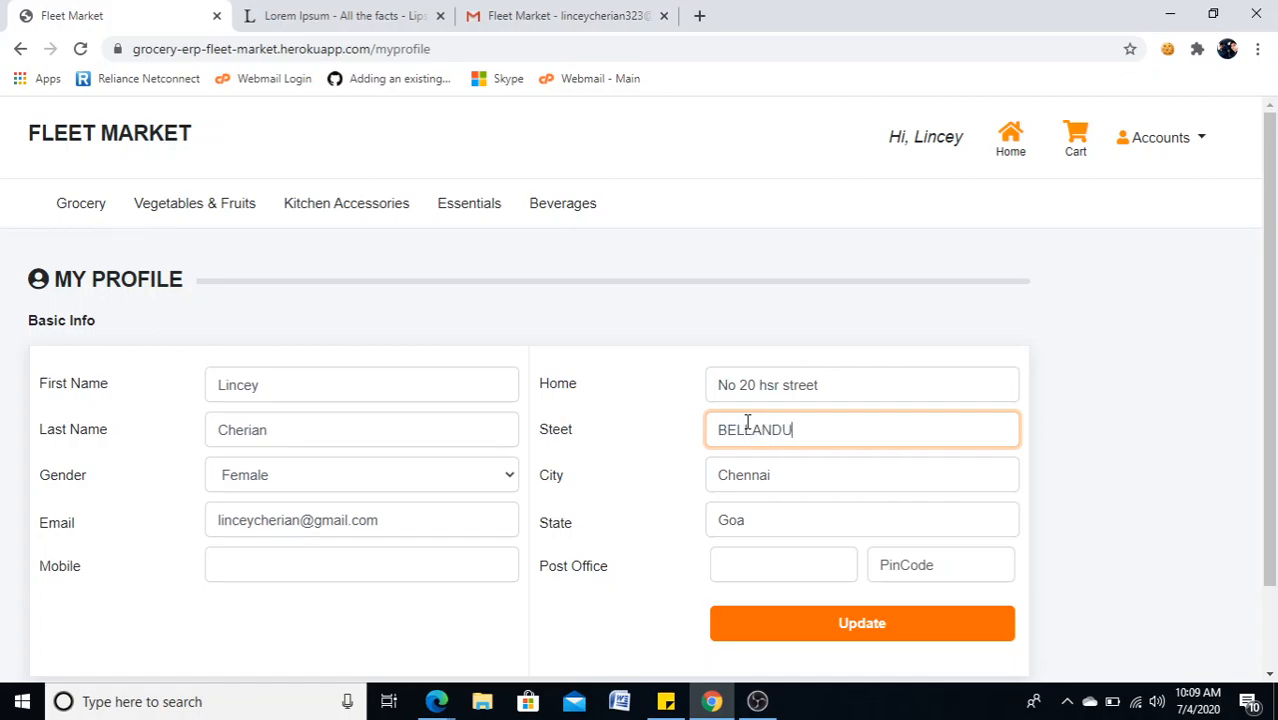
click(362, 564)
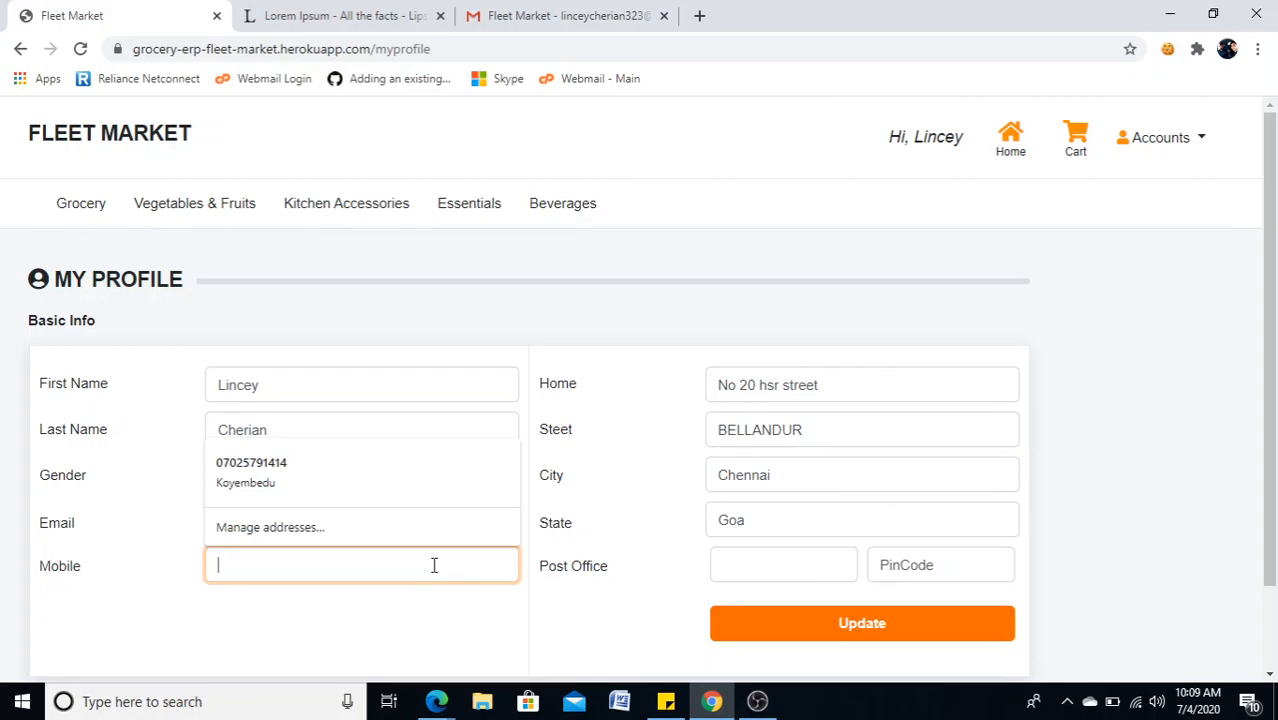
text(789456)
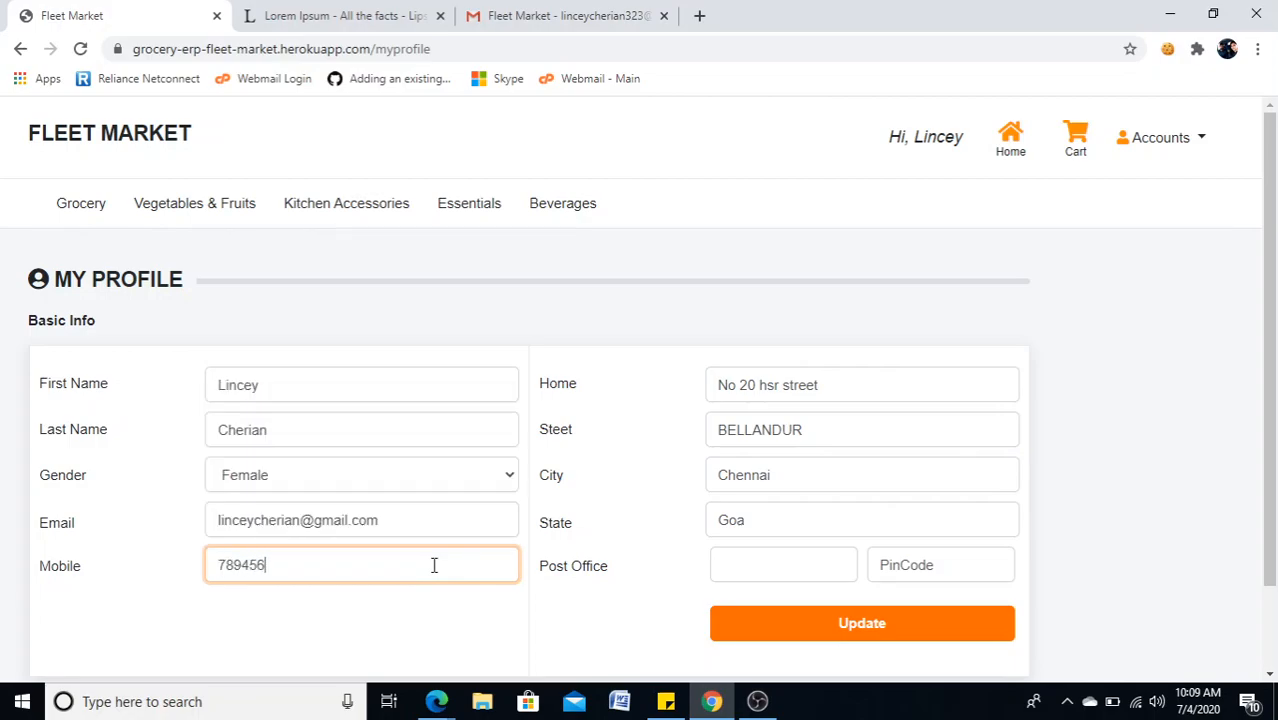
text(1235)
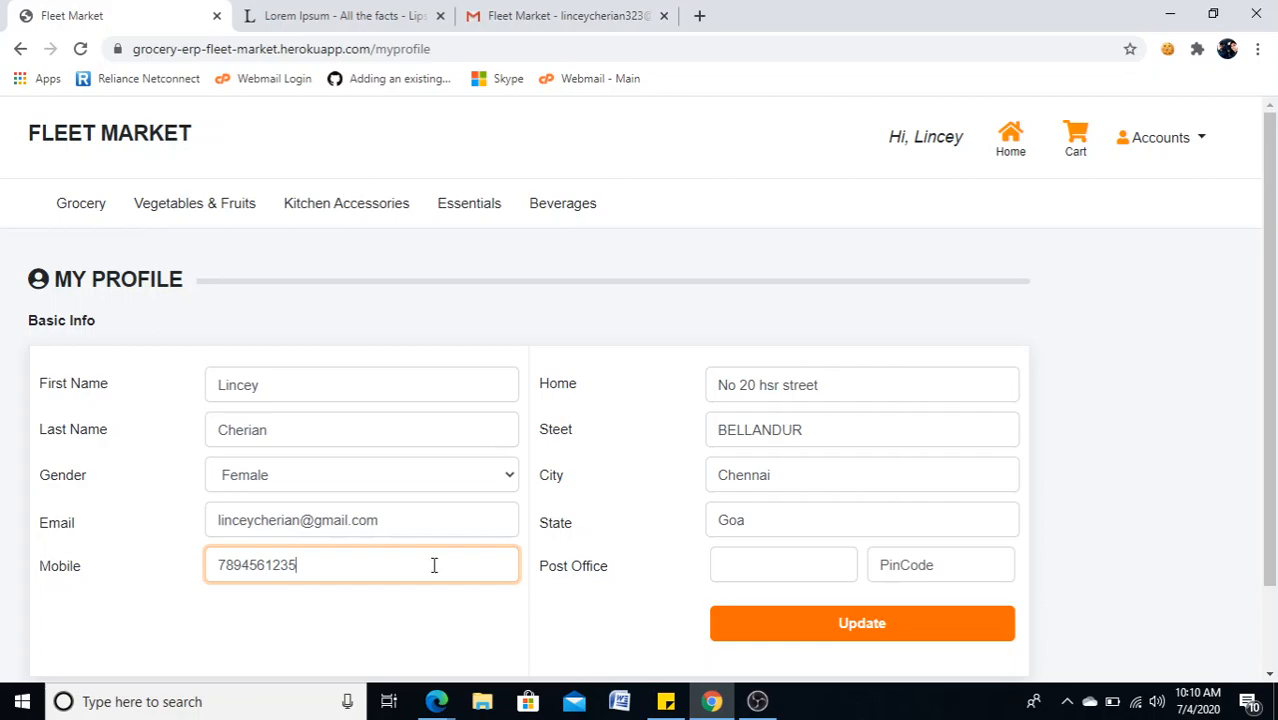
mouse_move(588, 584)
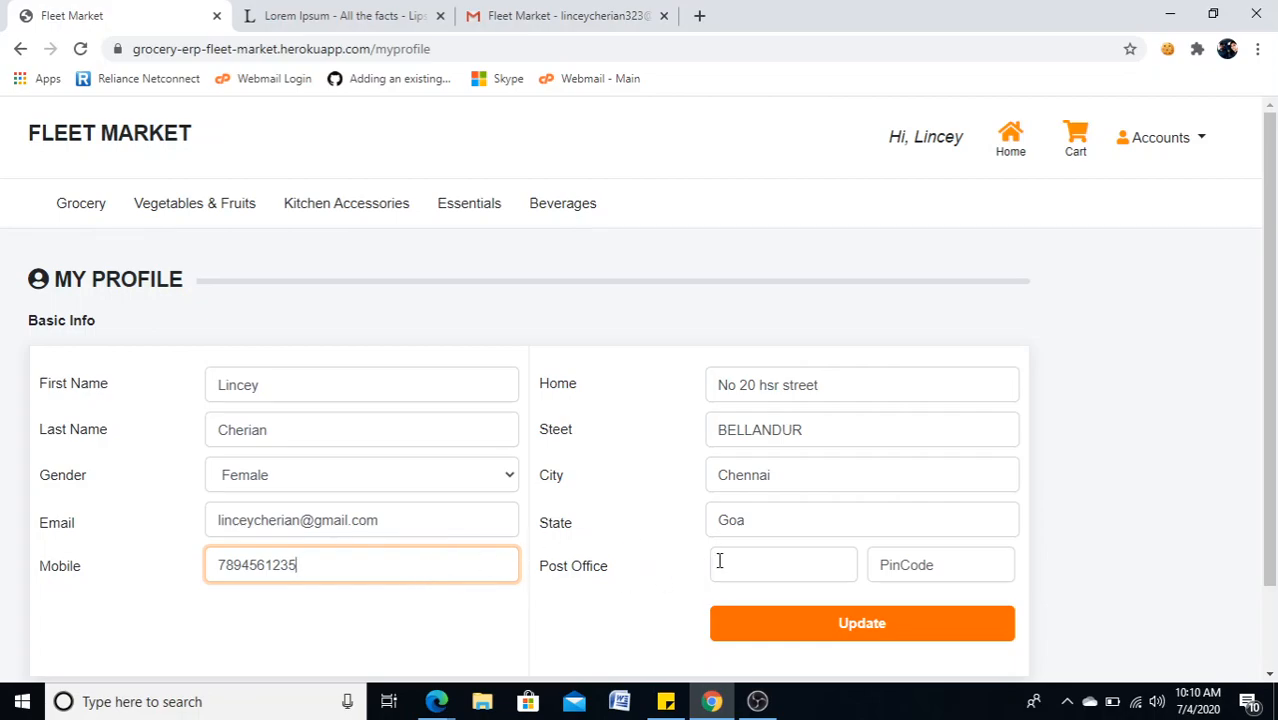
text(tyui)
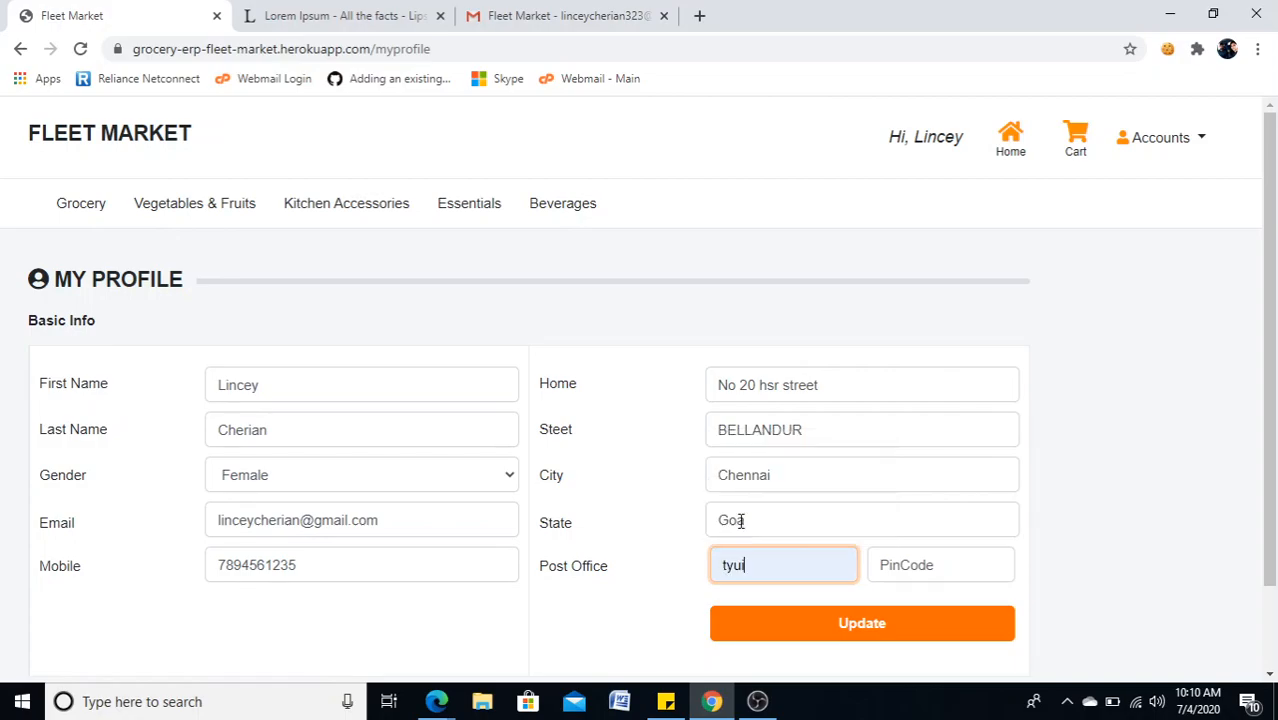
click(860, 624)
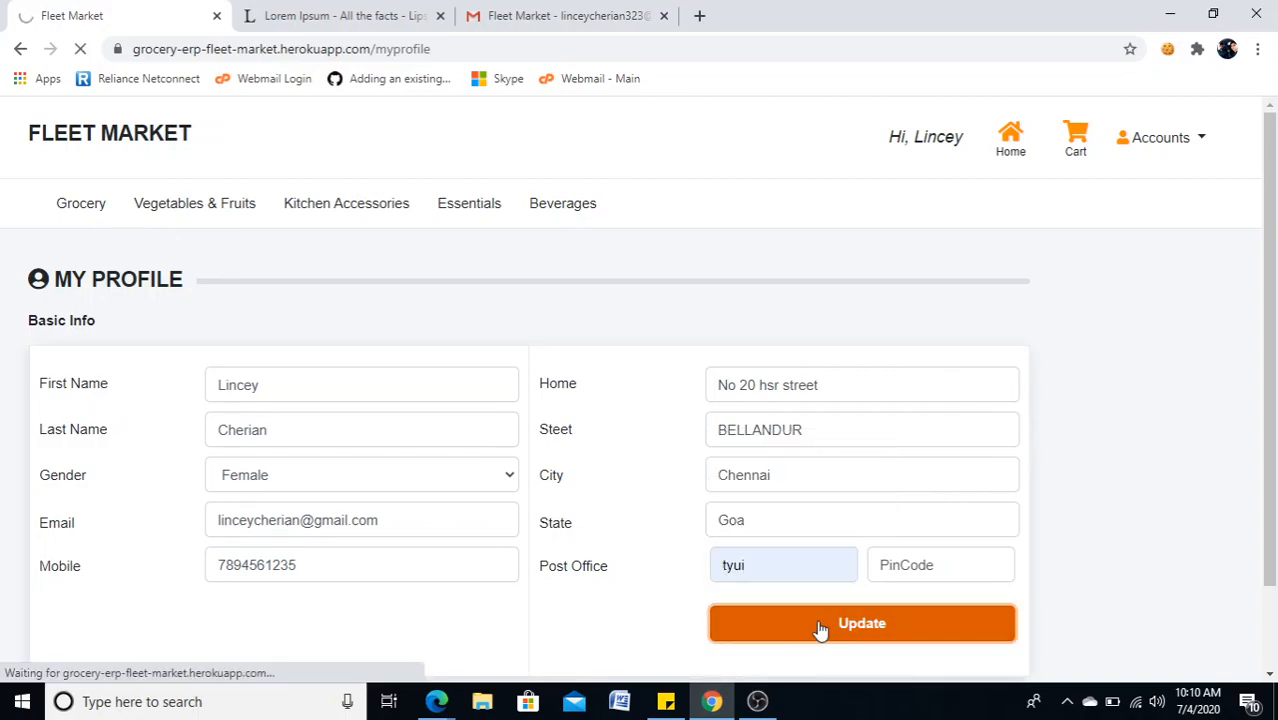
click(862, 624)
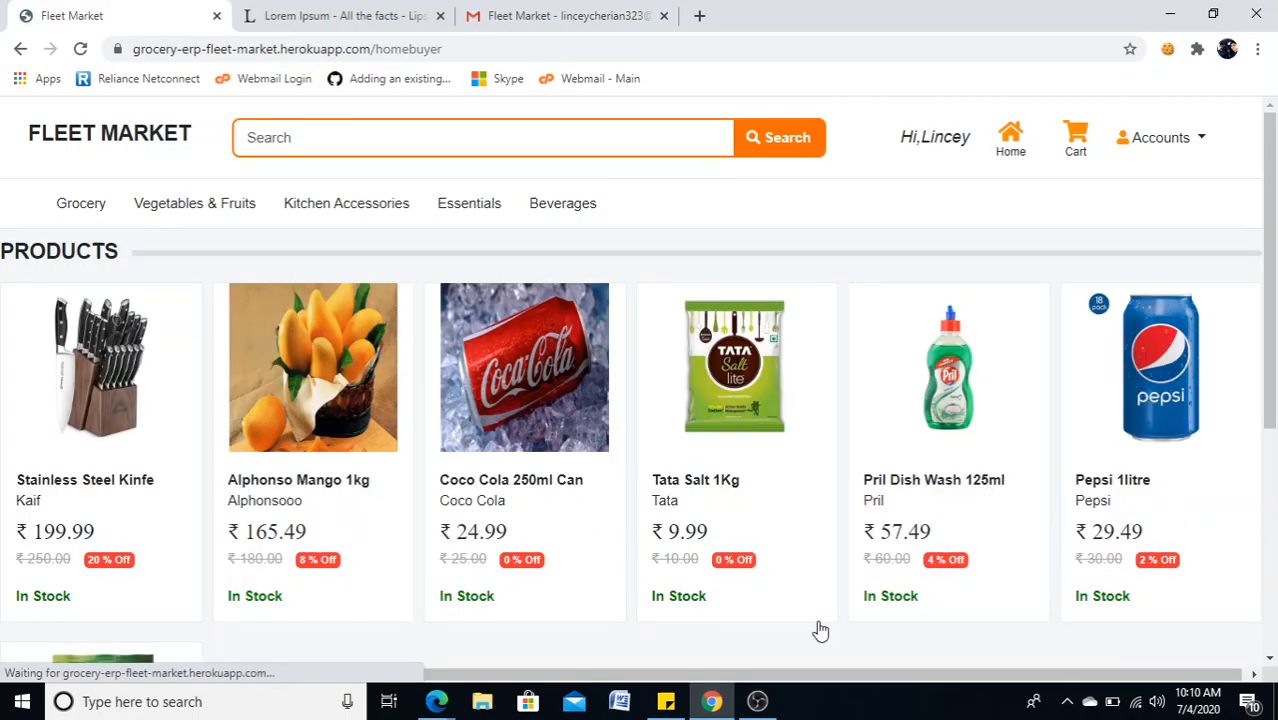
Go from the shopping cart to the checkout form with the saved address.
click(1076, 136)
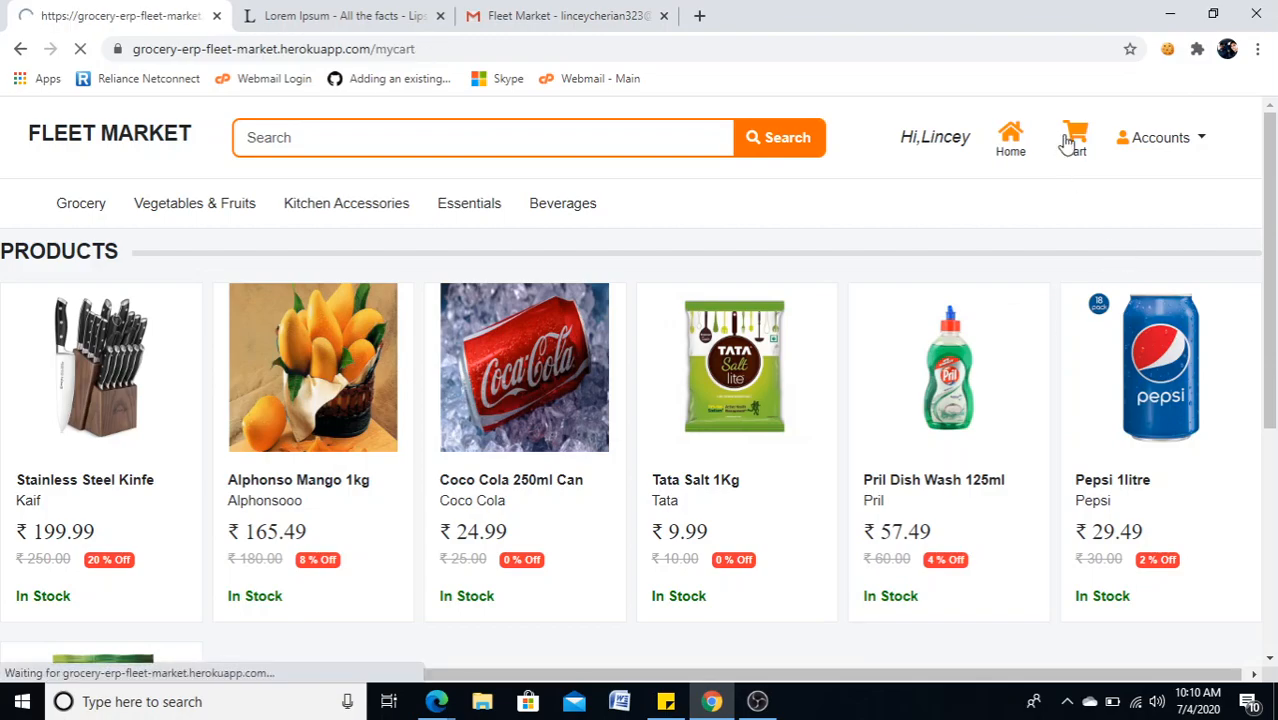
click(1076, 136)
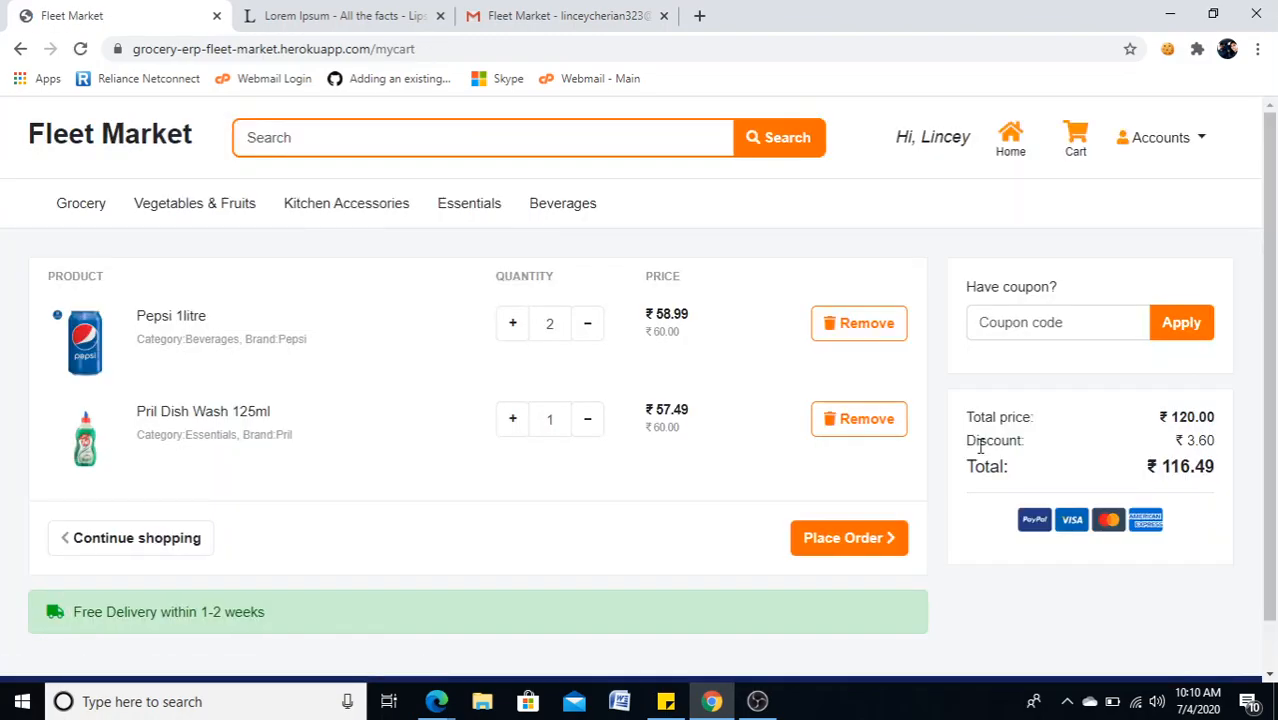
click(848, 536)
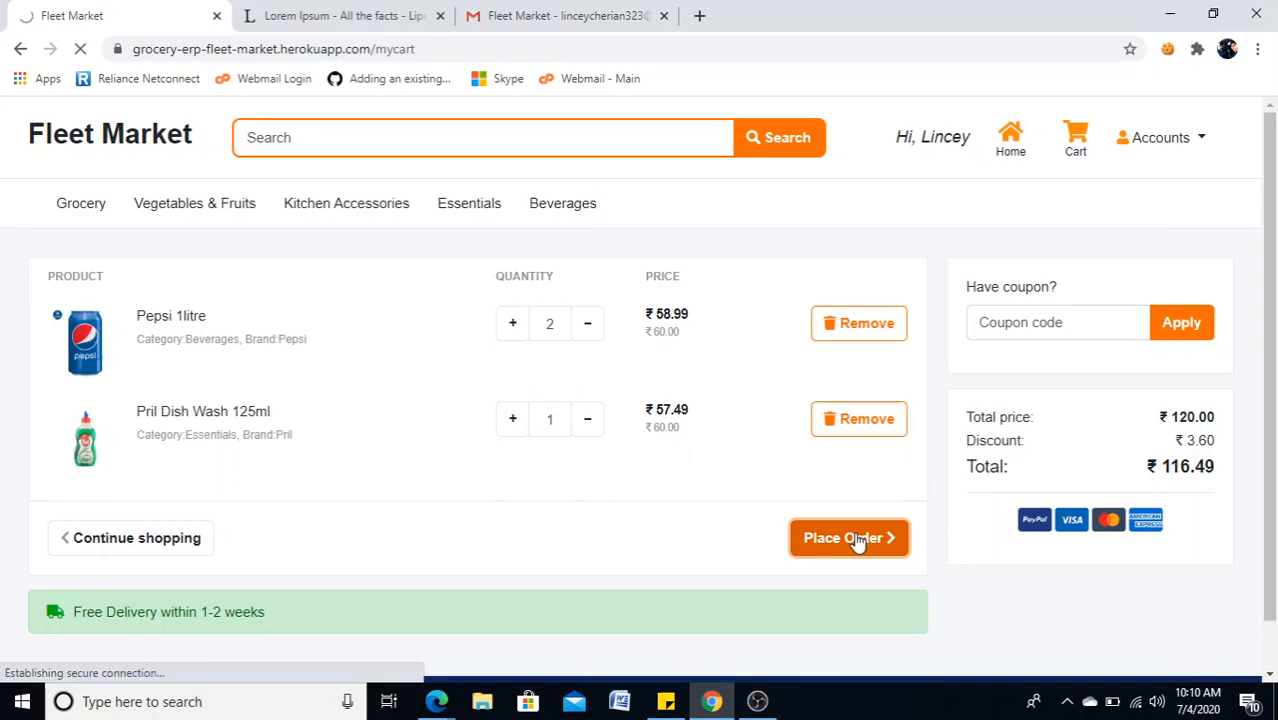
click(848, 538)
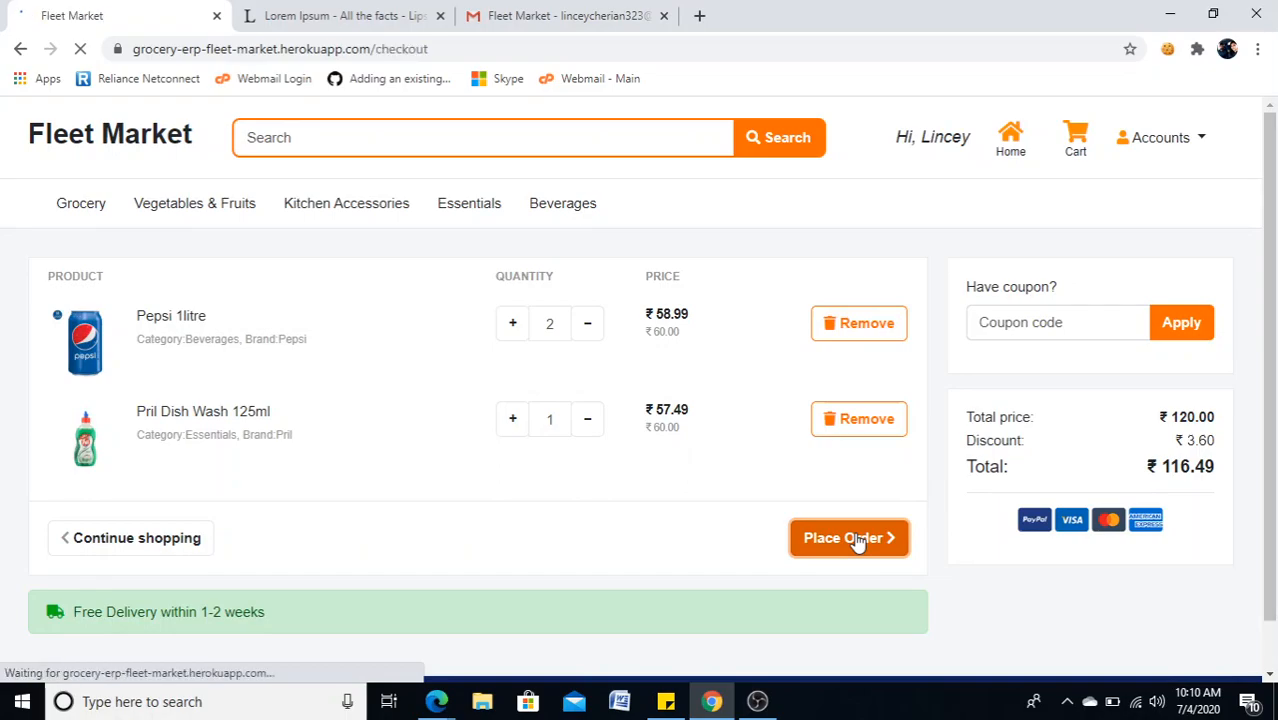
click(848, 538)
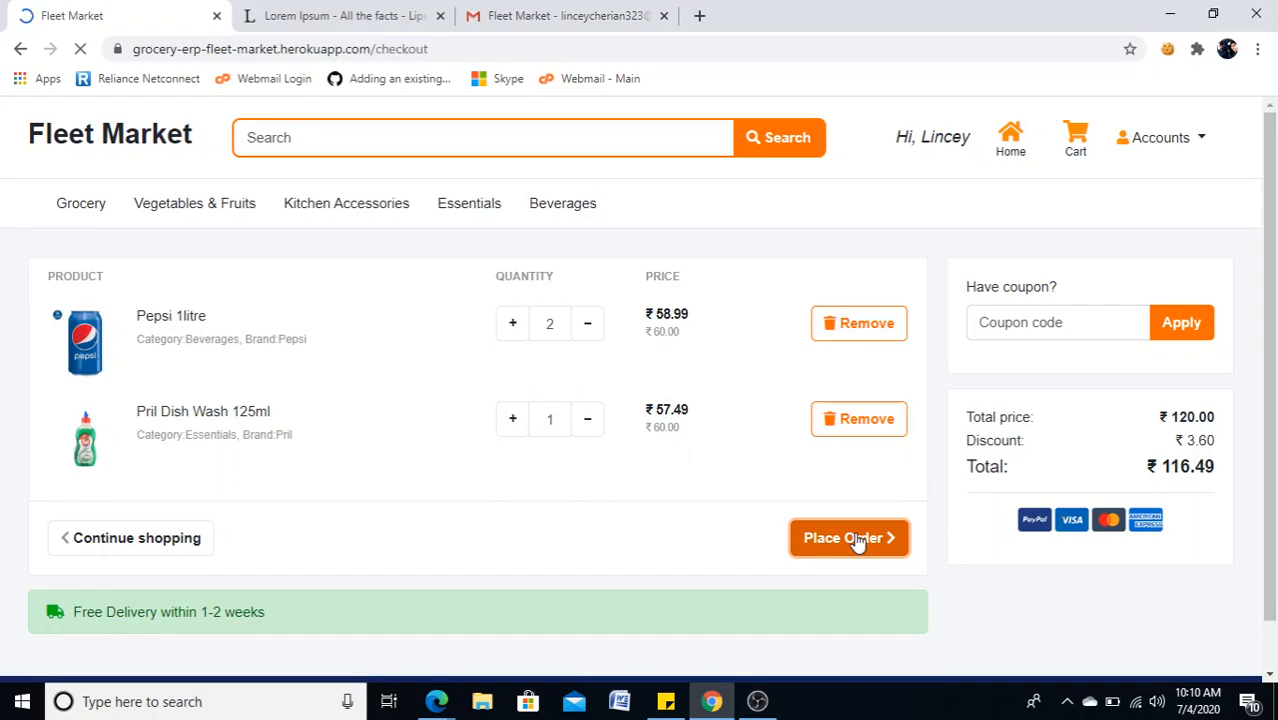
click(848, 538)
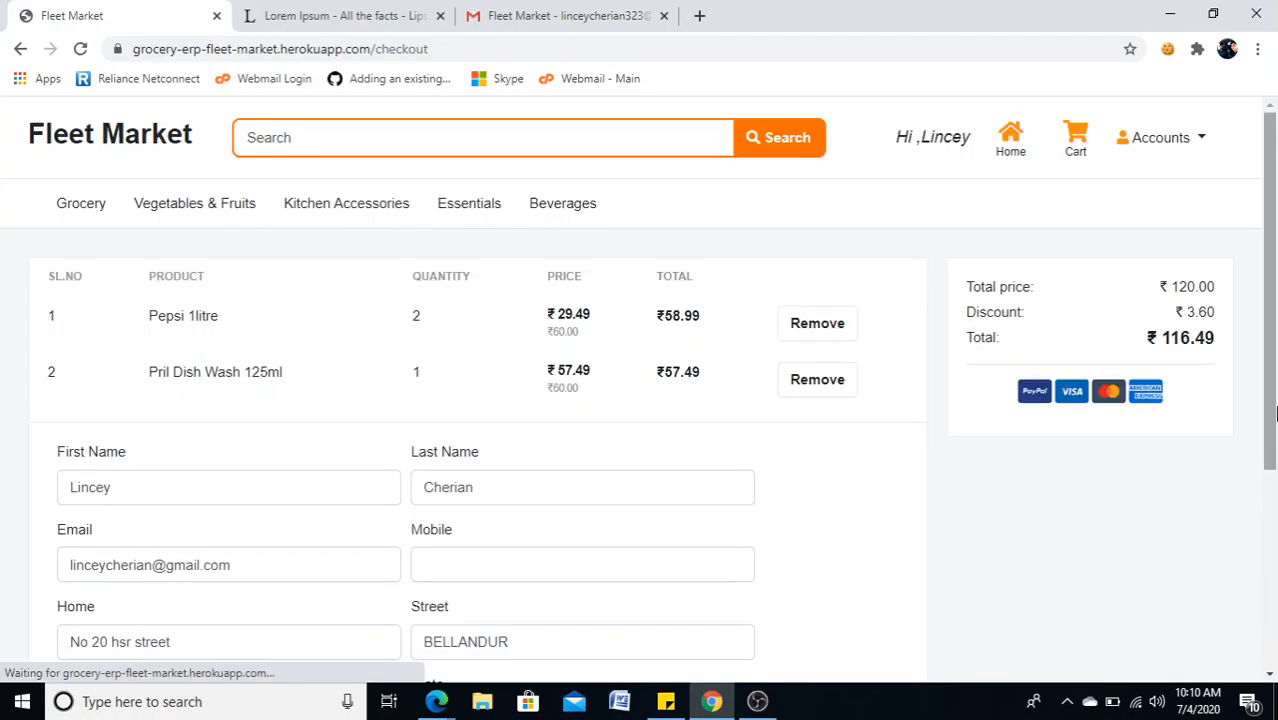
scroll(down, 3)
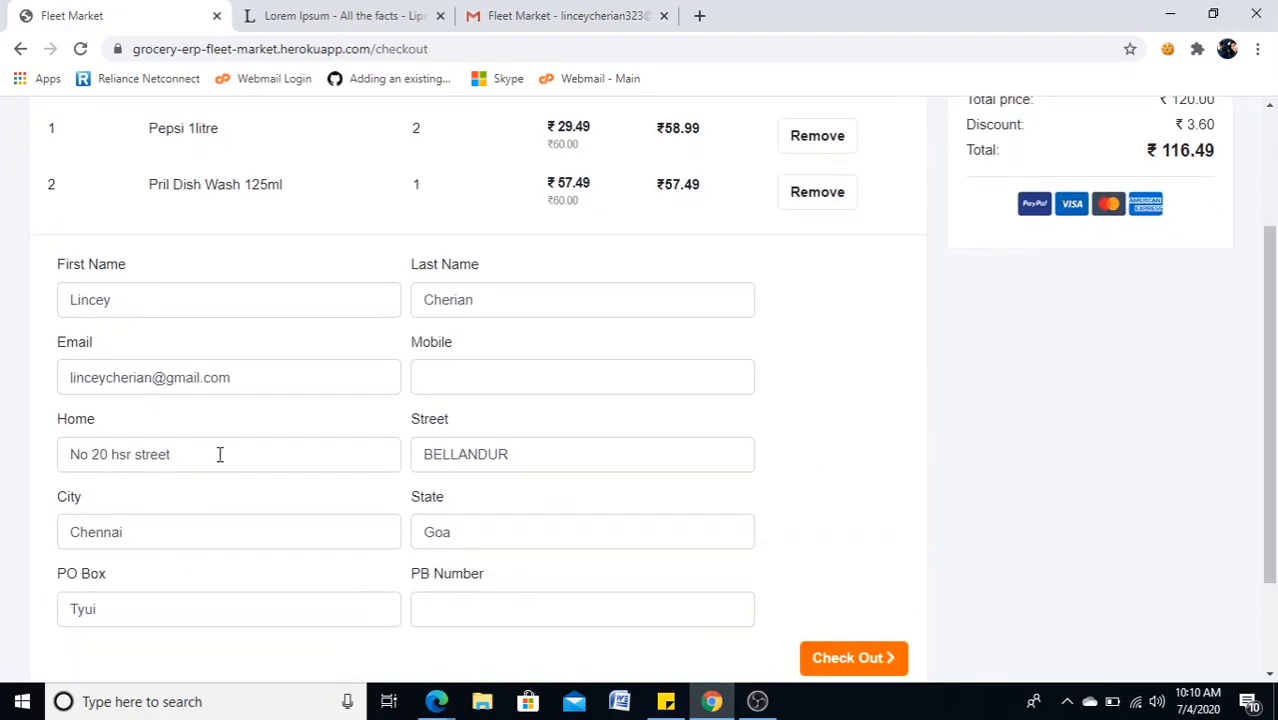
click(582, 608)
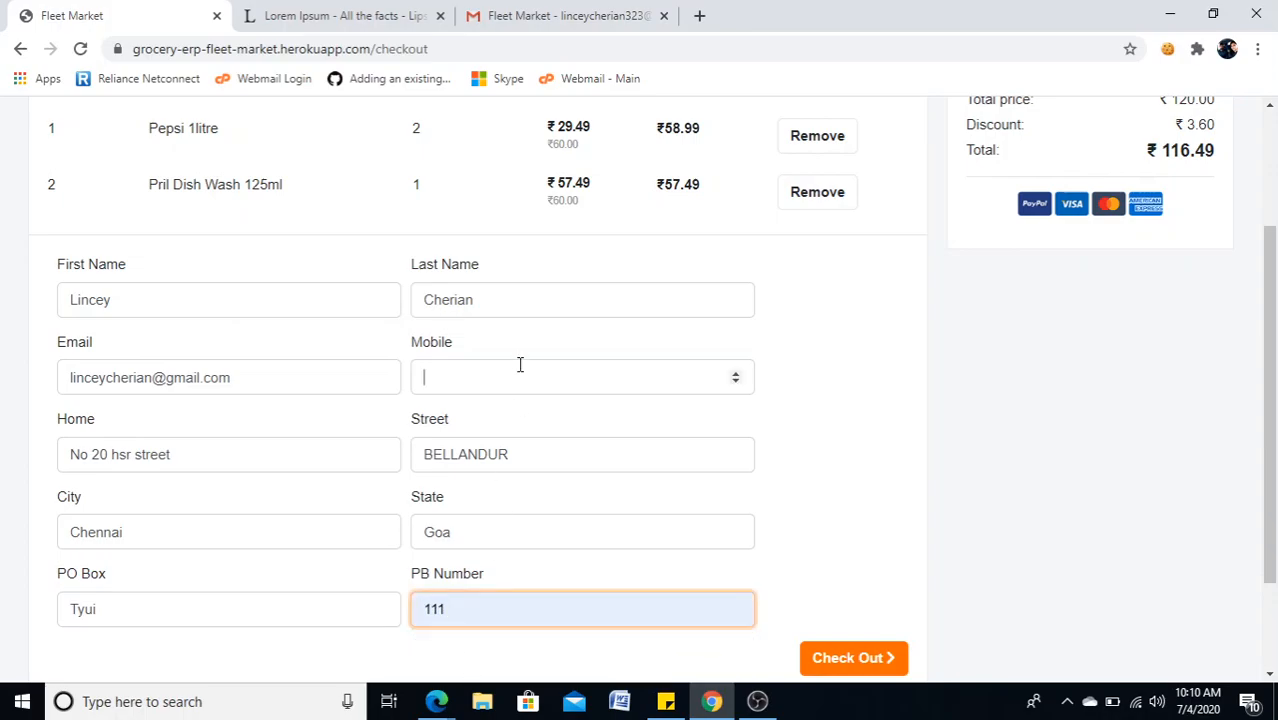
Enter mobile 789456123 and place the order so My Orders lists 4 items.
click(582, 376)
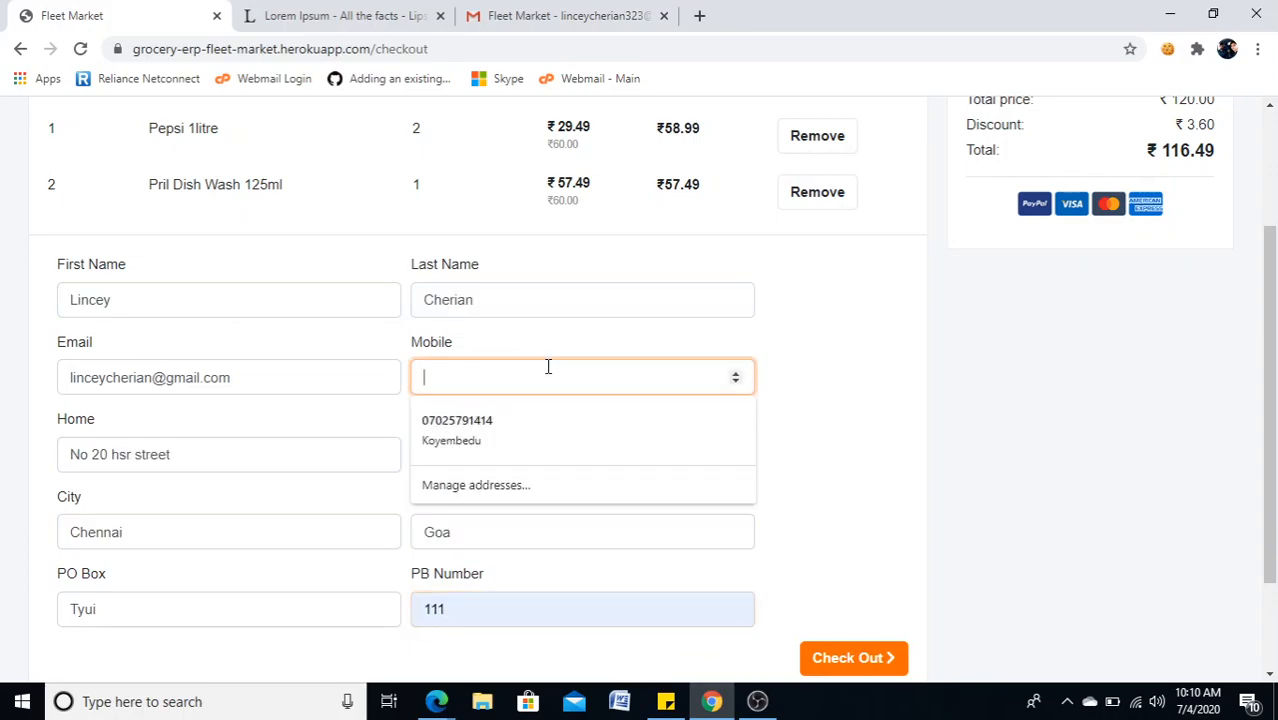
text(789456)
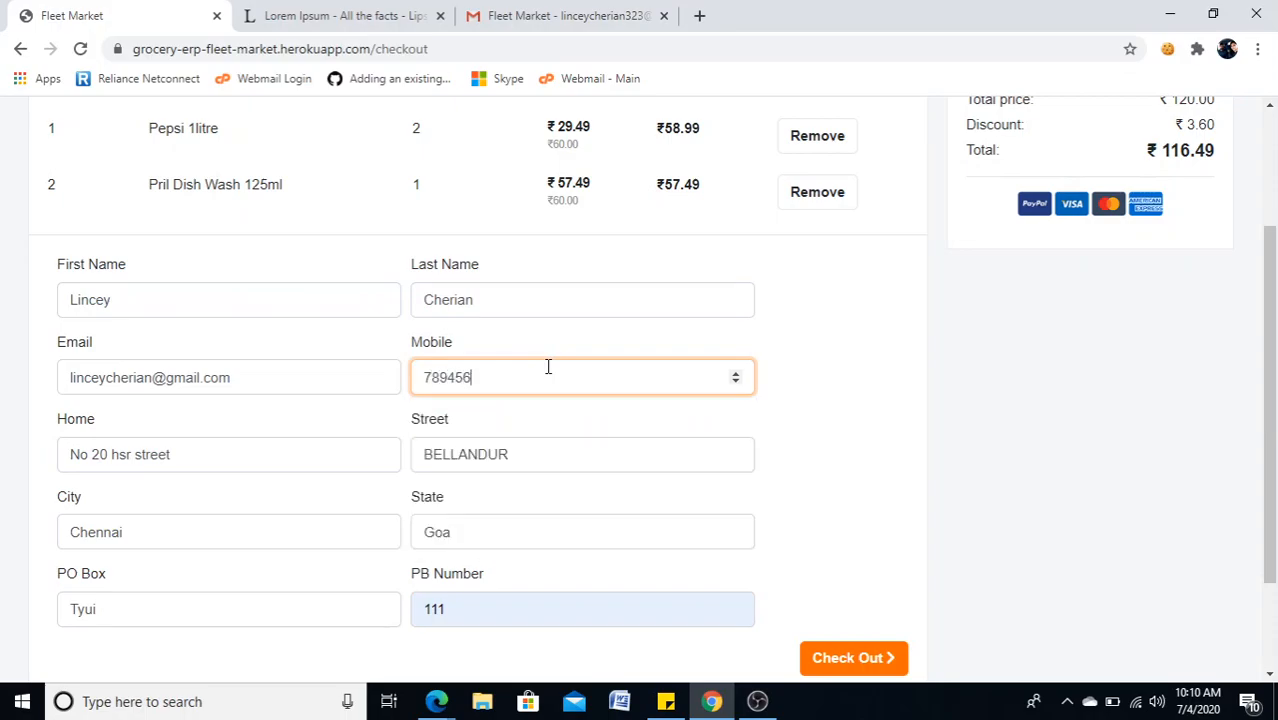
text(123)
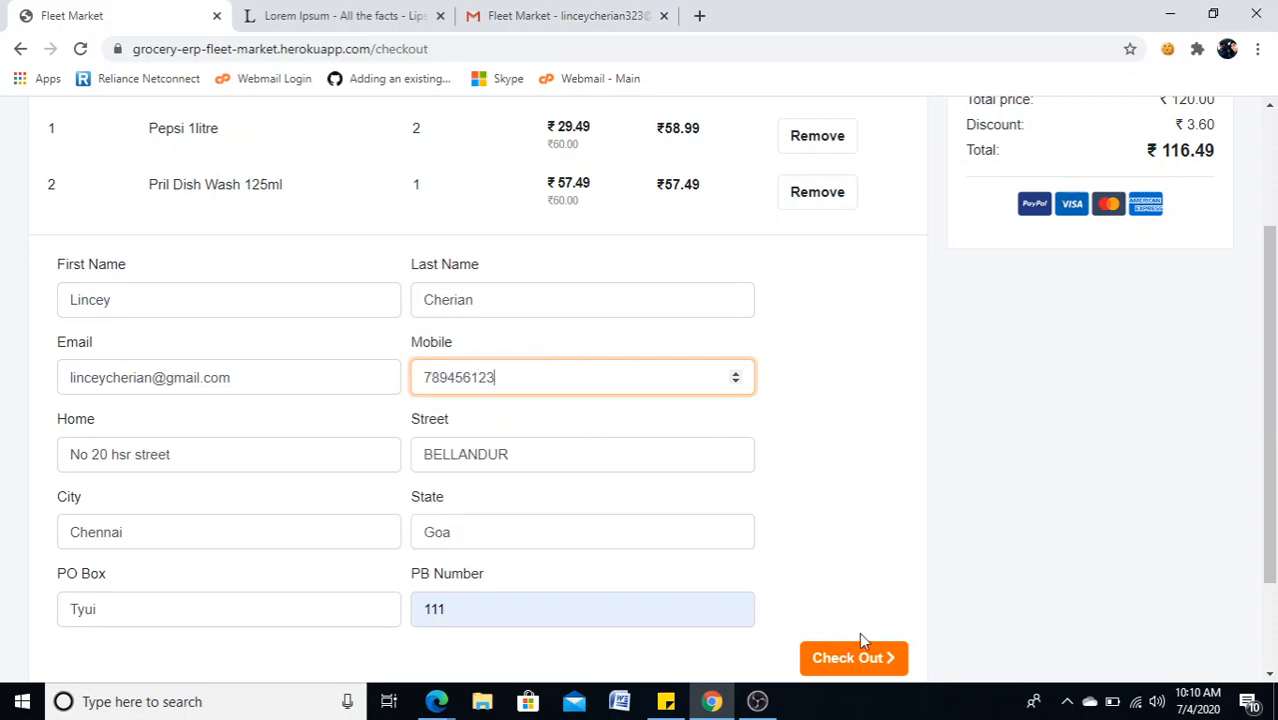
click(852, 656)
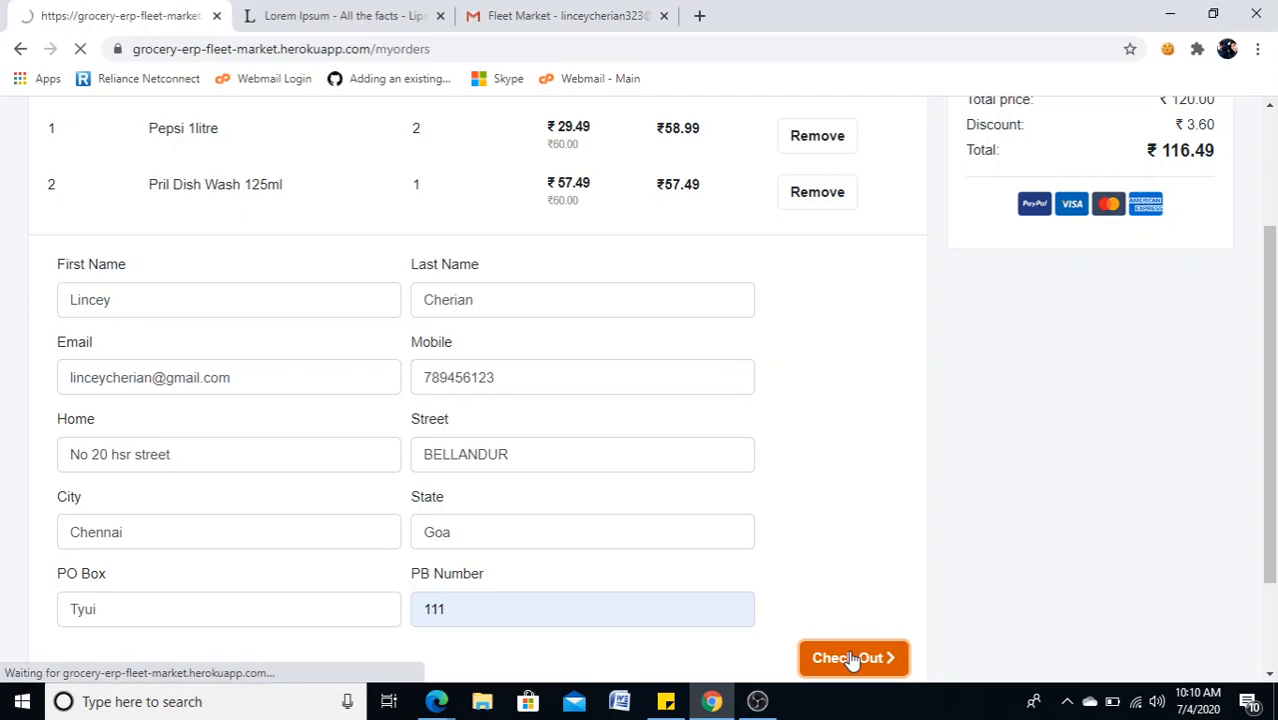
click(850, 658)
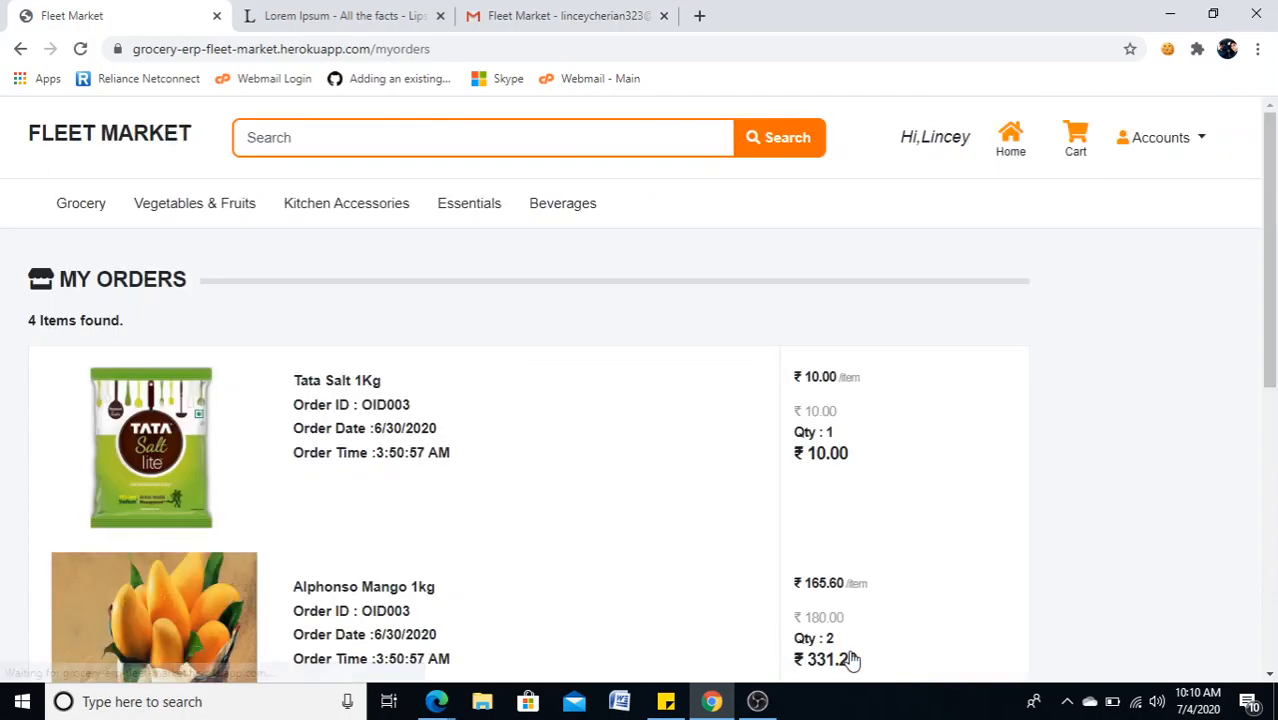
Review order OID004 (Pepsi 1litre, Pril Dish Wash, 7/4/2020) in My Orders, then return Home.
scroll(down, 3)
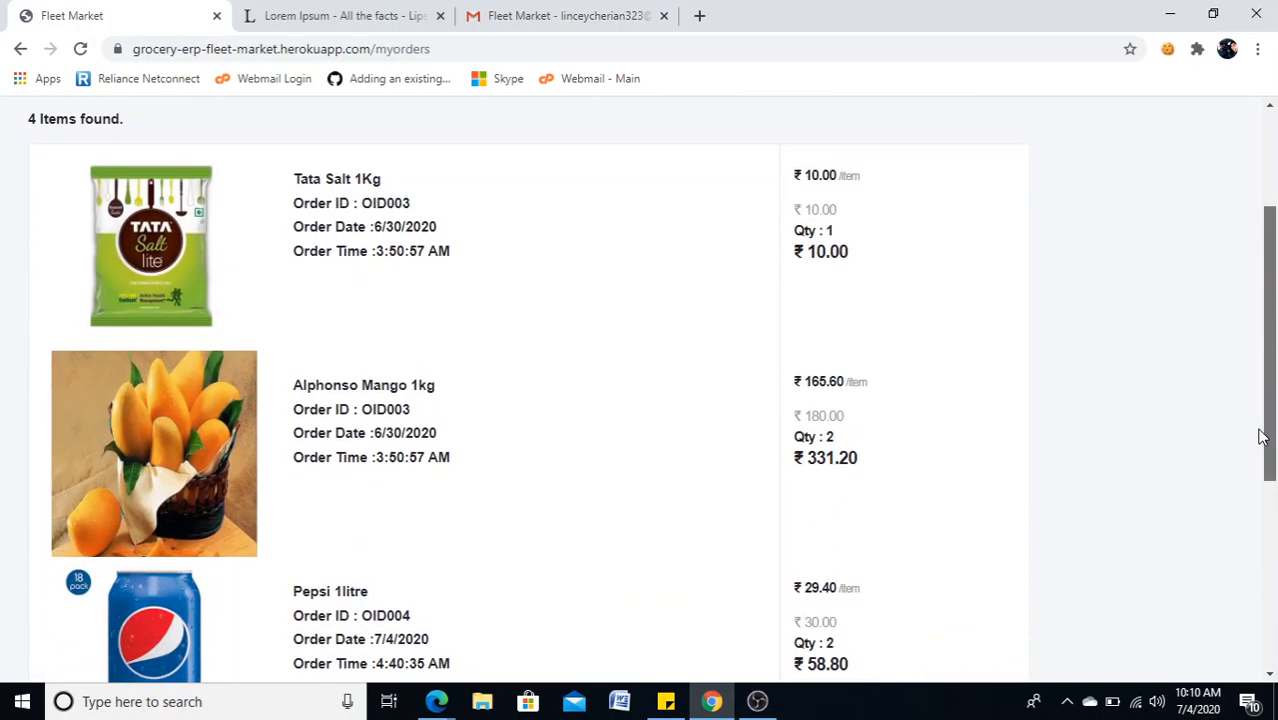
scroll(up, 3)
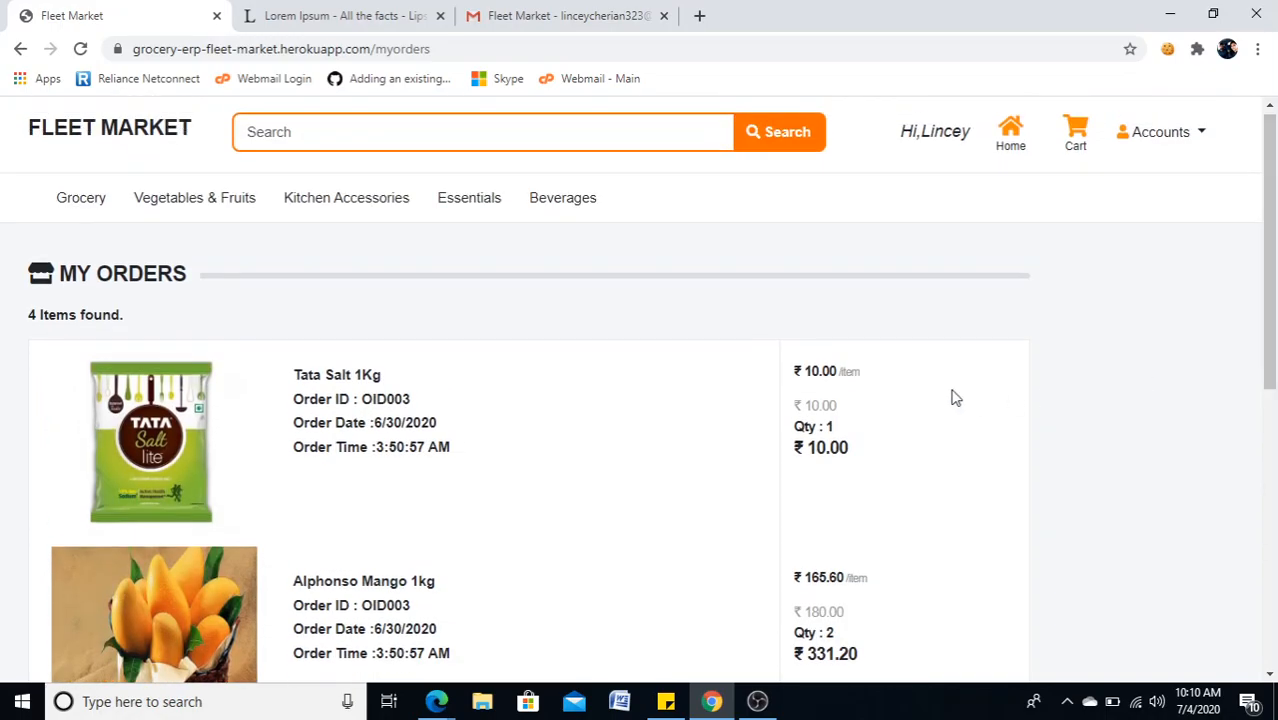
mouse_move(518, 388)
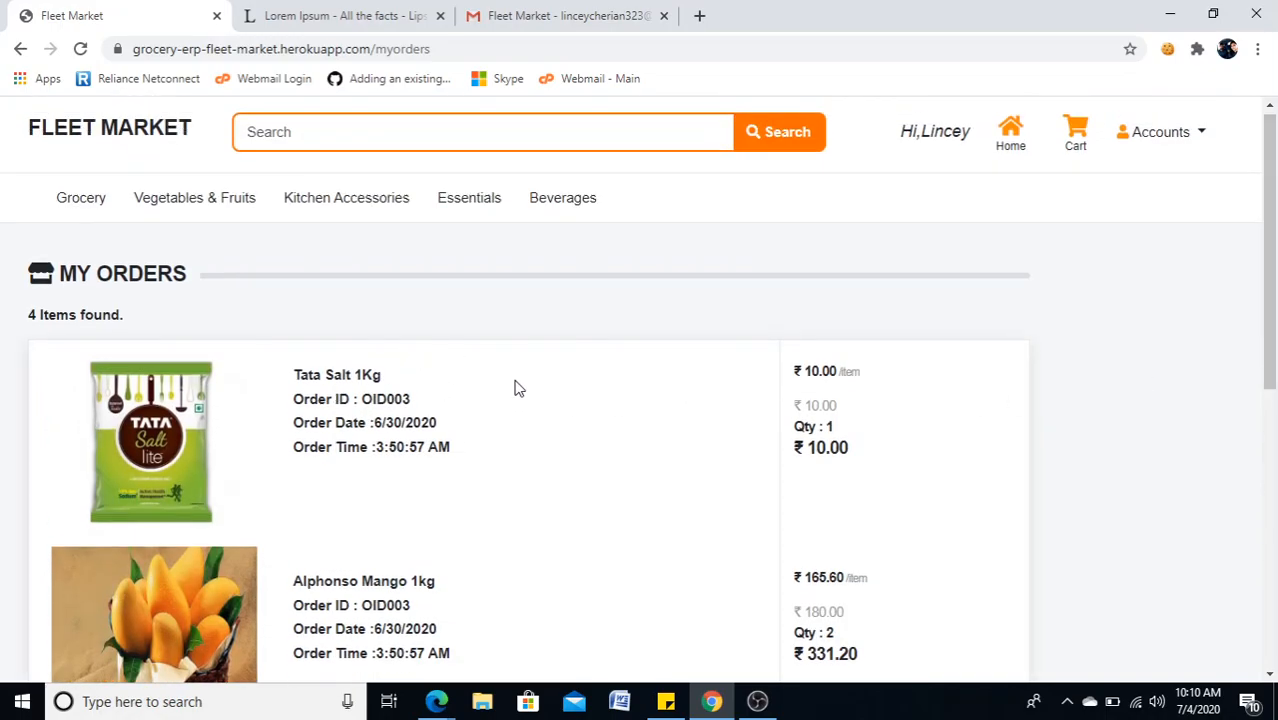
scroll(down, 3)
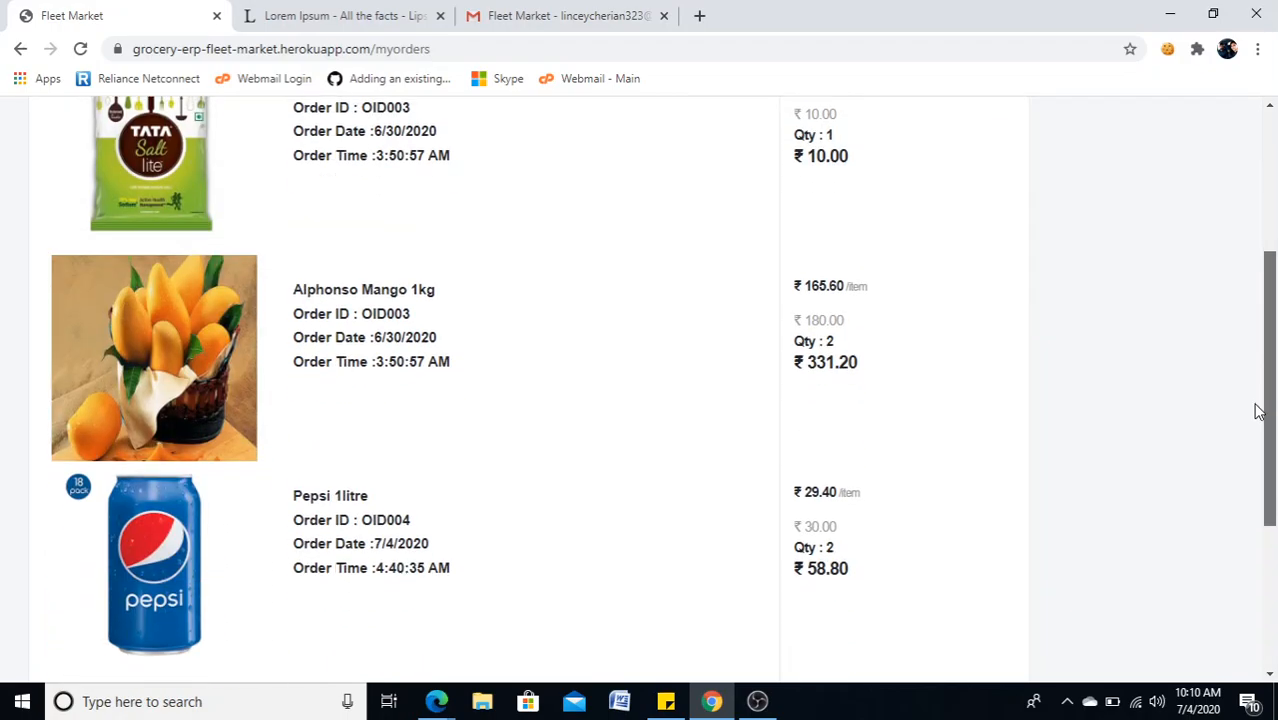
scroll(down, 3)
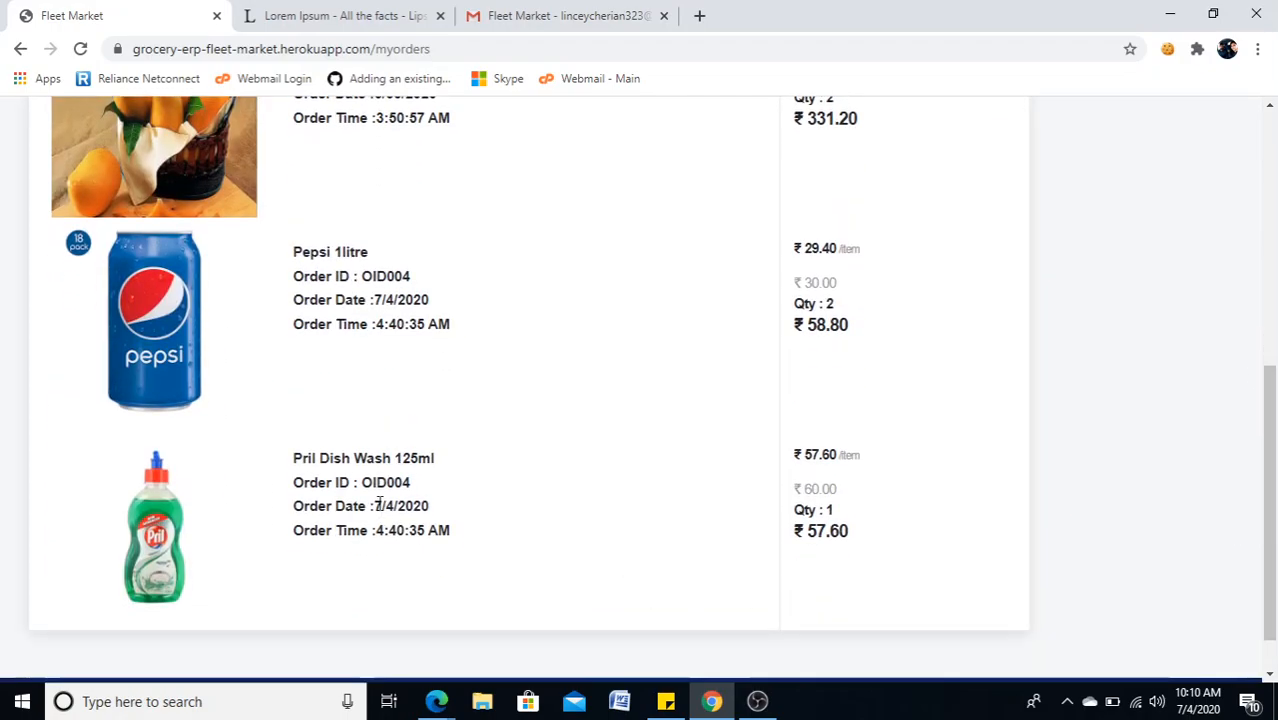
mouse_move(380, 448)
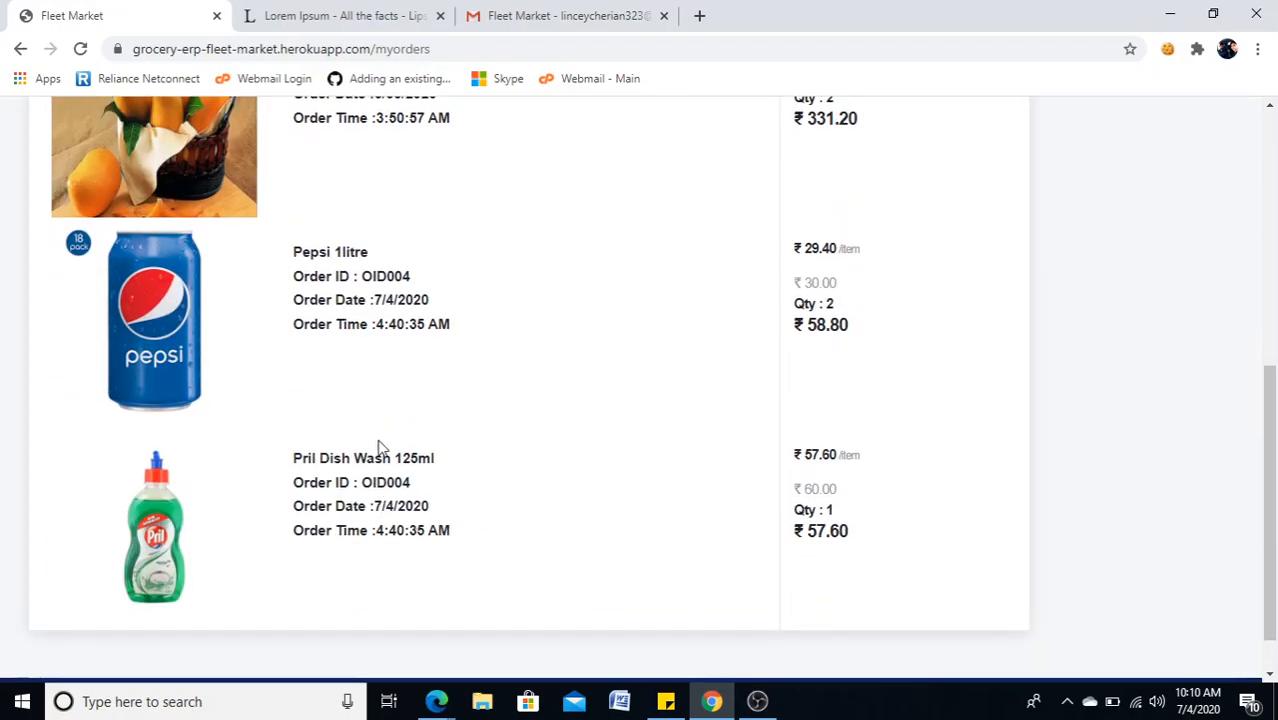
scroll(down, 3)
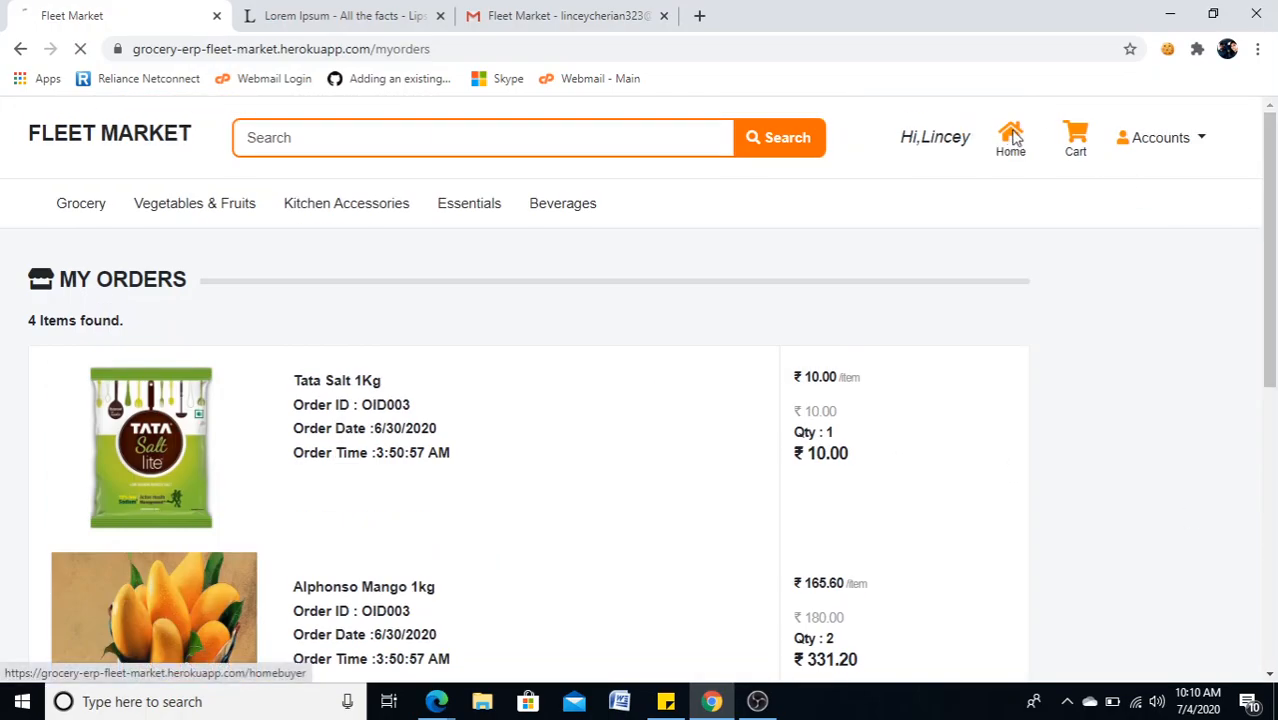
click(1010, 136)
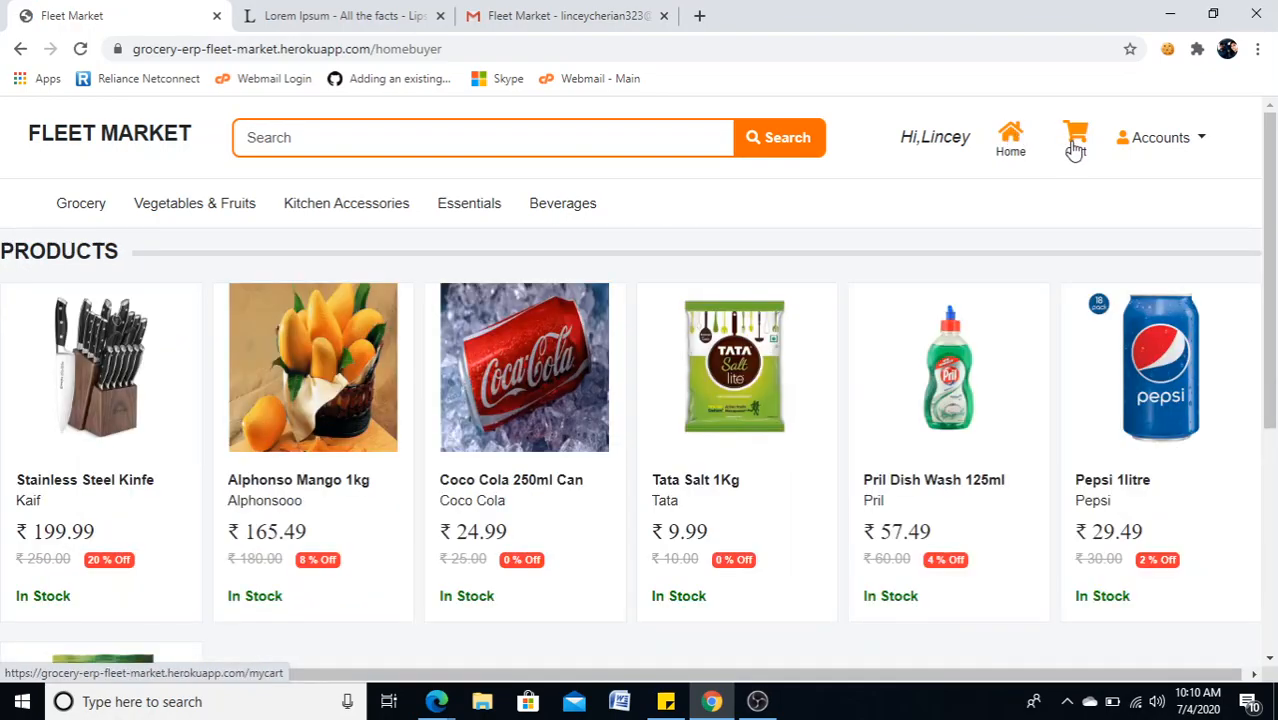
Add Tata Salt 1Kg to the wishlist from its product details page.
click(736, 368)
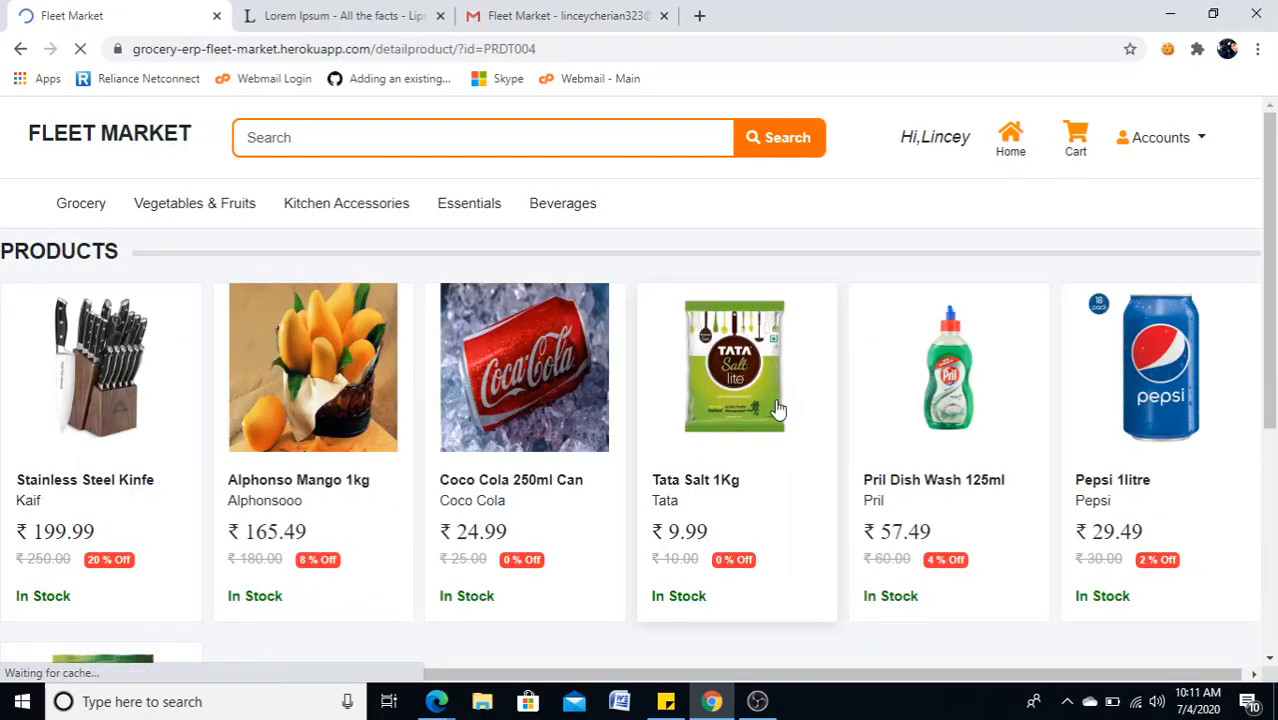
click(736, 368)
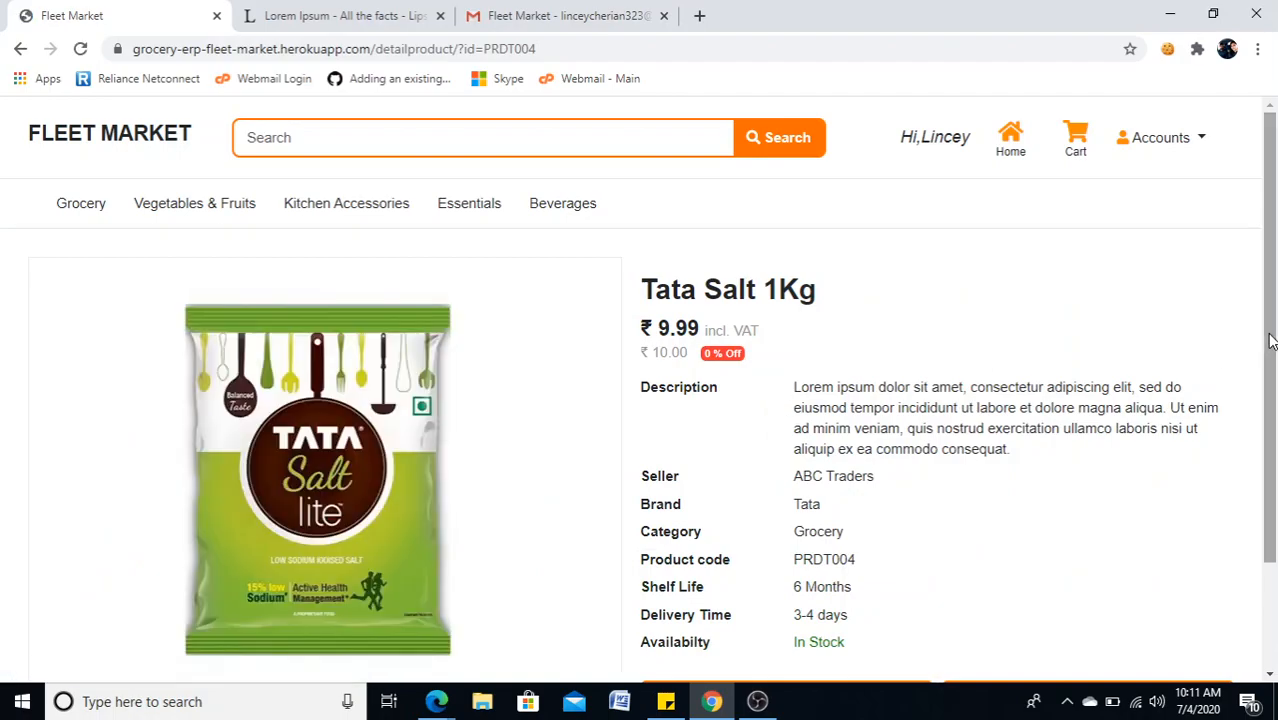
scroll(down, 3)
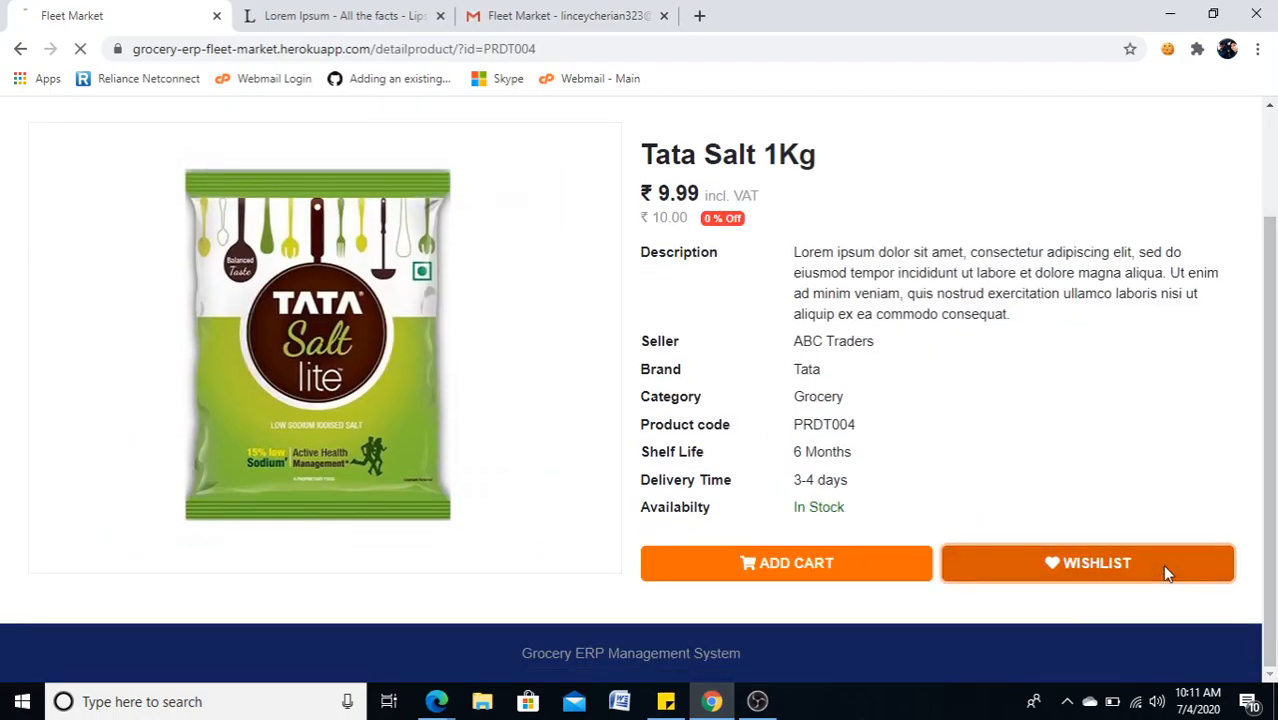
click(1088, 562)
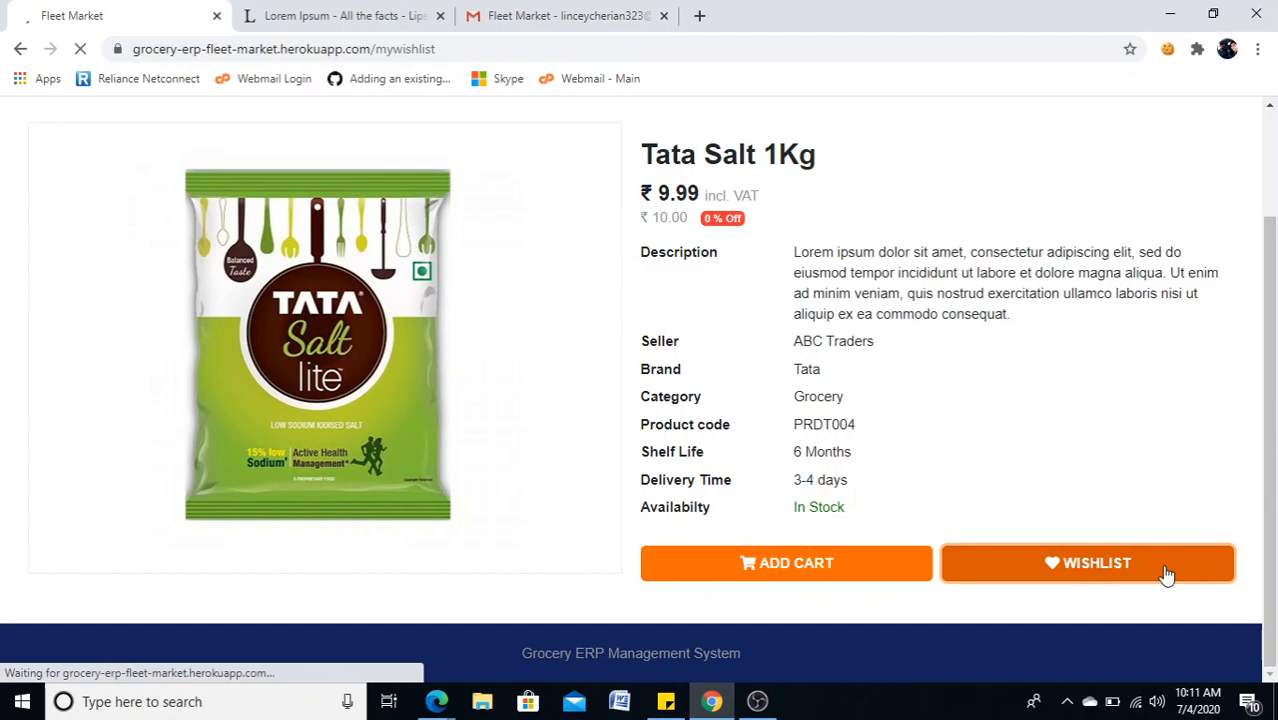
click(1088, 562)
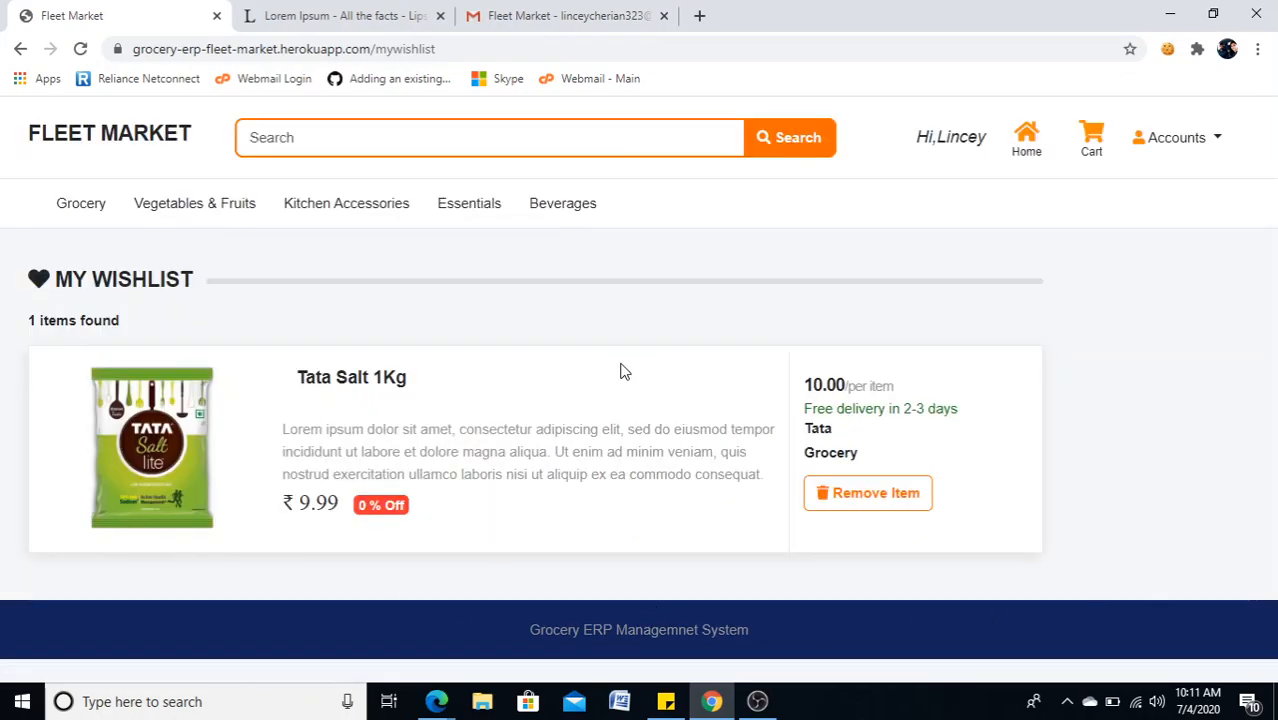
Remove Tata Salt 1Kg again, leaving the wishlist empty.
click(868, 492)
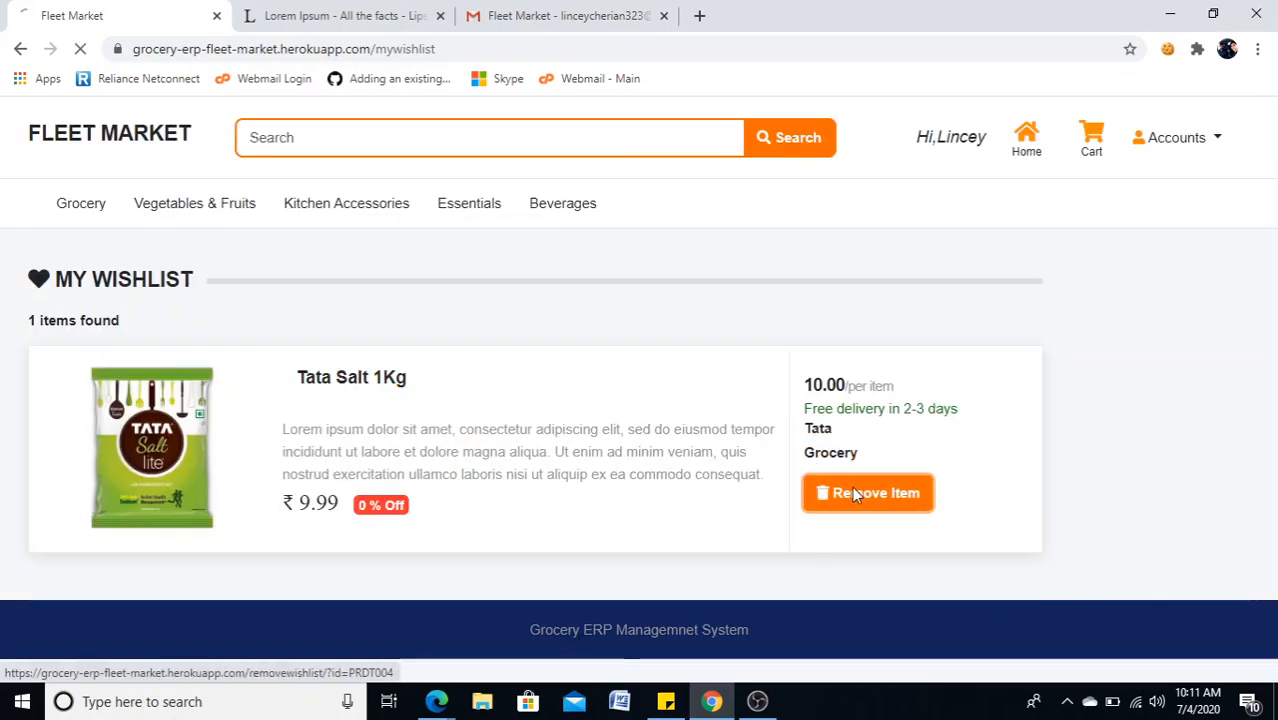
click(868, 492)
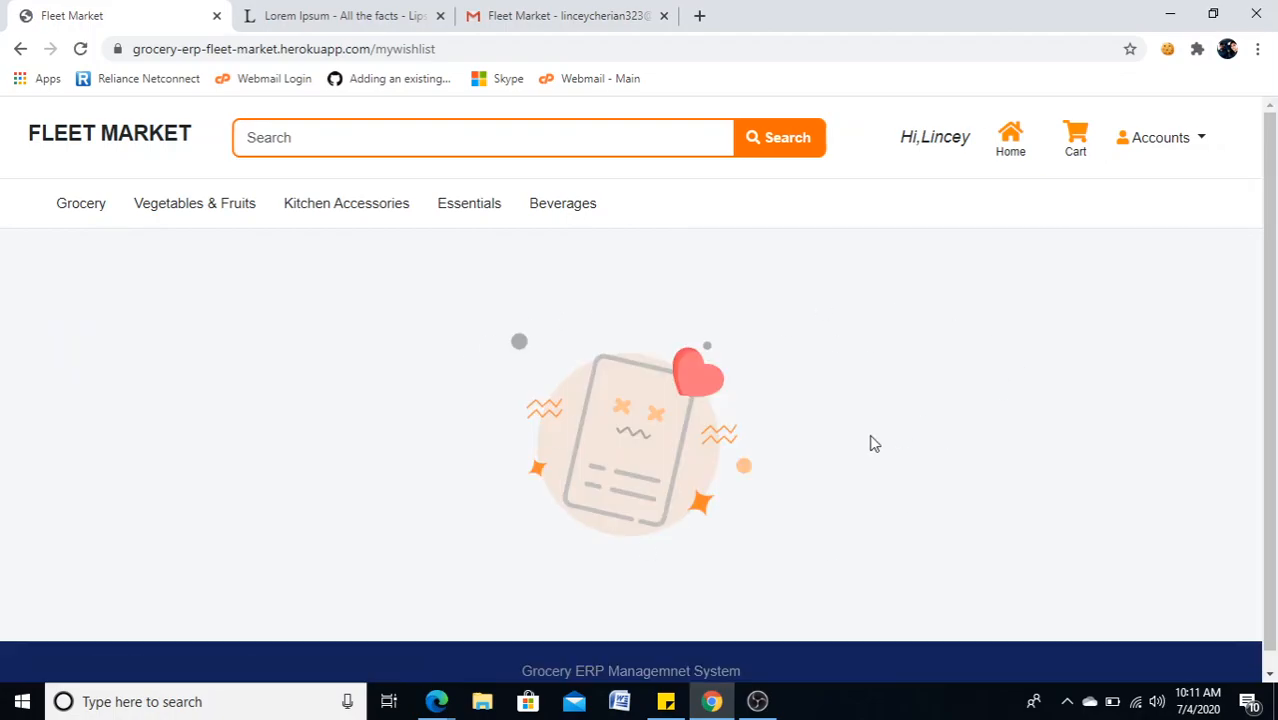
mouse_move(1076, 136)
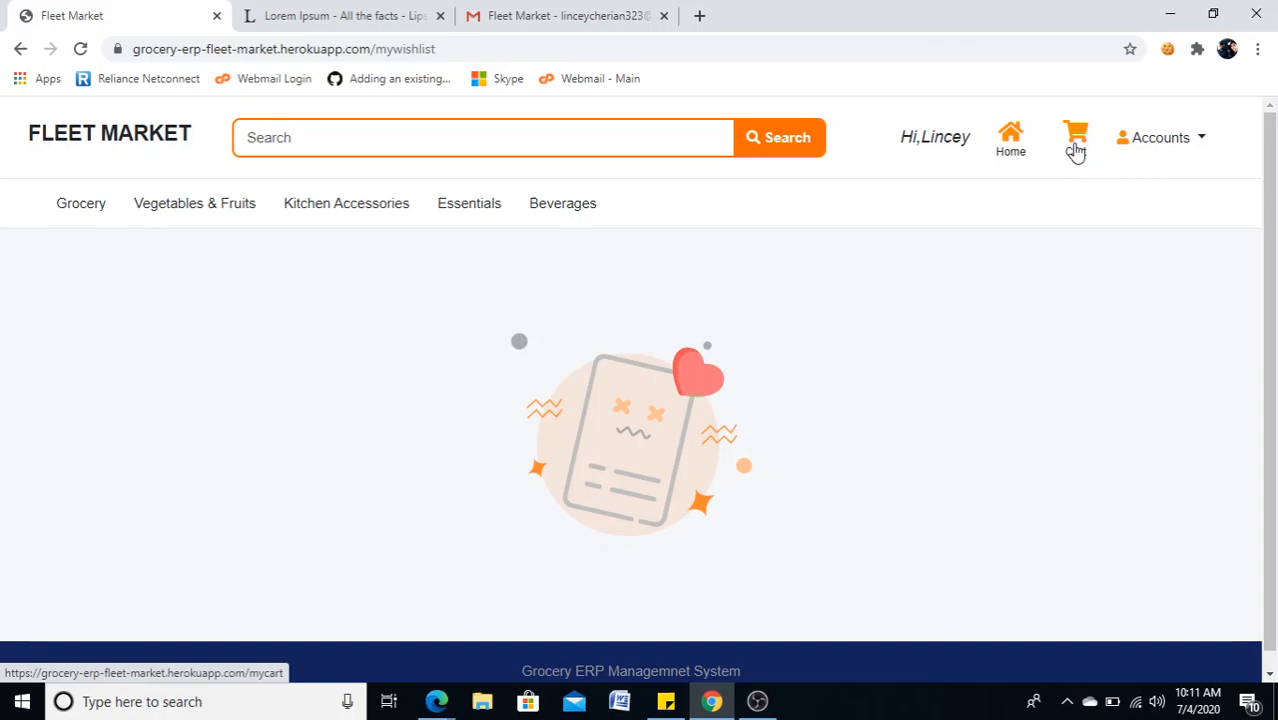
Check the cart is empty, then log out via Accounts to the public products page.
click(1076, 136)
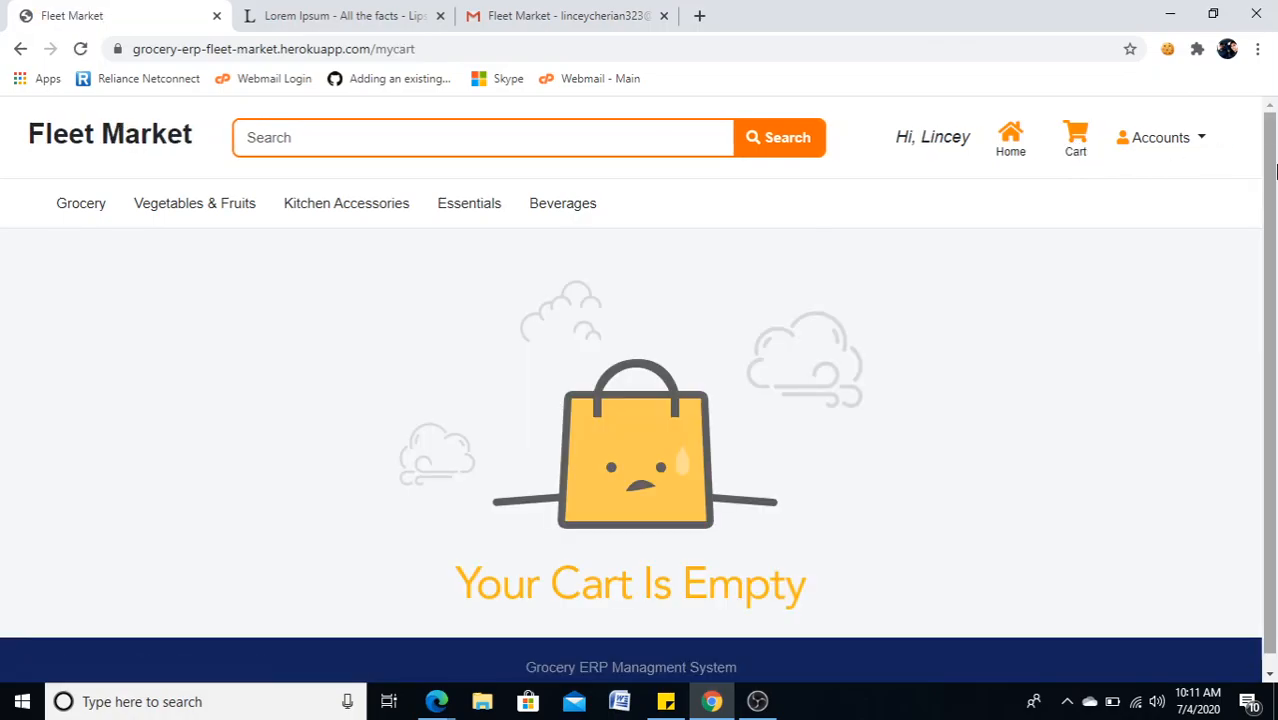
mouse_move(1072, 192)
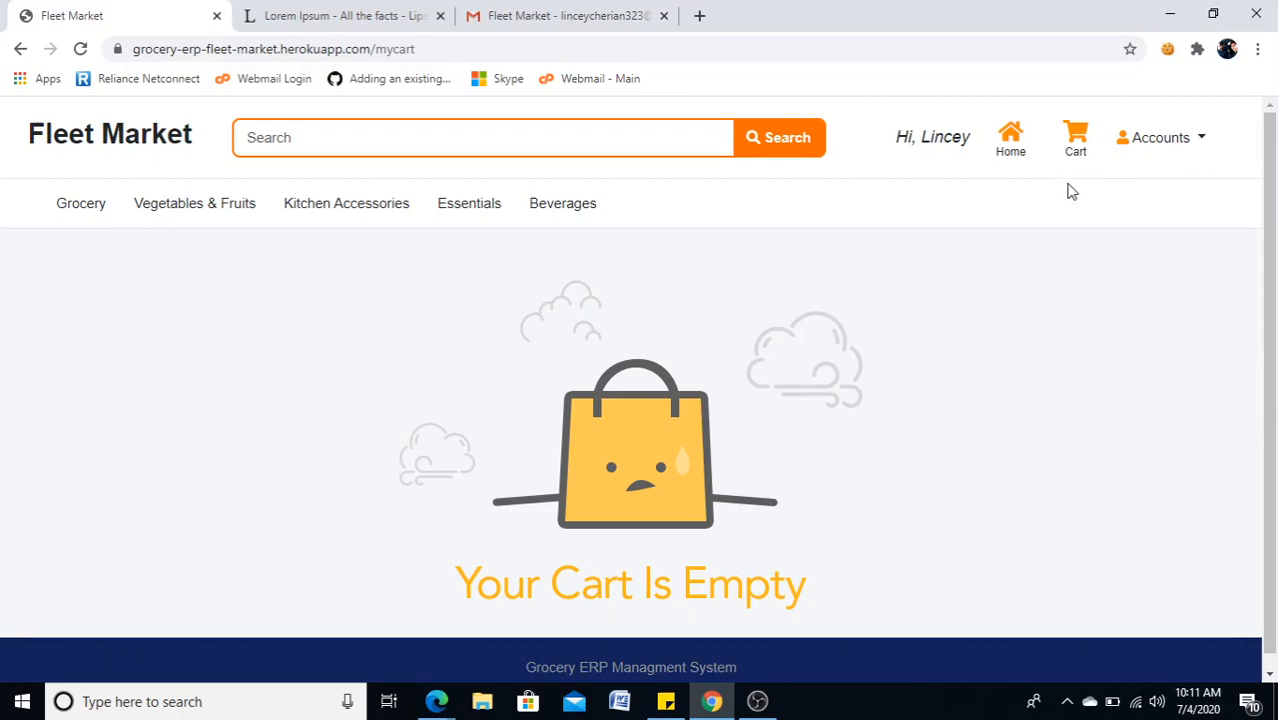
click(1160, 136)
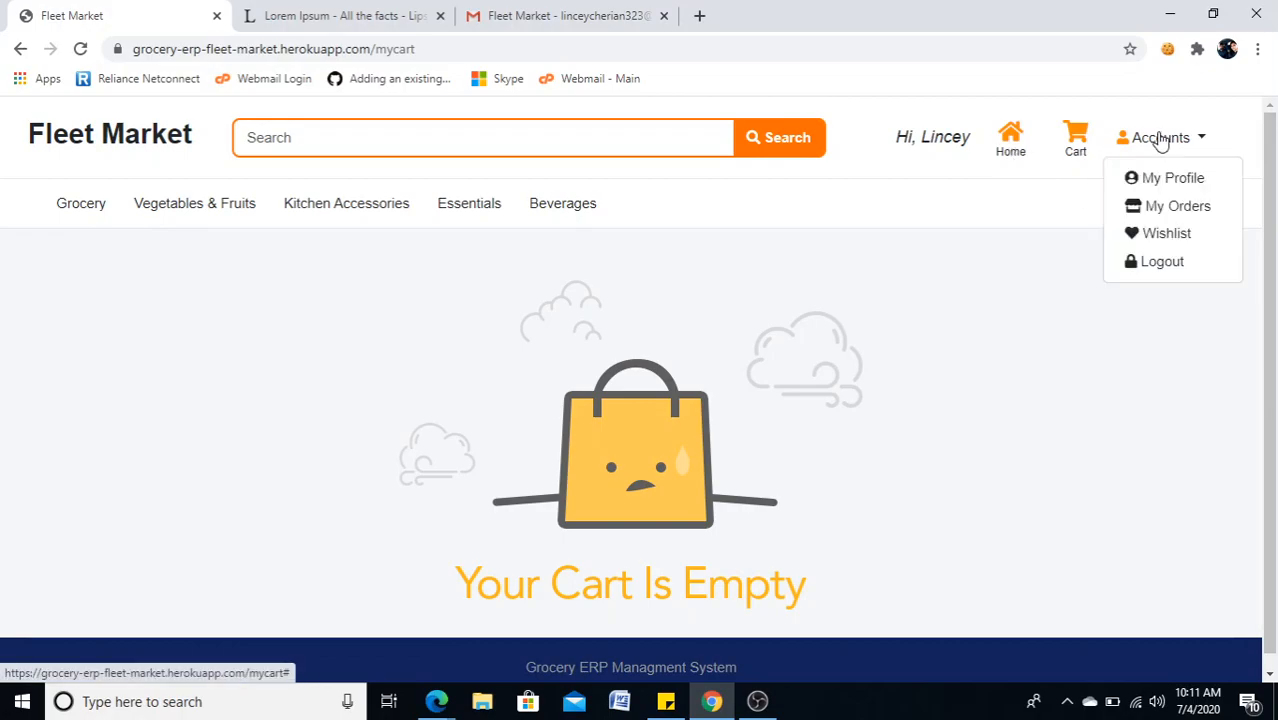
click(1162, 260)
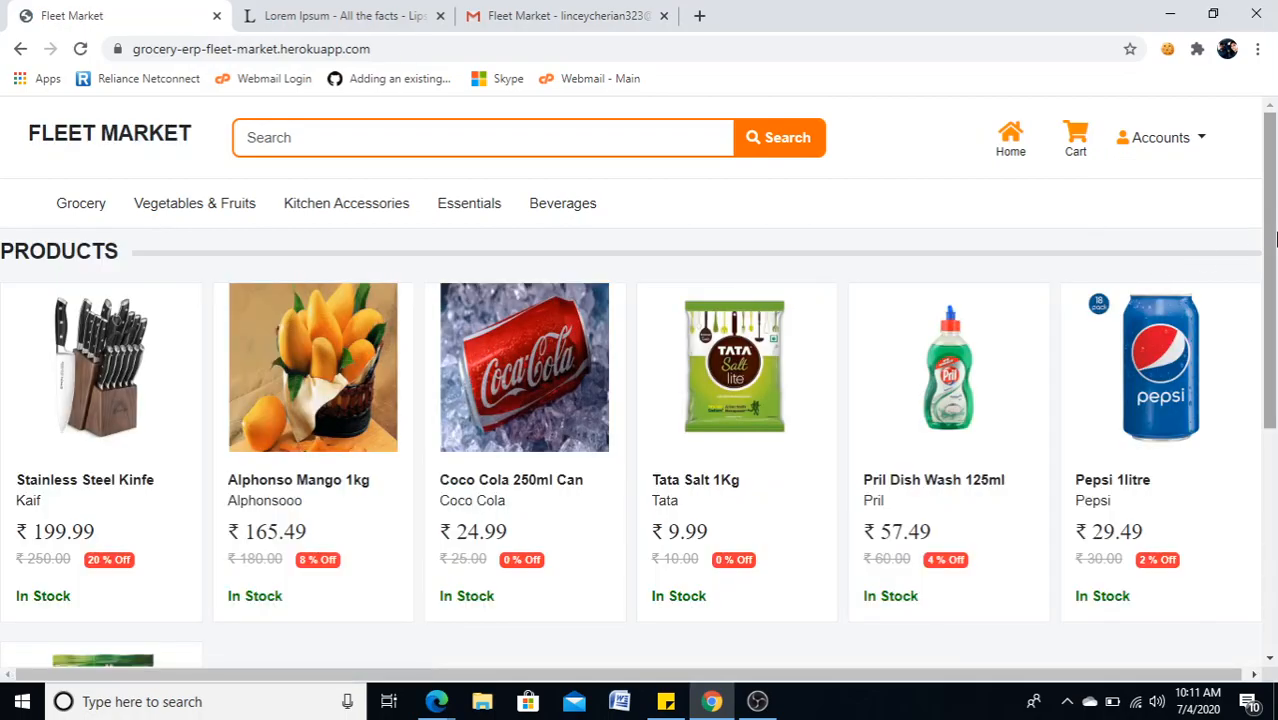
scroll(down, 3)
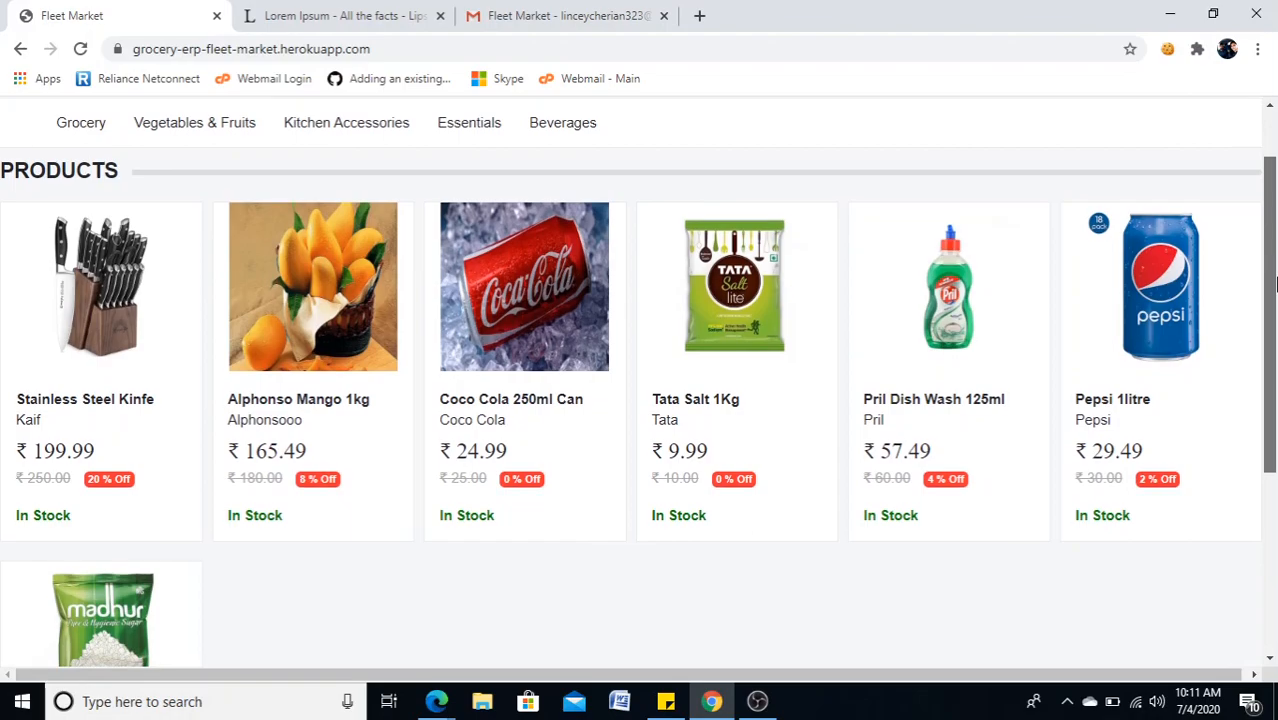